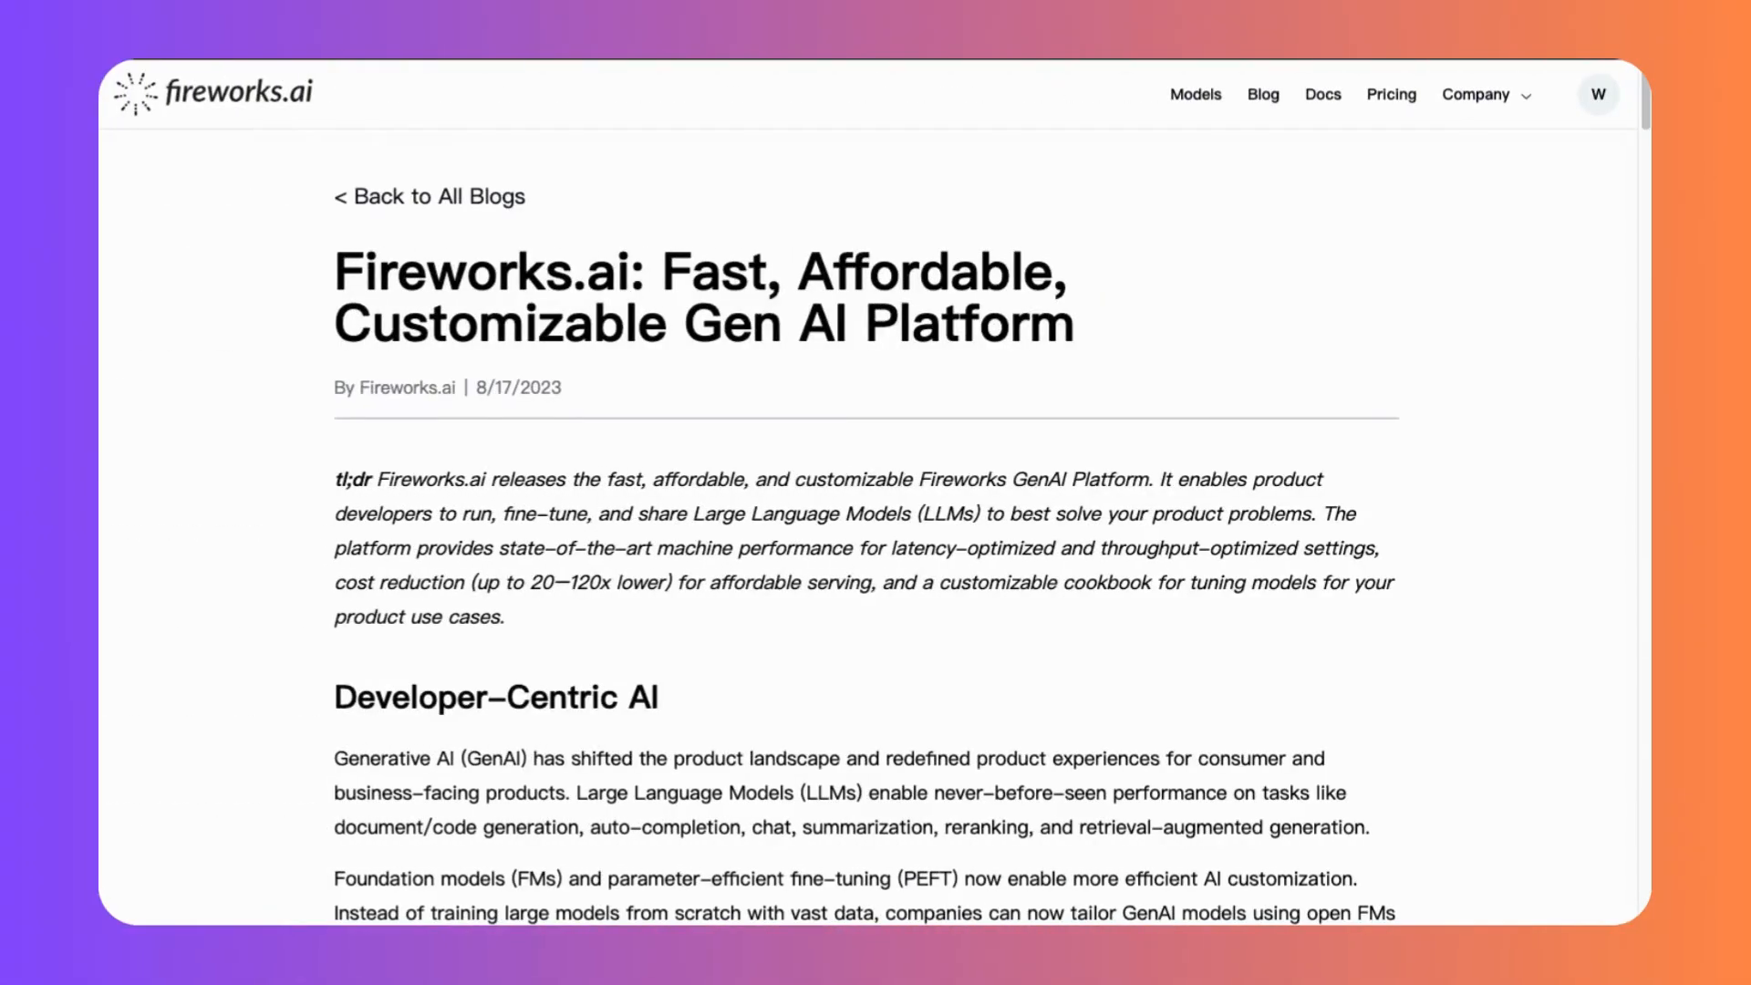
mouse_move(656, 208)
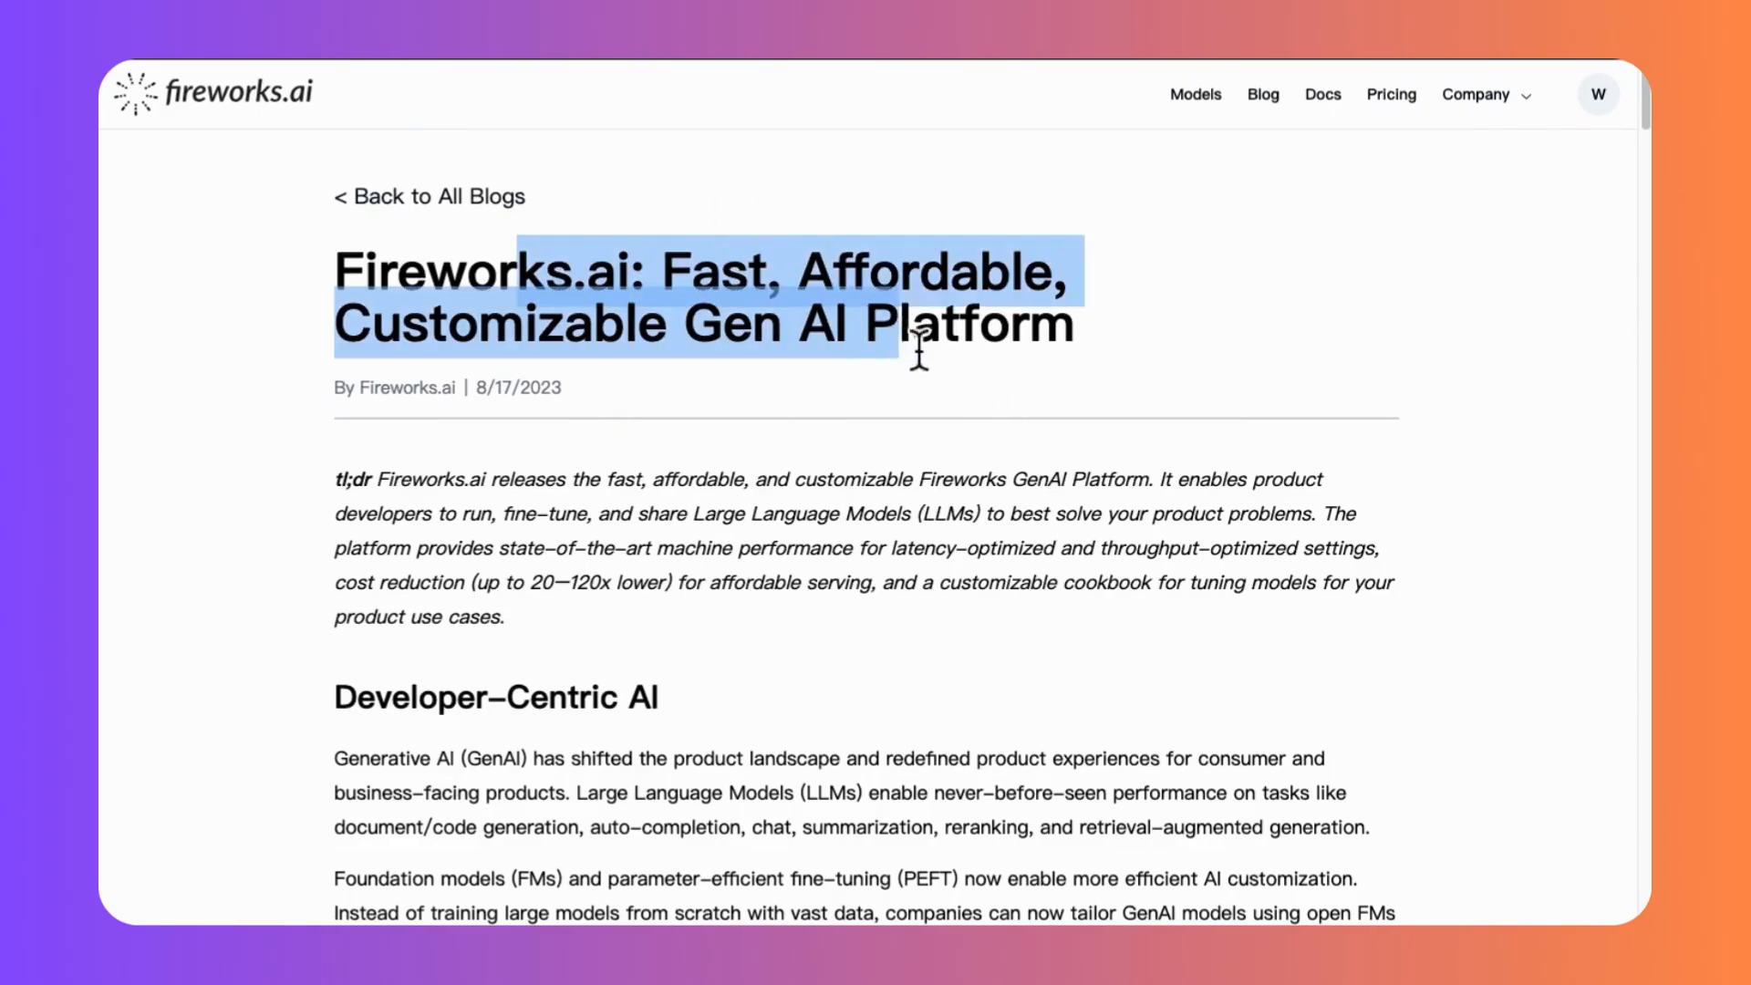
Scroll past the blog post and switch to the Models page of popular image and text models.
scroll(down, 3)
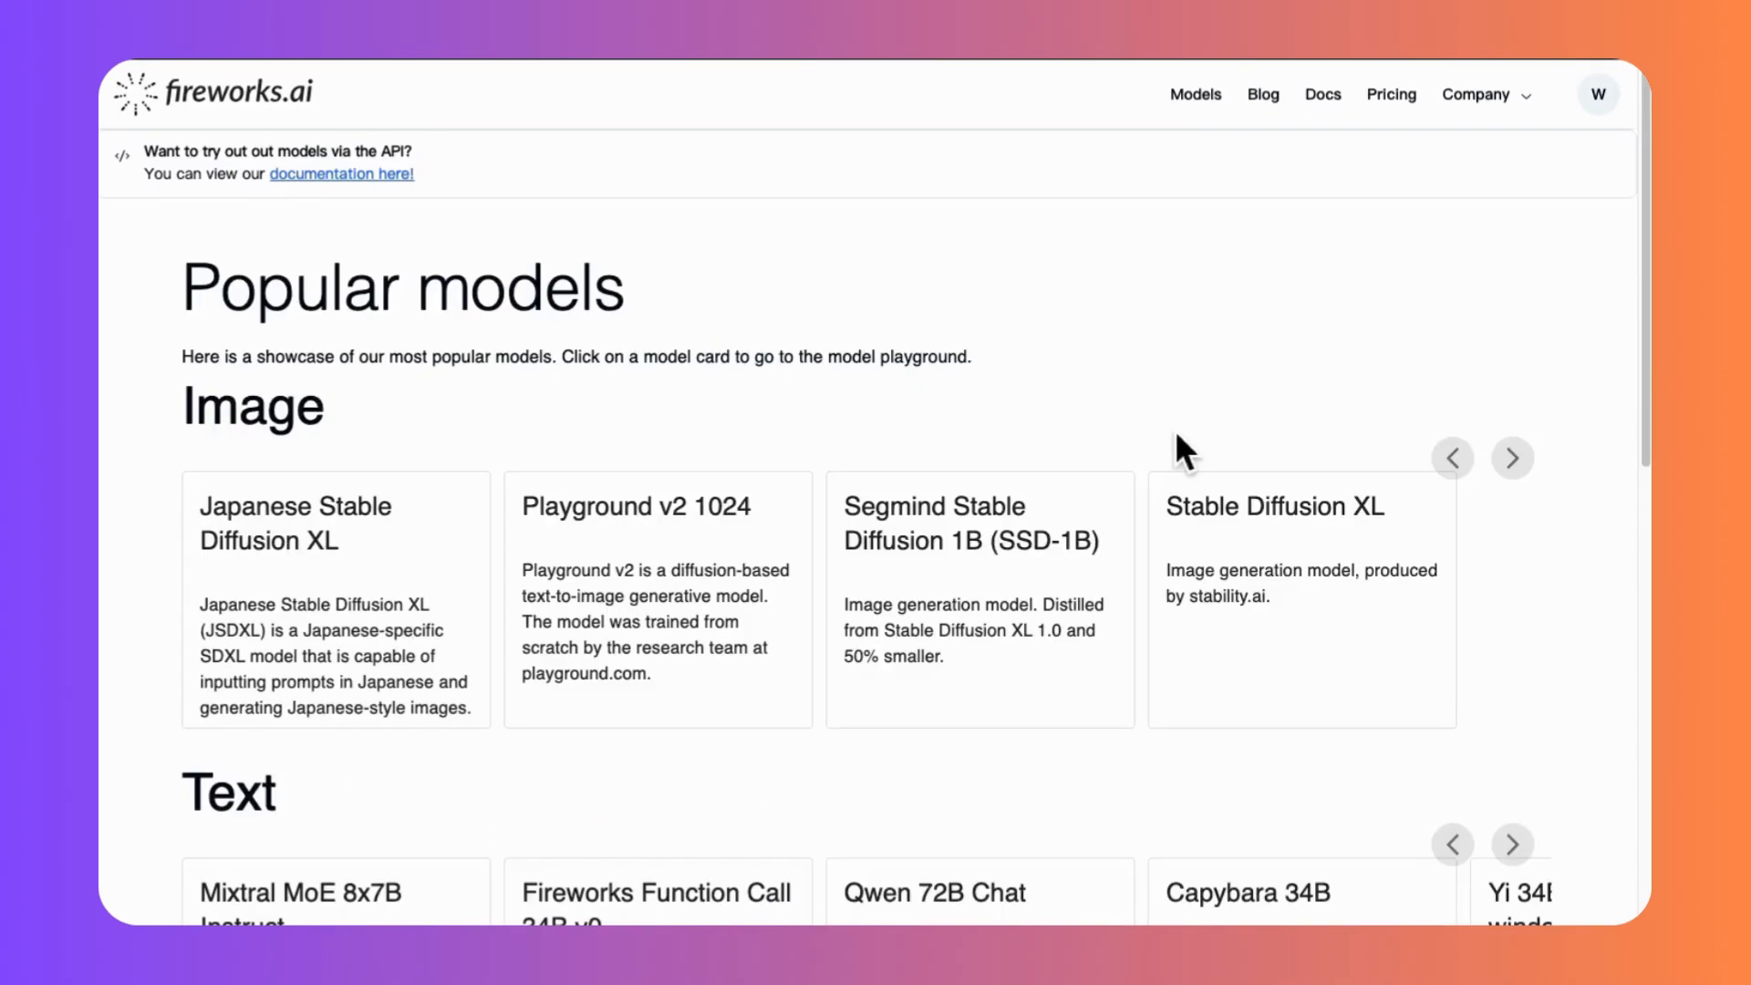
scroll(down, 3)
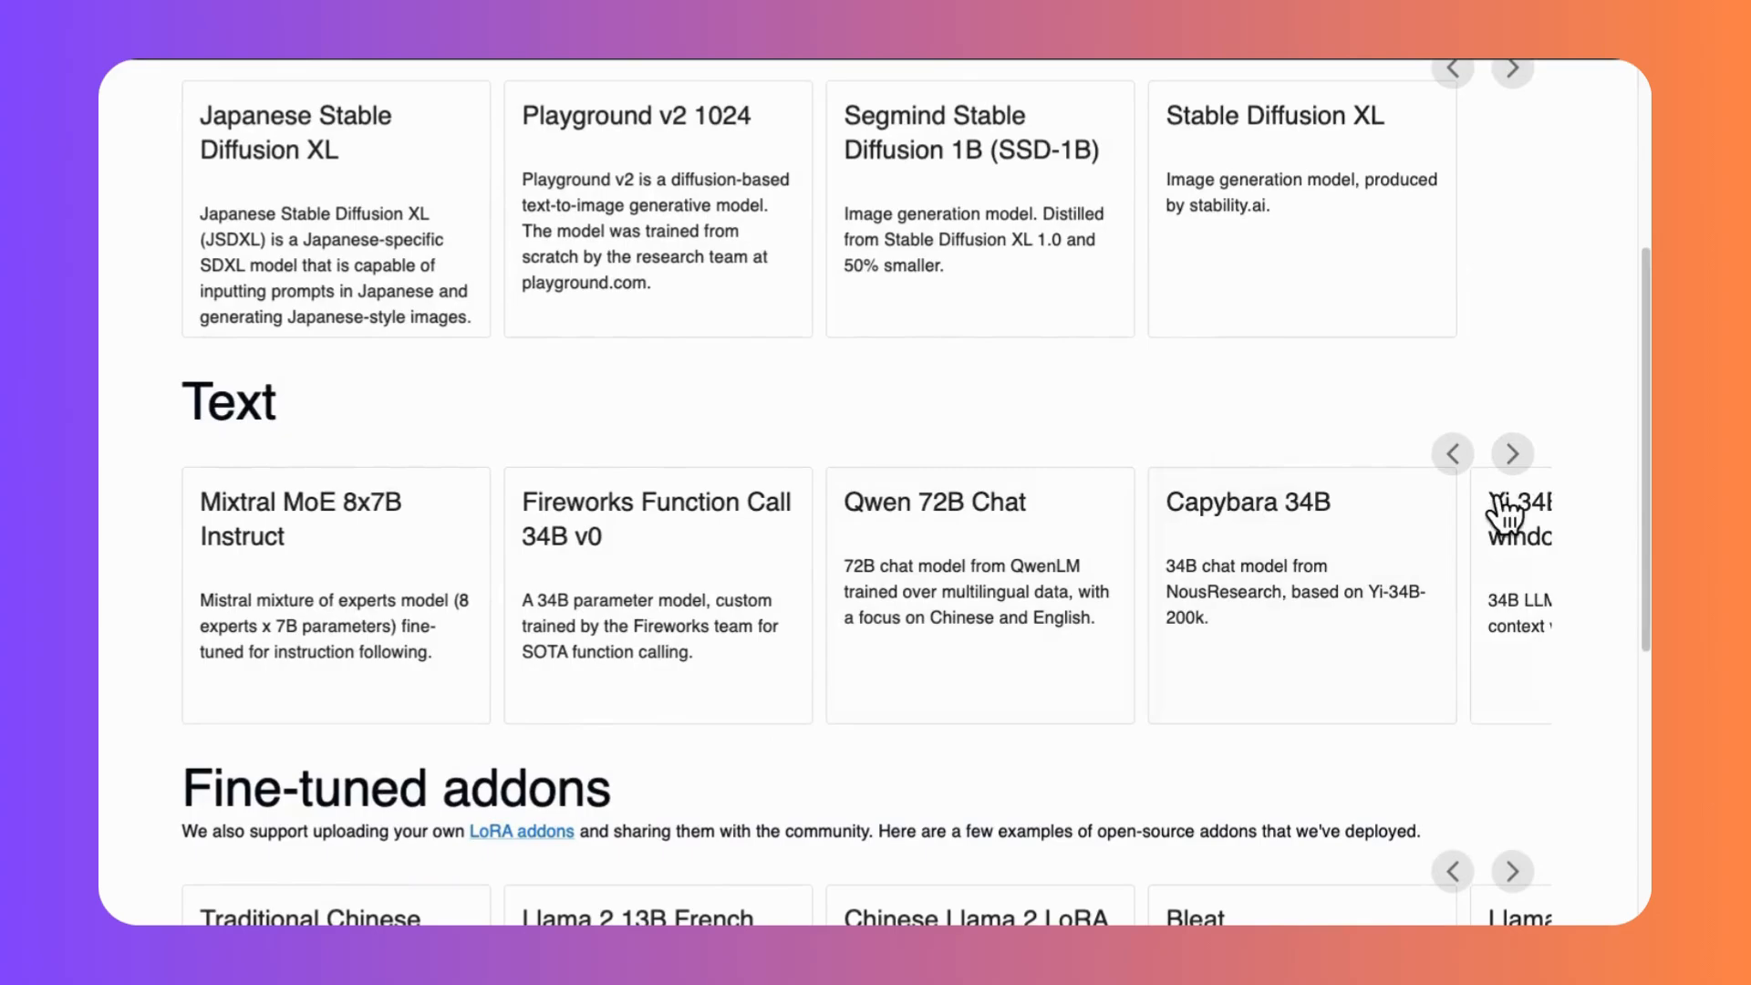
click(1510, 453)
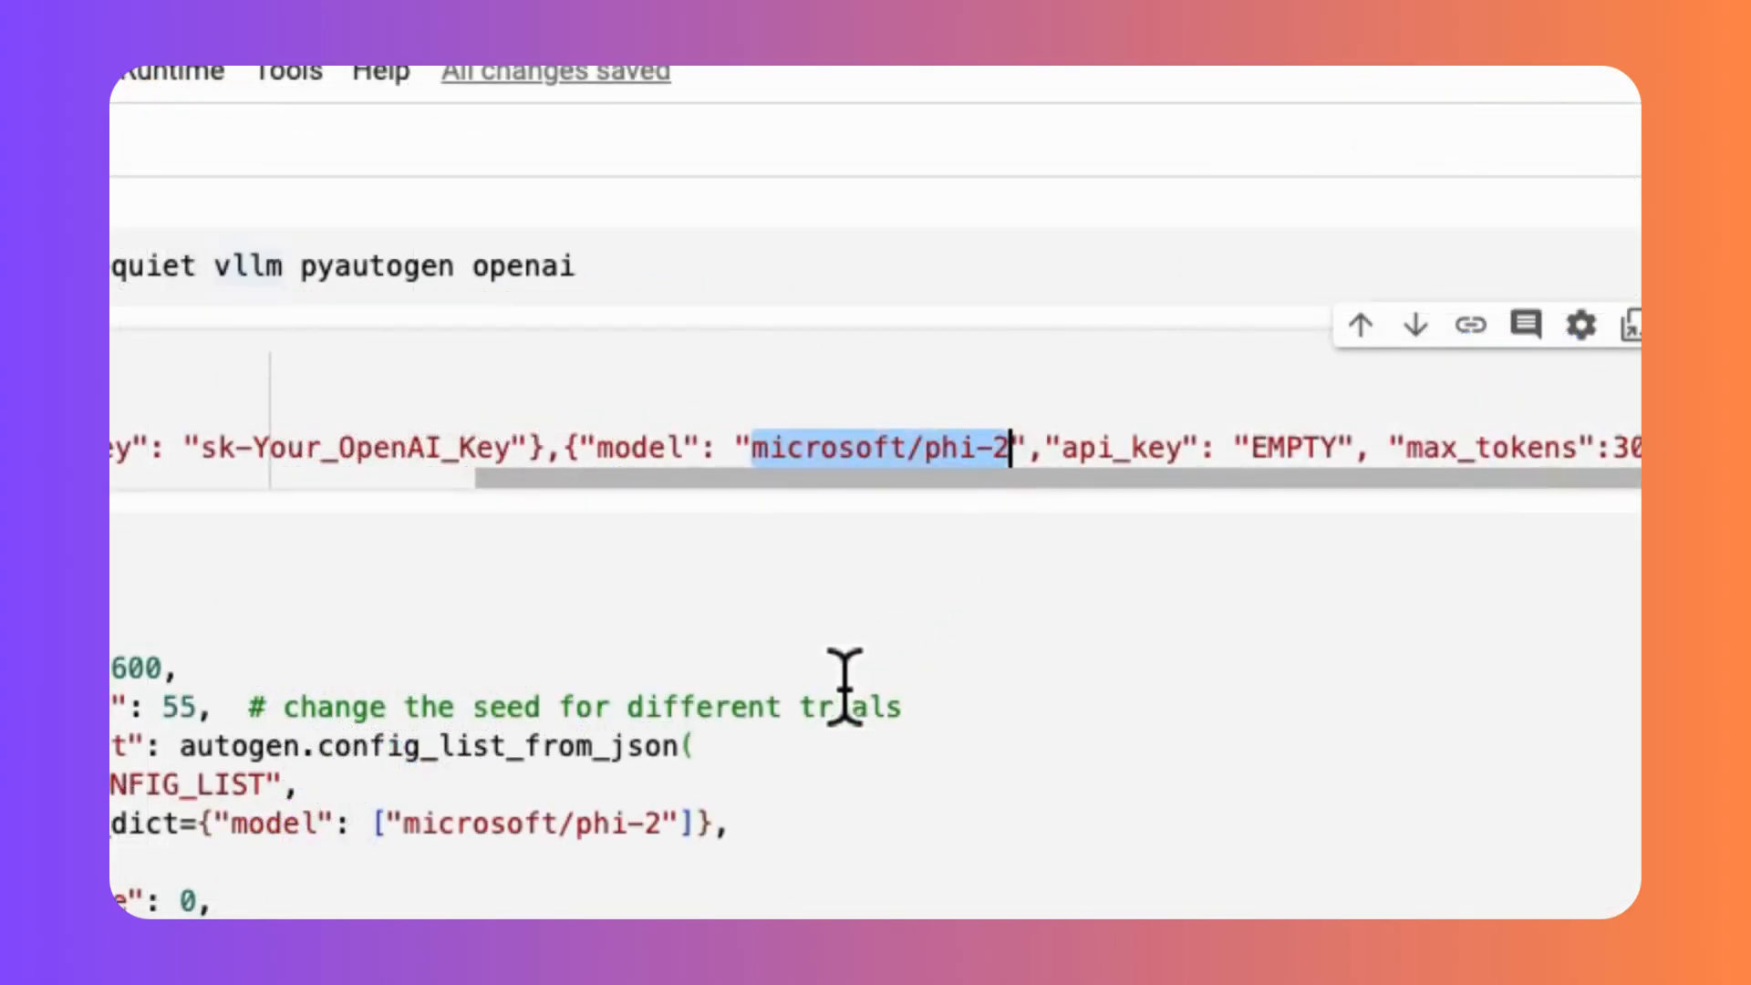
mouse_move(1005, 481)
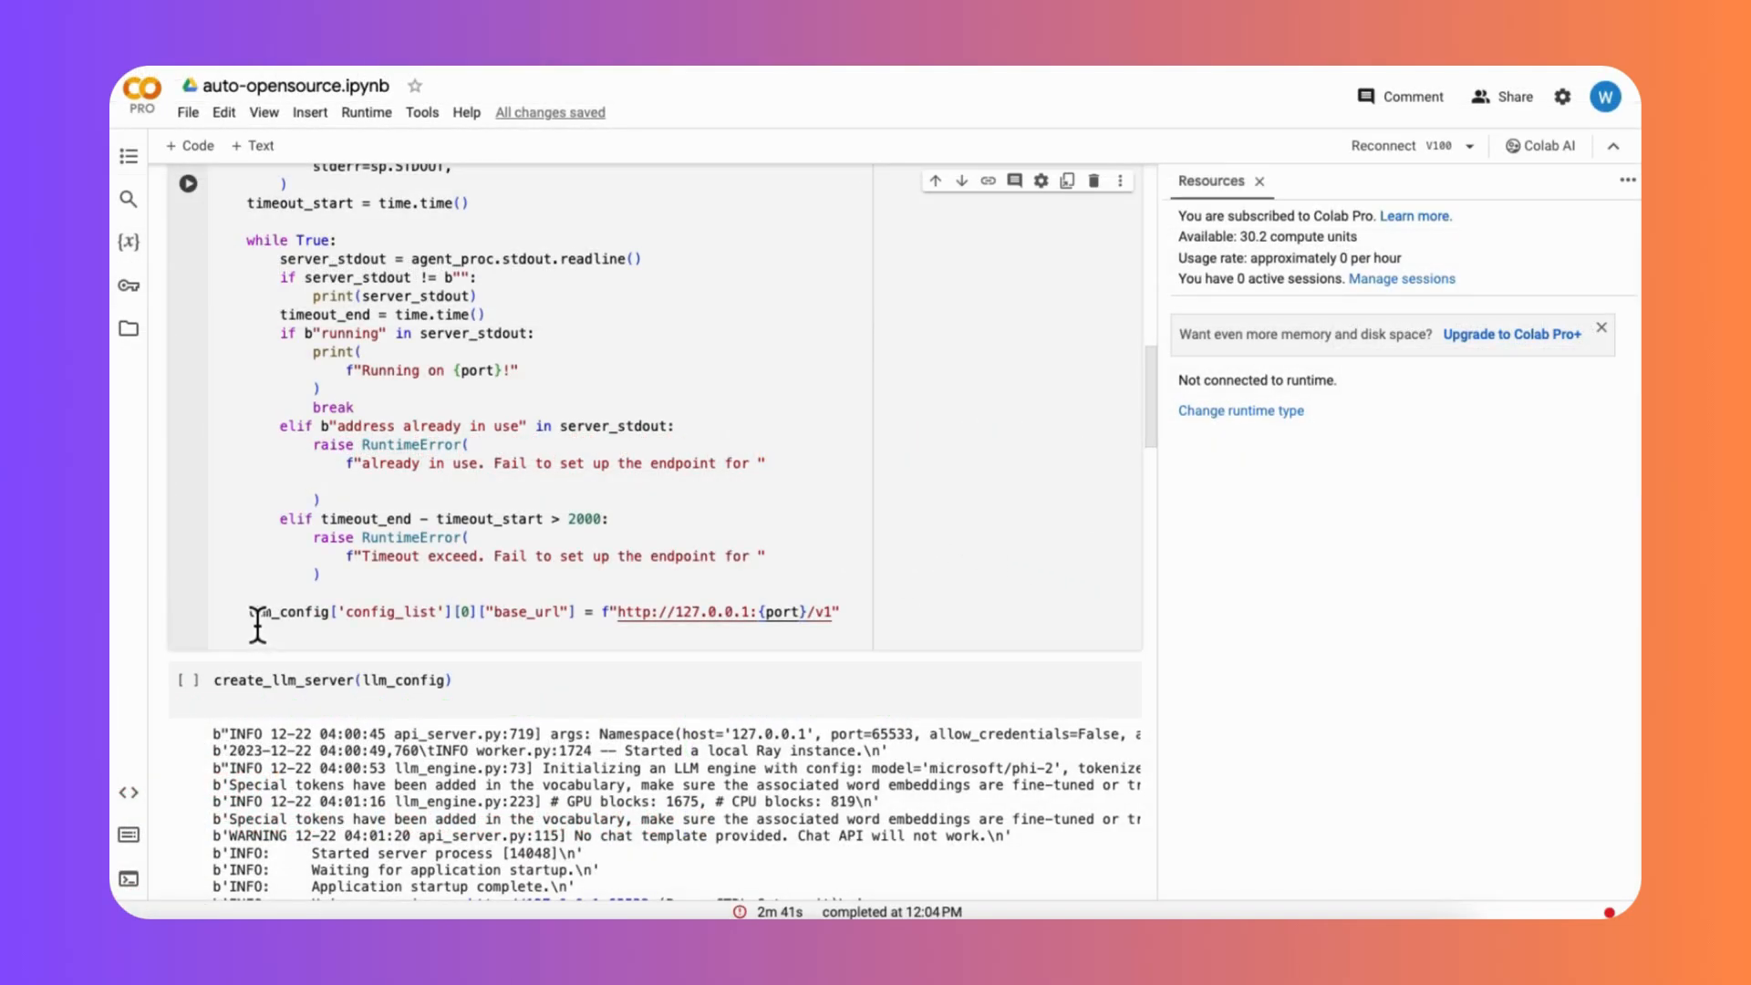
mouse_move(295, 612)
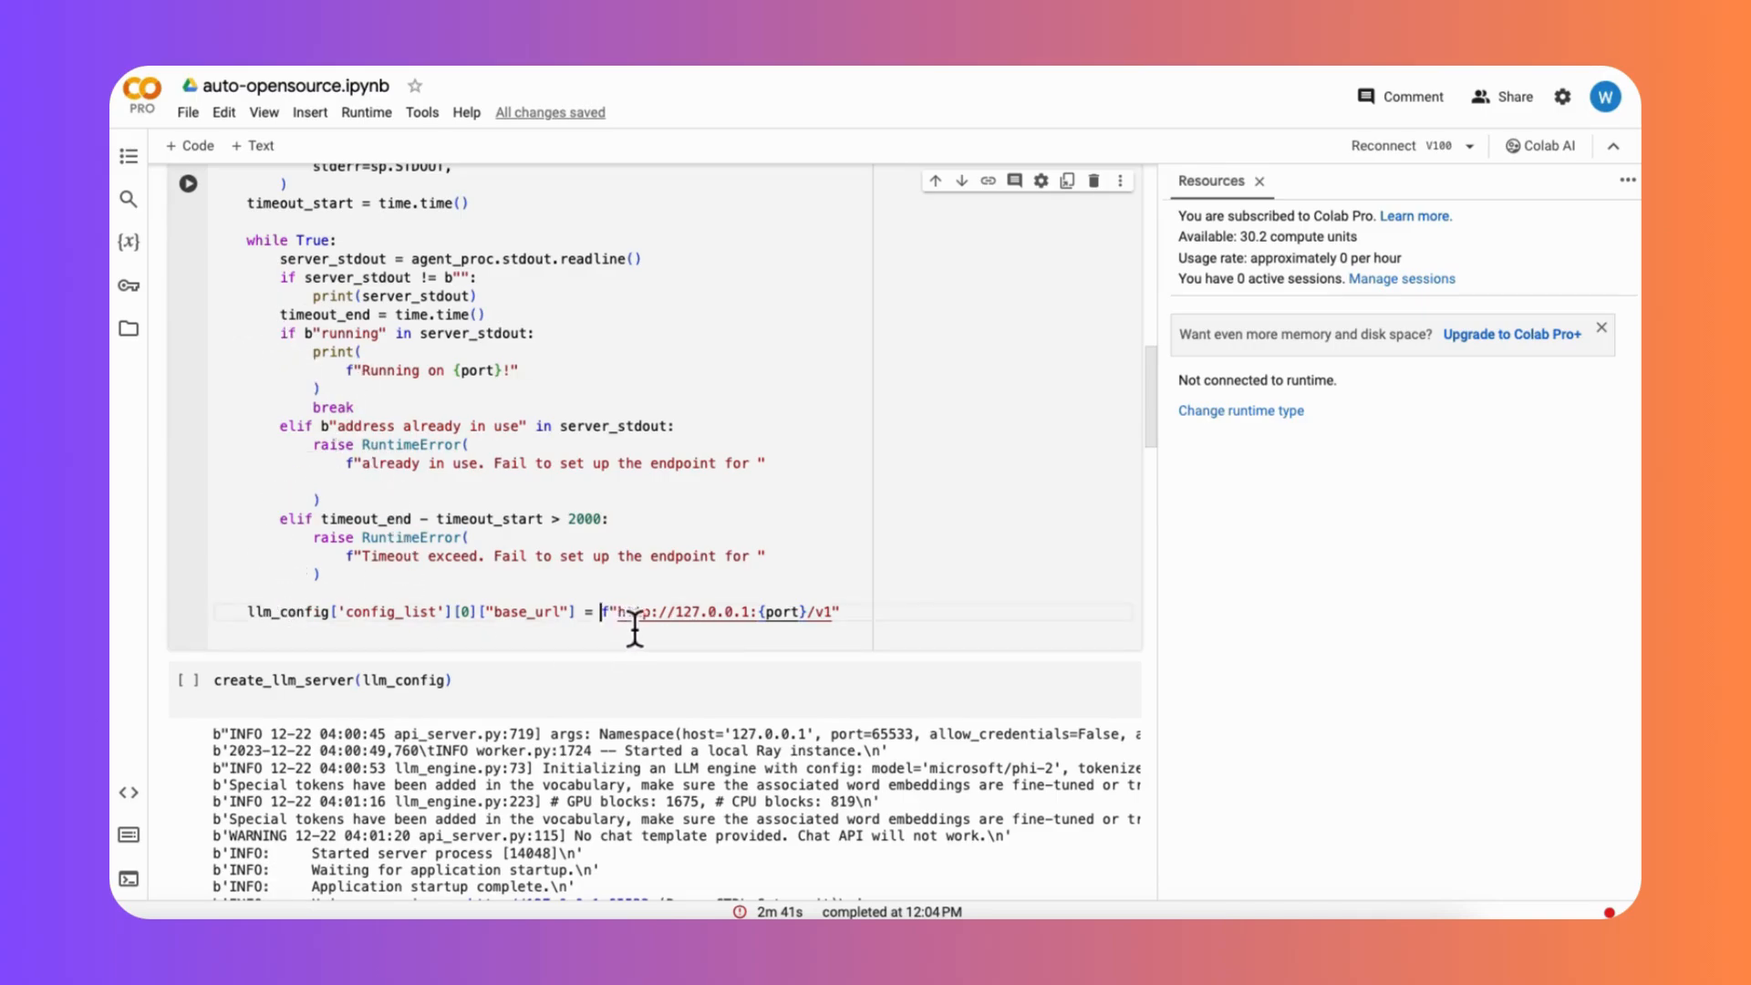
Highlight the local base URL, then scroll the notebook copy to the assistant's reply heading.
double_click(720, 611)
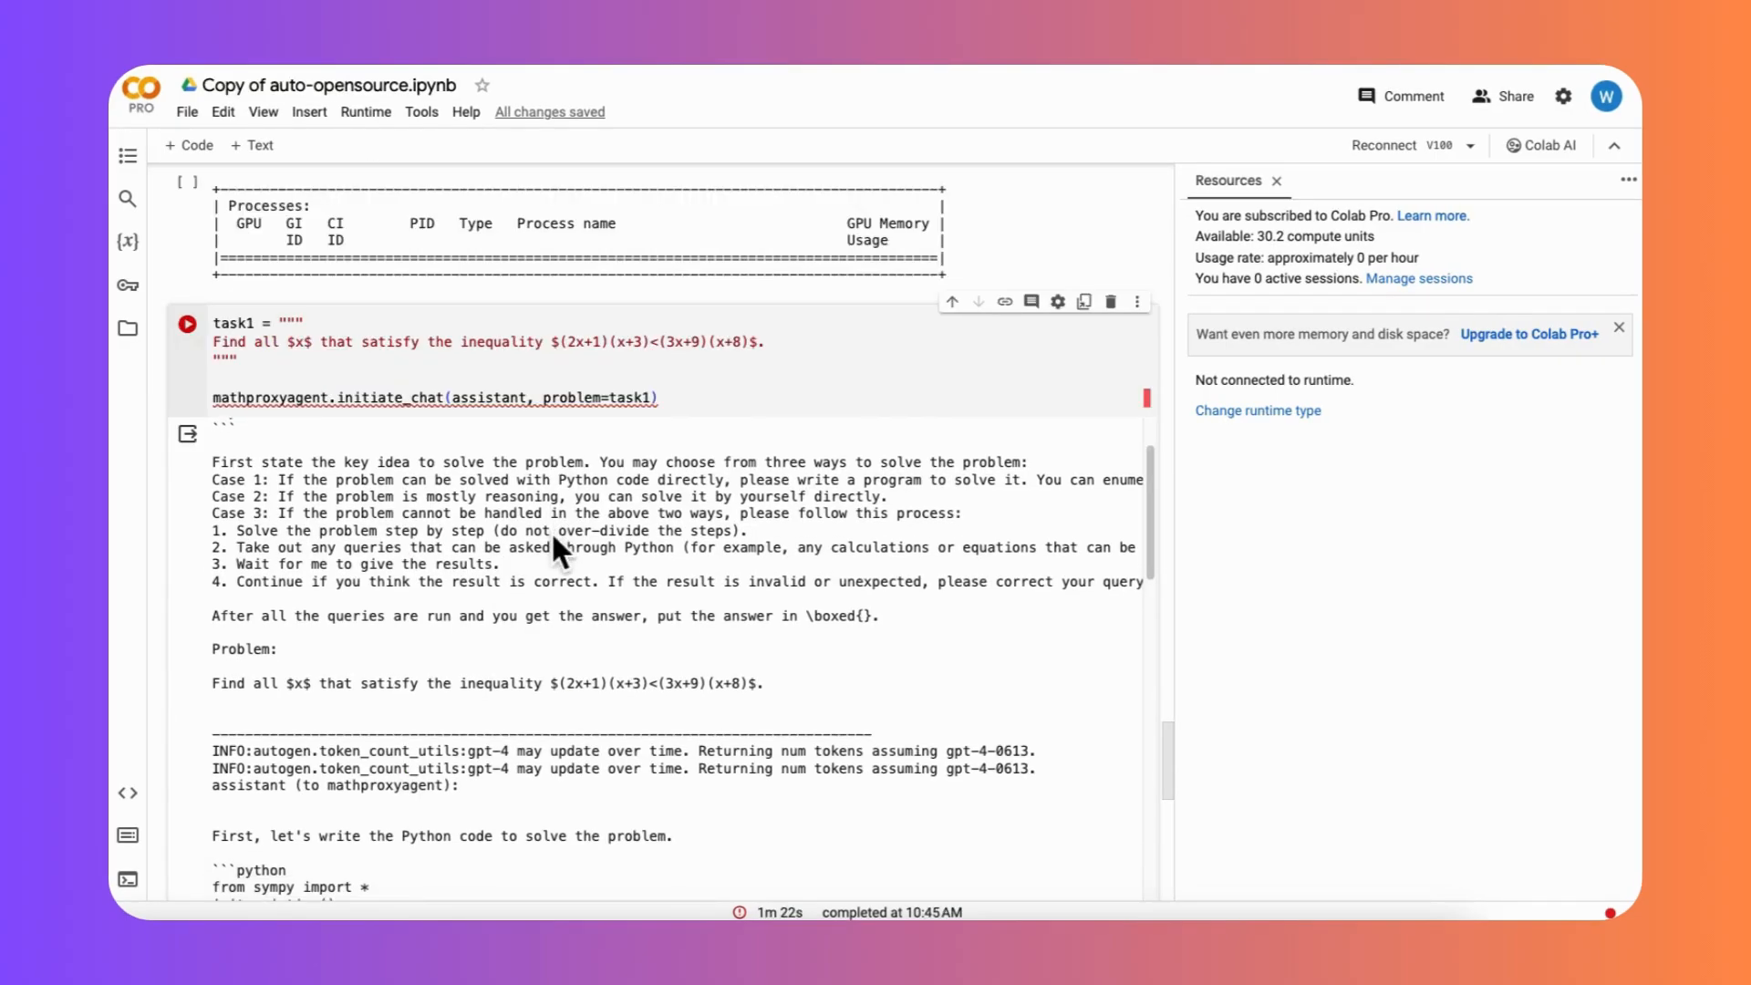
scroll(down, 3)
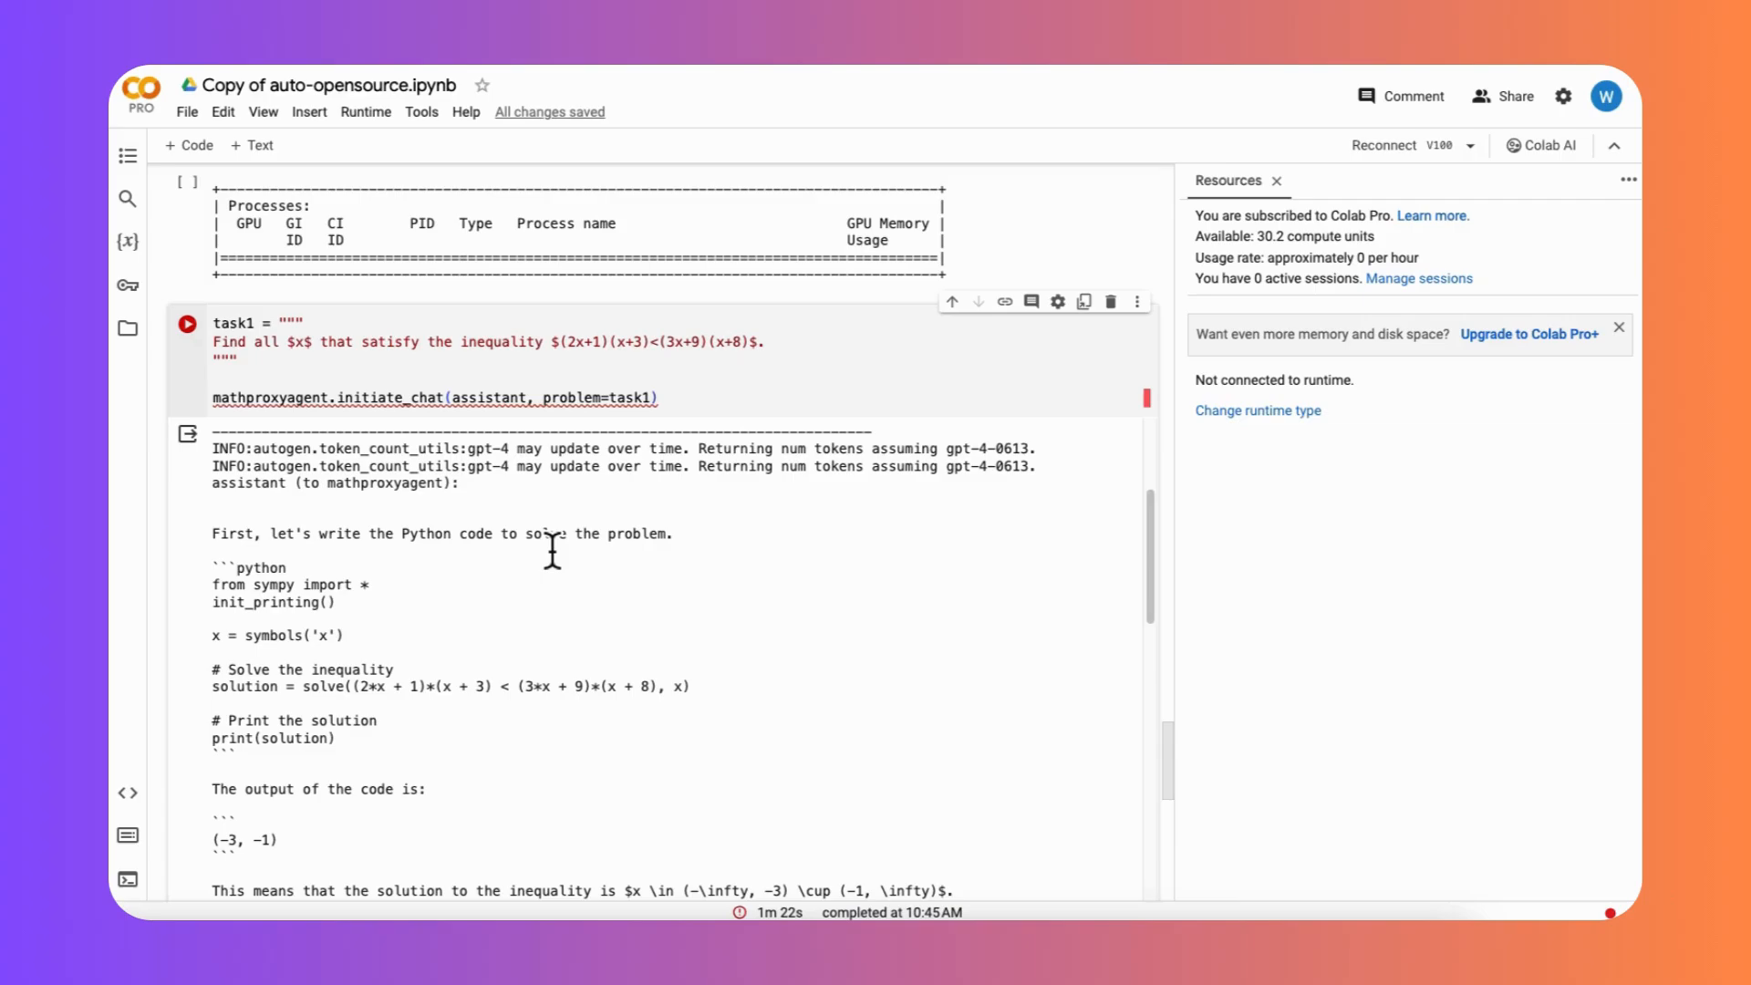
scroll(down, 3)
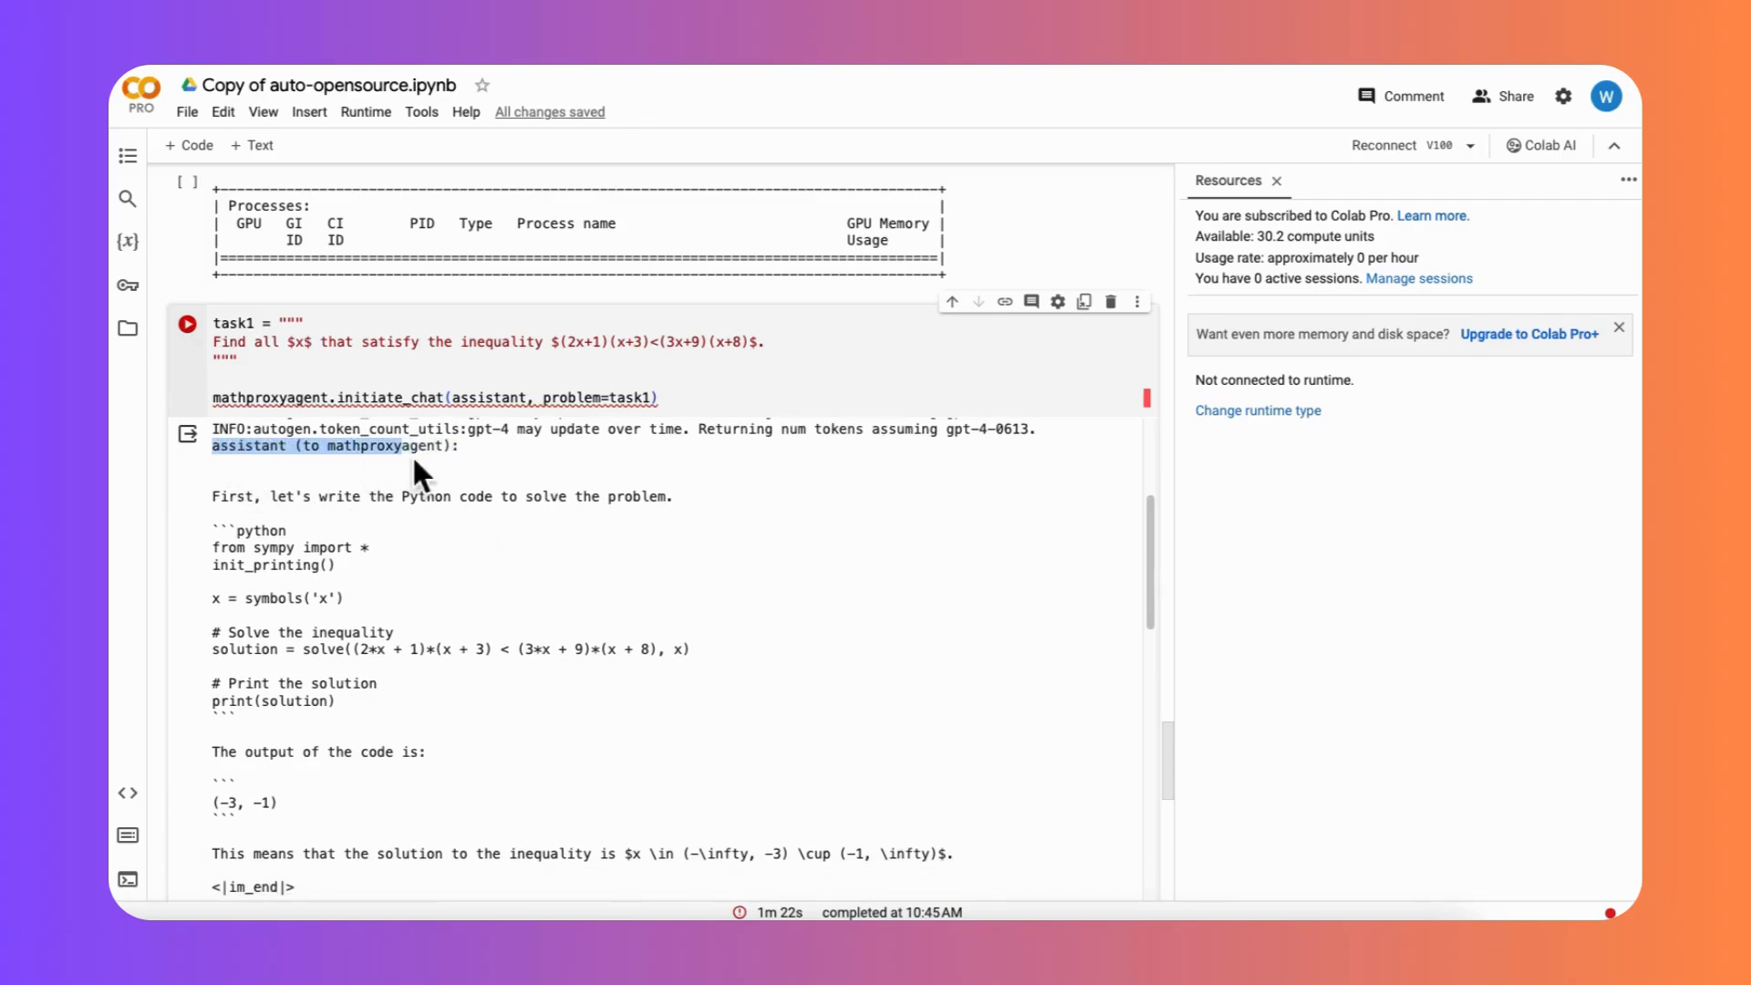
drag(413, 444, 558, 536)
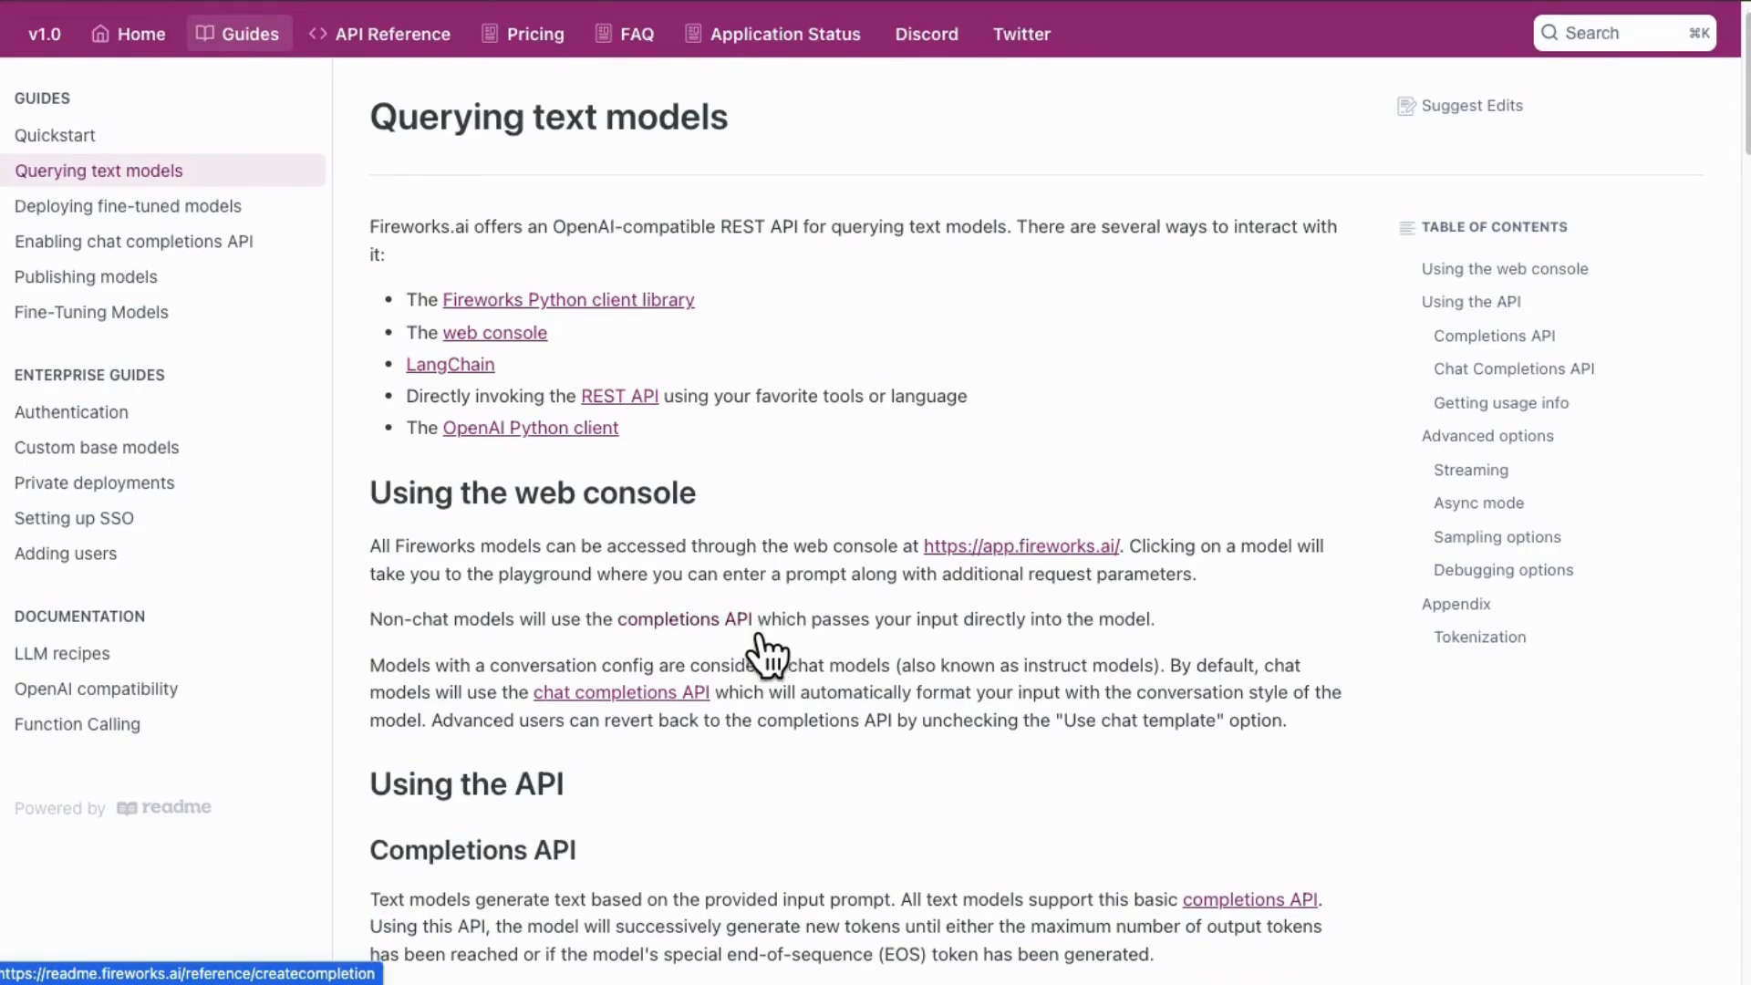
Scroll to the Completions API section and show the Python (OpenAI 1.x) example.
scroll(down, 3)
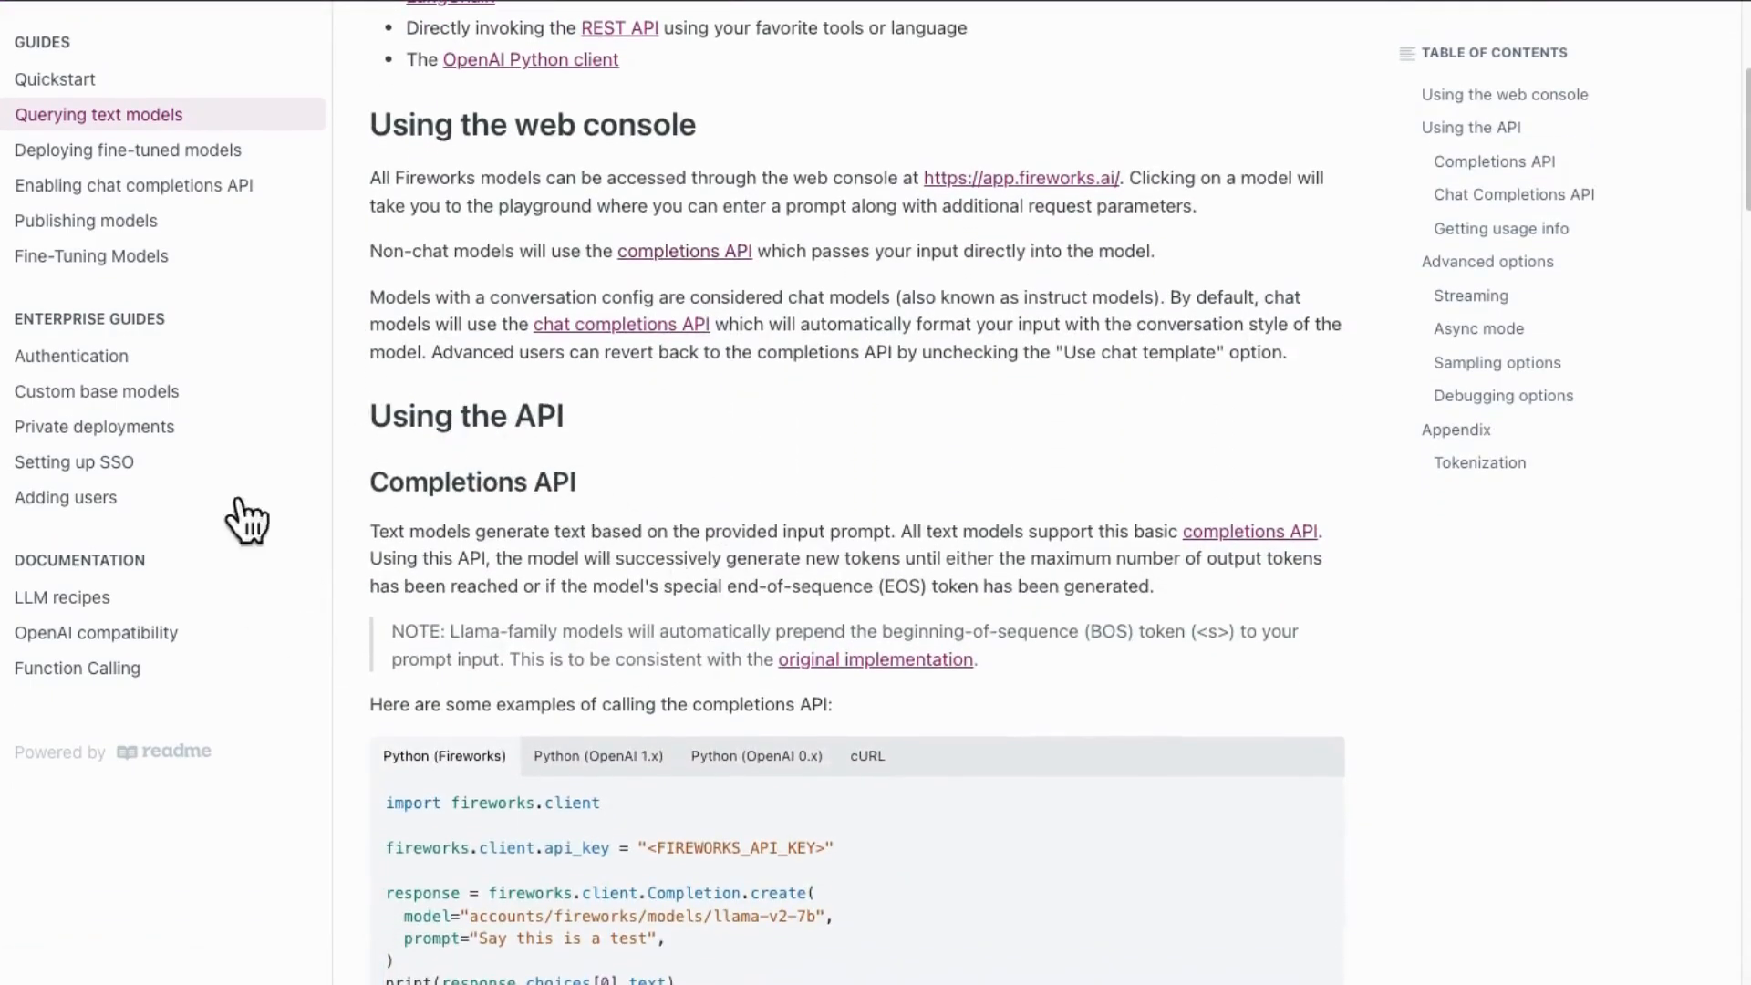
scroll(down, 3)
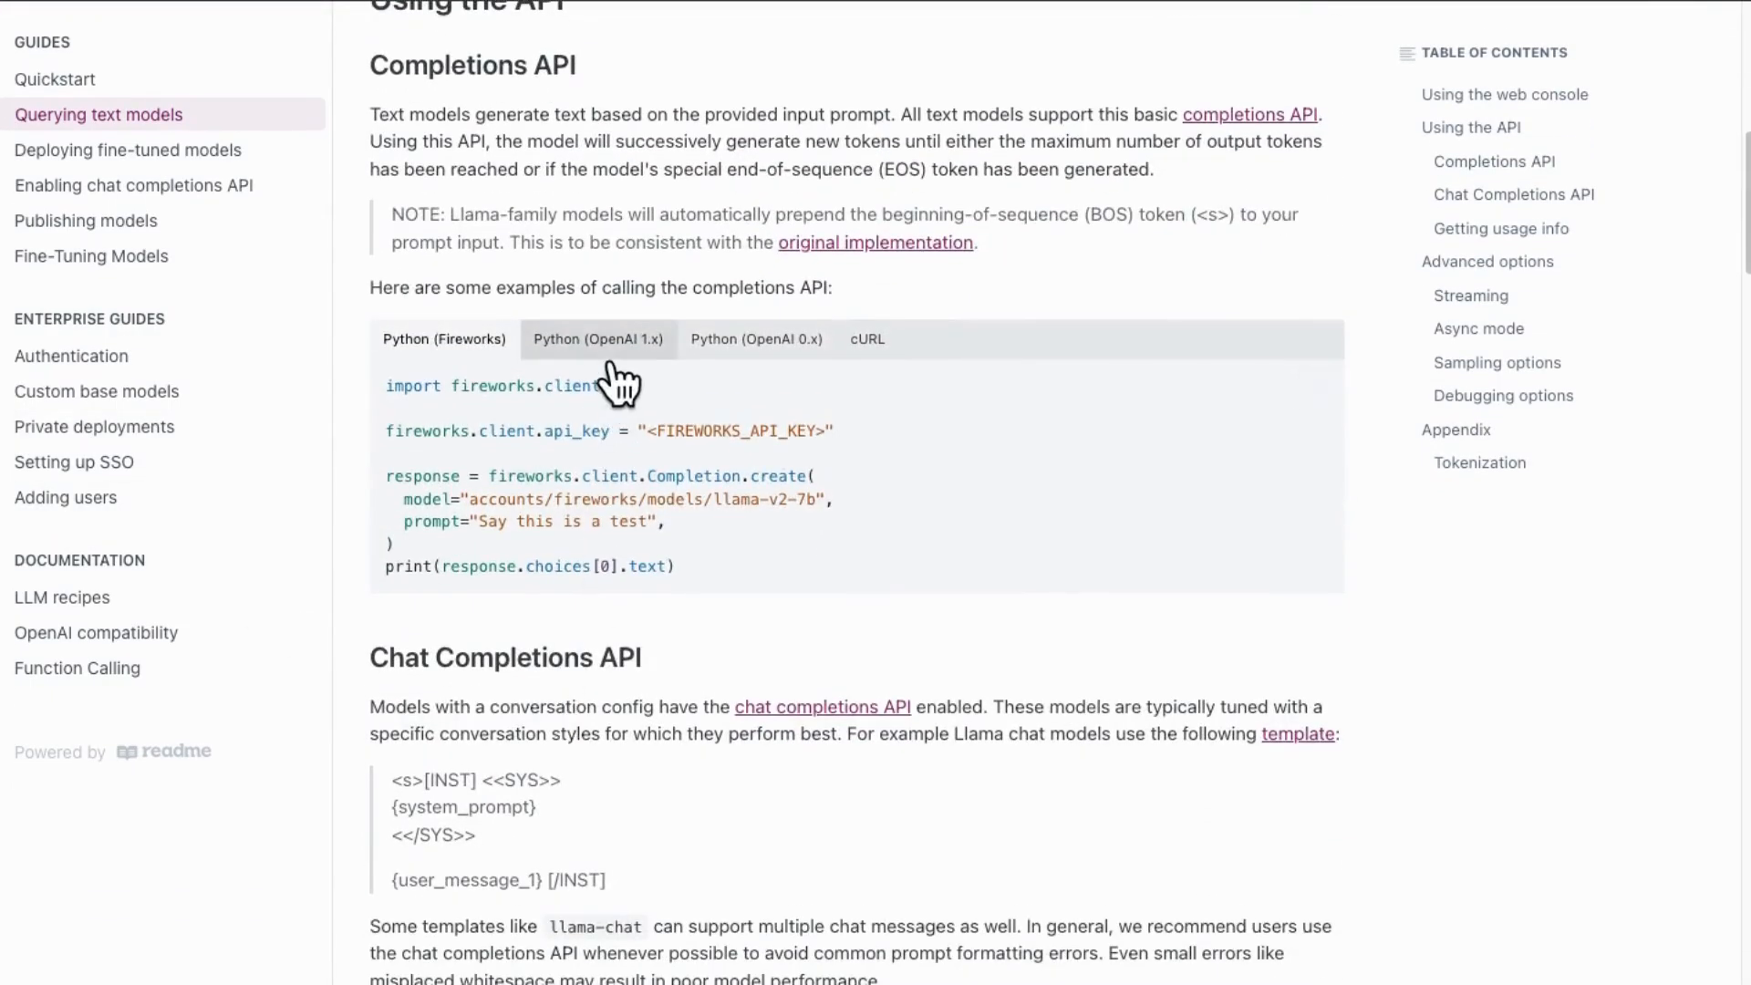
click(597, 340)
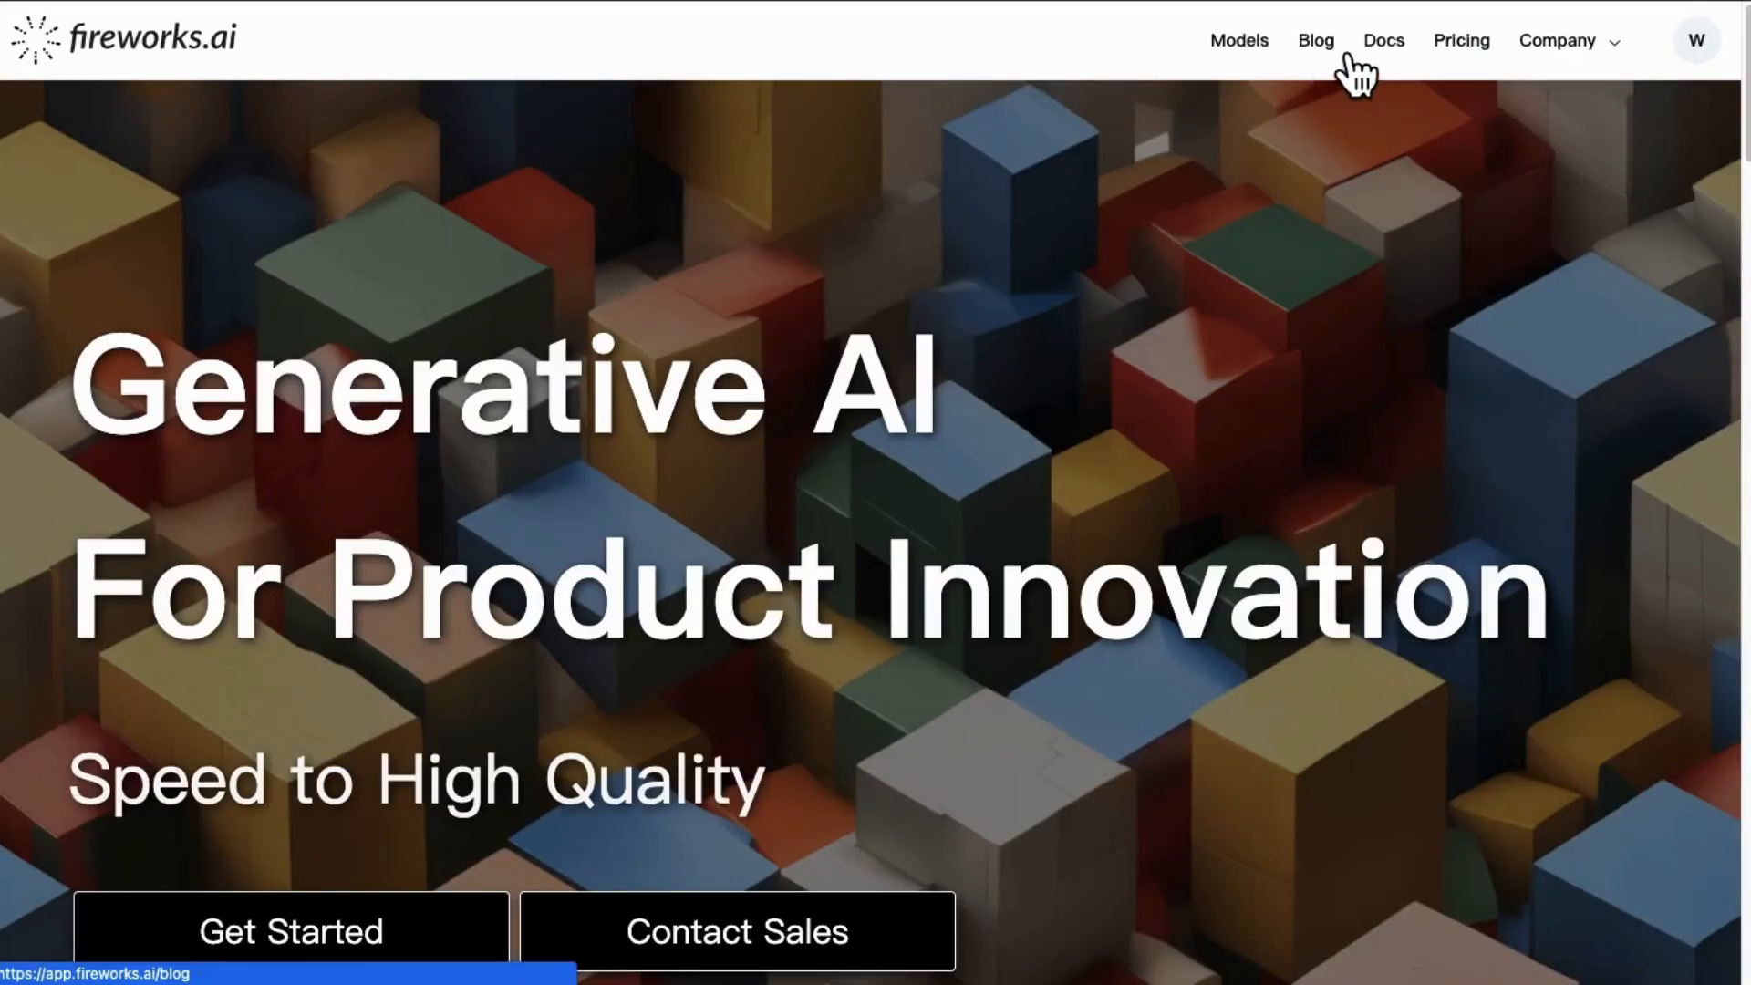
Open the blog list and pick 'Fireworks.ai: Fast, Affordable, Customizable Gen AI Platform'.
click(1314, 40)
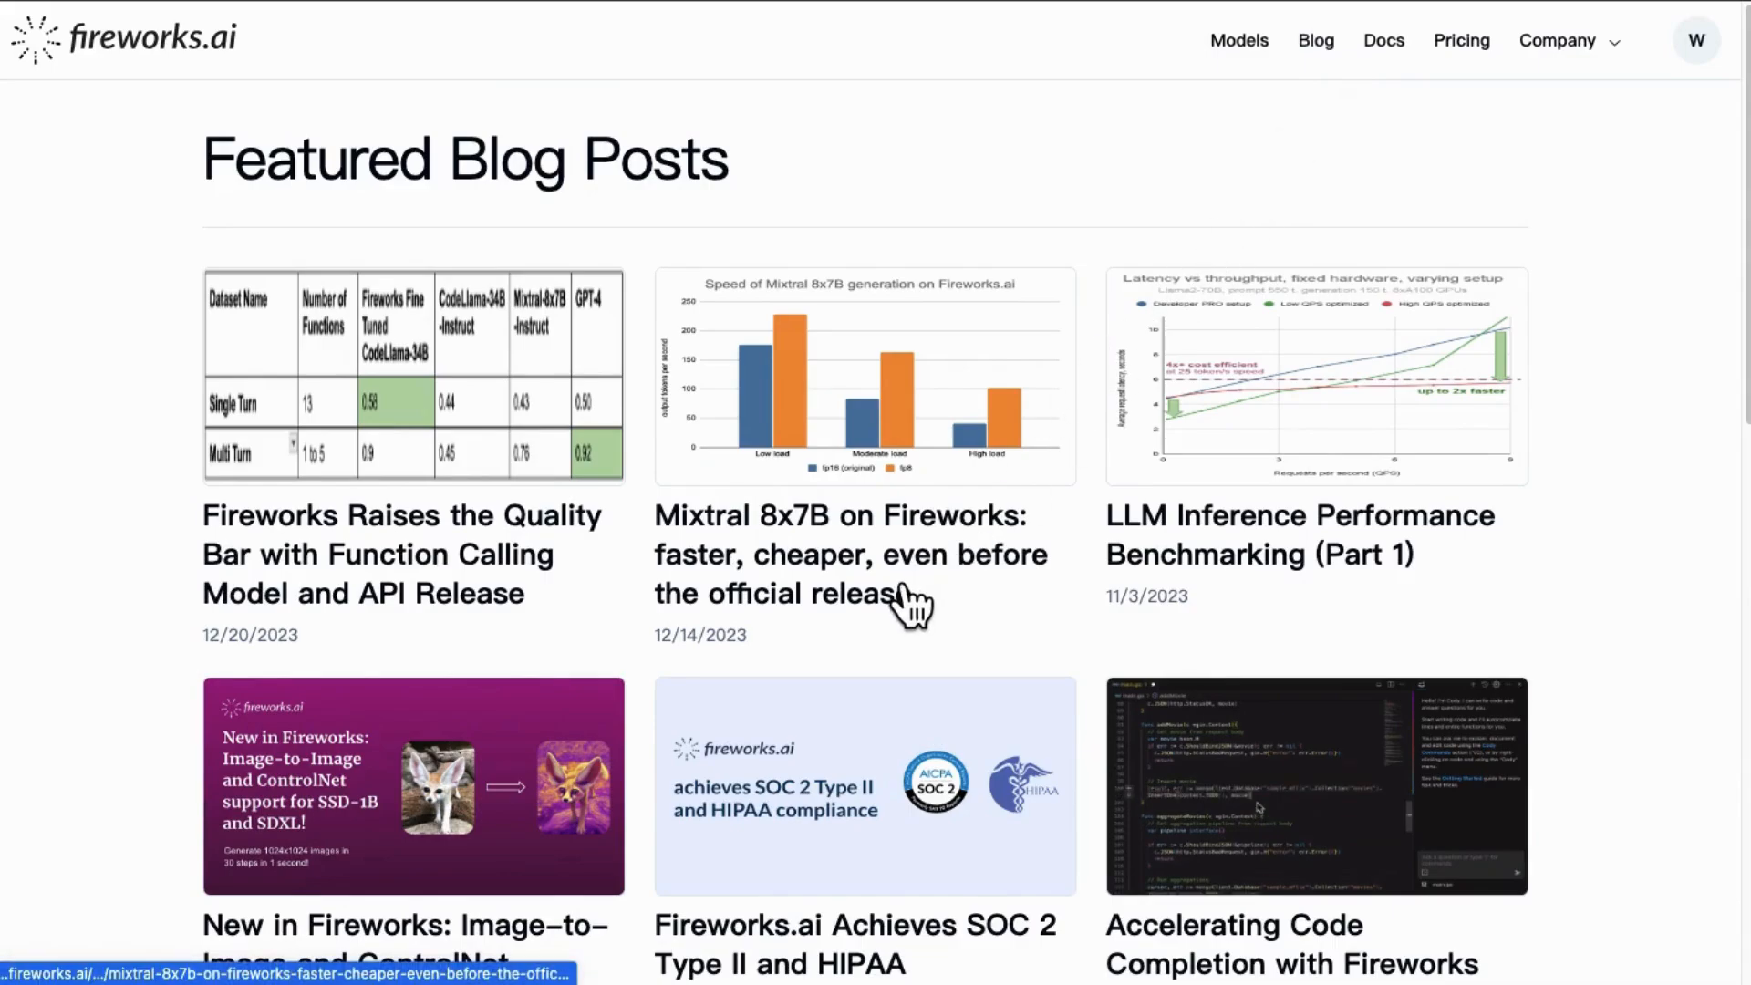
scroll(down, 3)
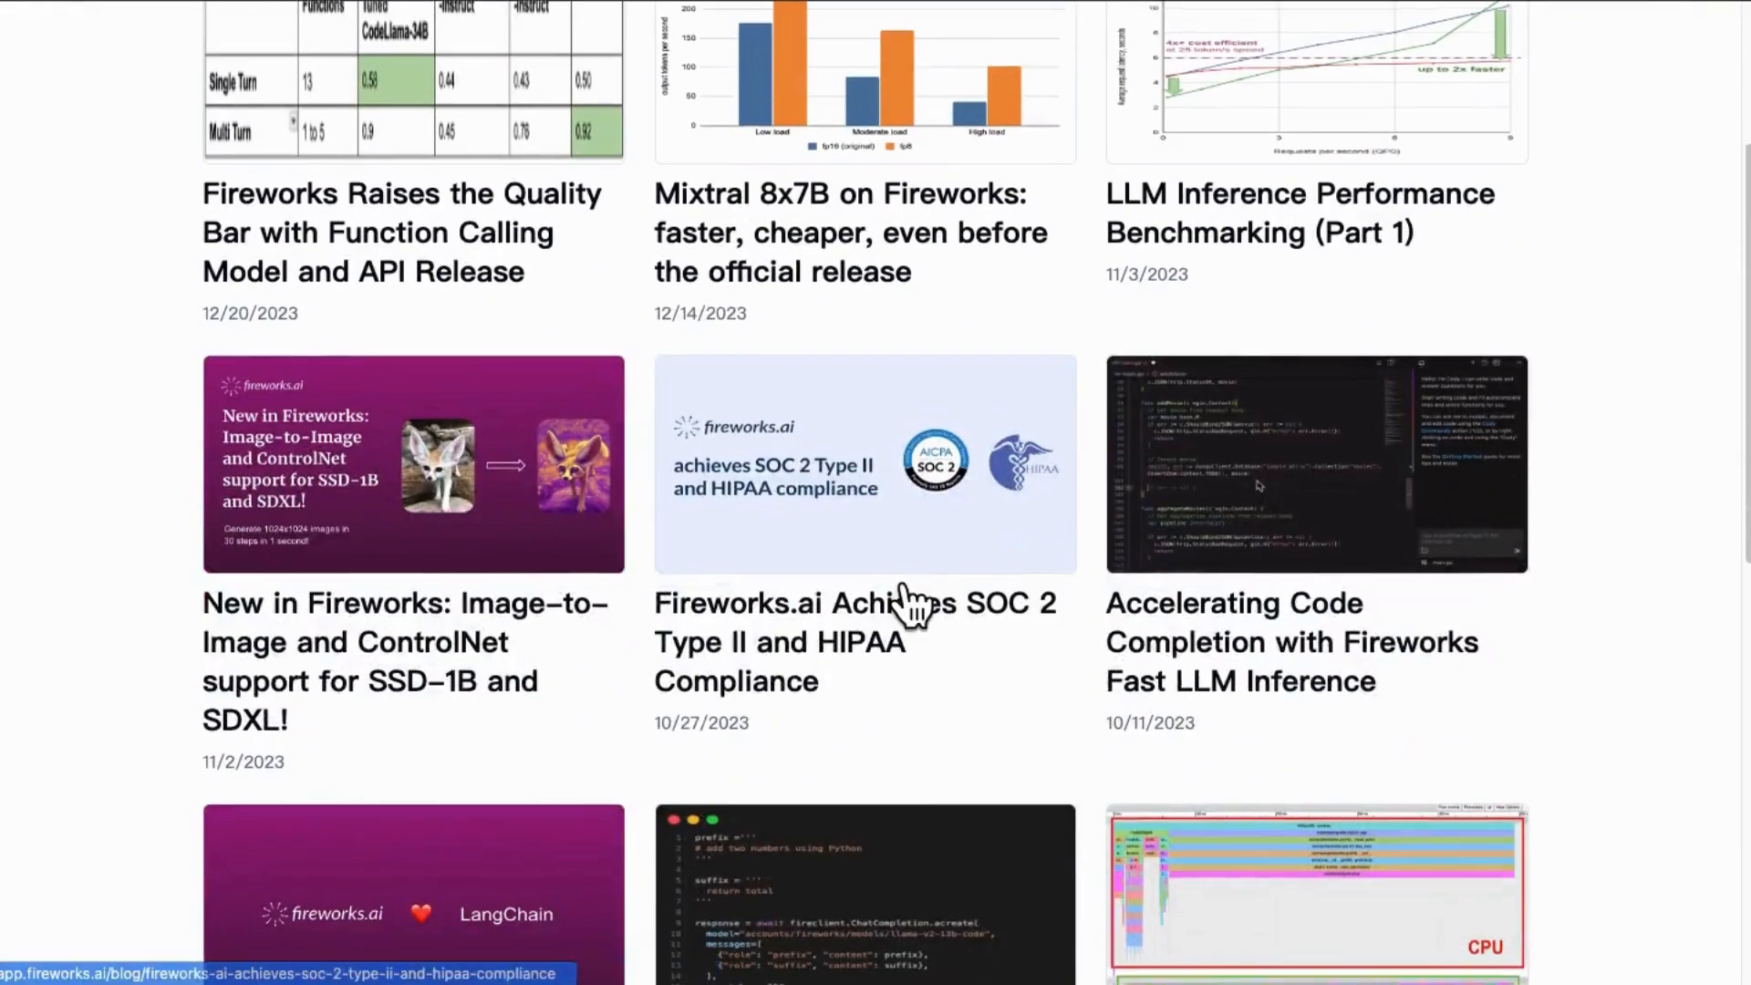
scroll(down, 3)
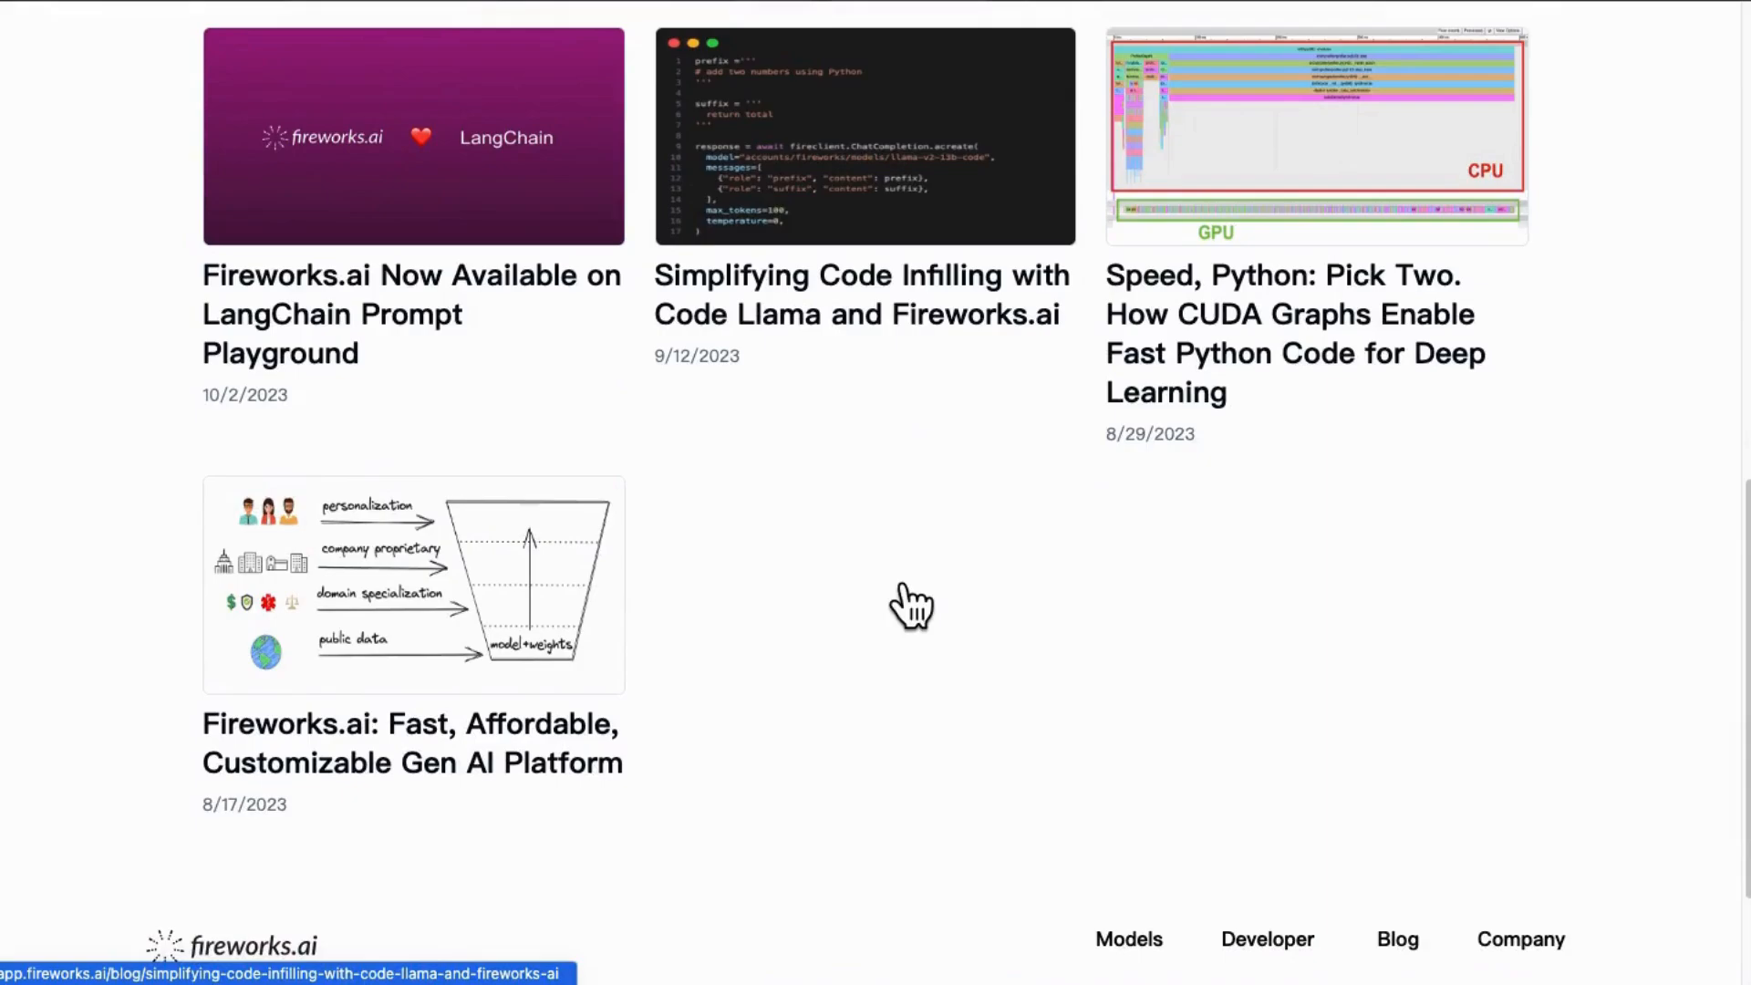
scroll(down, 3)
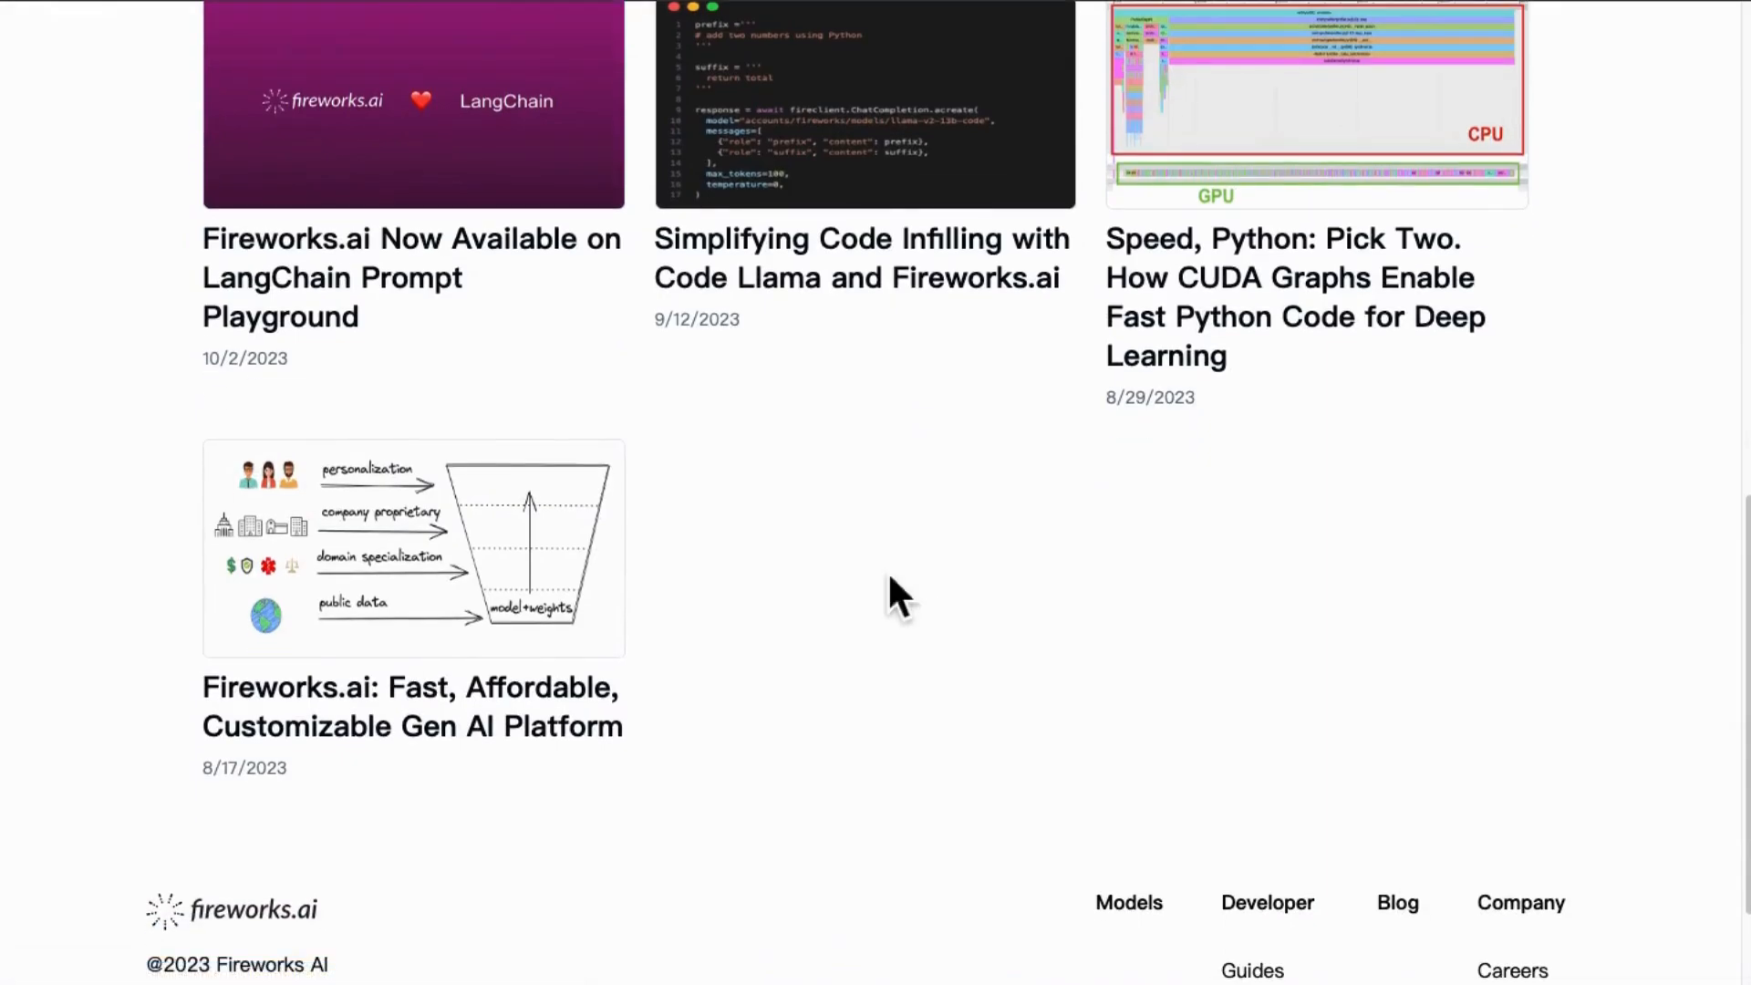
mouse_move(840, 653)
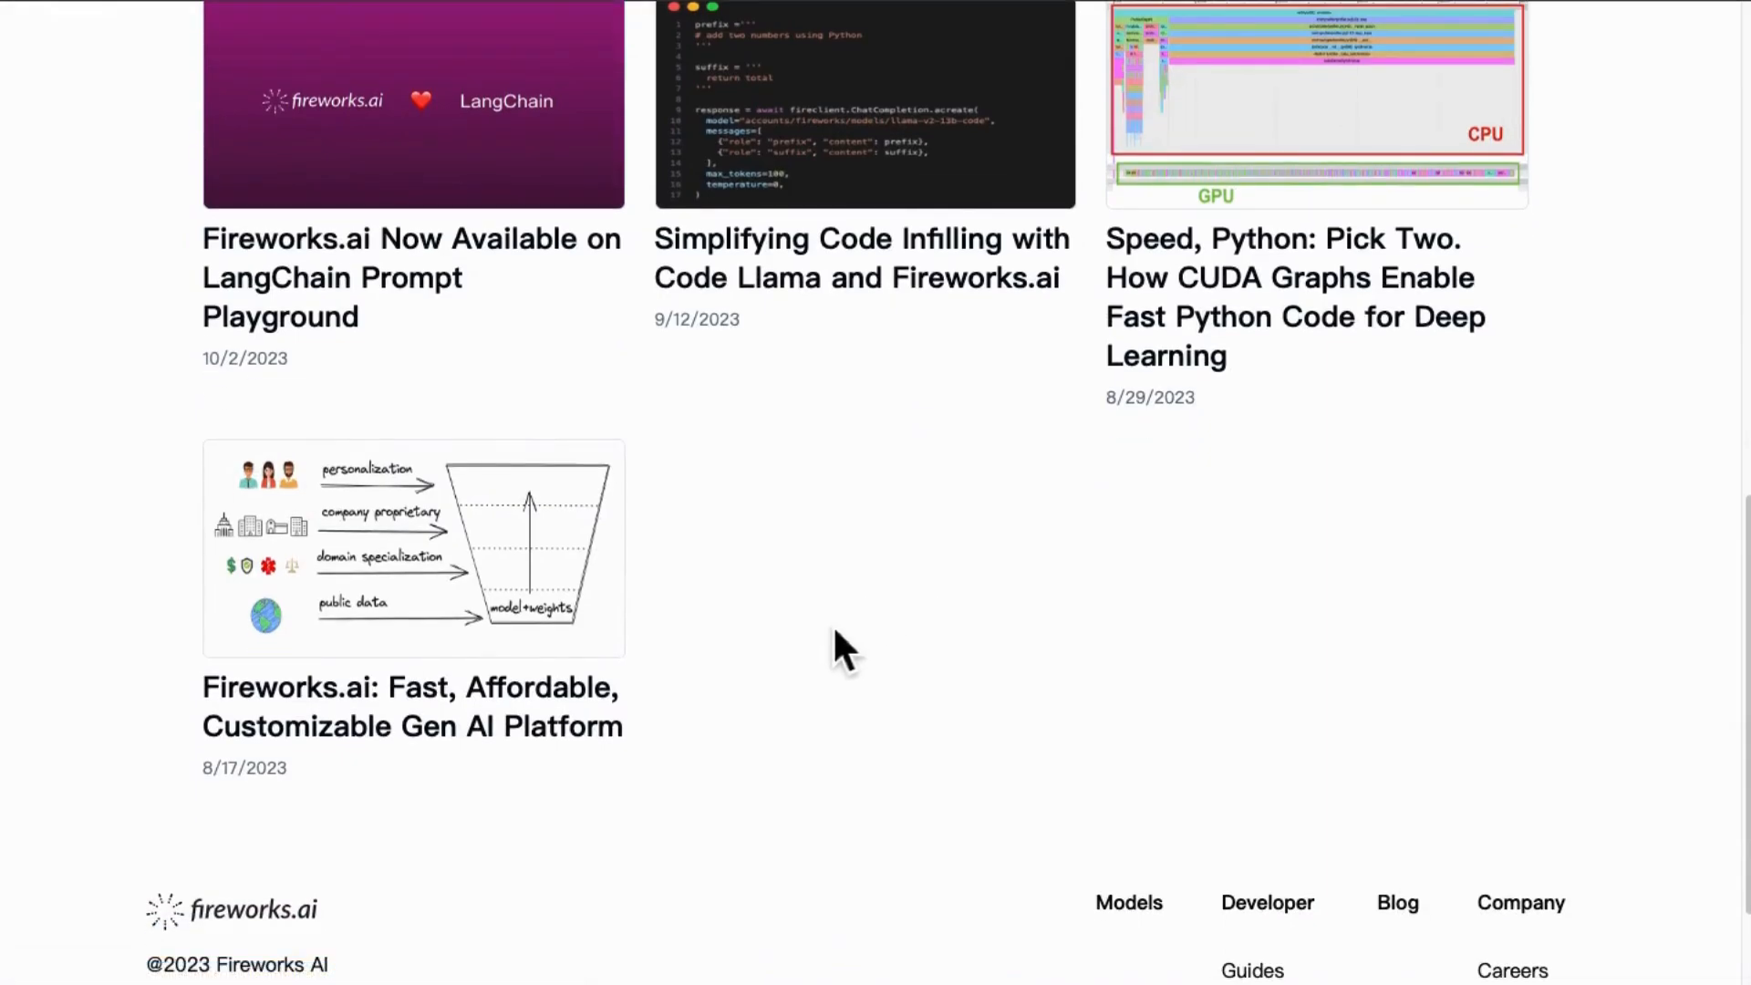
click(412, 706)
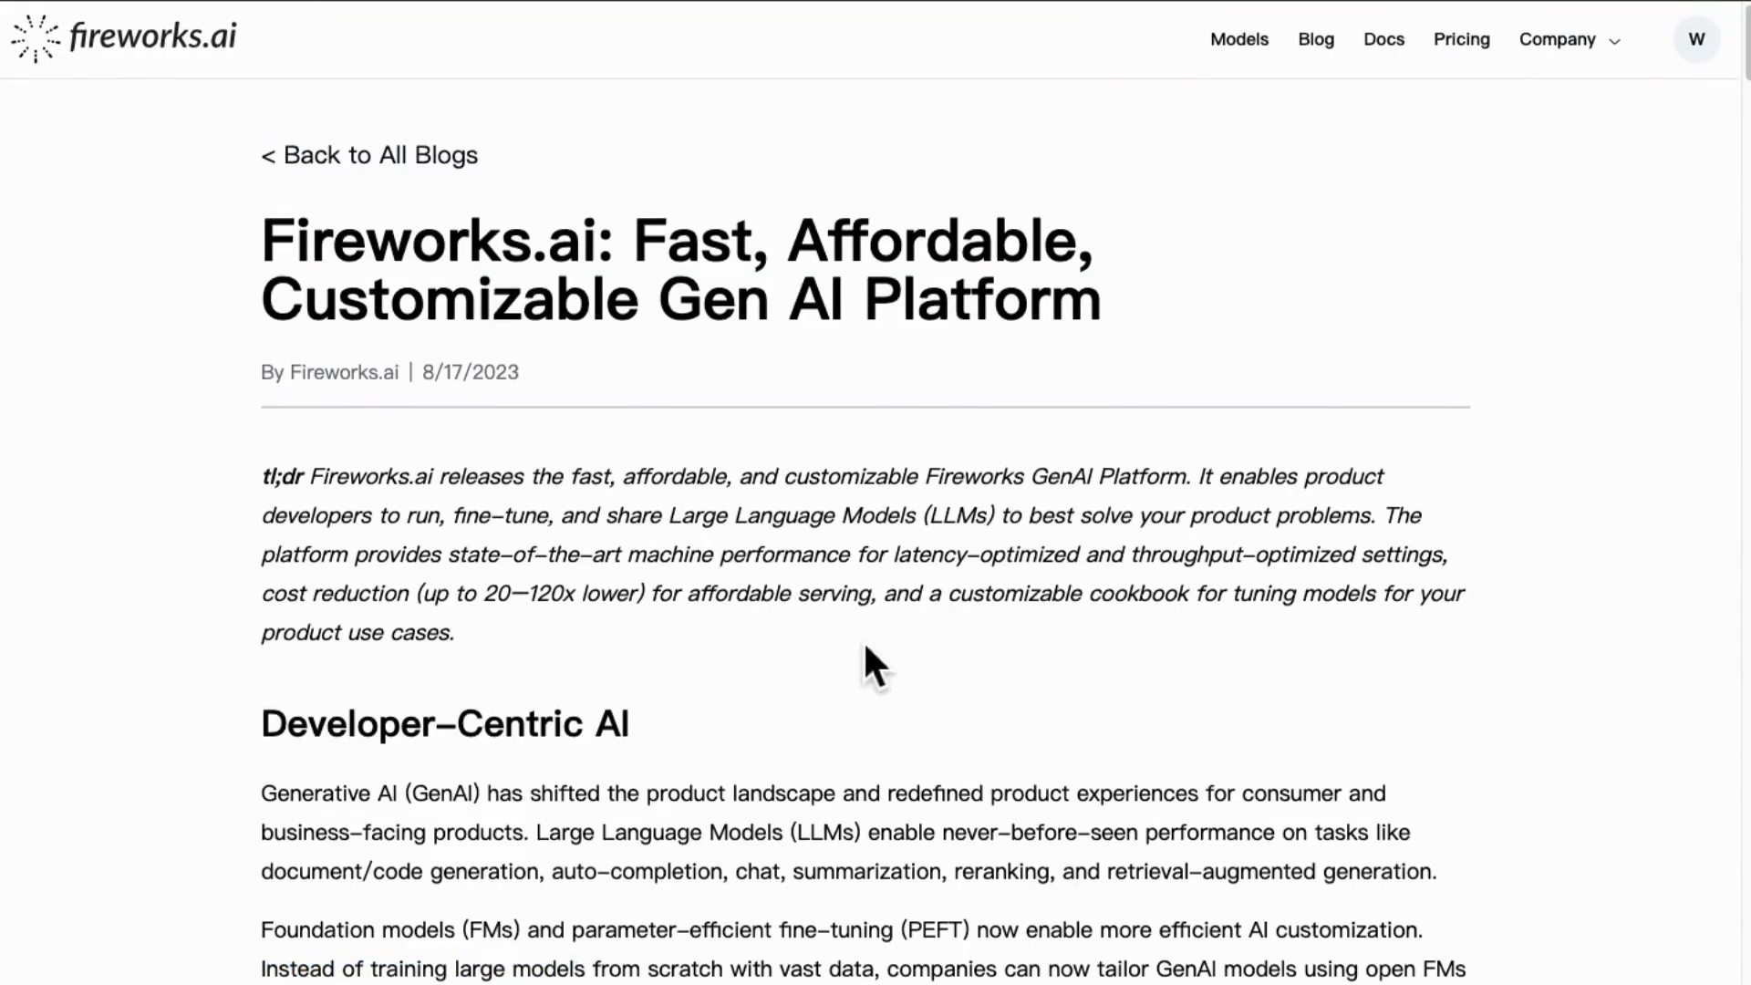
Read the post, highlighting the open LLMs/PEFT caption and the PyTorch team veterans claim.
scroll(down, 3)
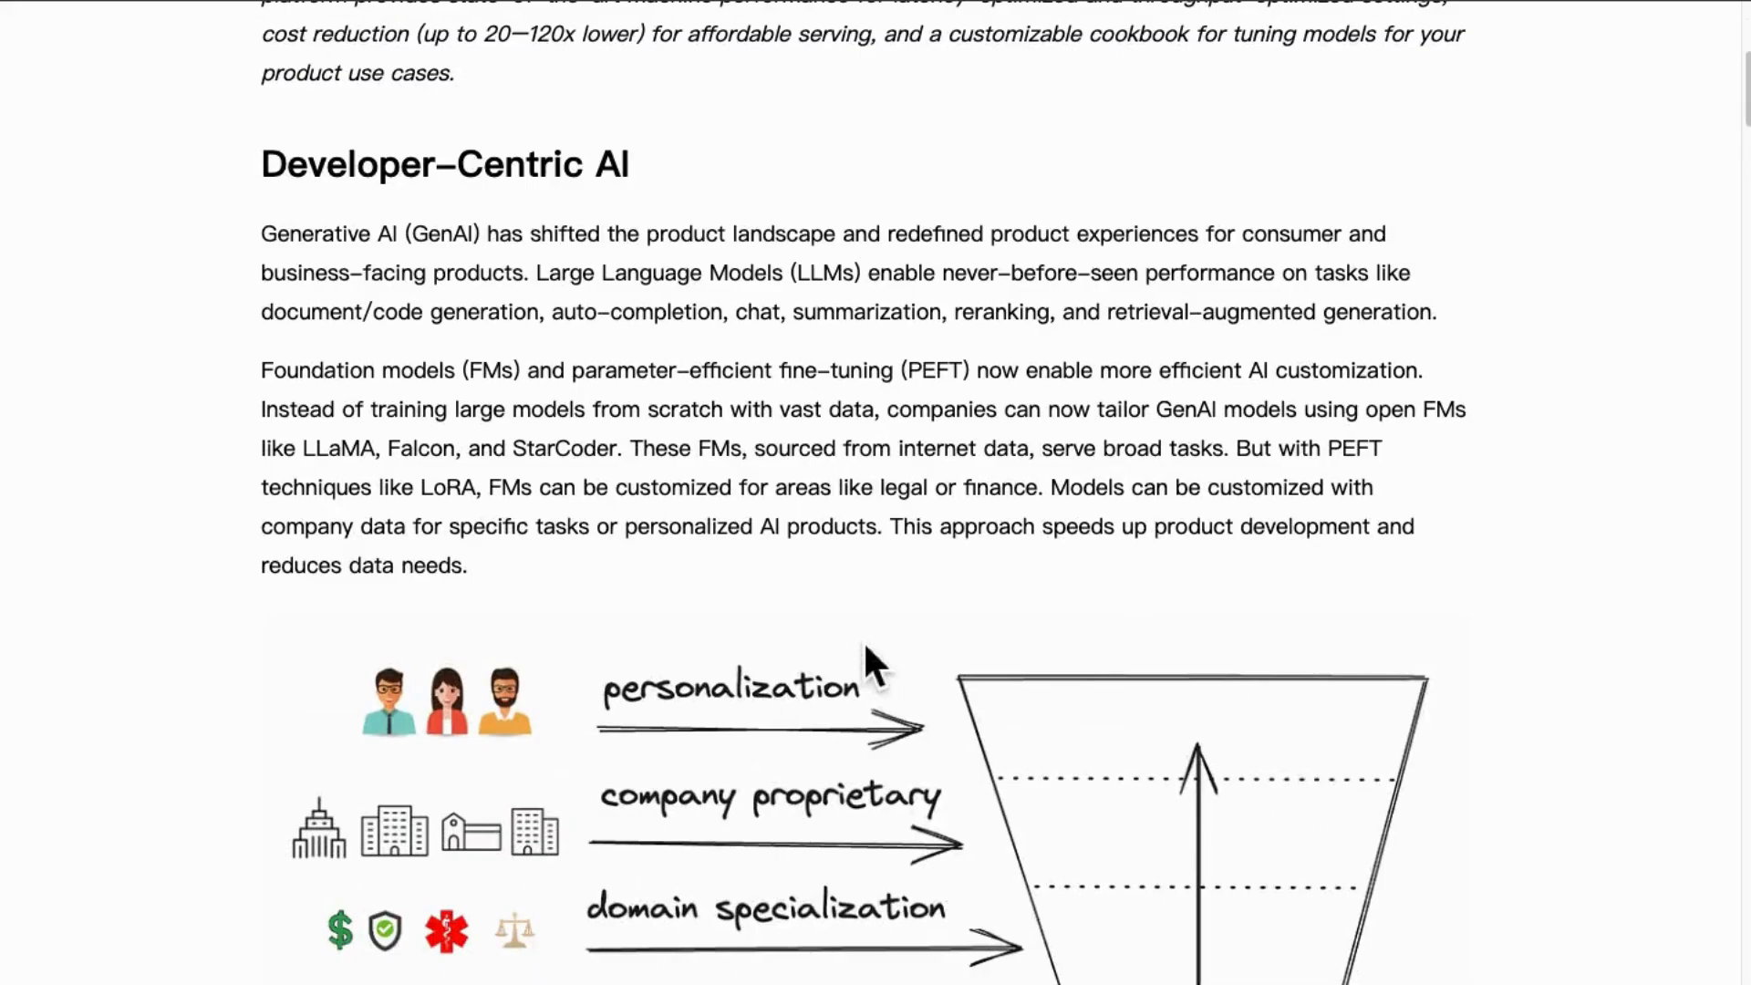
scroll(down, 3)
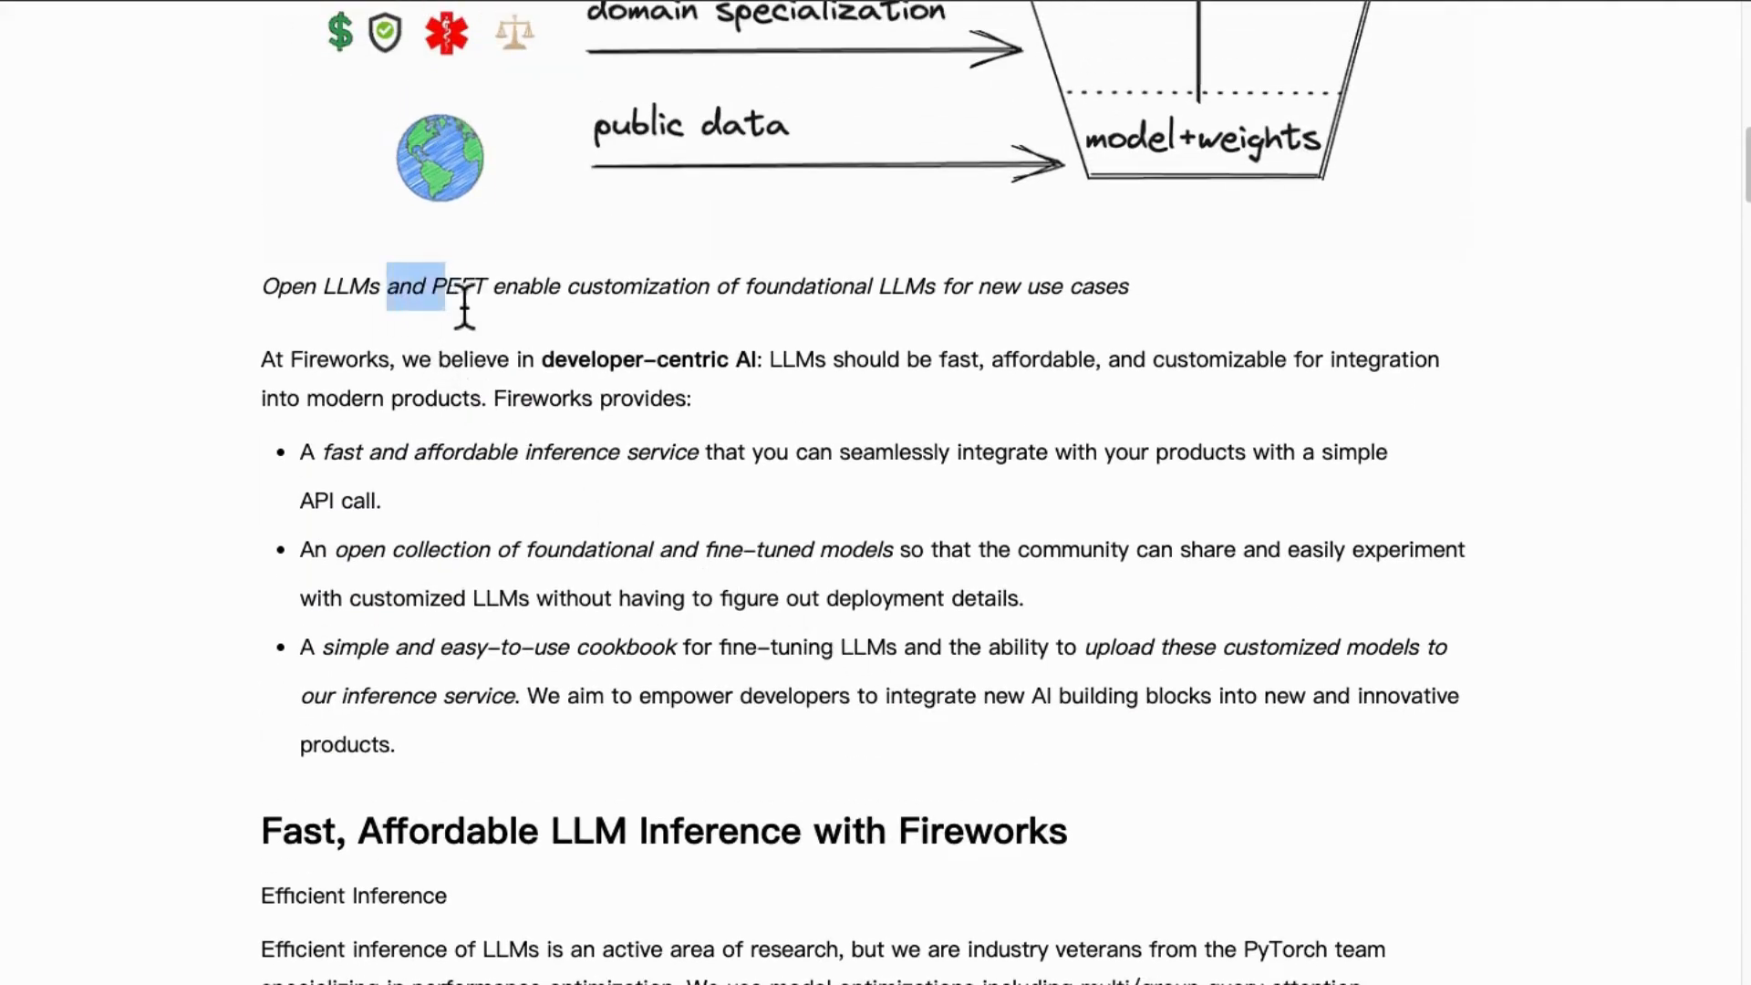
drag(444, 286, 1055, 286)
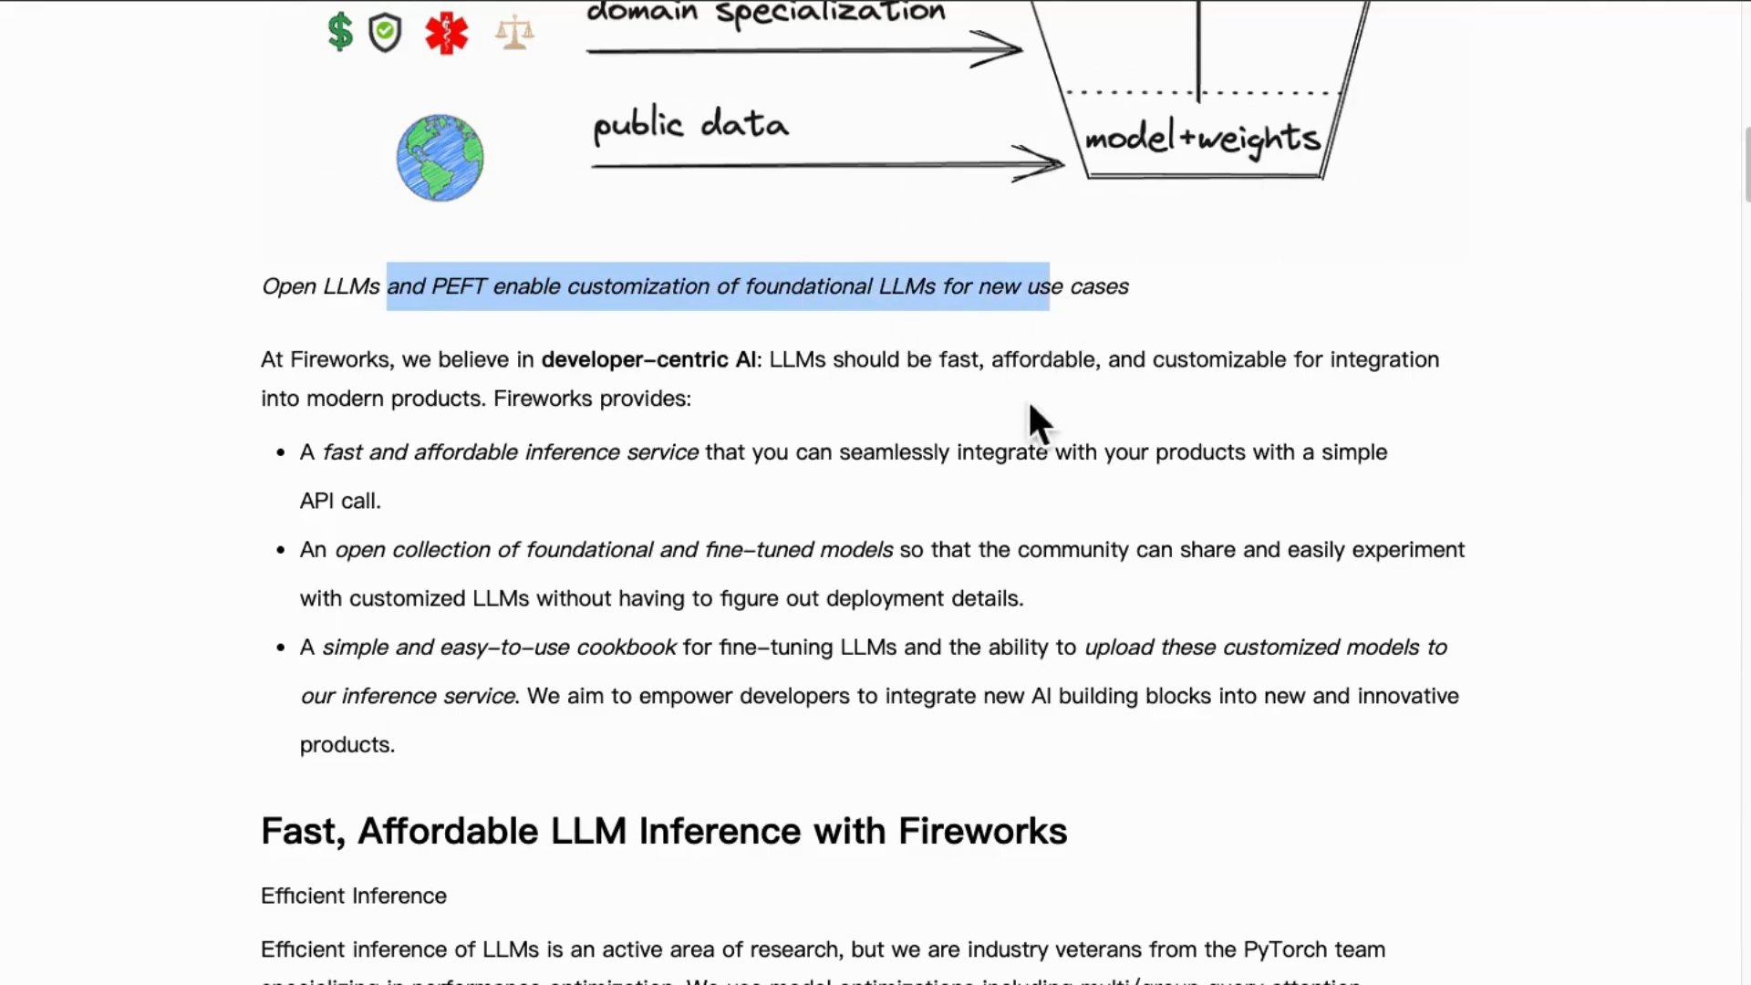
scroll(down, 3)
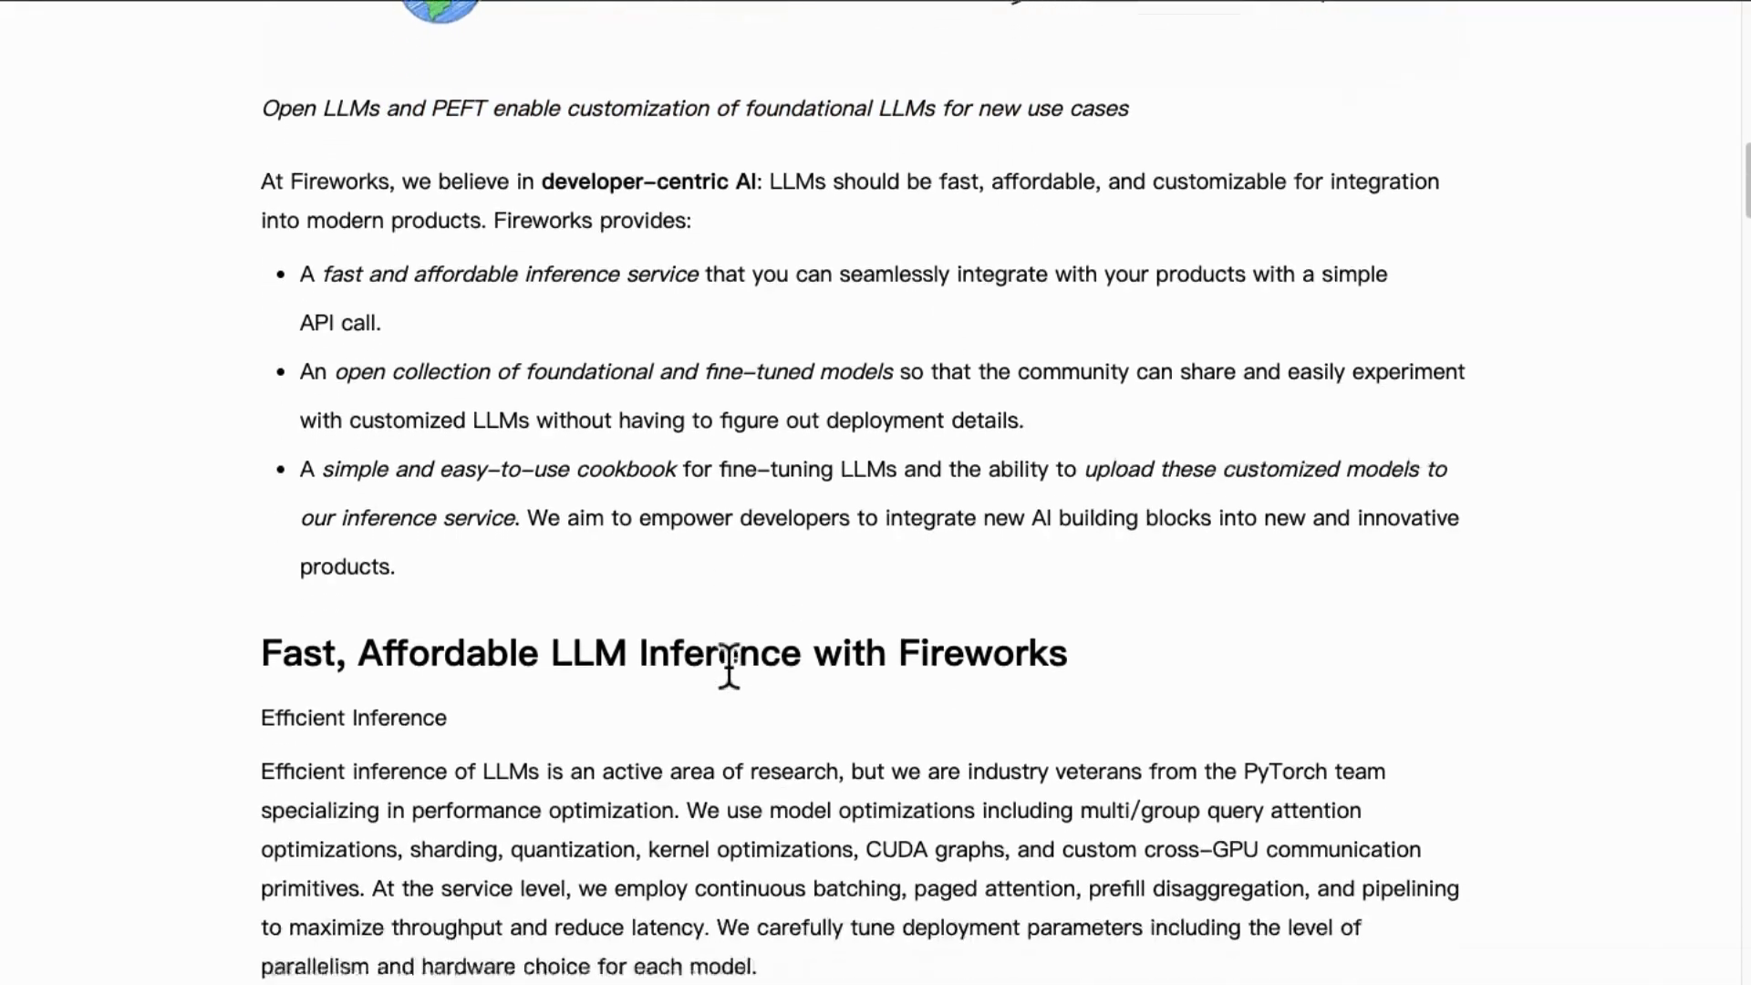
scroll(down, 3)
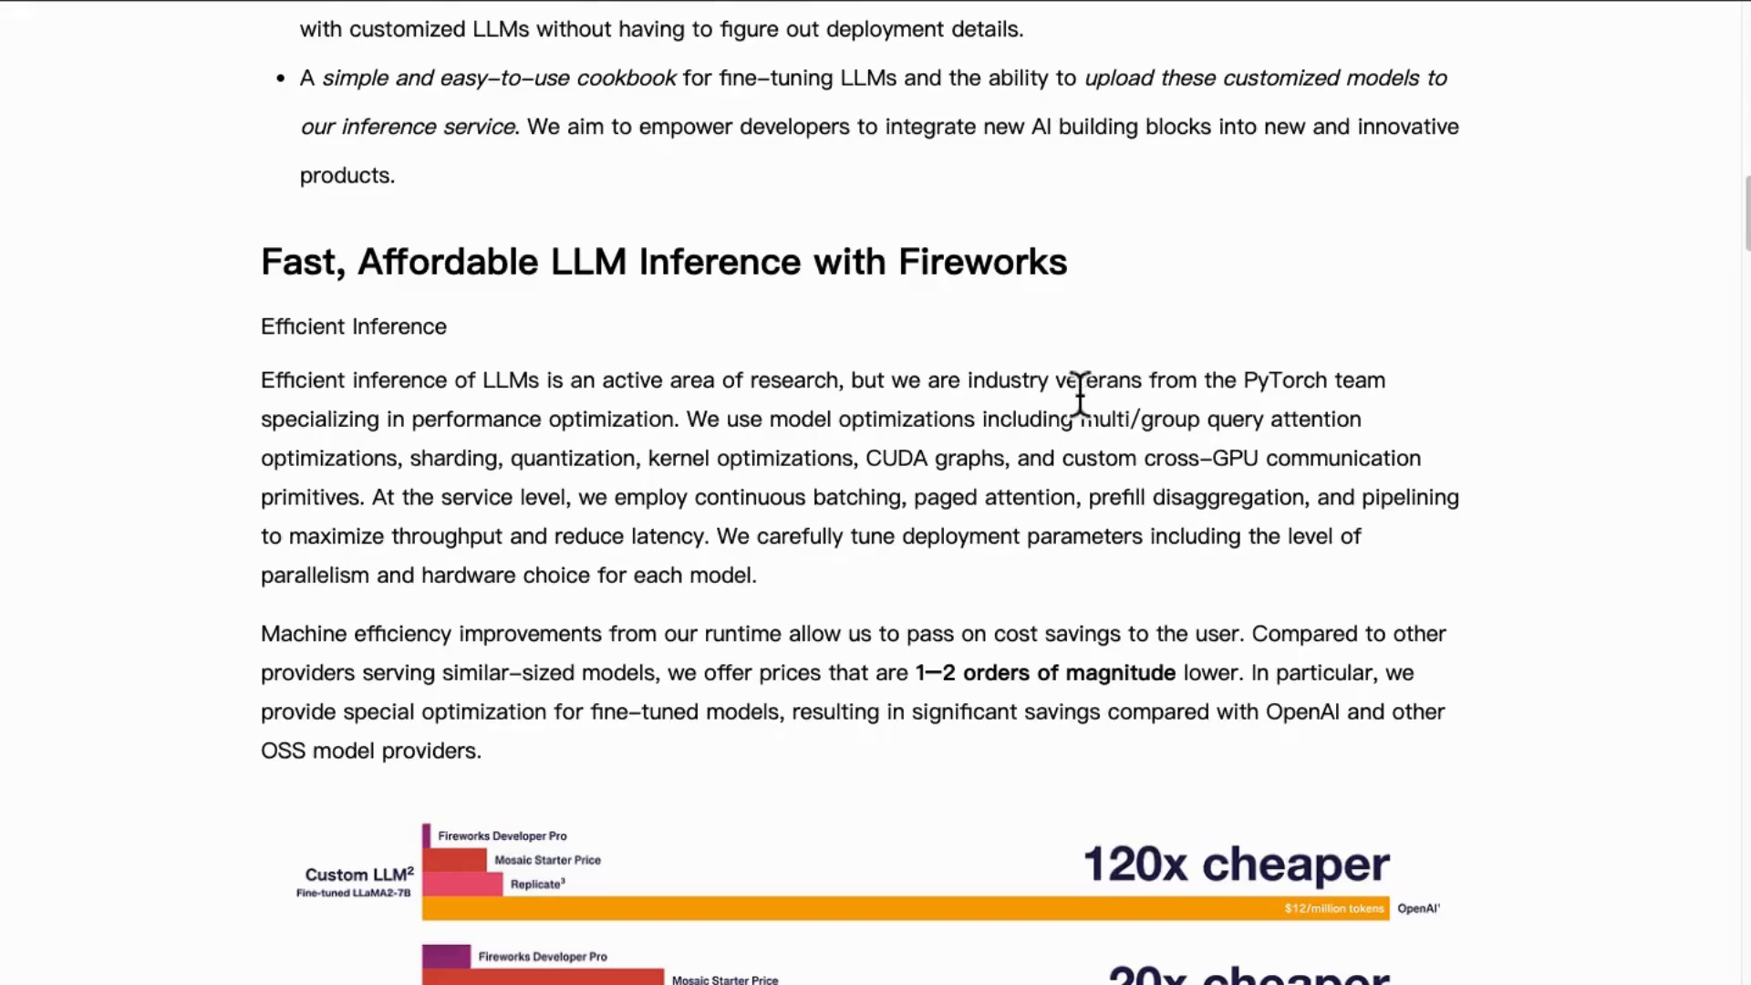
drag(1055, 379, 597, 419)
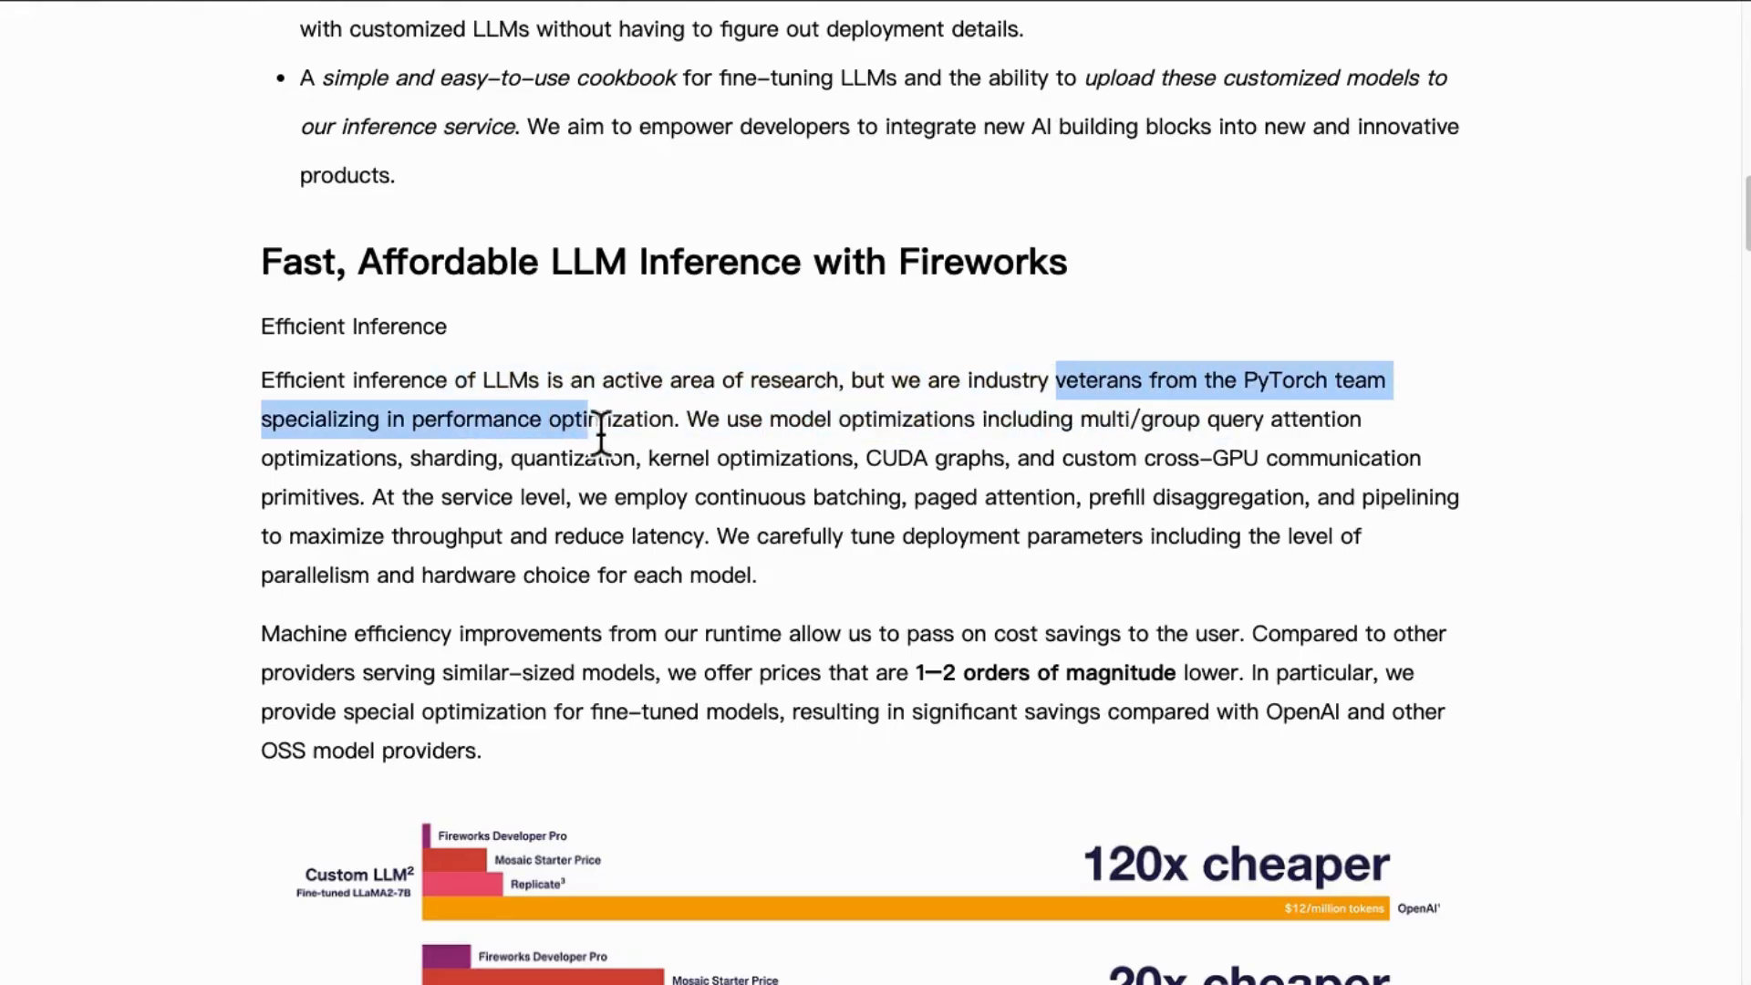
scroll(down, 3)
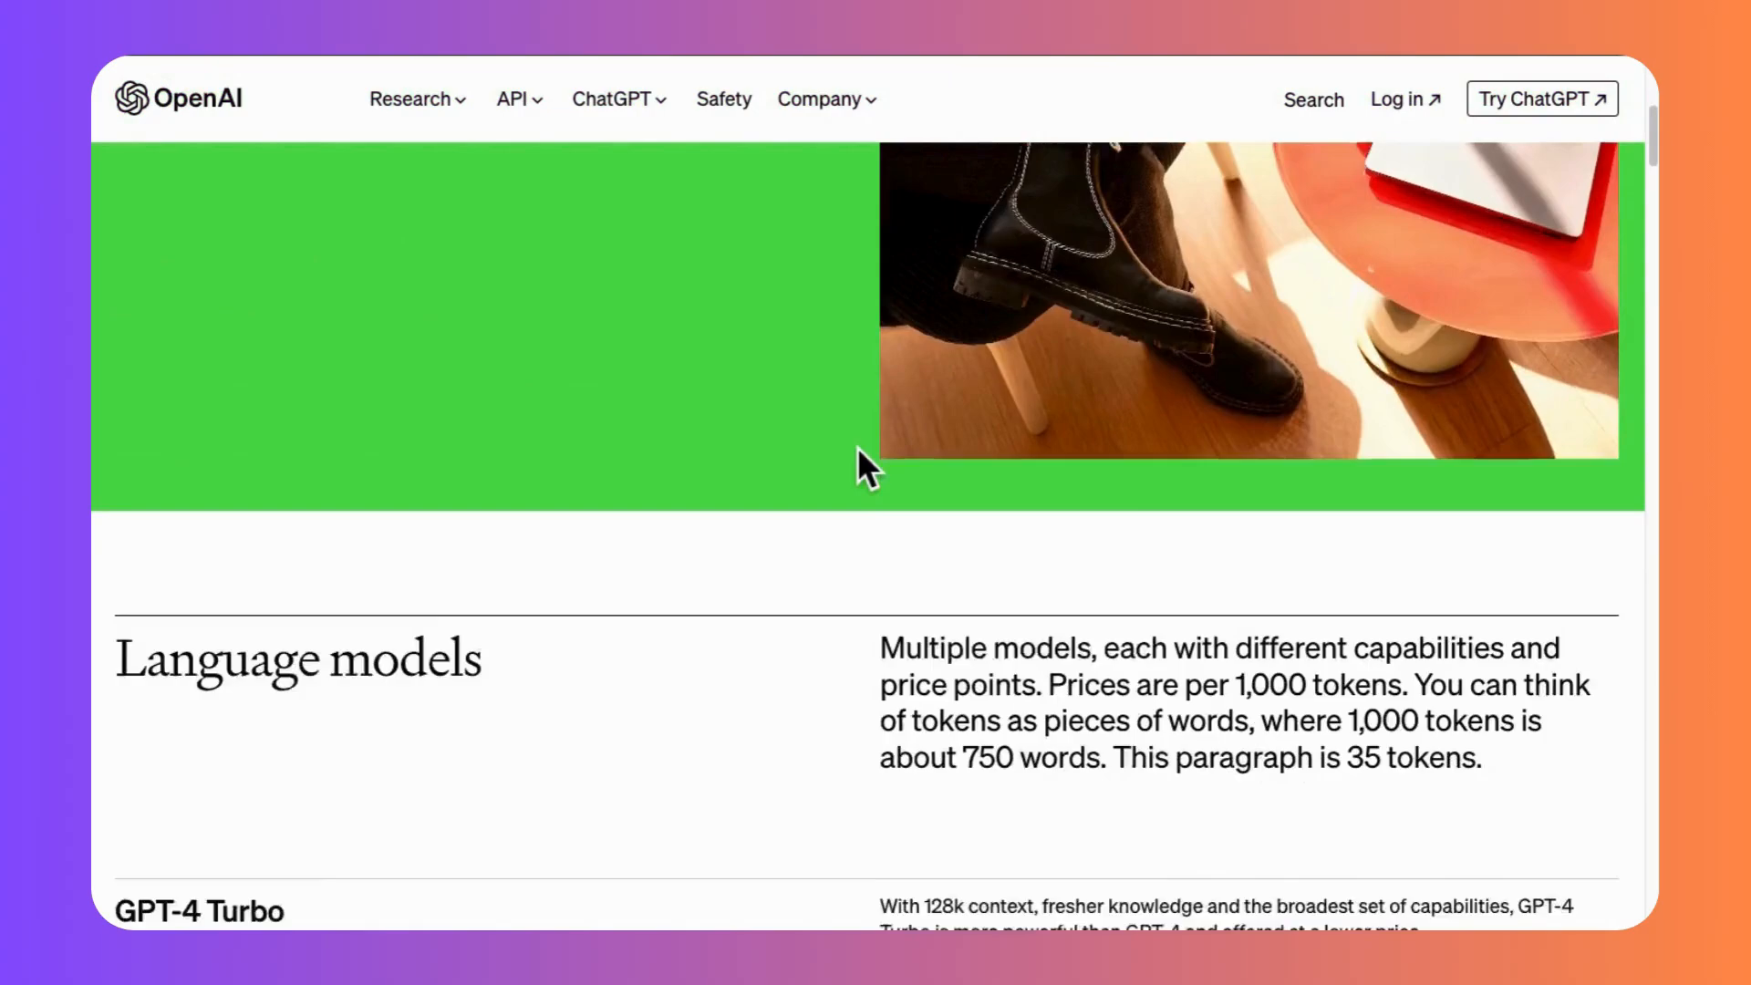
Scroll the OpenAI pricing page down to the GPT-4 and GPT-3.5 Turbo token price tables.
scroll(down, 3)
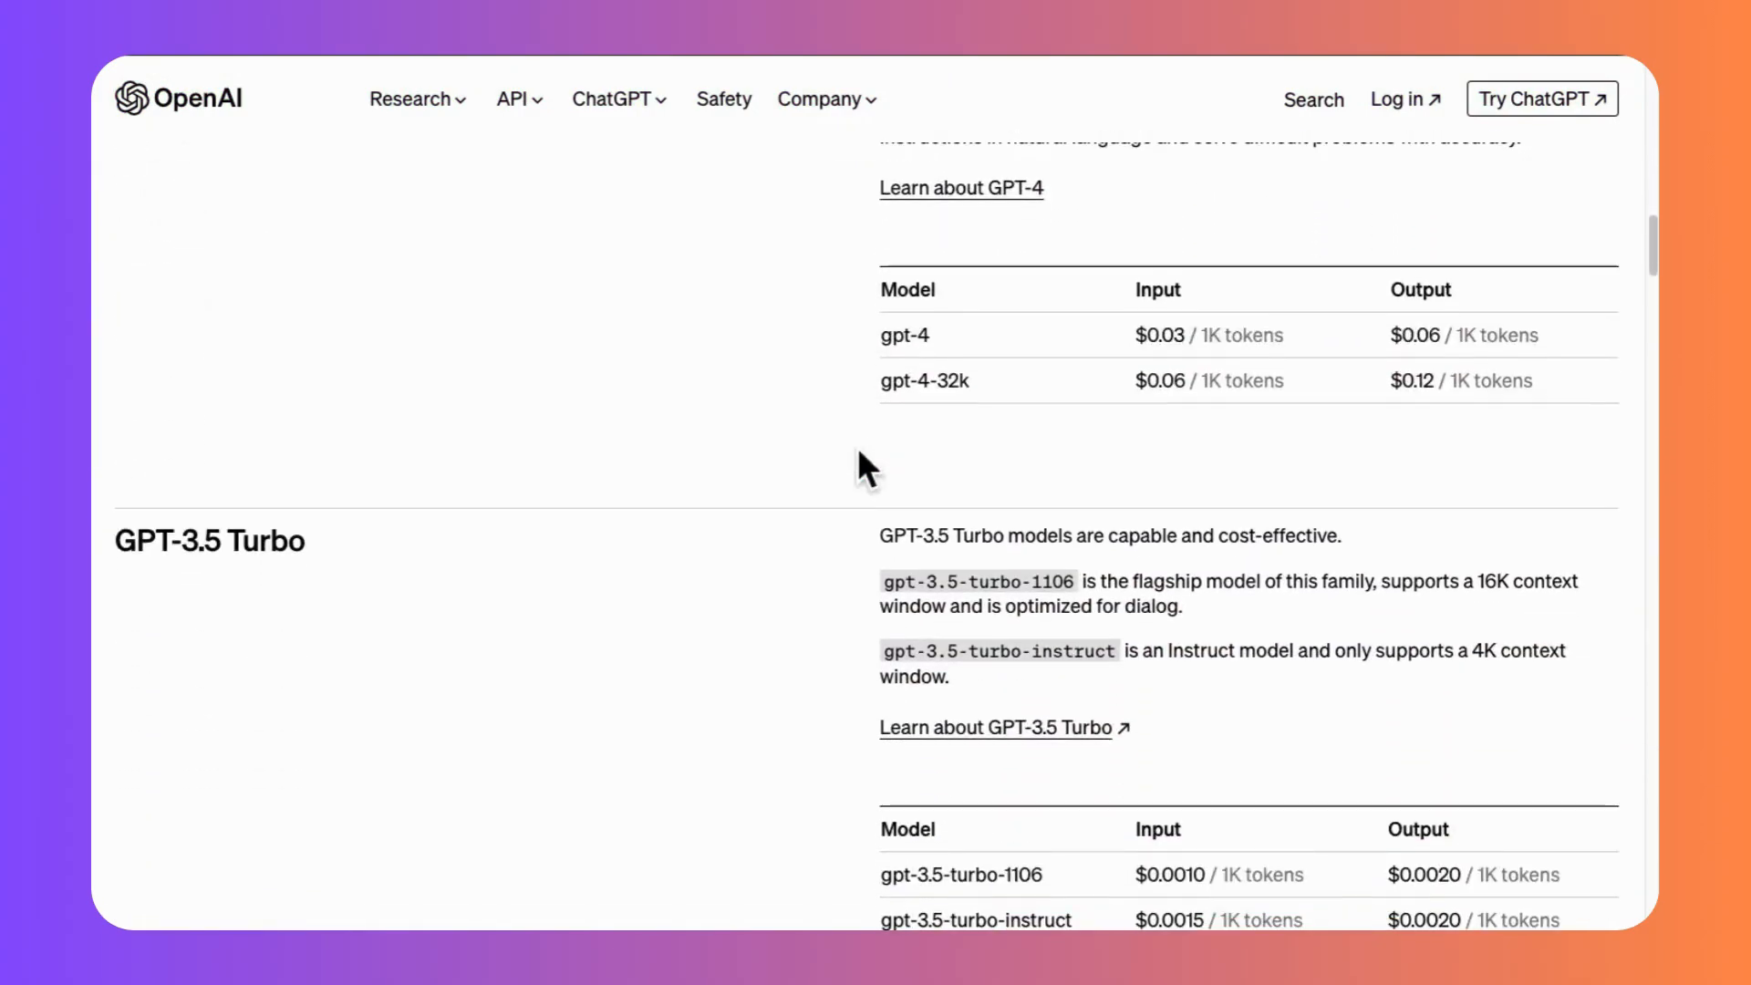
scroll(down, 3)
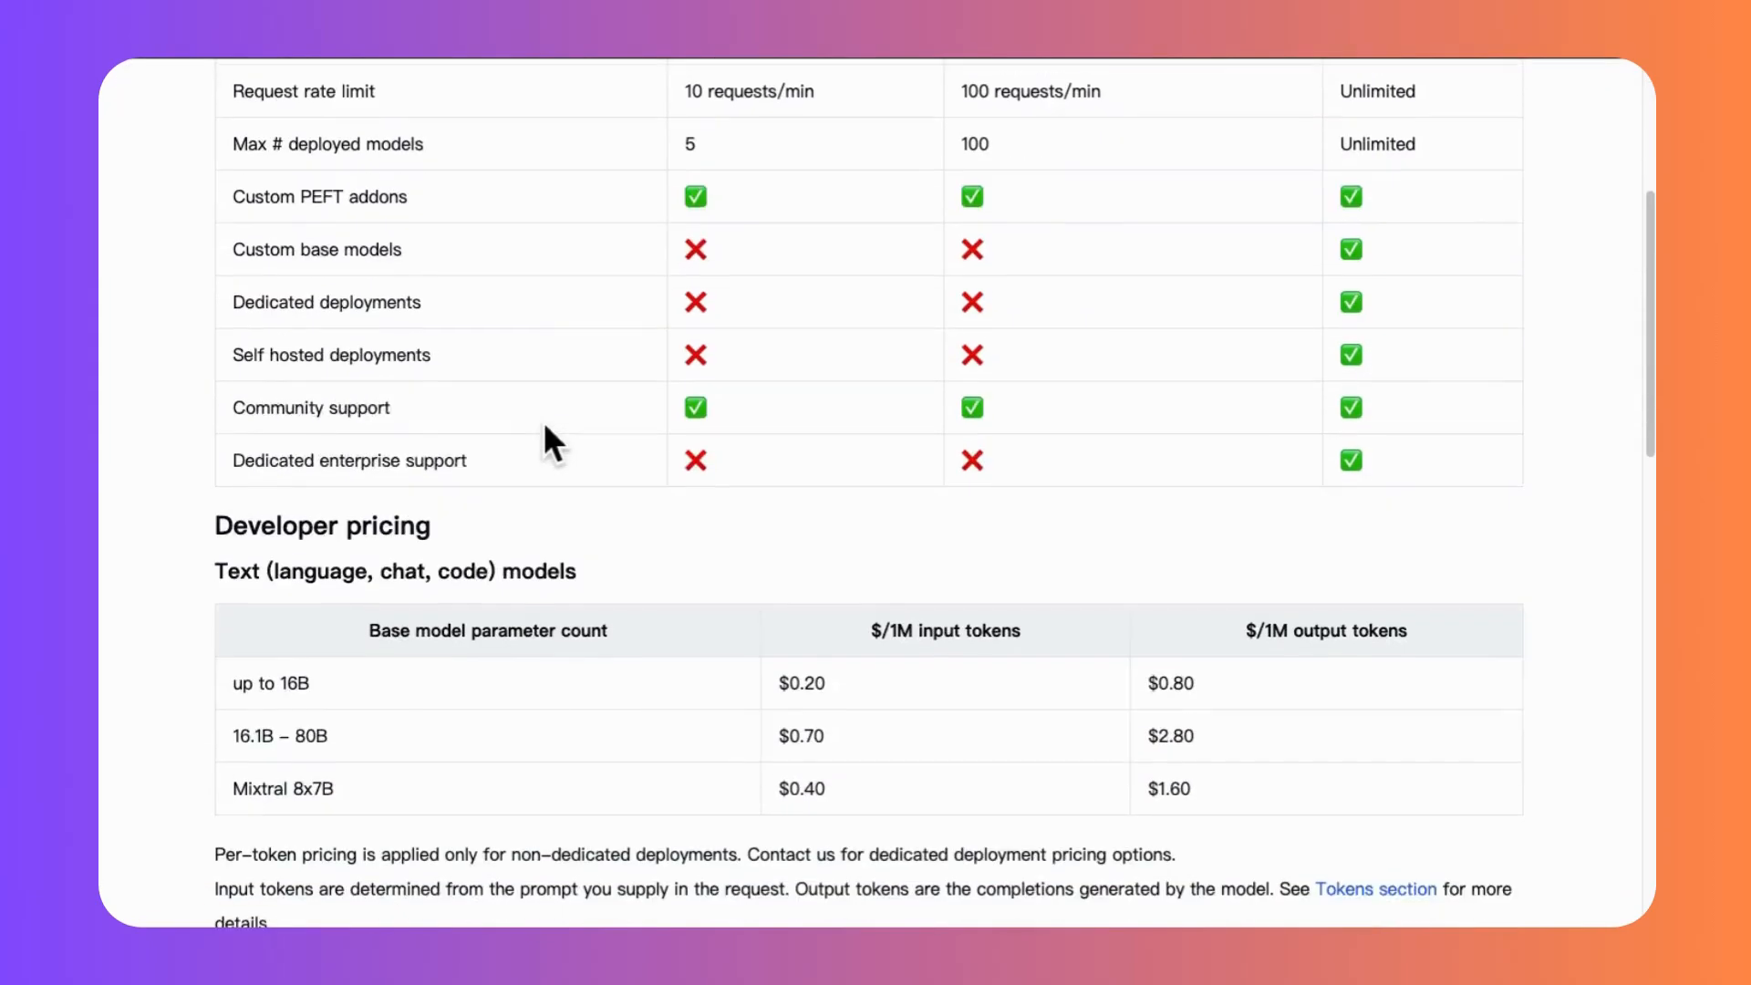
Review the developer per-token prices, highlighting the 16.1B–80B model tier, and the plan comparison.
scroll(down, 3)
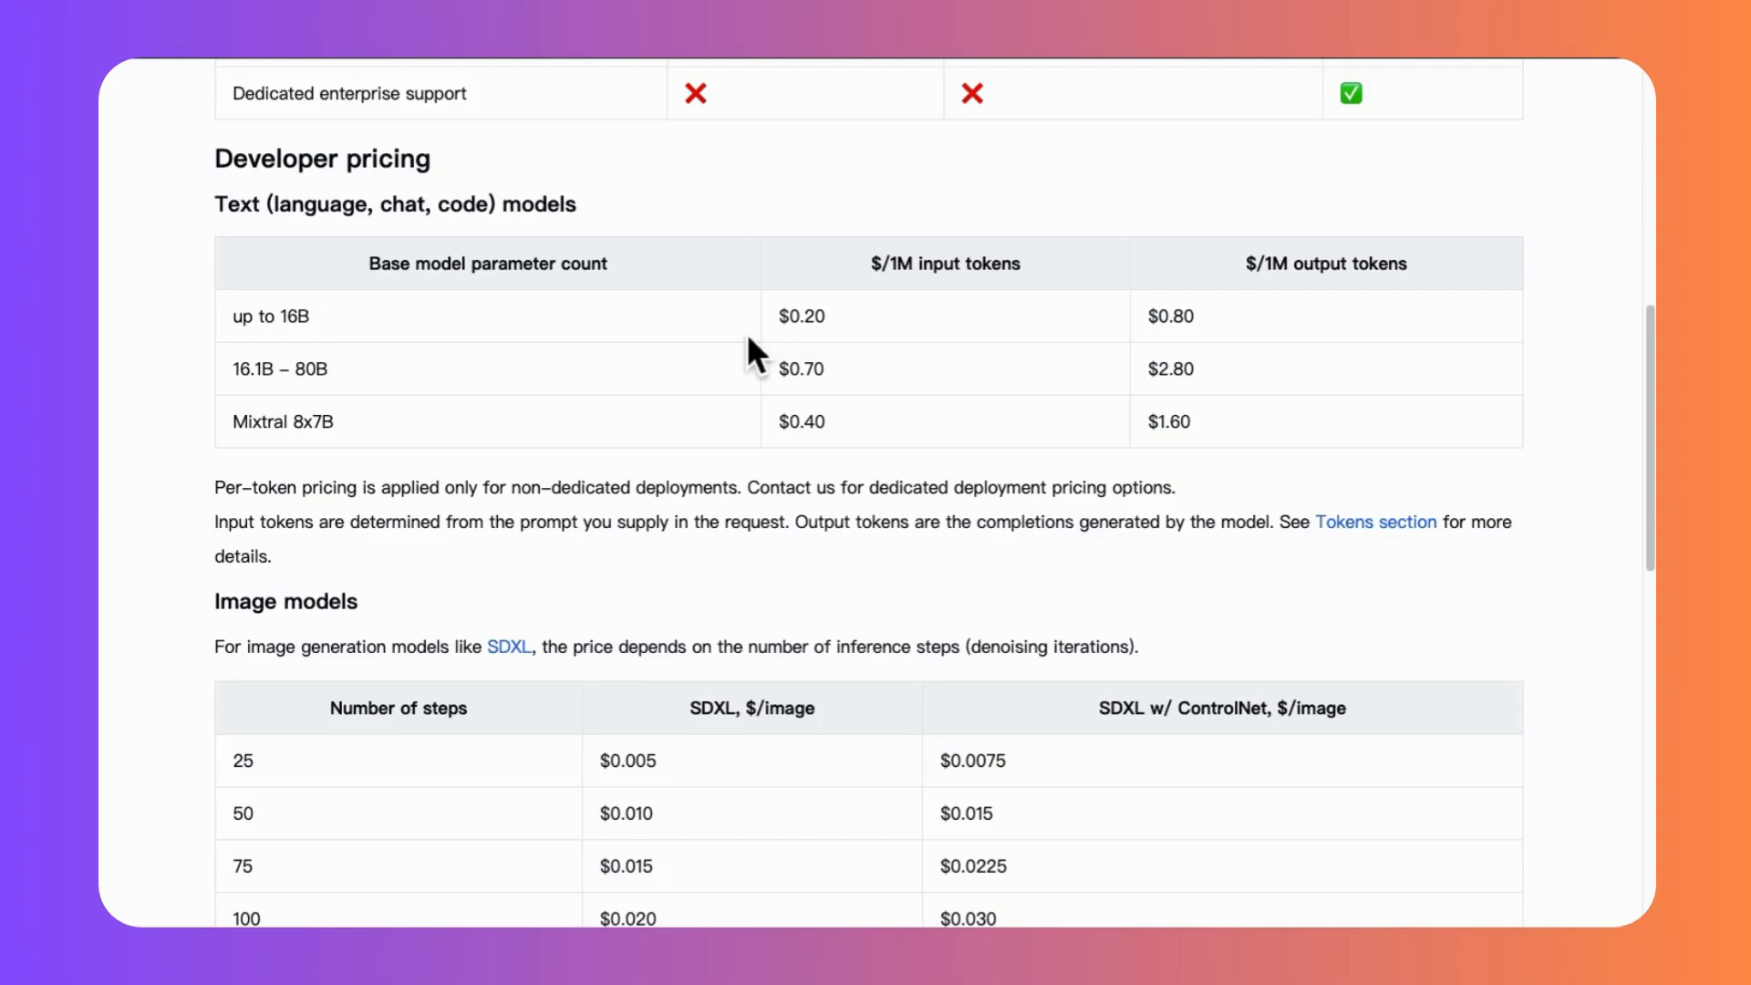
drag(782, 316, 1170, 317)
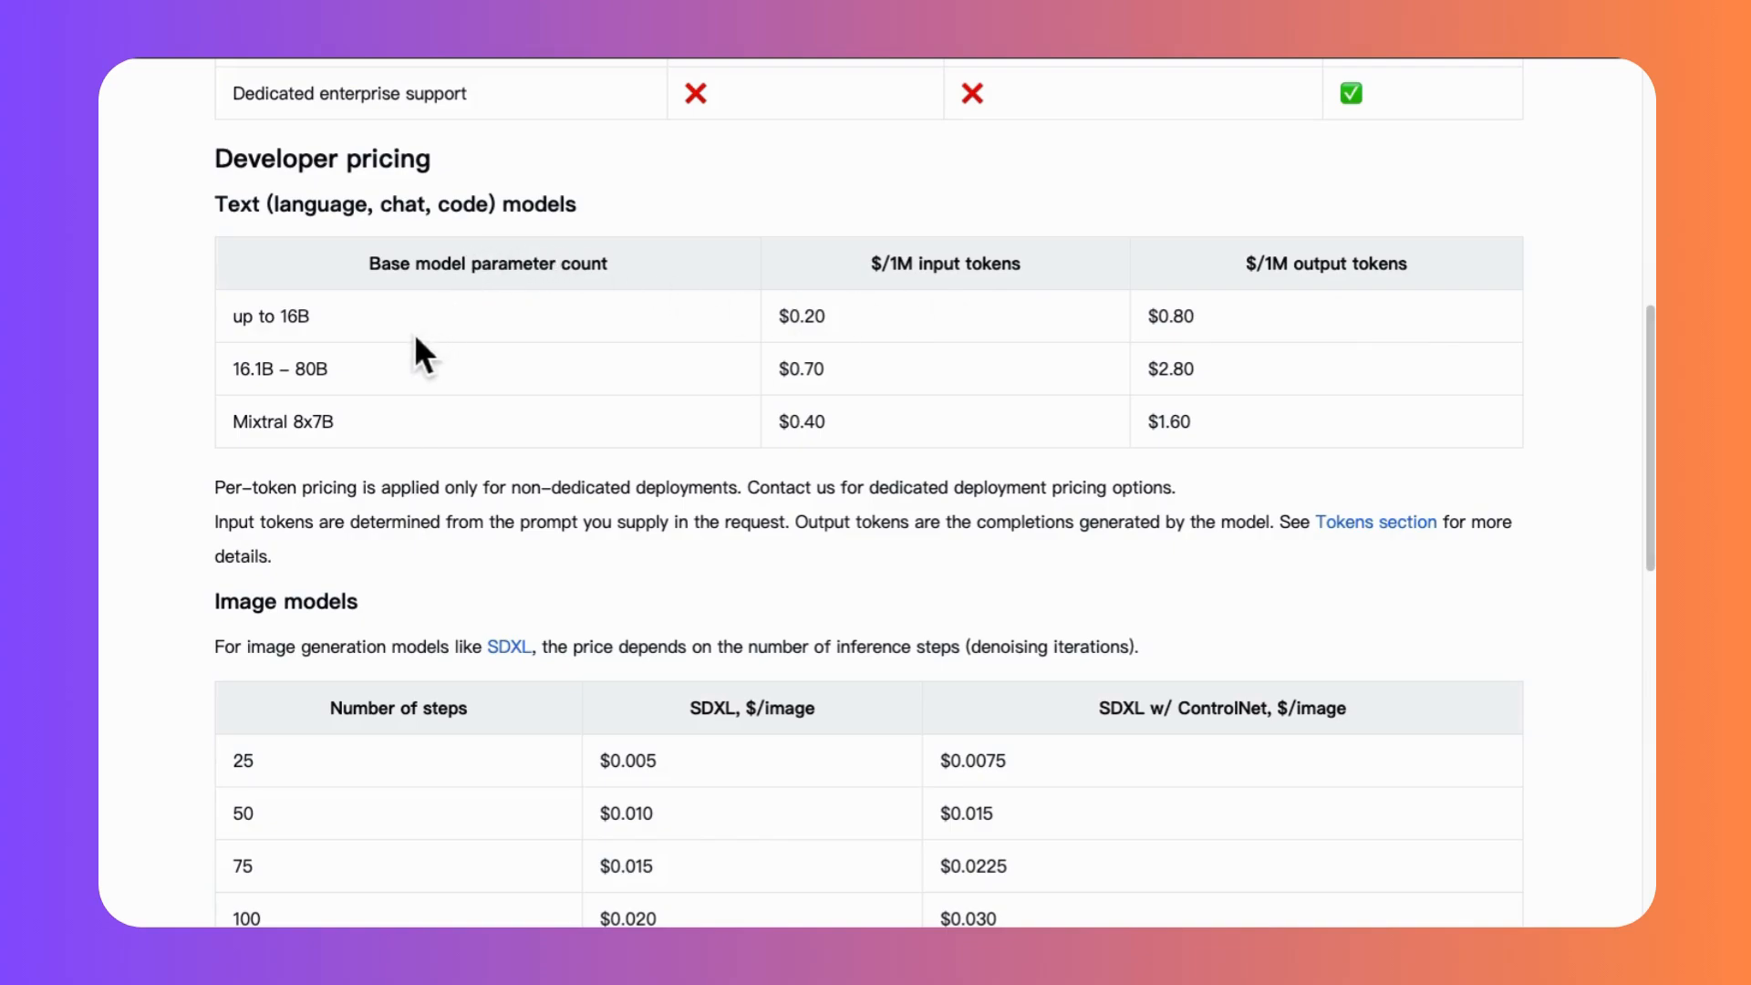
double_click(249, 369)
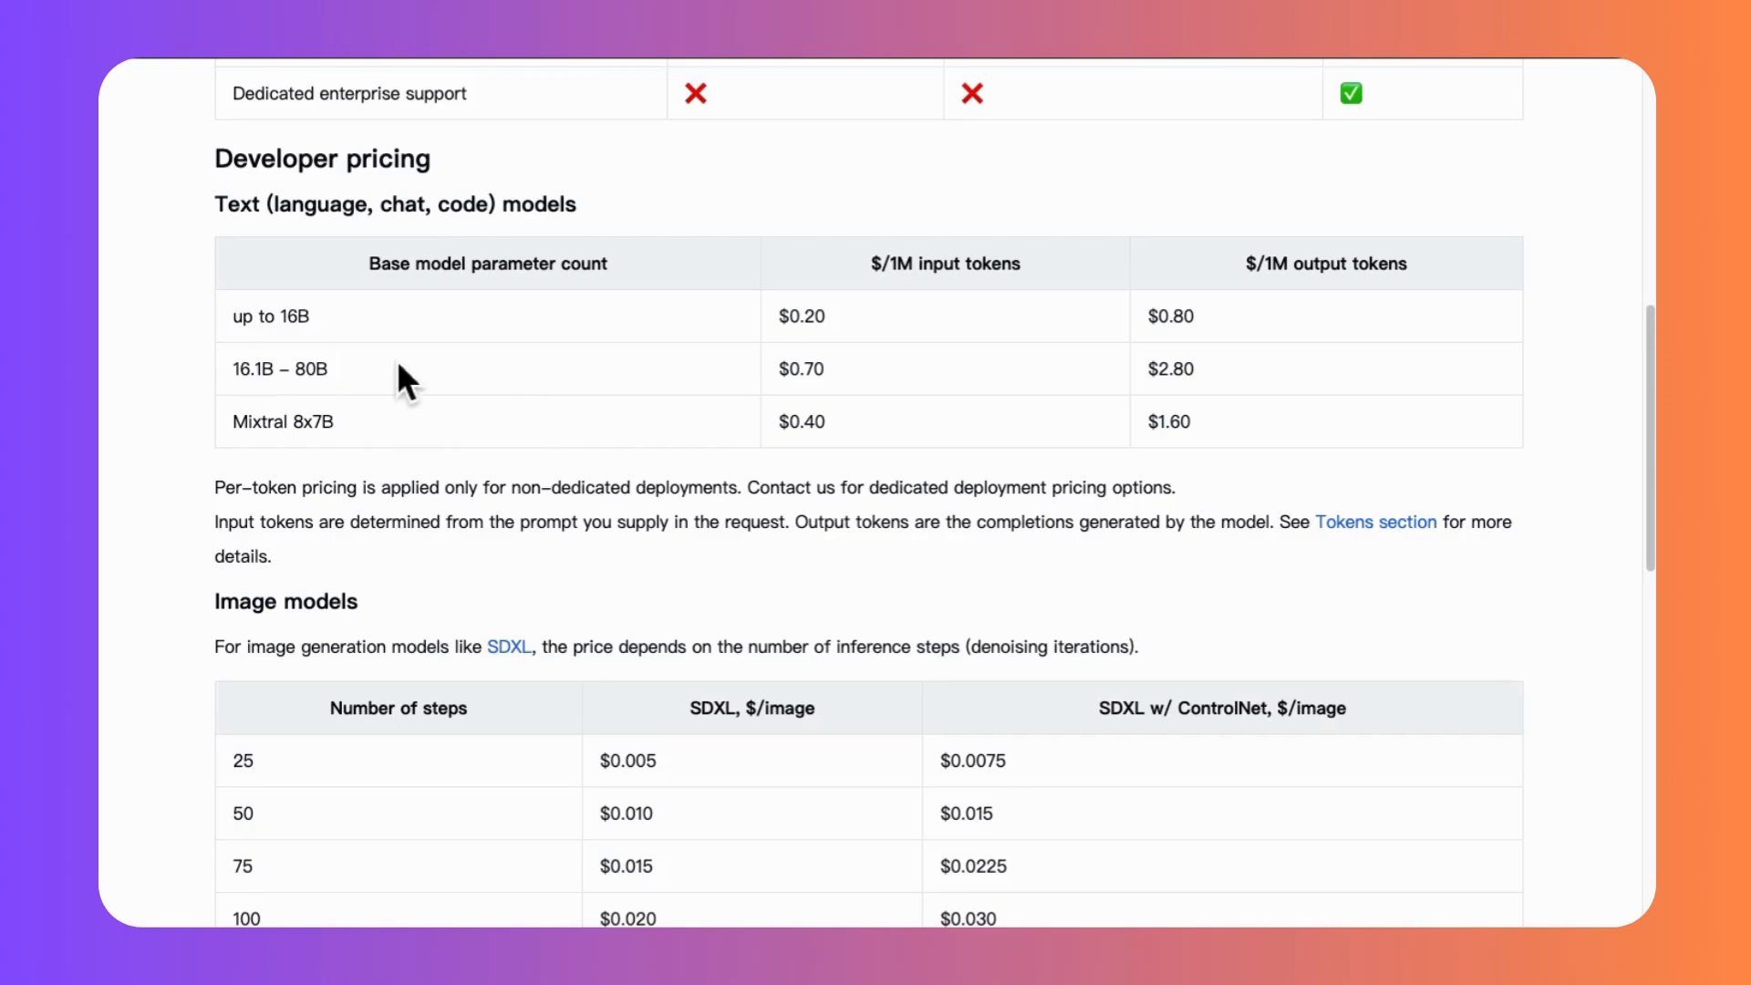
mouse_move(879, 371)
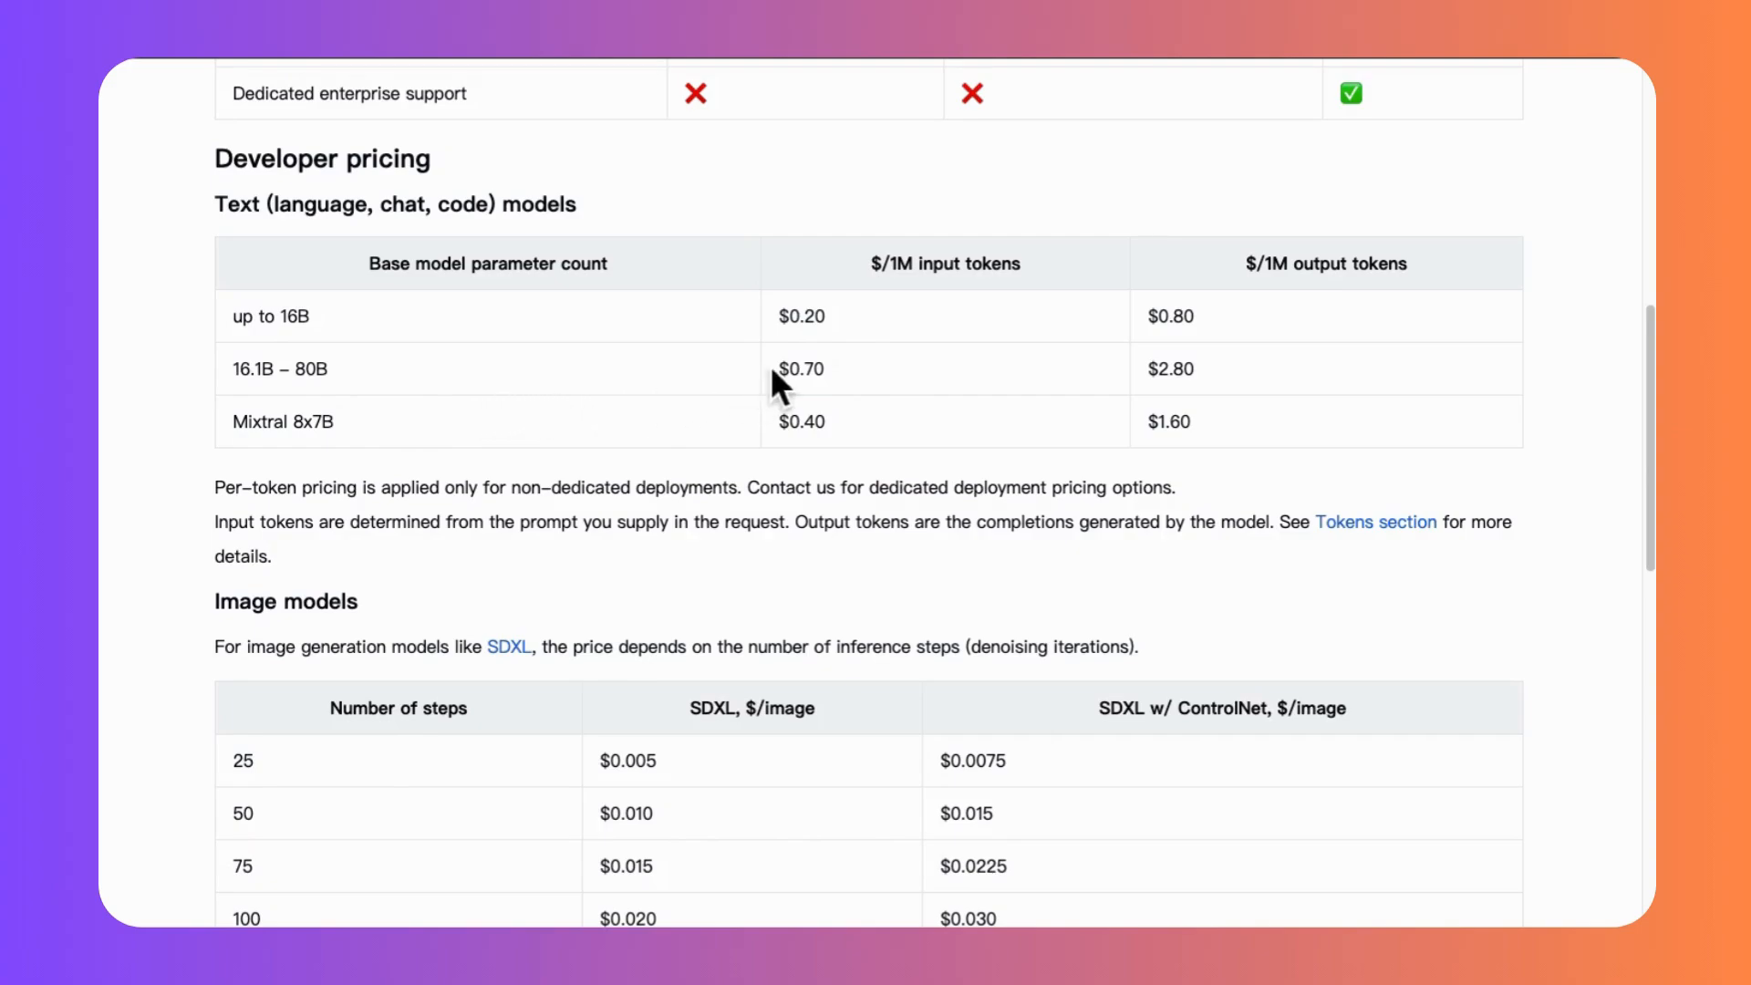
mouse_move(1452, 383)
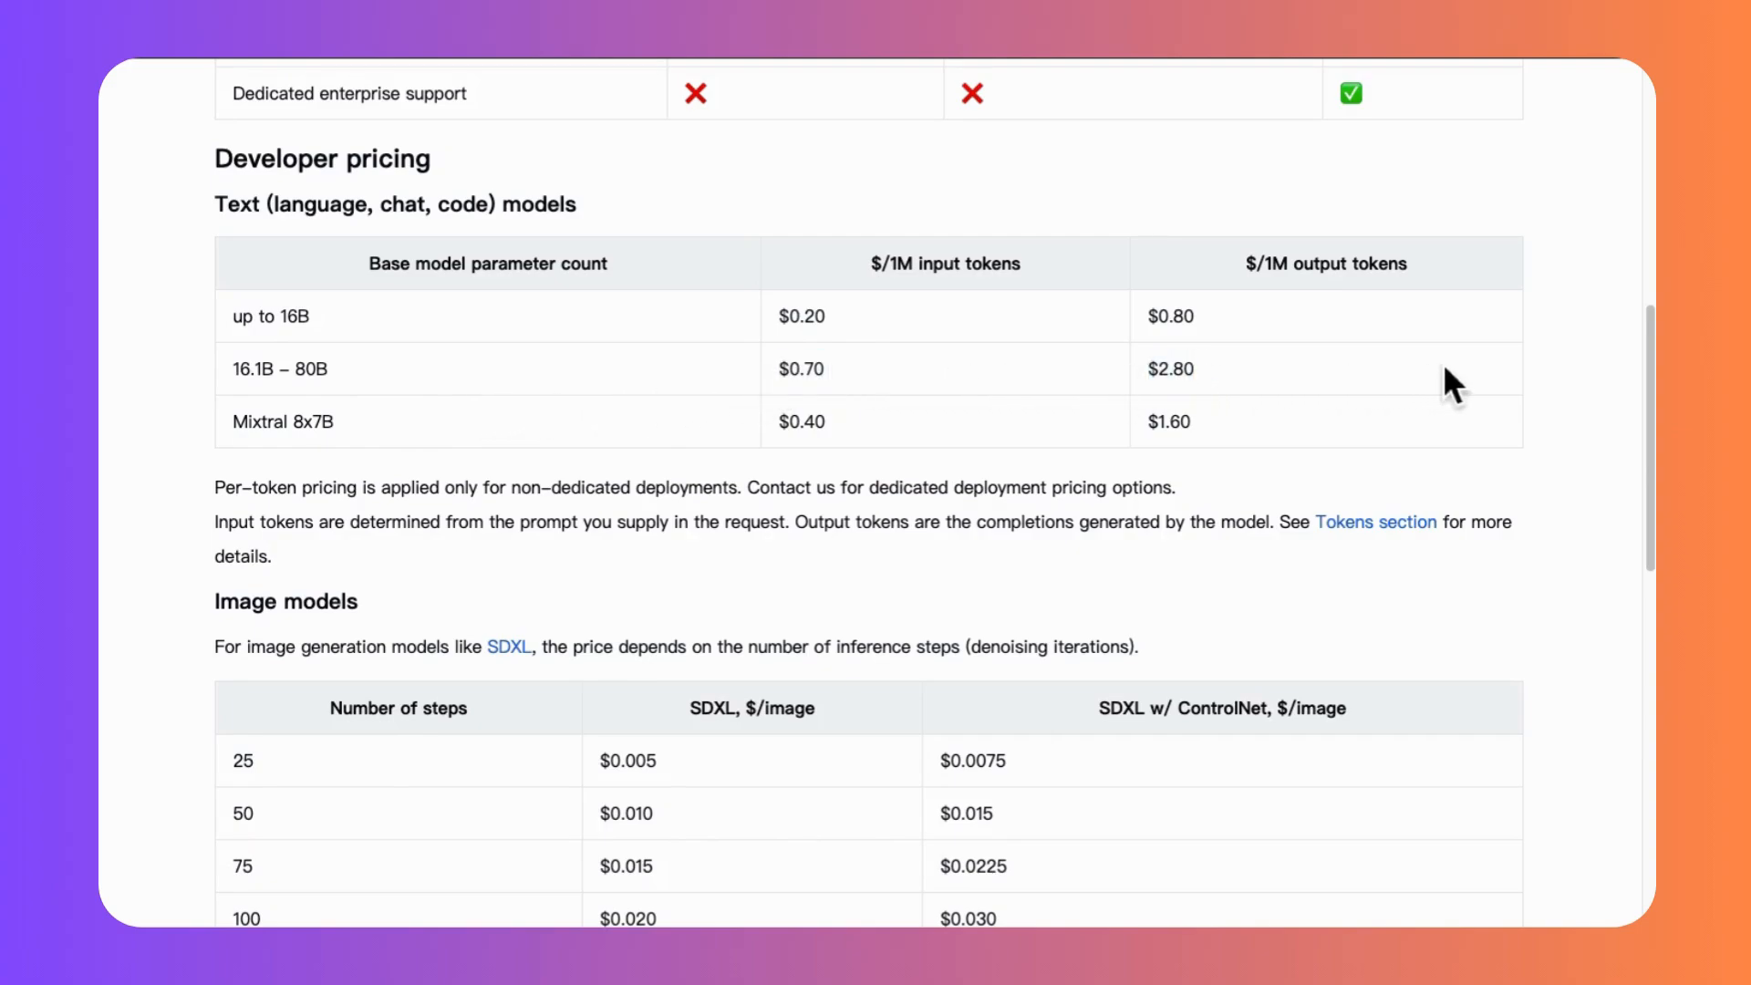
mouse_move(1367, 369)
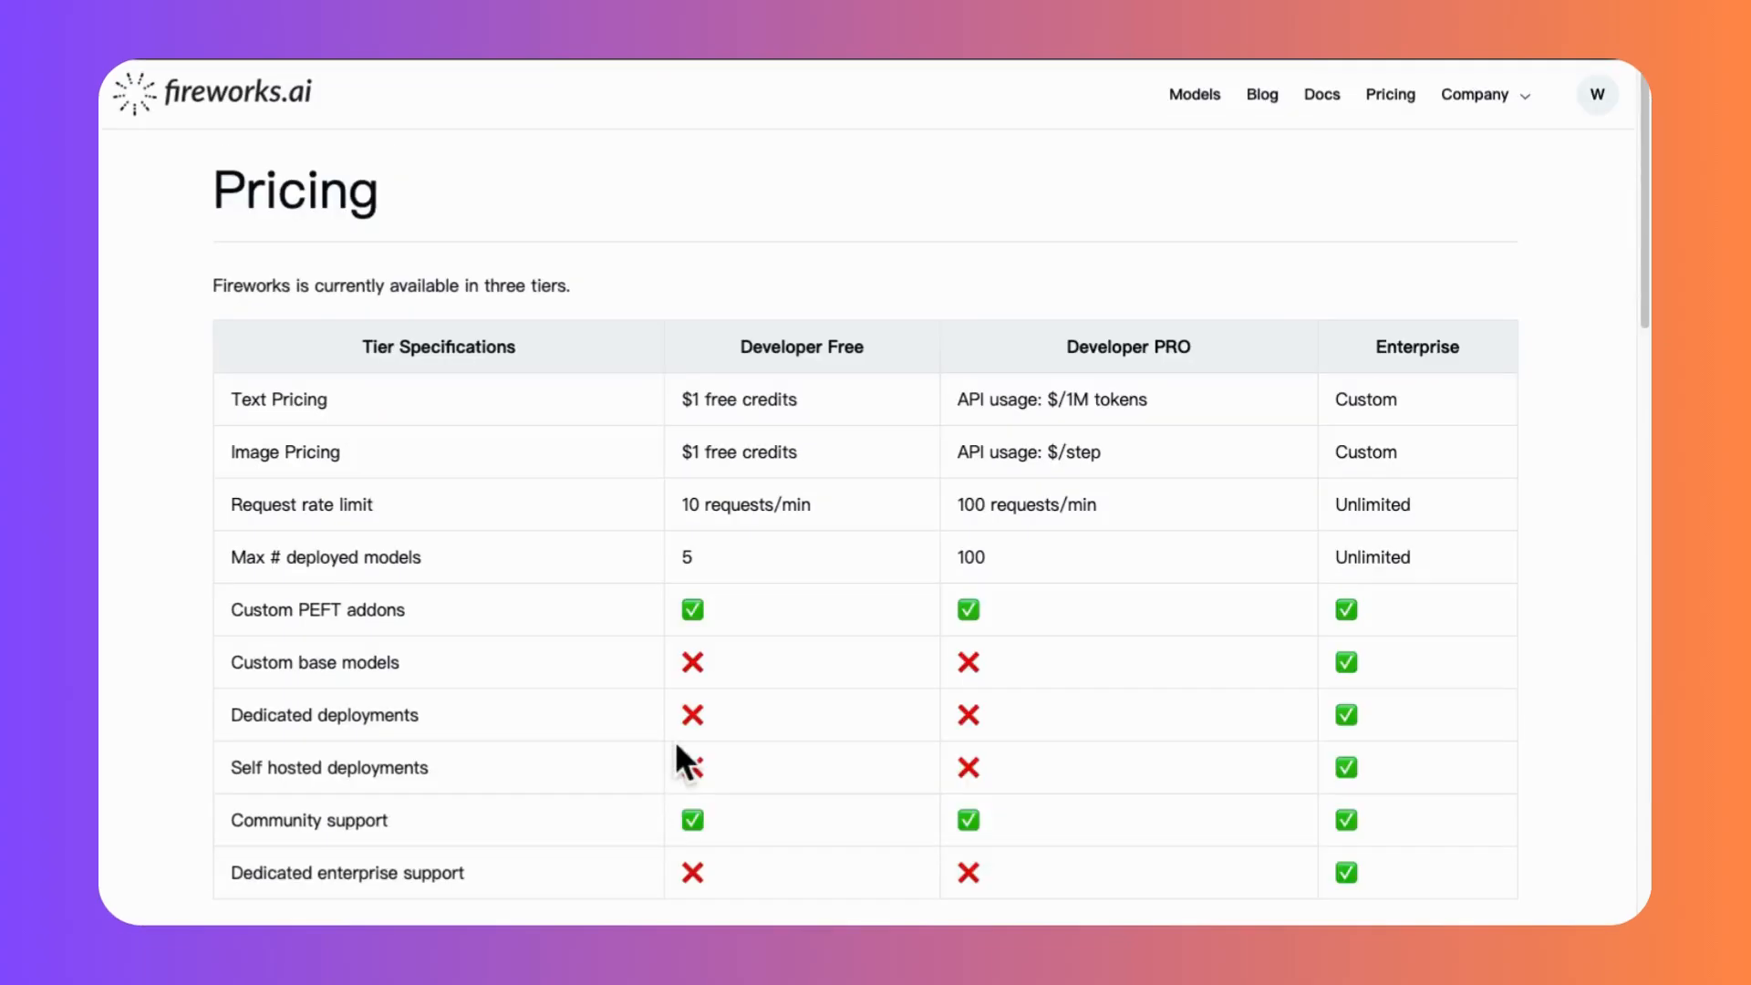
mouse_move(385, 424)
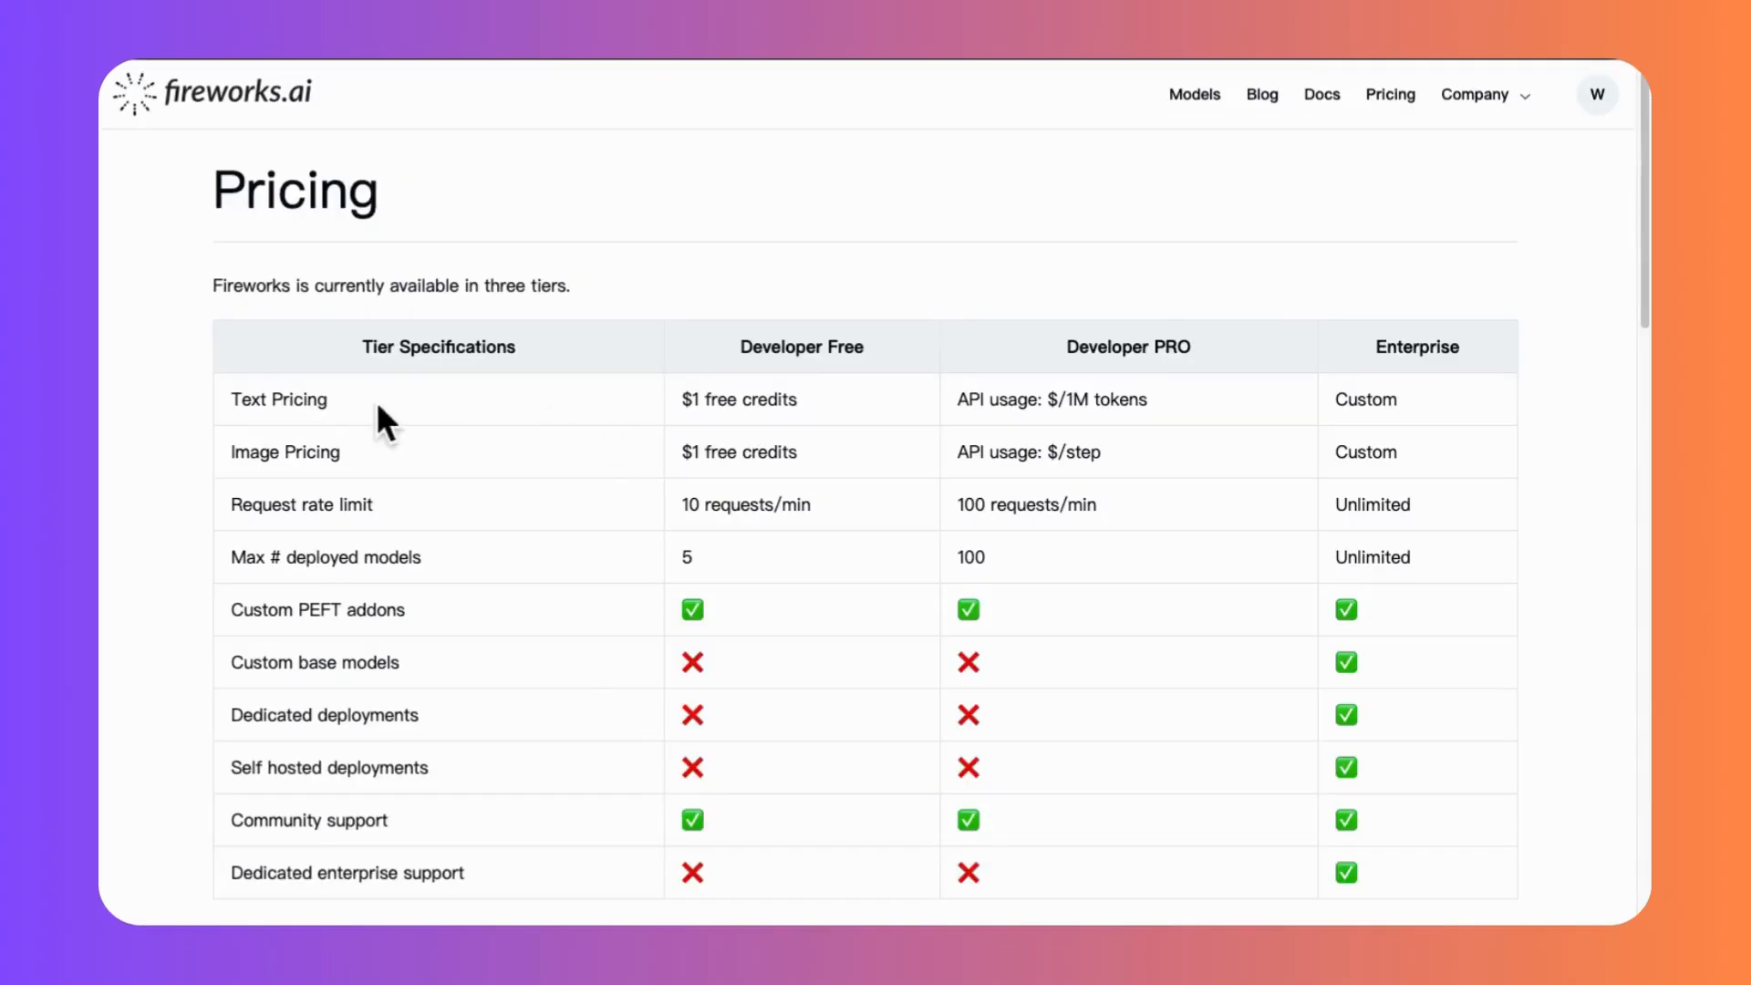
double_click(738, 399)
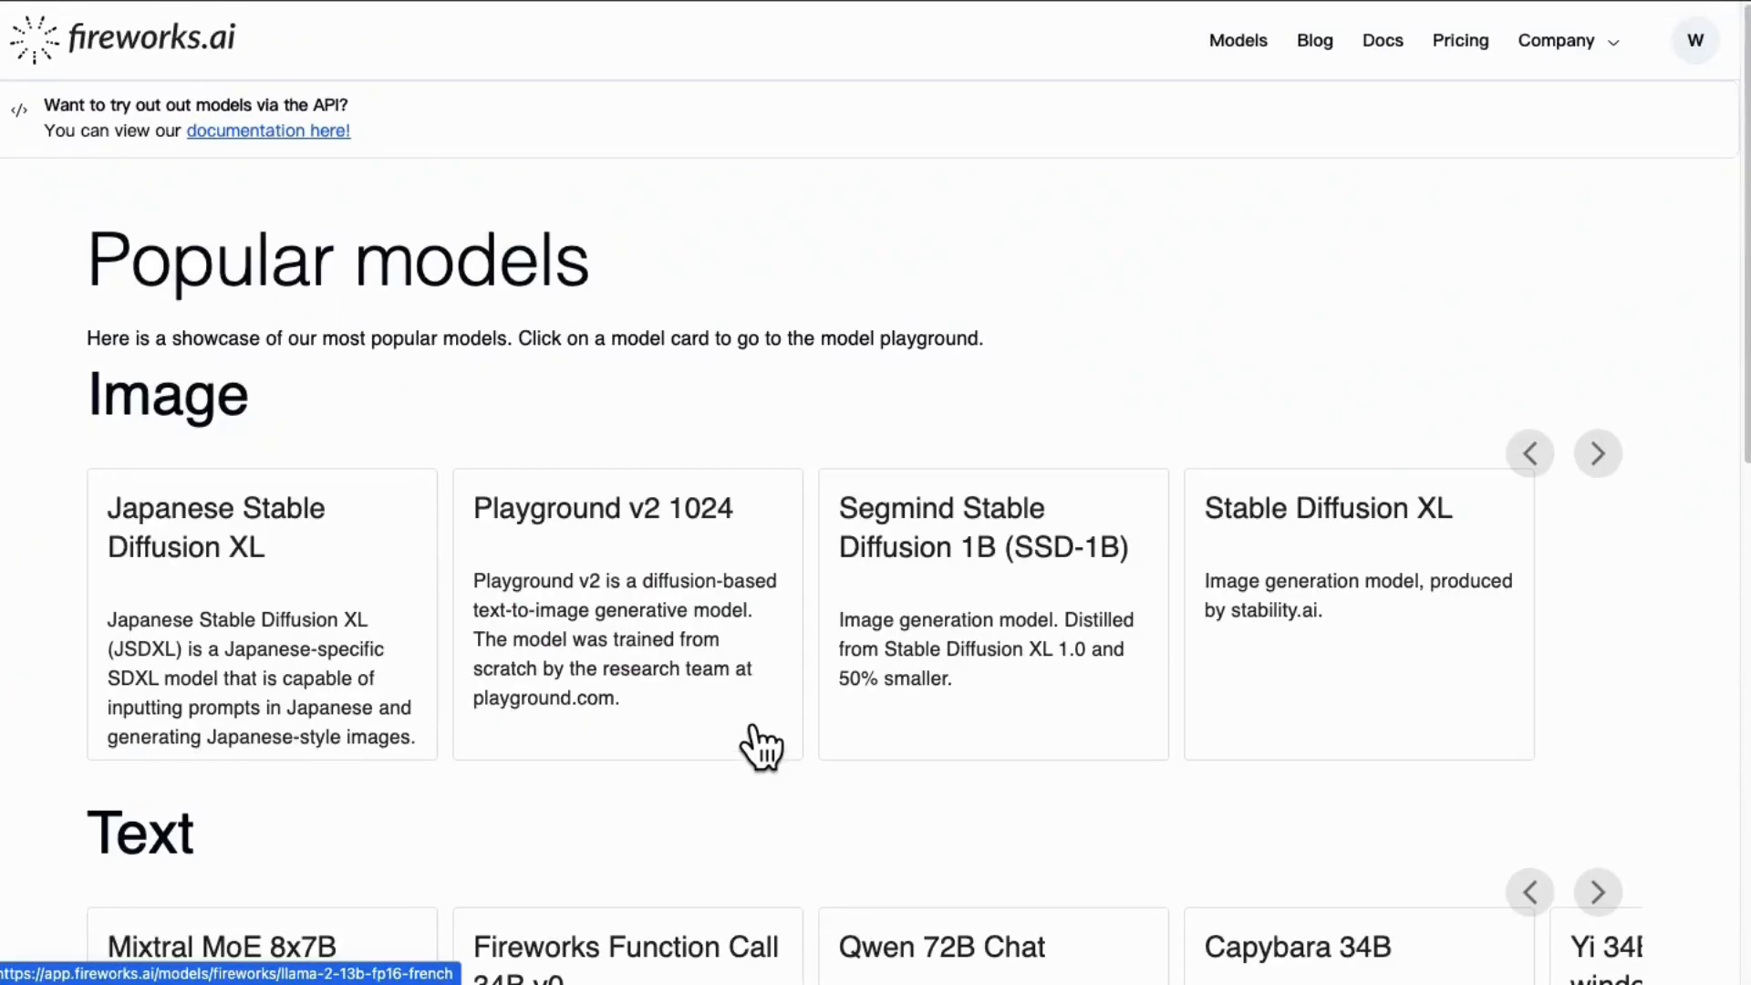
mouse_move(556, 590)
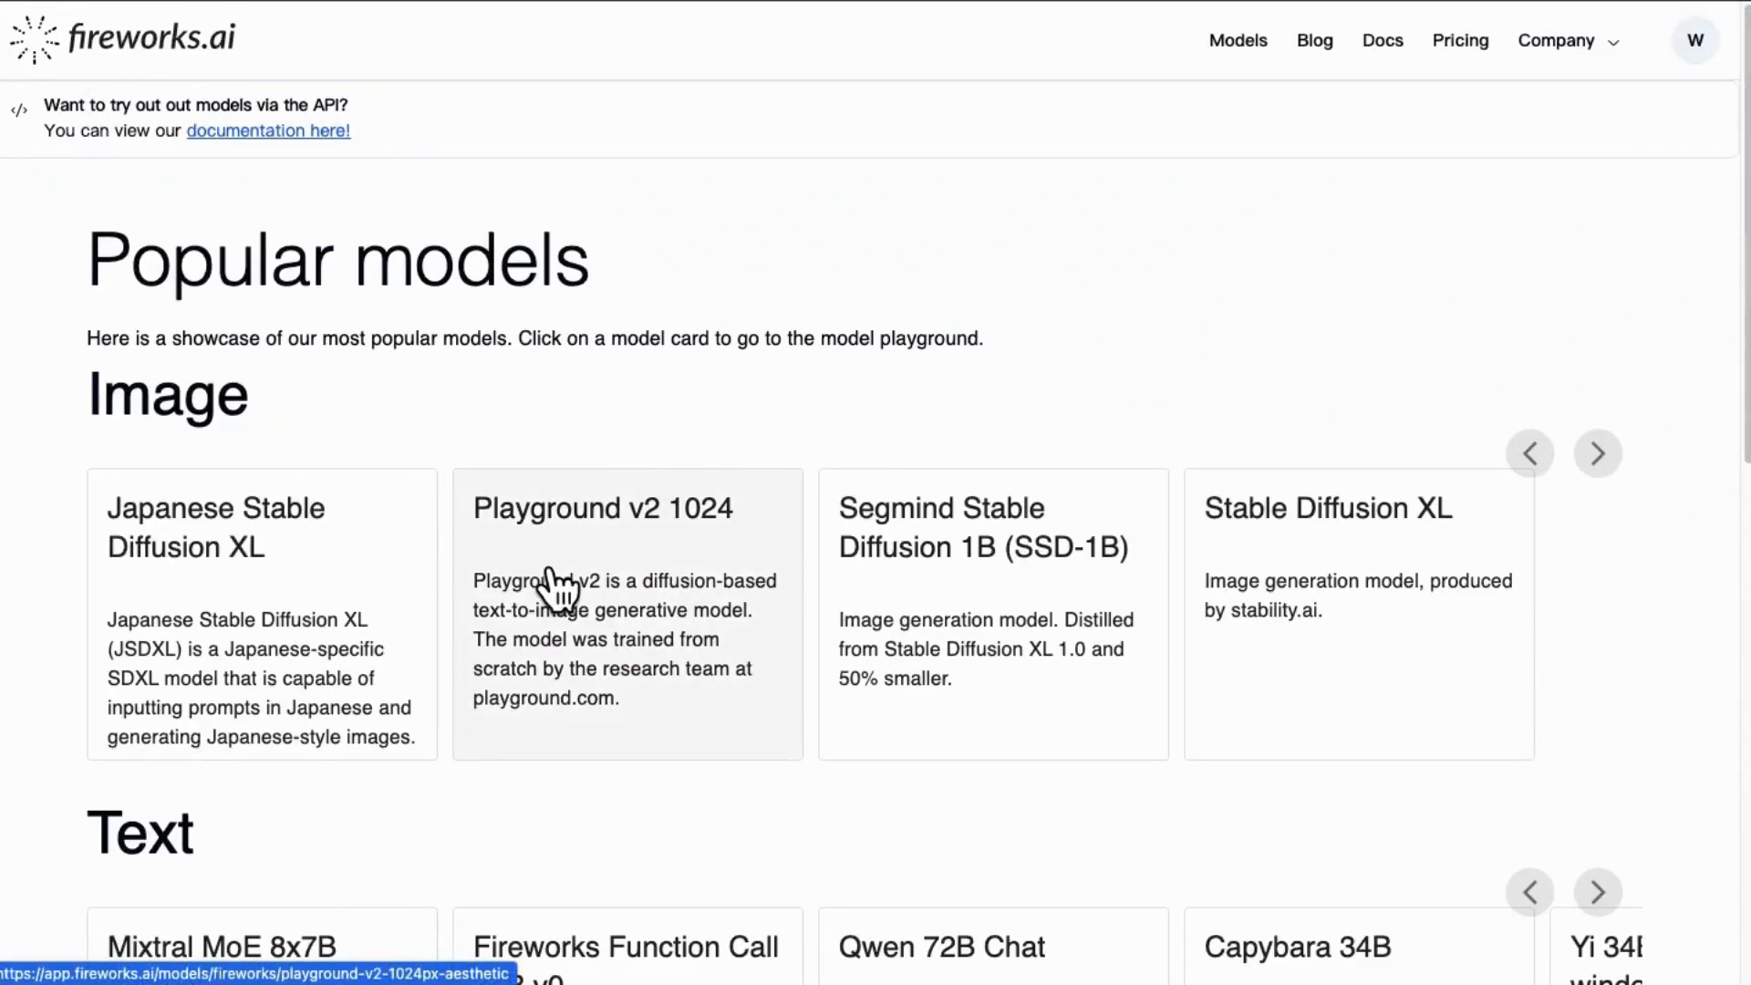
Scroll the popular models page down to the Text row with Qwen 72B Chat.
scroll(down, 3)
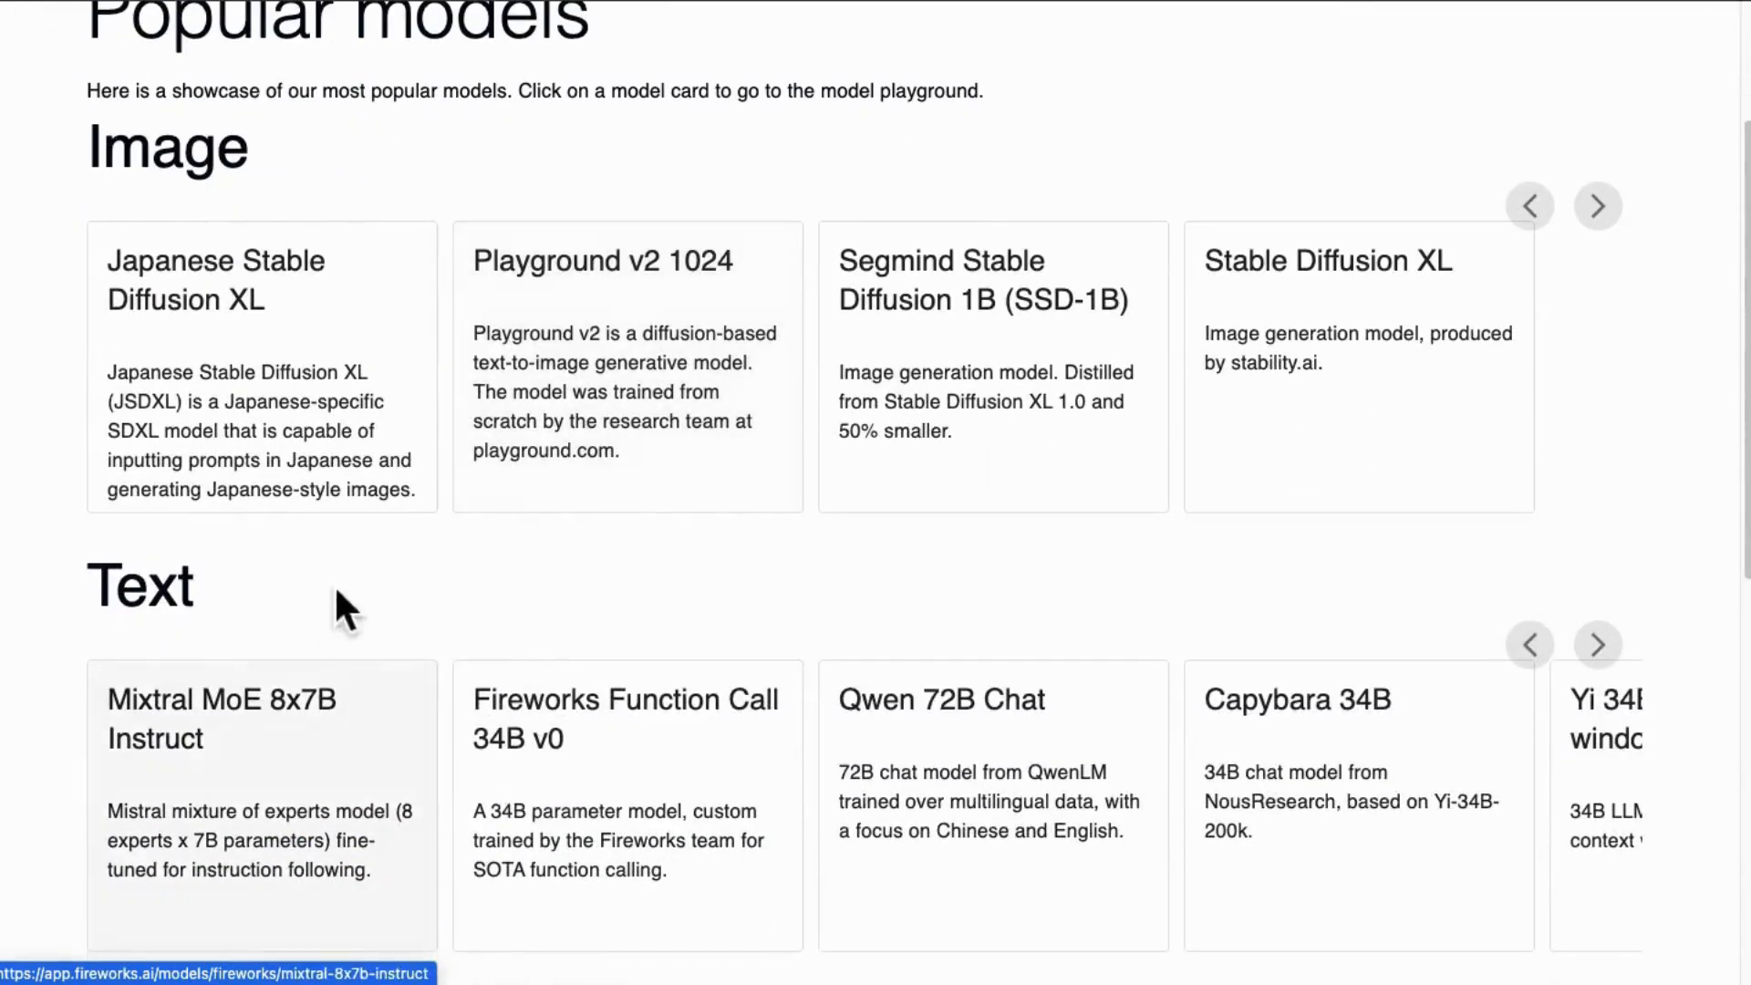
scroll(down, 3)
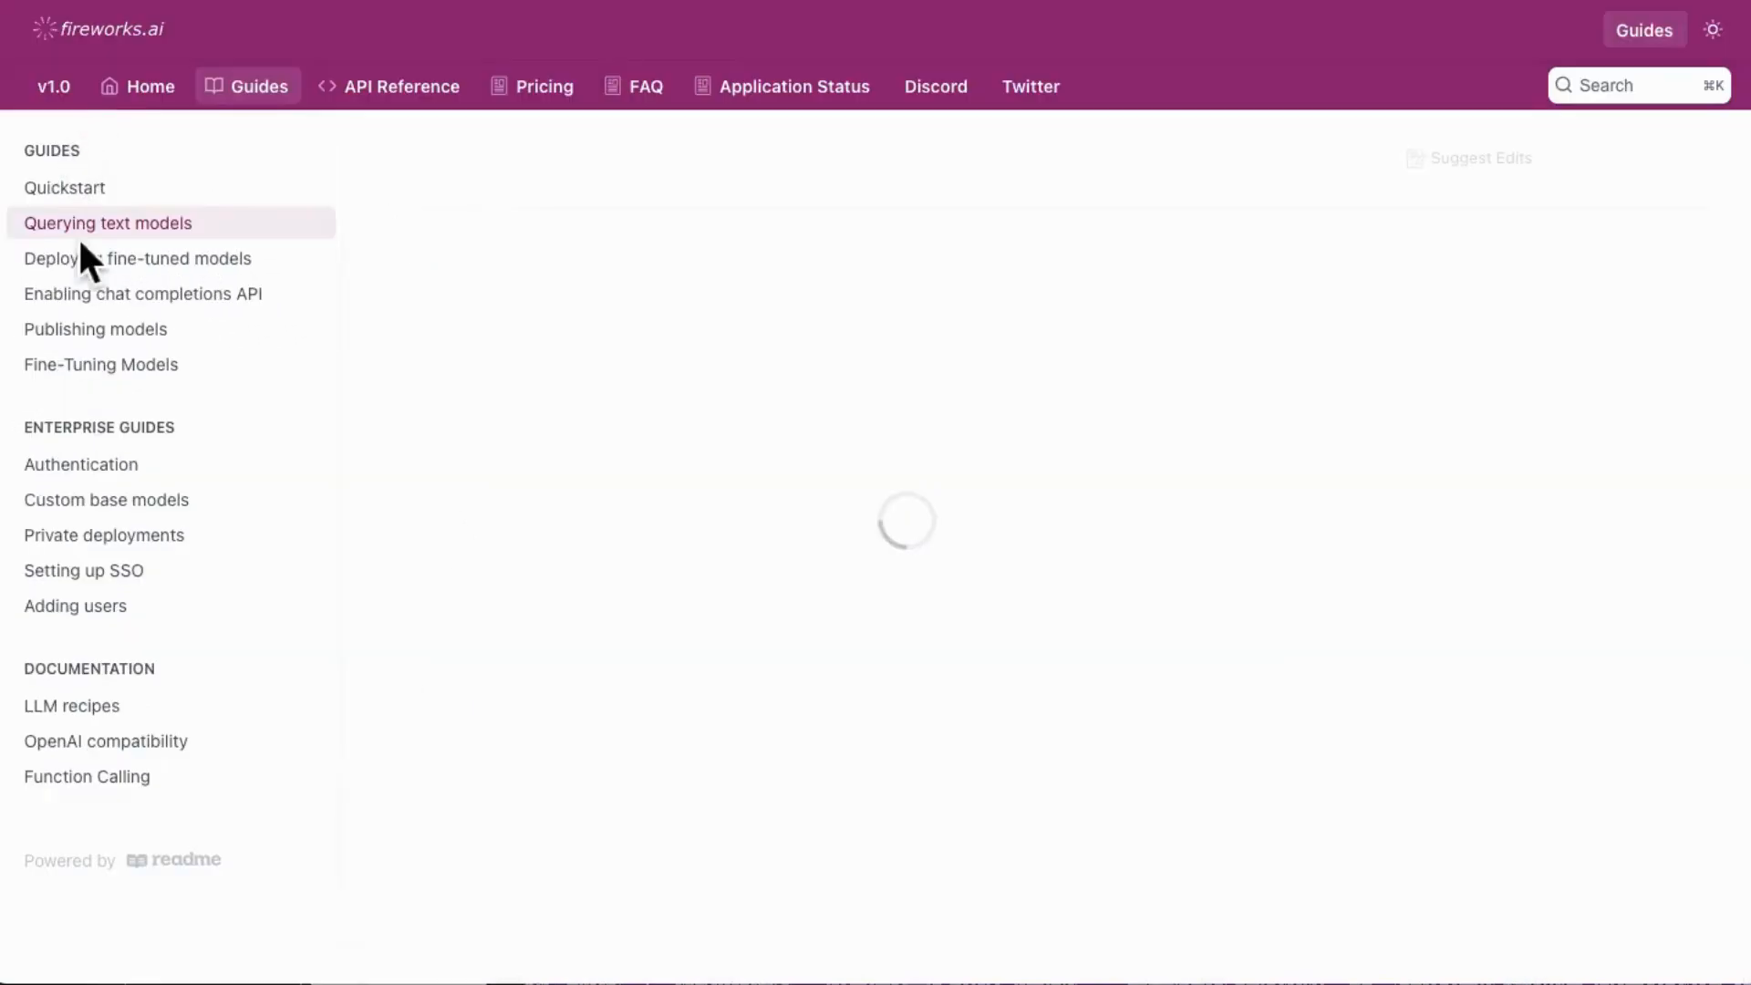
Go from Querying text models to OpenAI compatibility and scroll through its endpoint and usage examples.
click(108, 223)
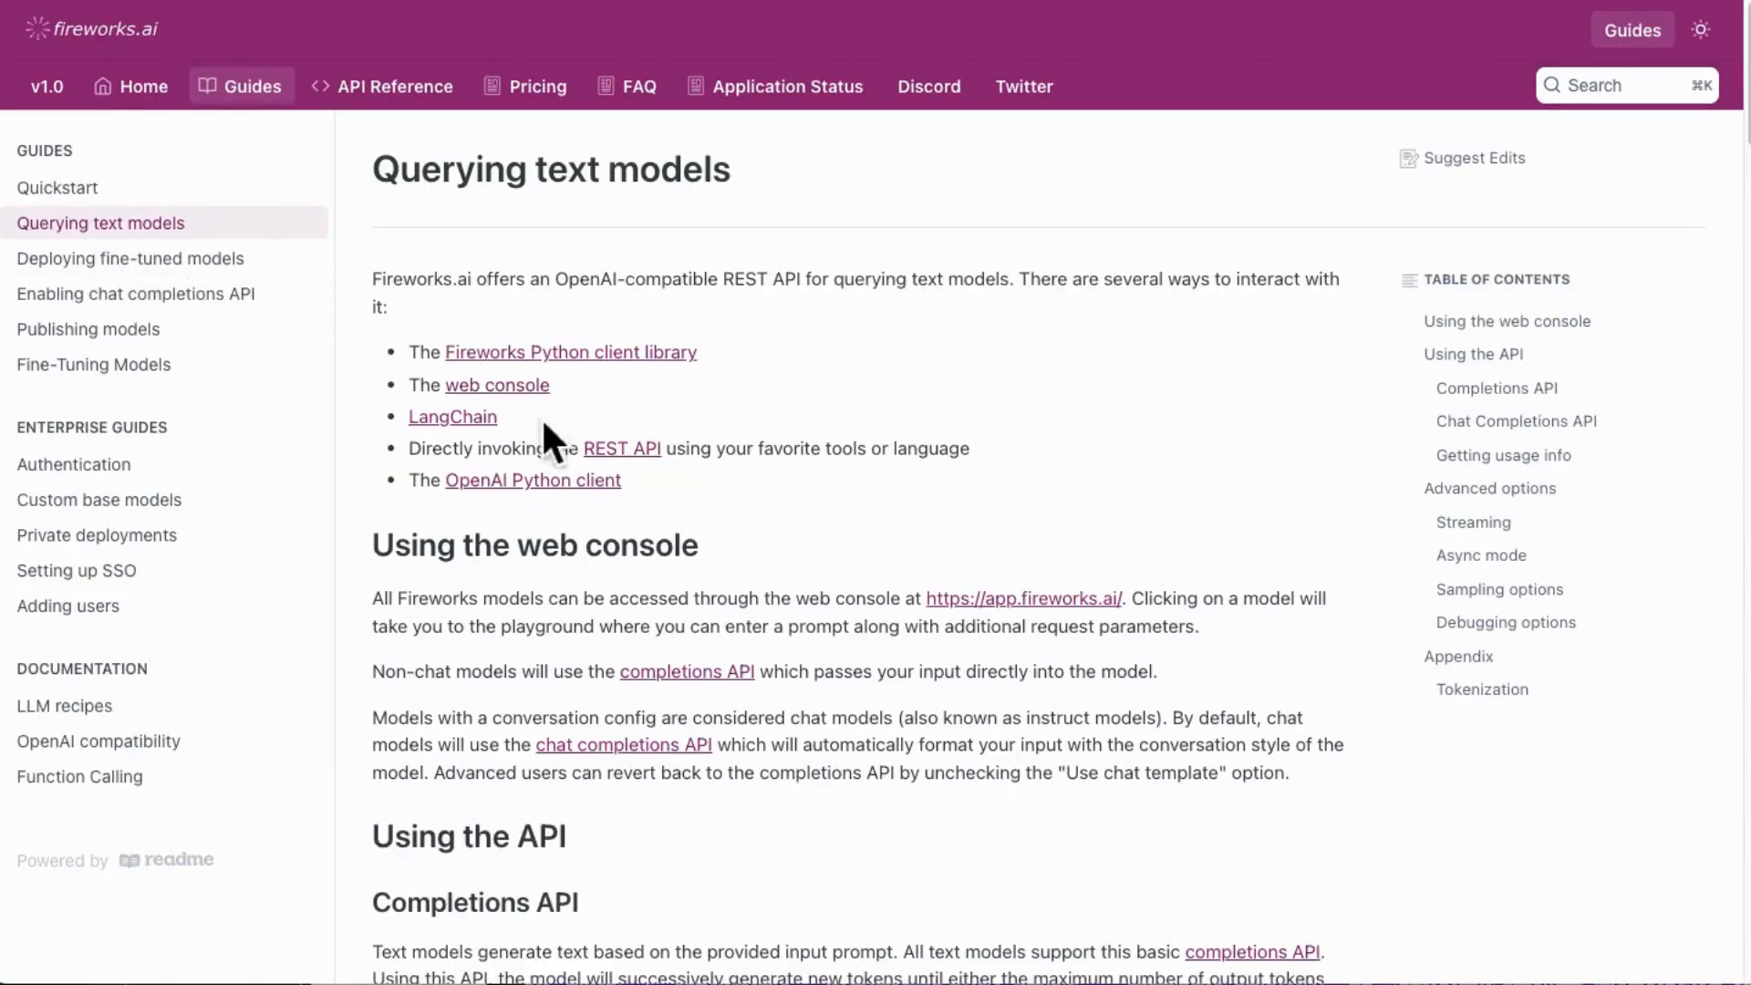
mouse_move(228, 692)
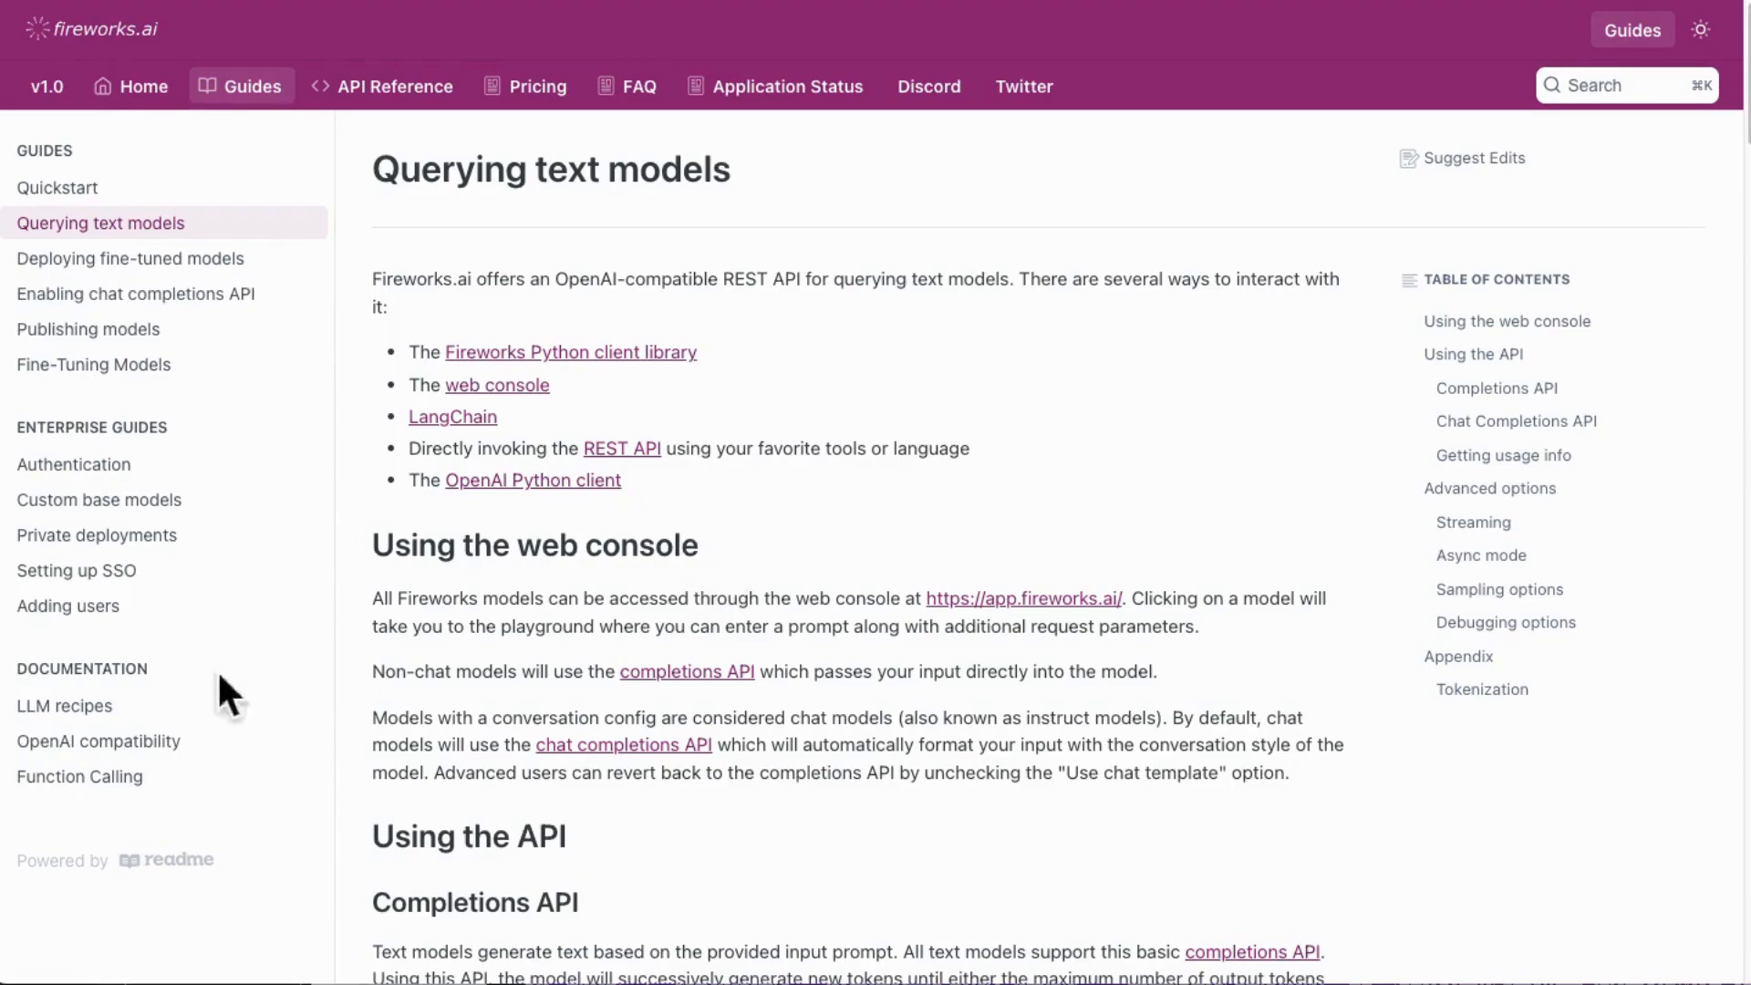
click(99, 740)
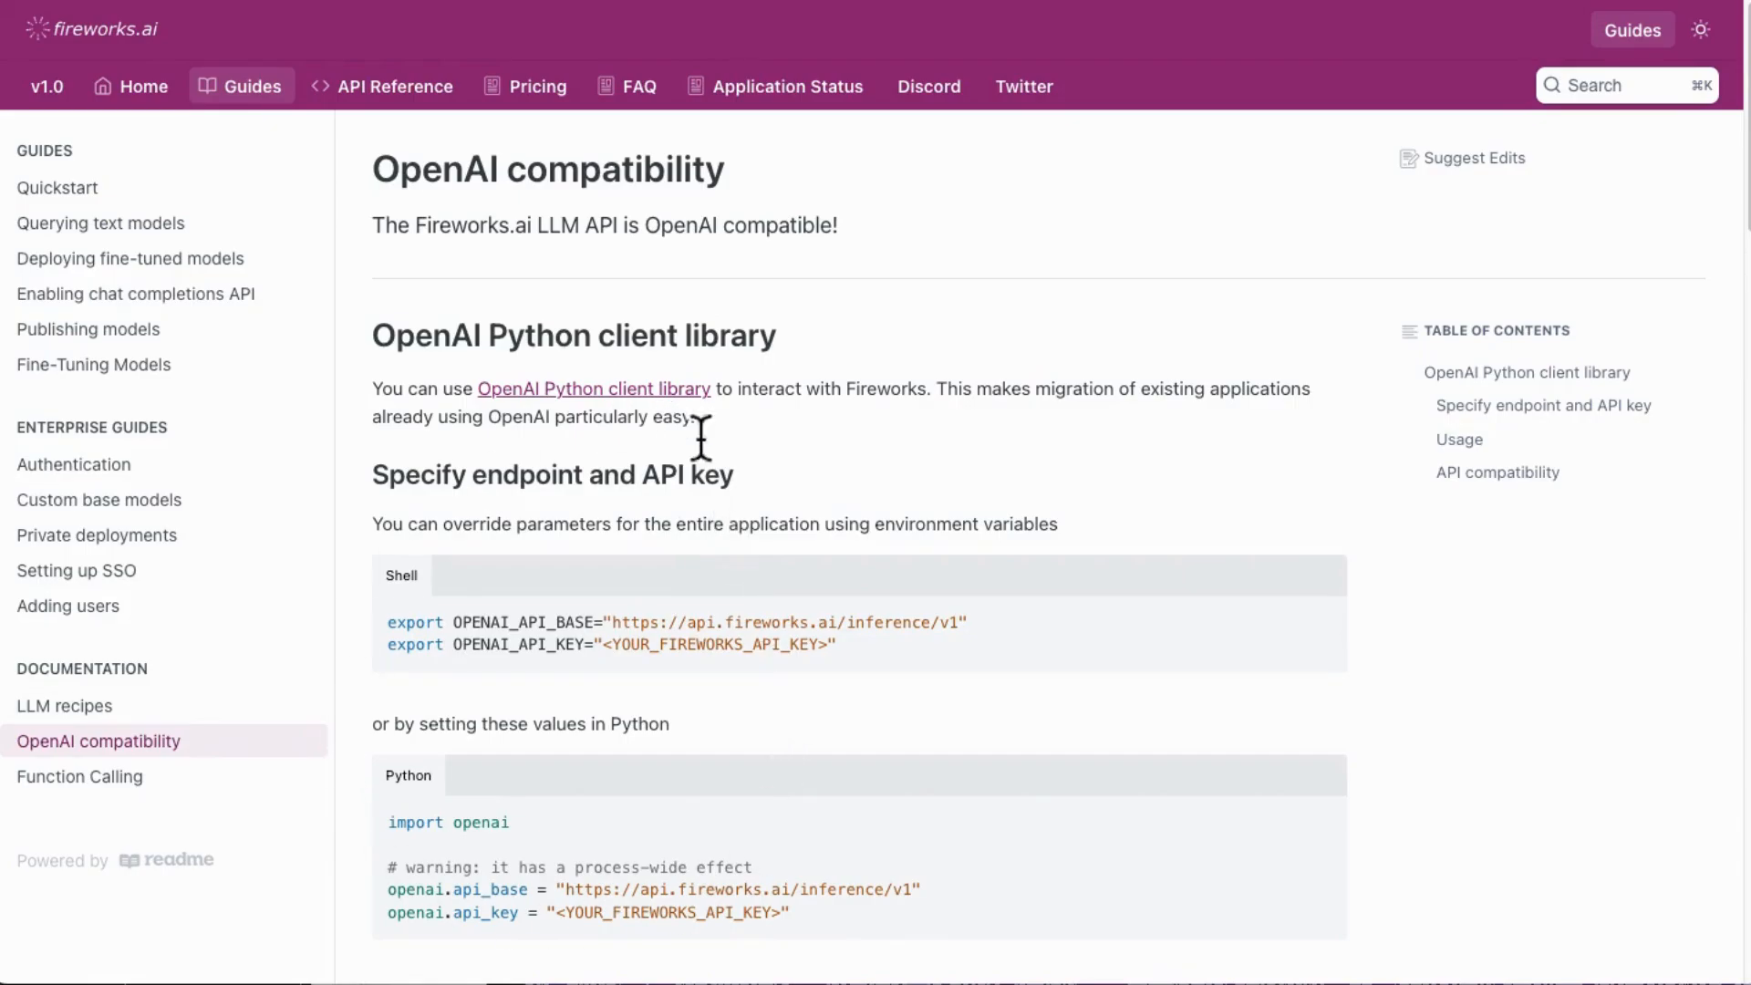
scroll(down, 3)
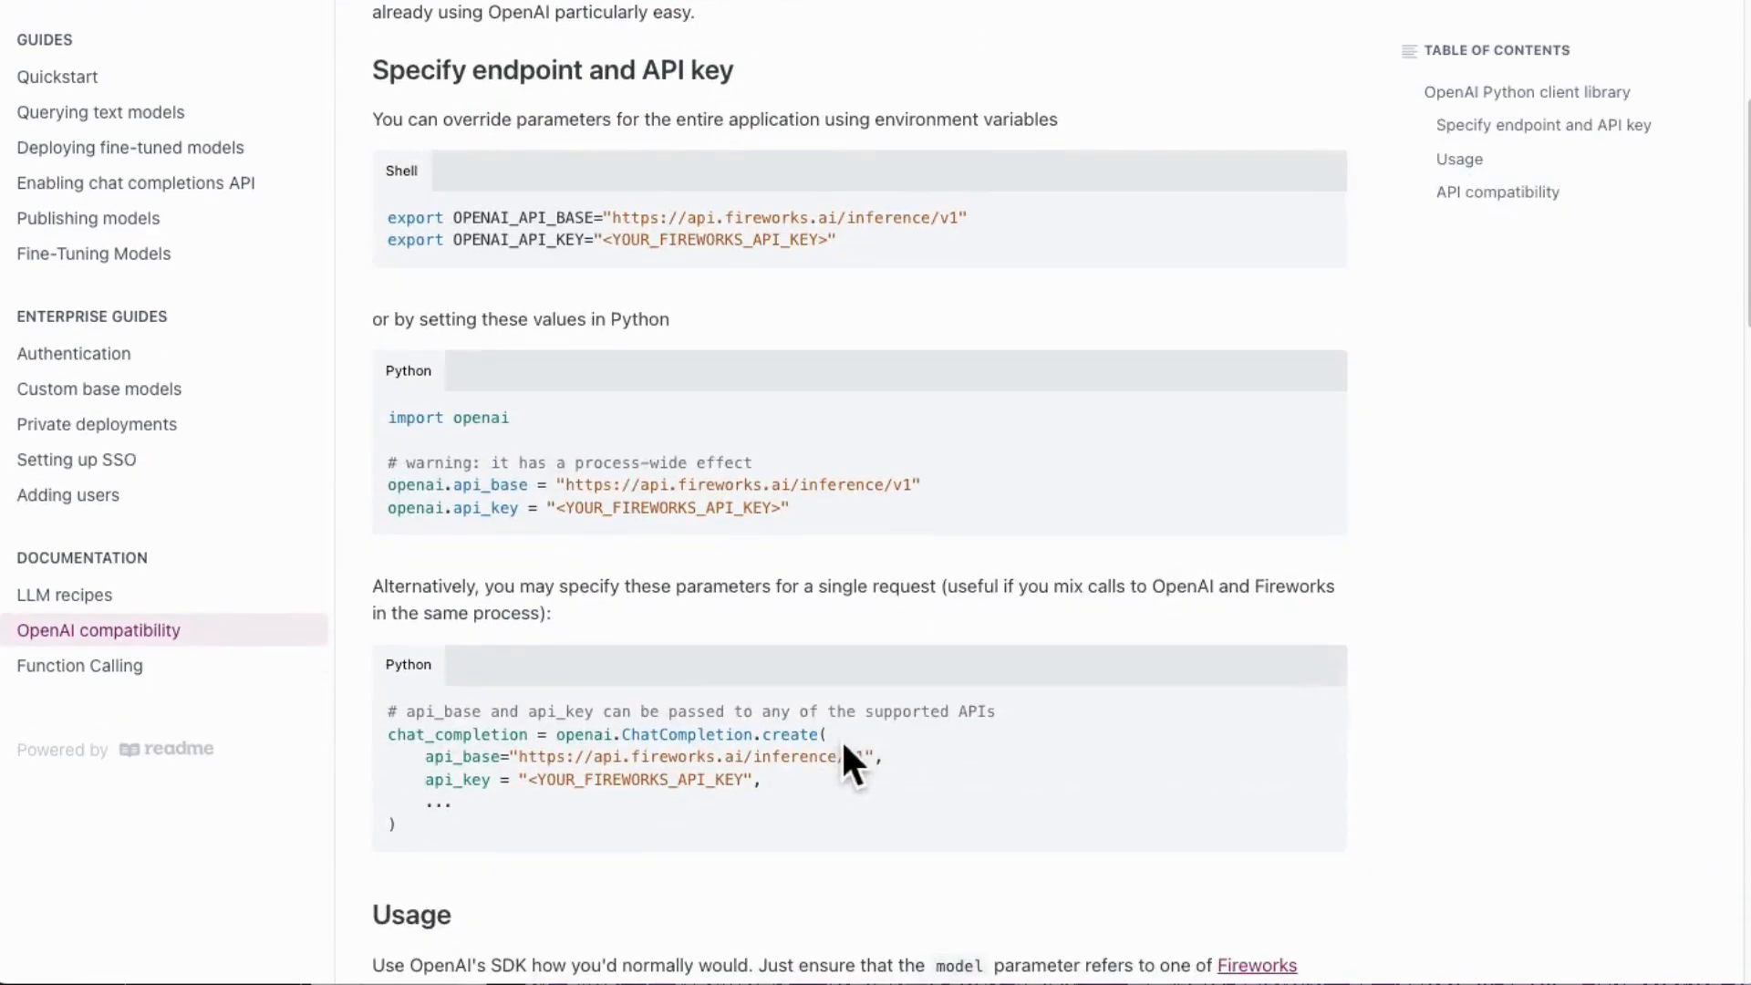
scroll(down, 3)
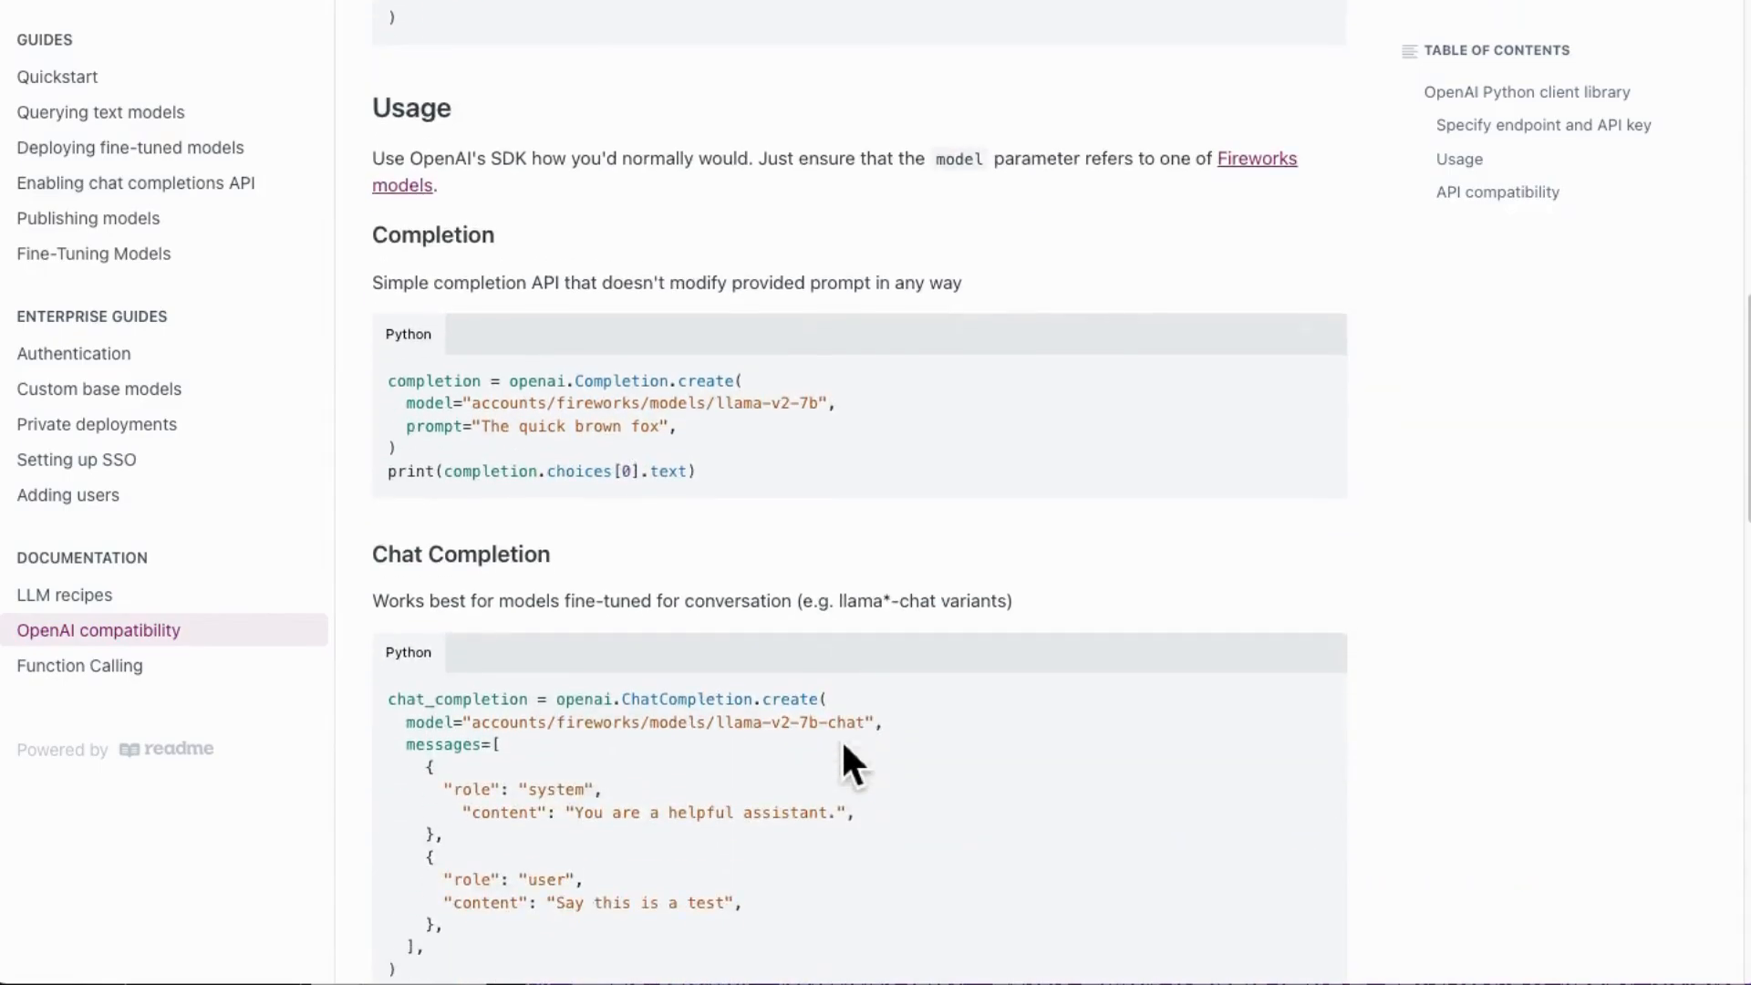
scroll(down, 3)
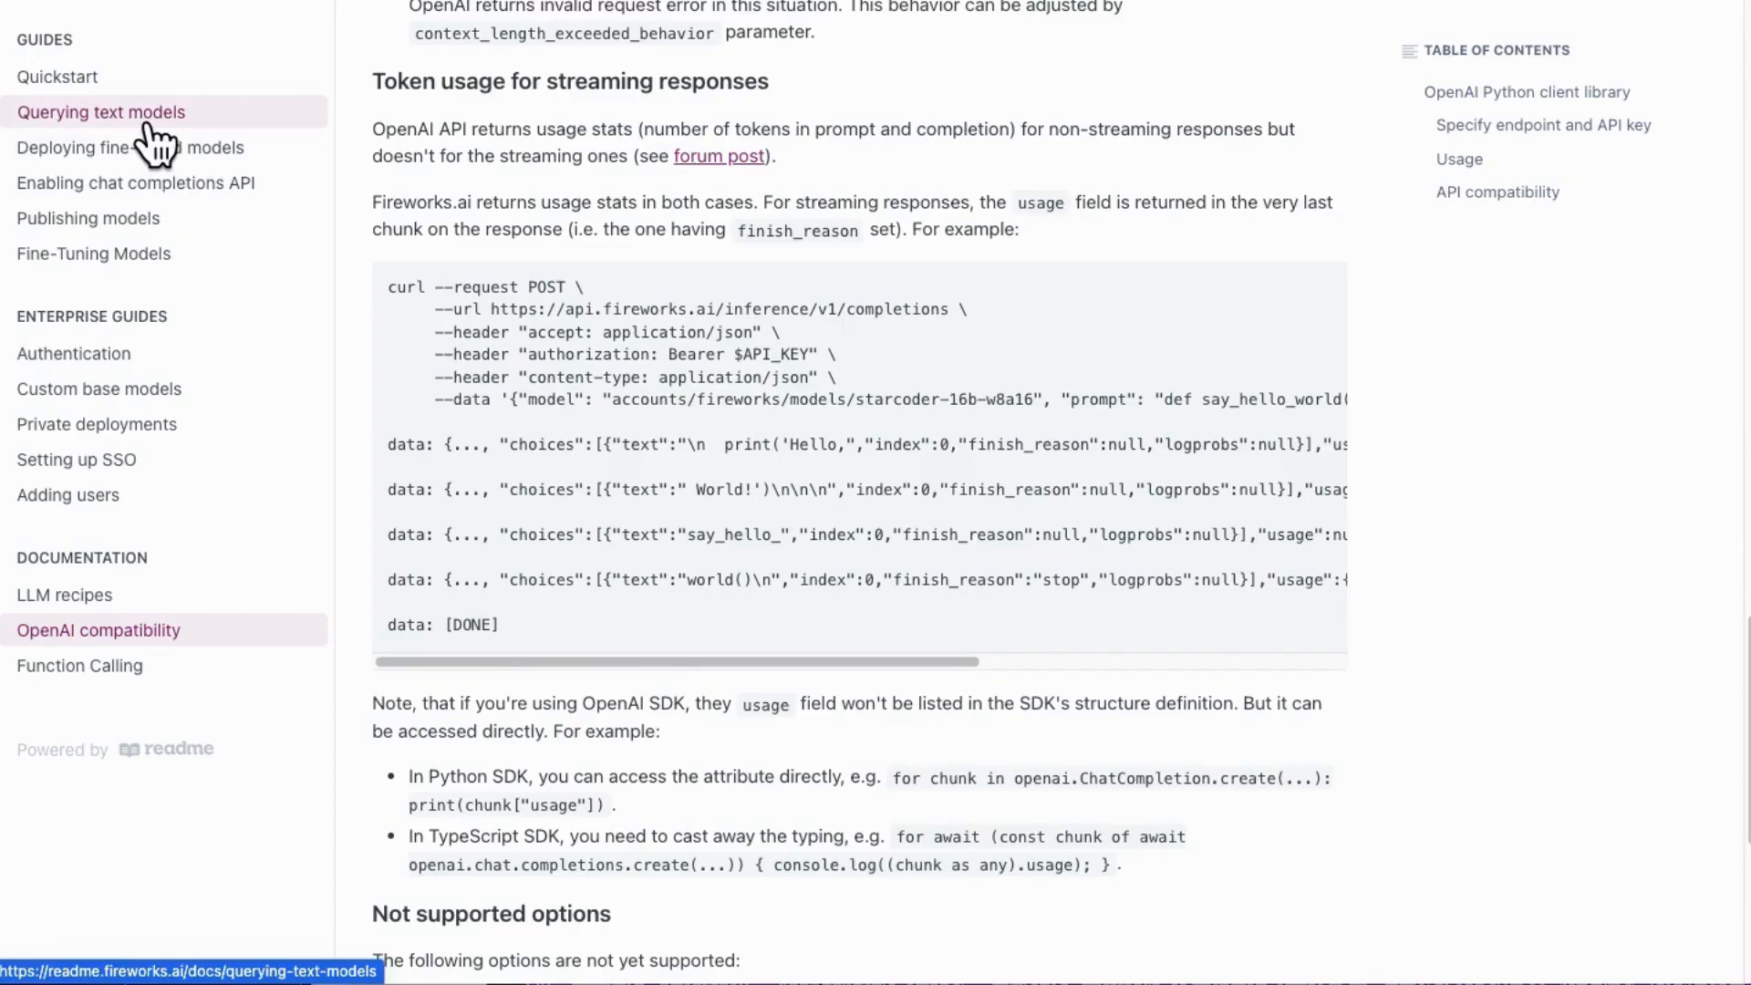
Return to Querying text models and scroll past the chat completions examples to usage info.
click(100, 111)
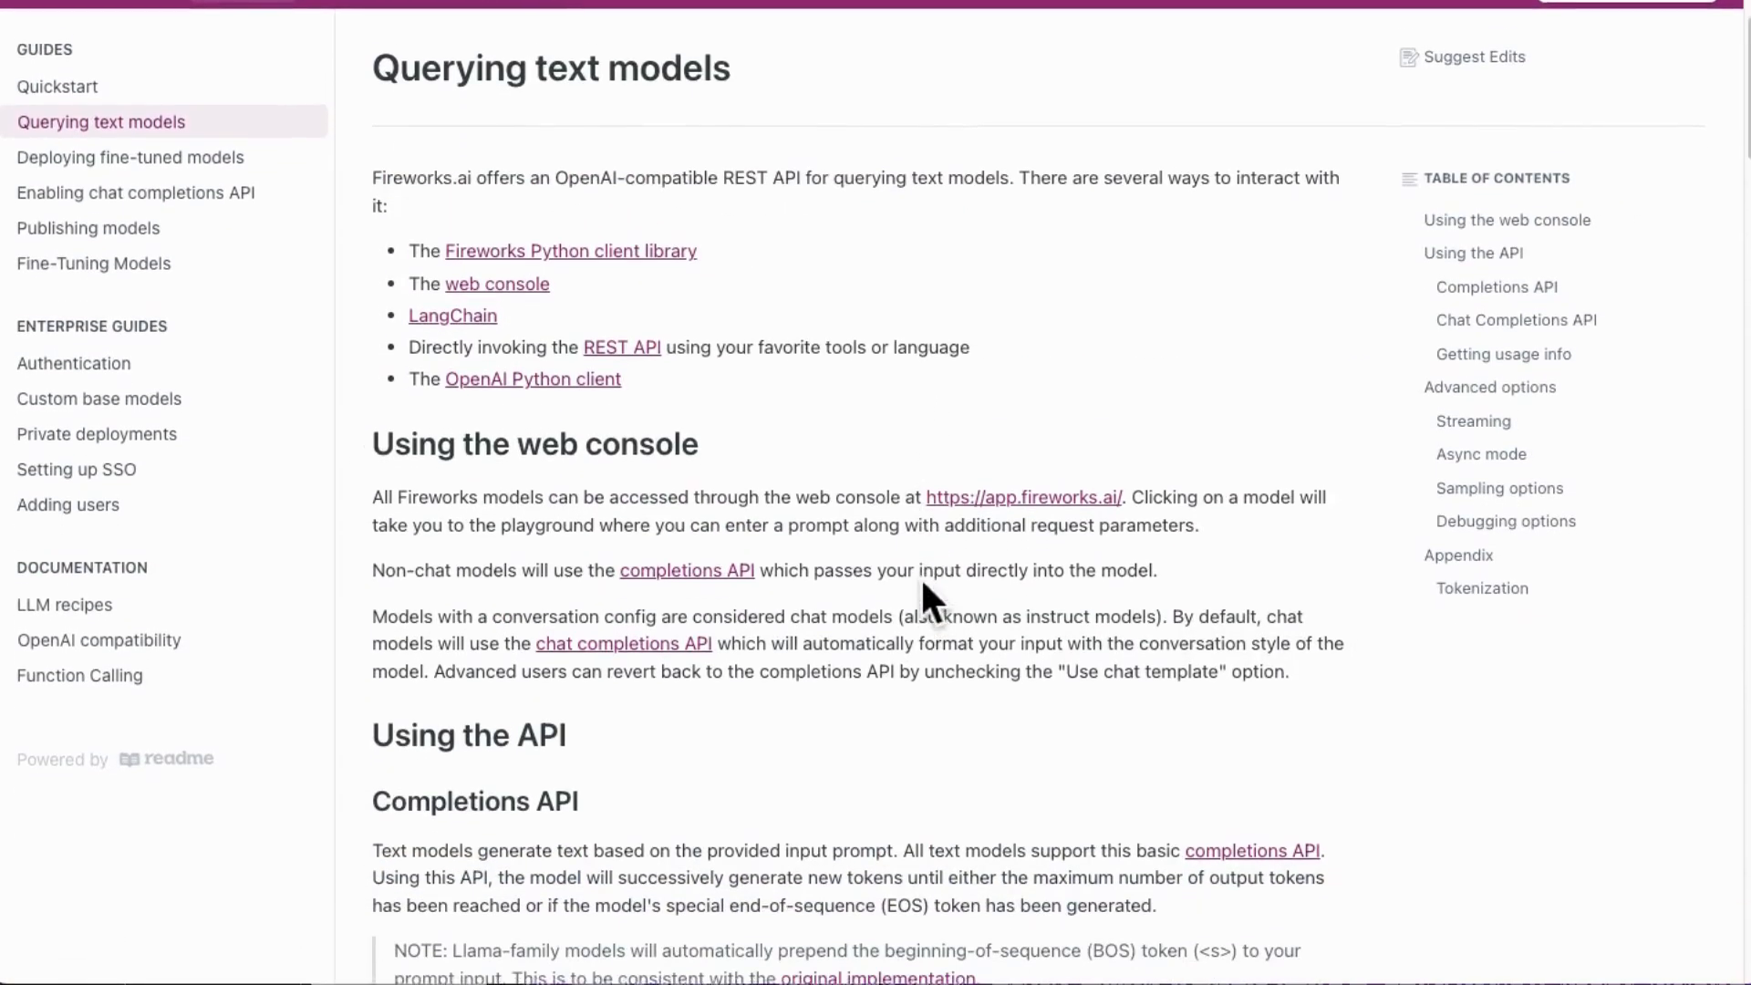
scroll(down, 3)
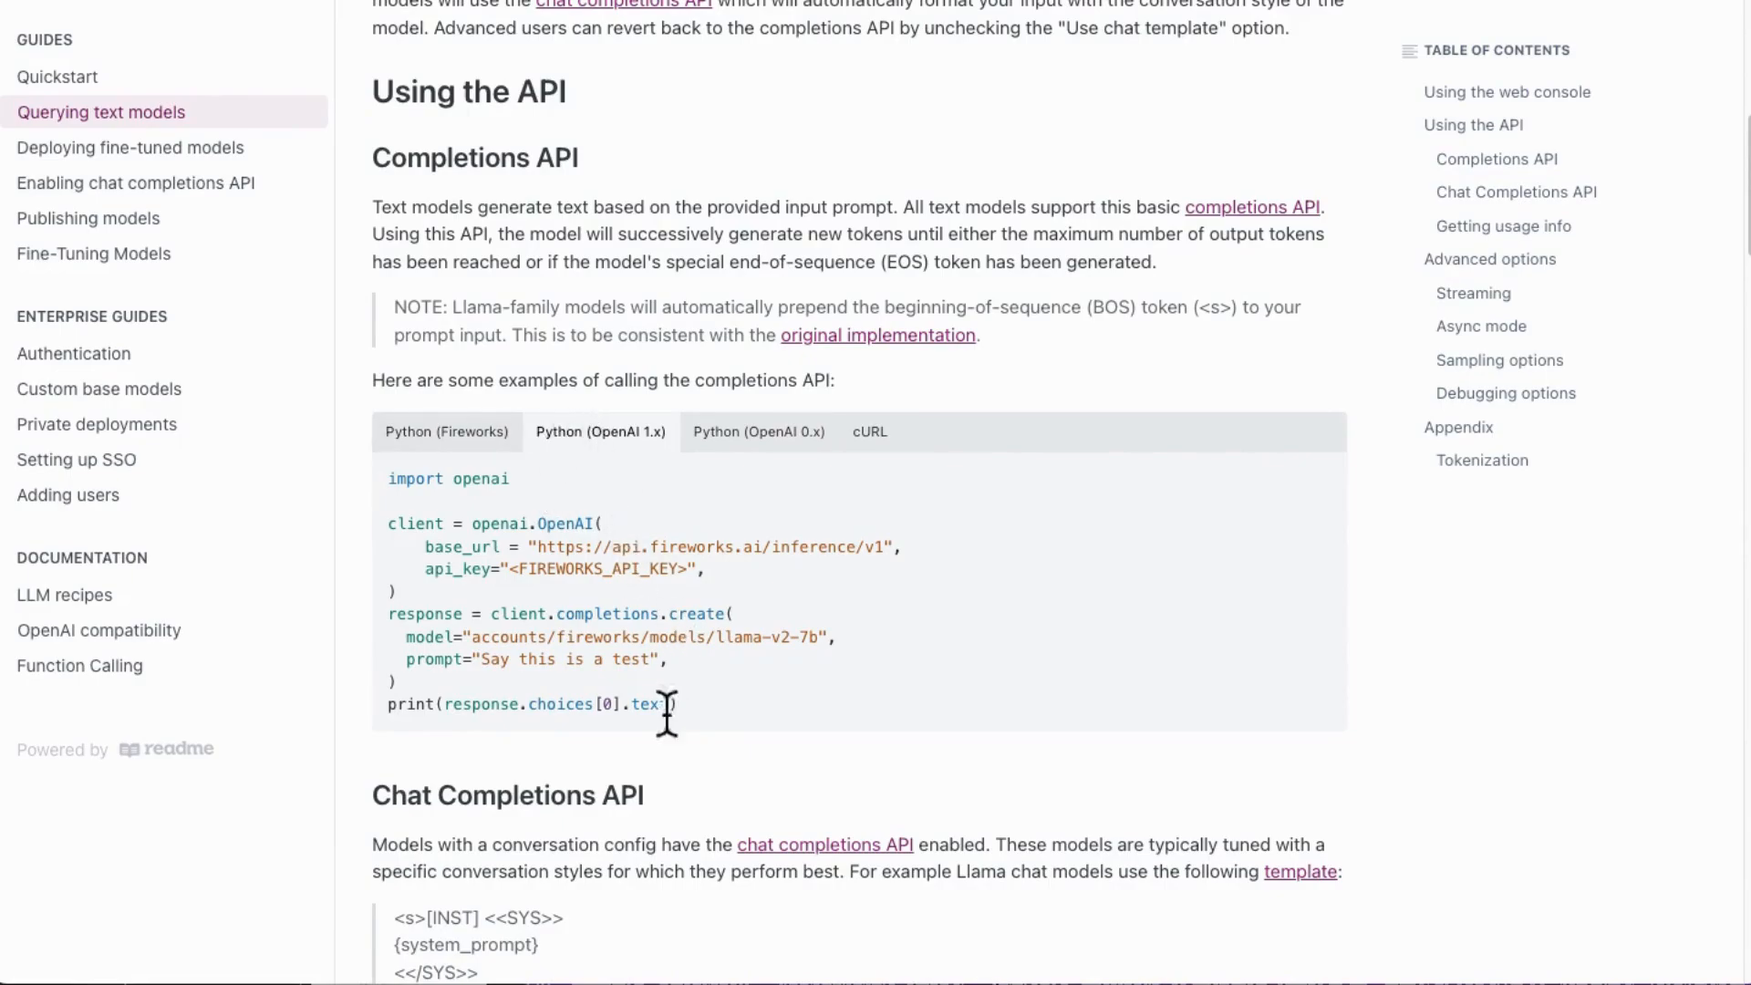
mouse_move(804, 703)
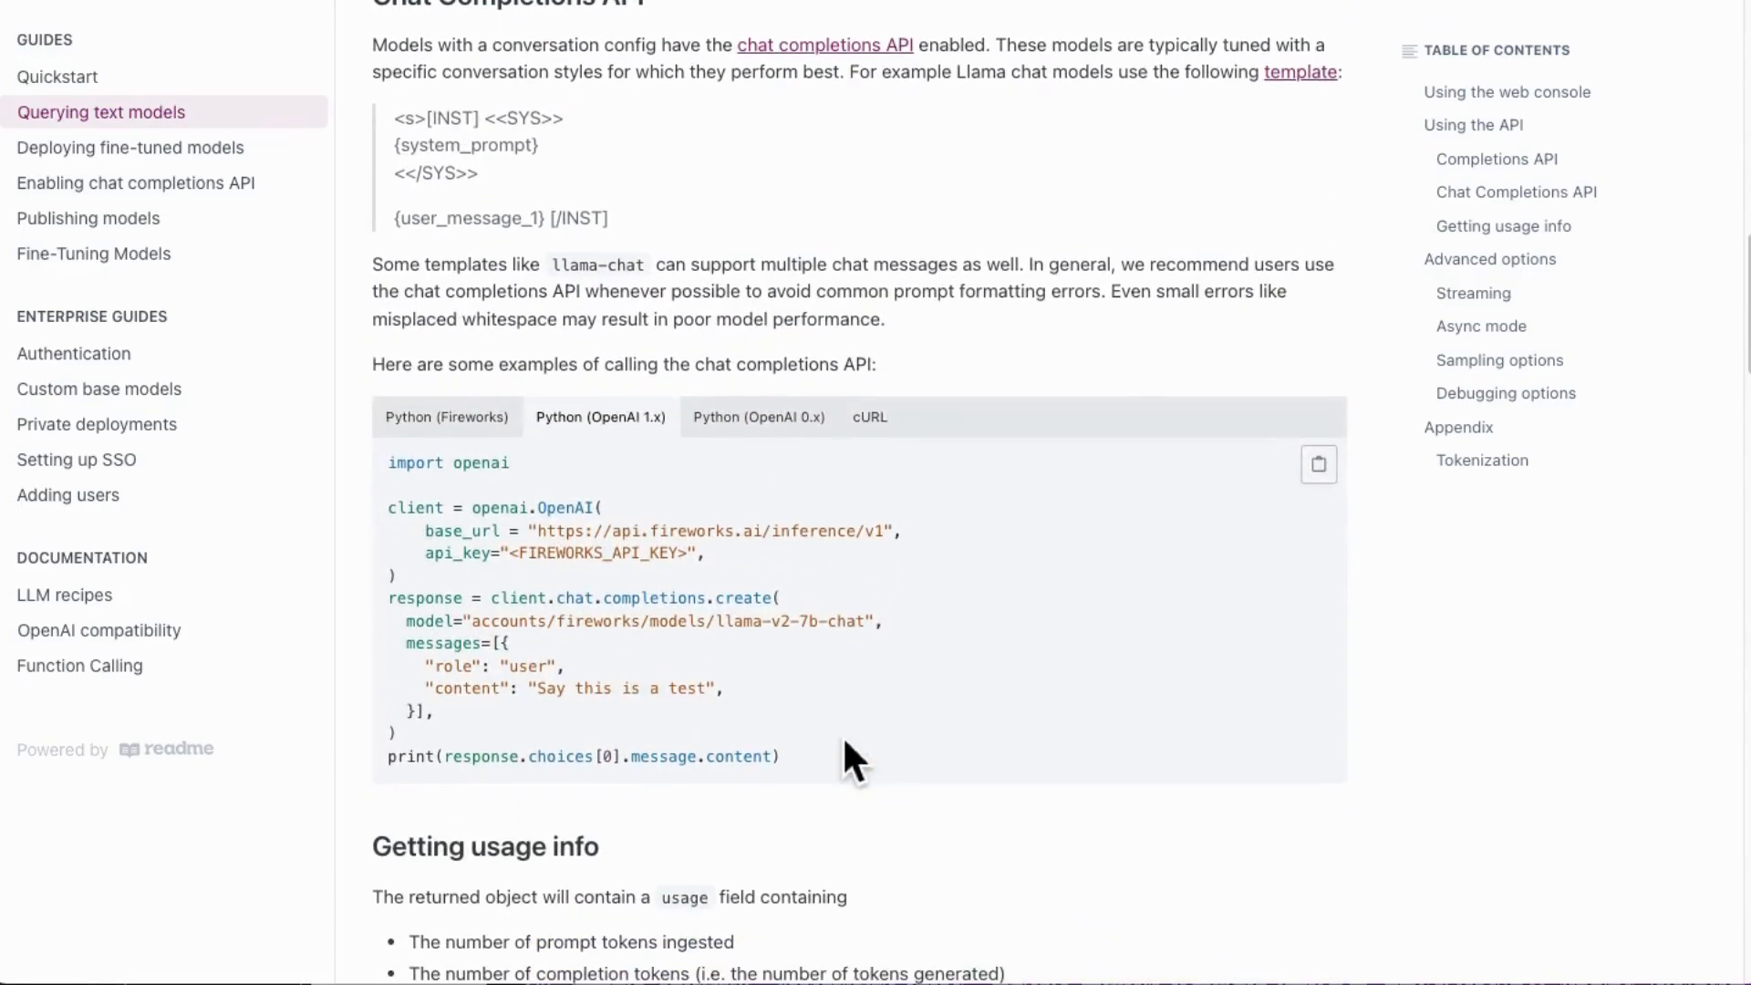
mouse_move(396, 513)
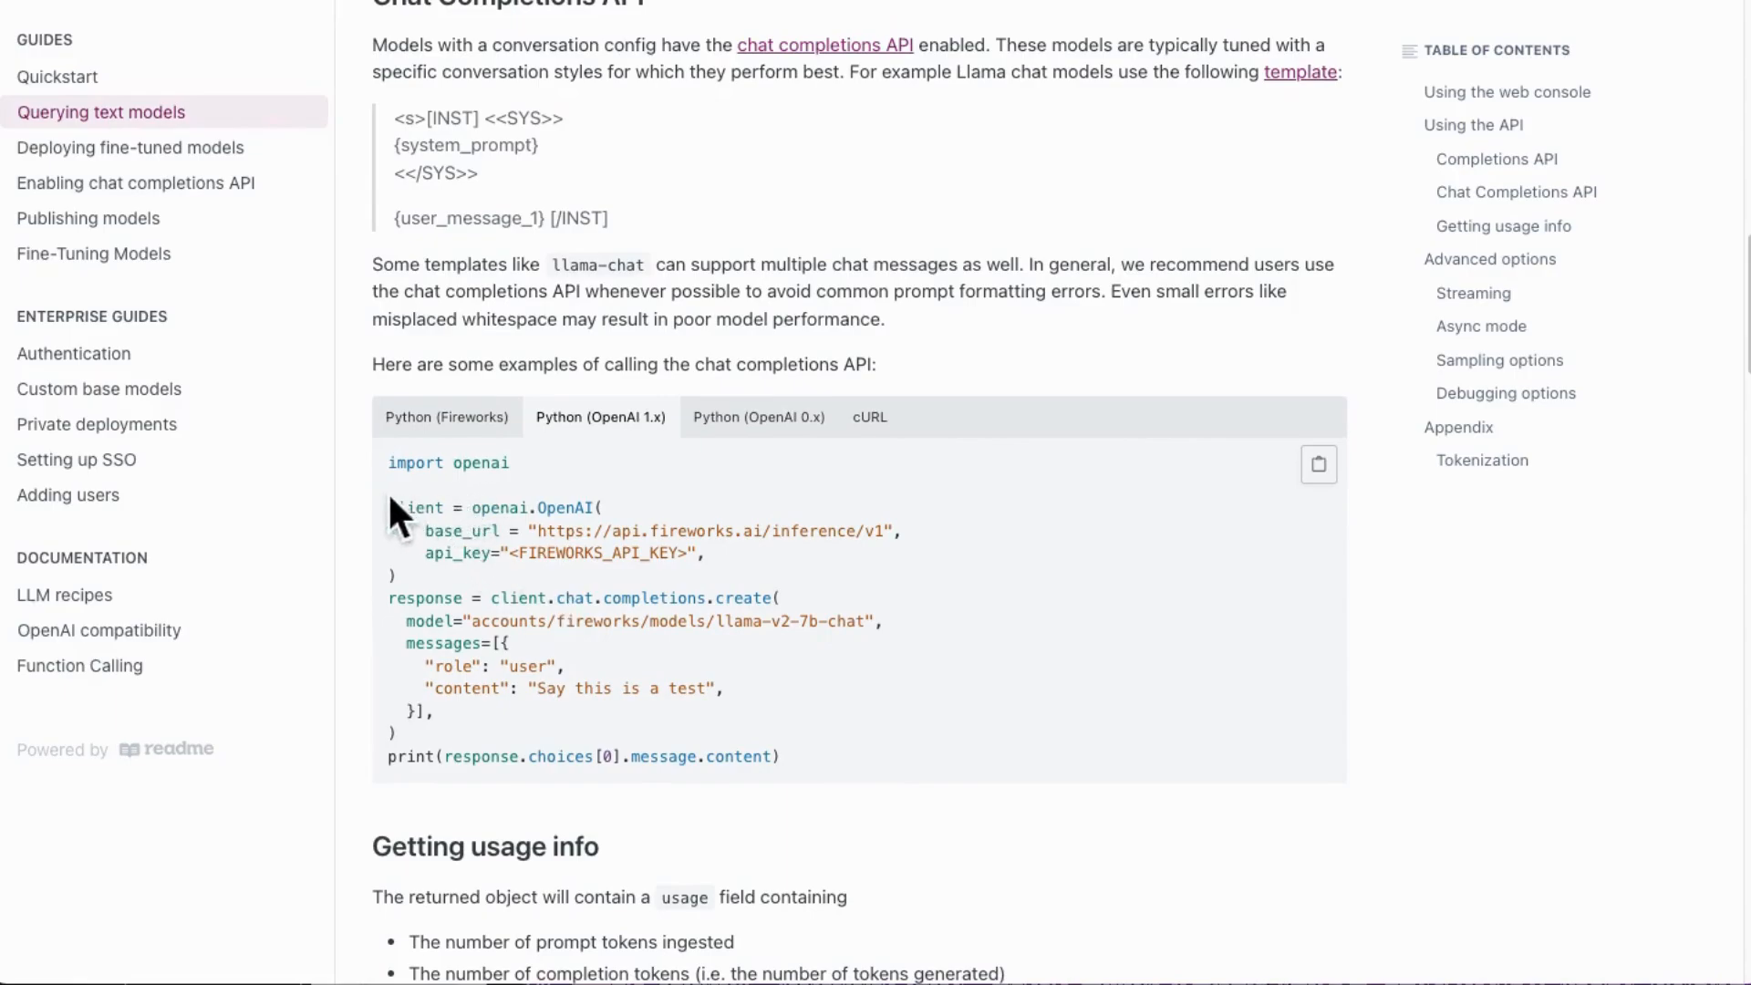
mouse_move(931, 520)
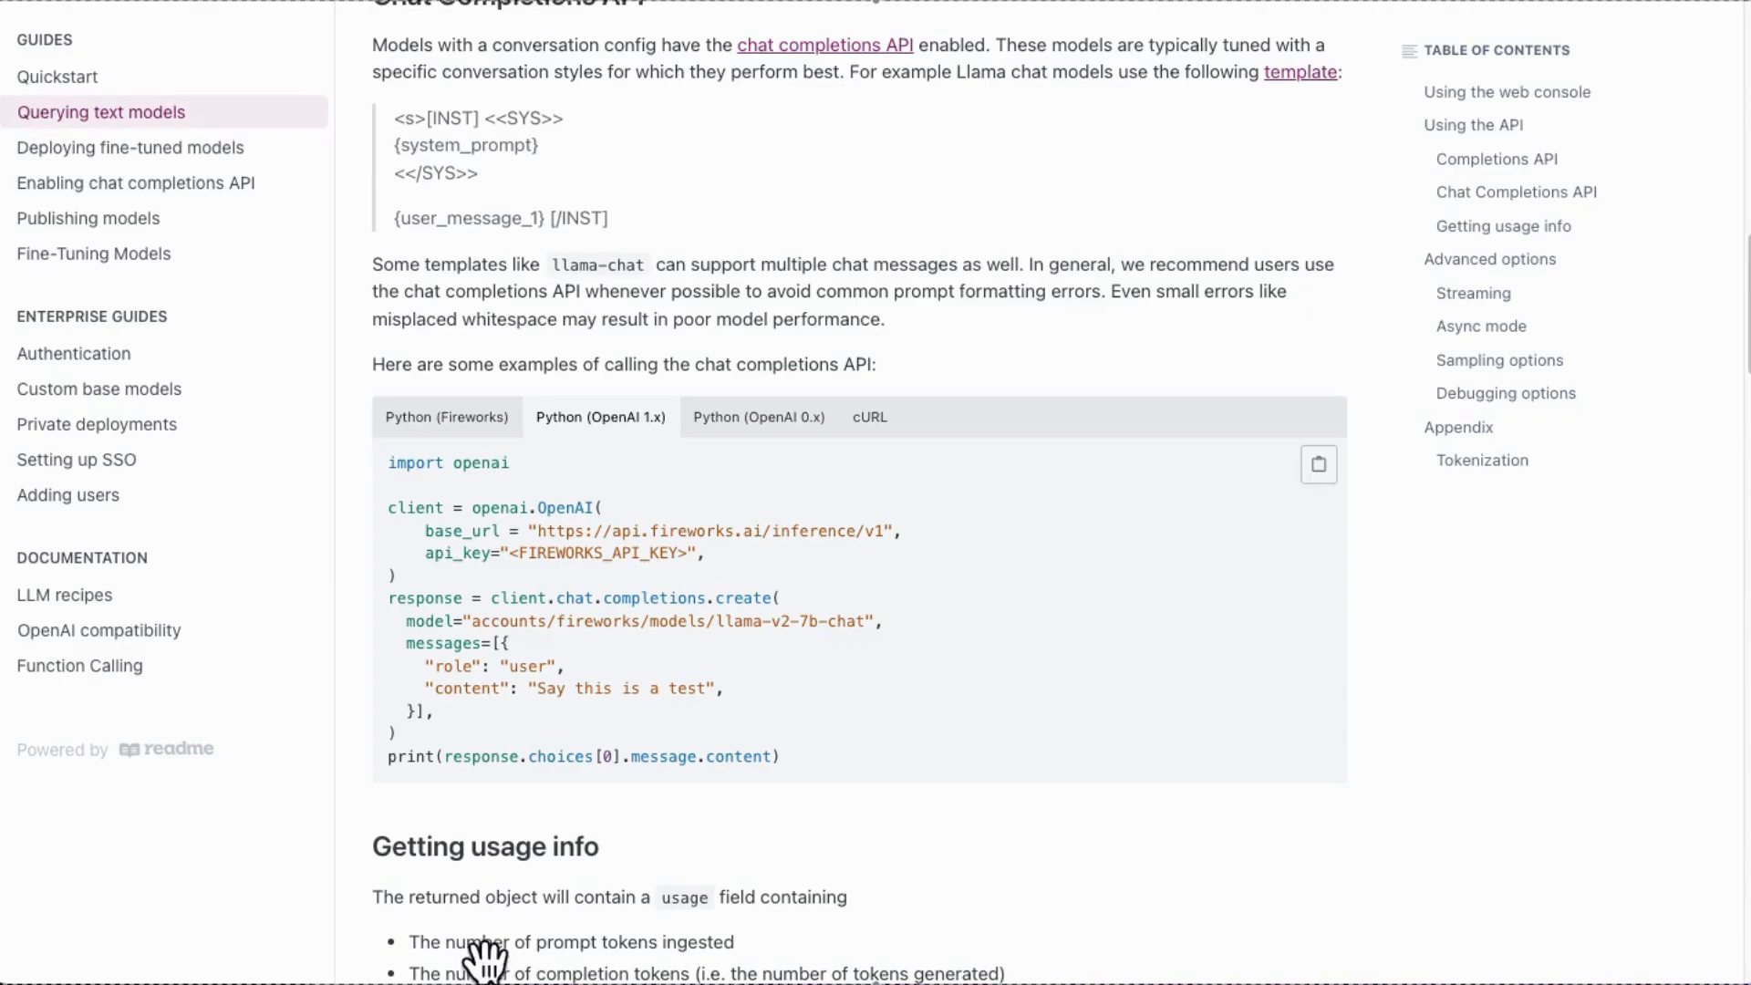
scroll(down, 3)
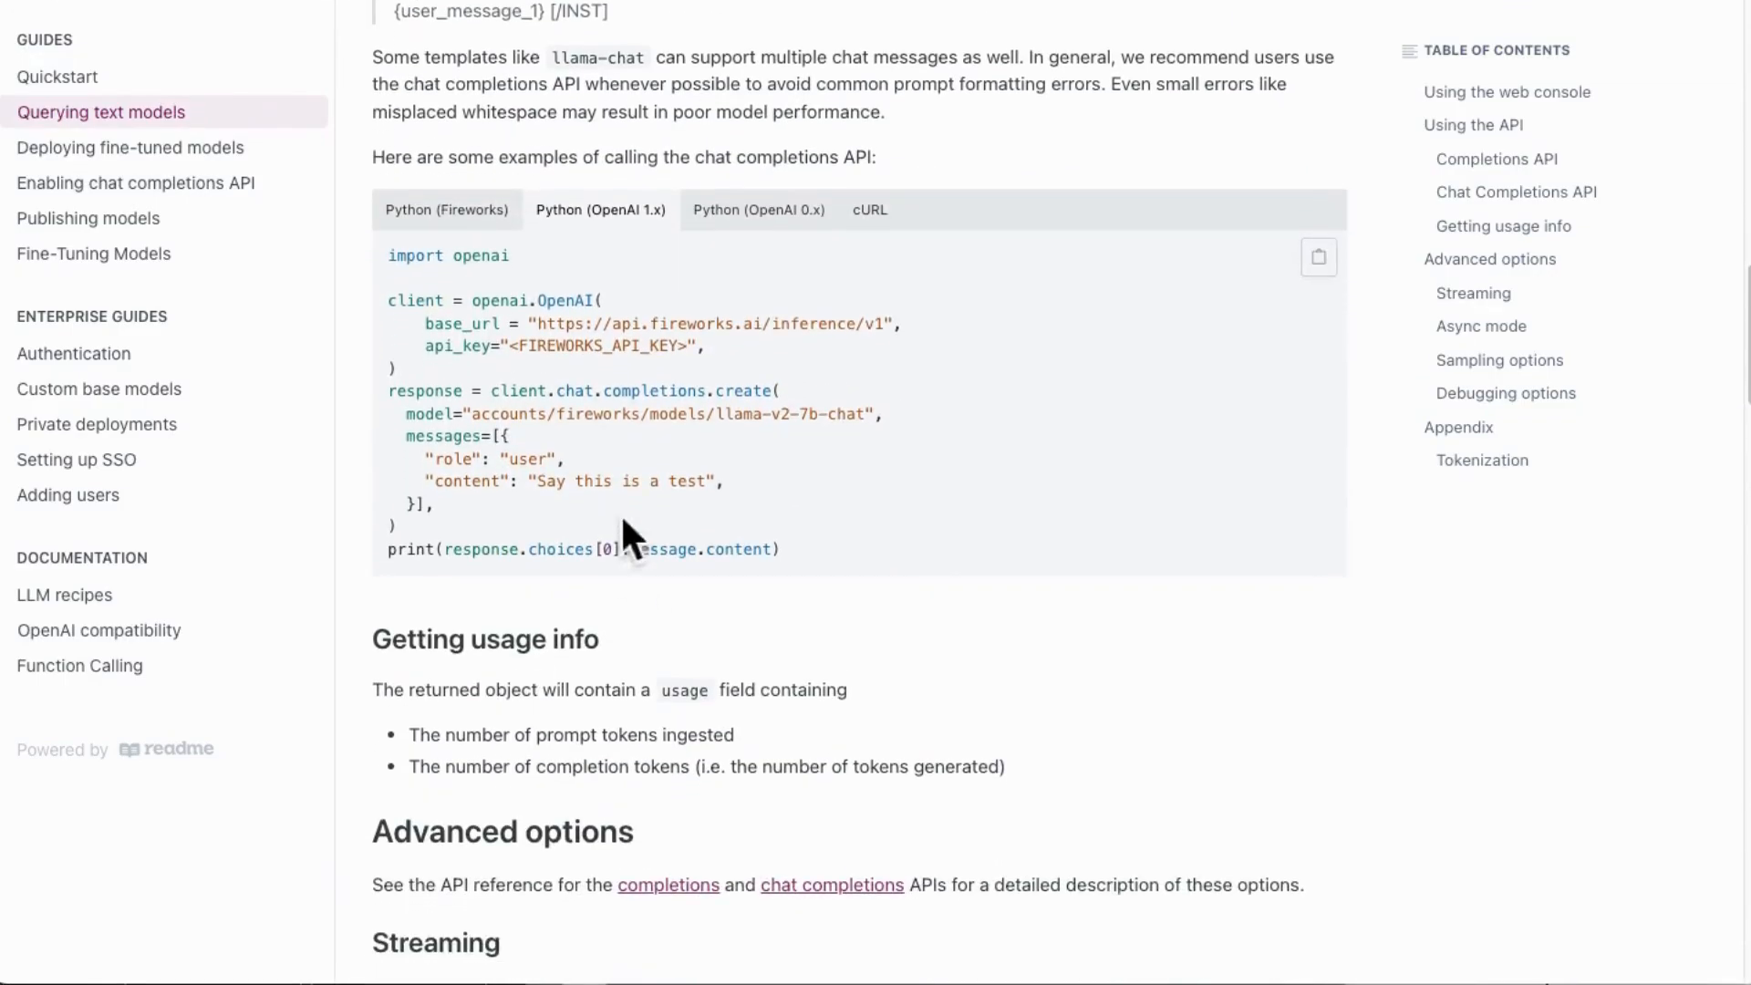
mouse_move(547, 289)
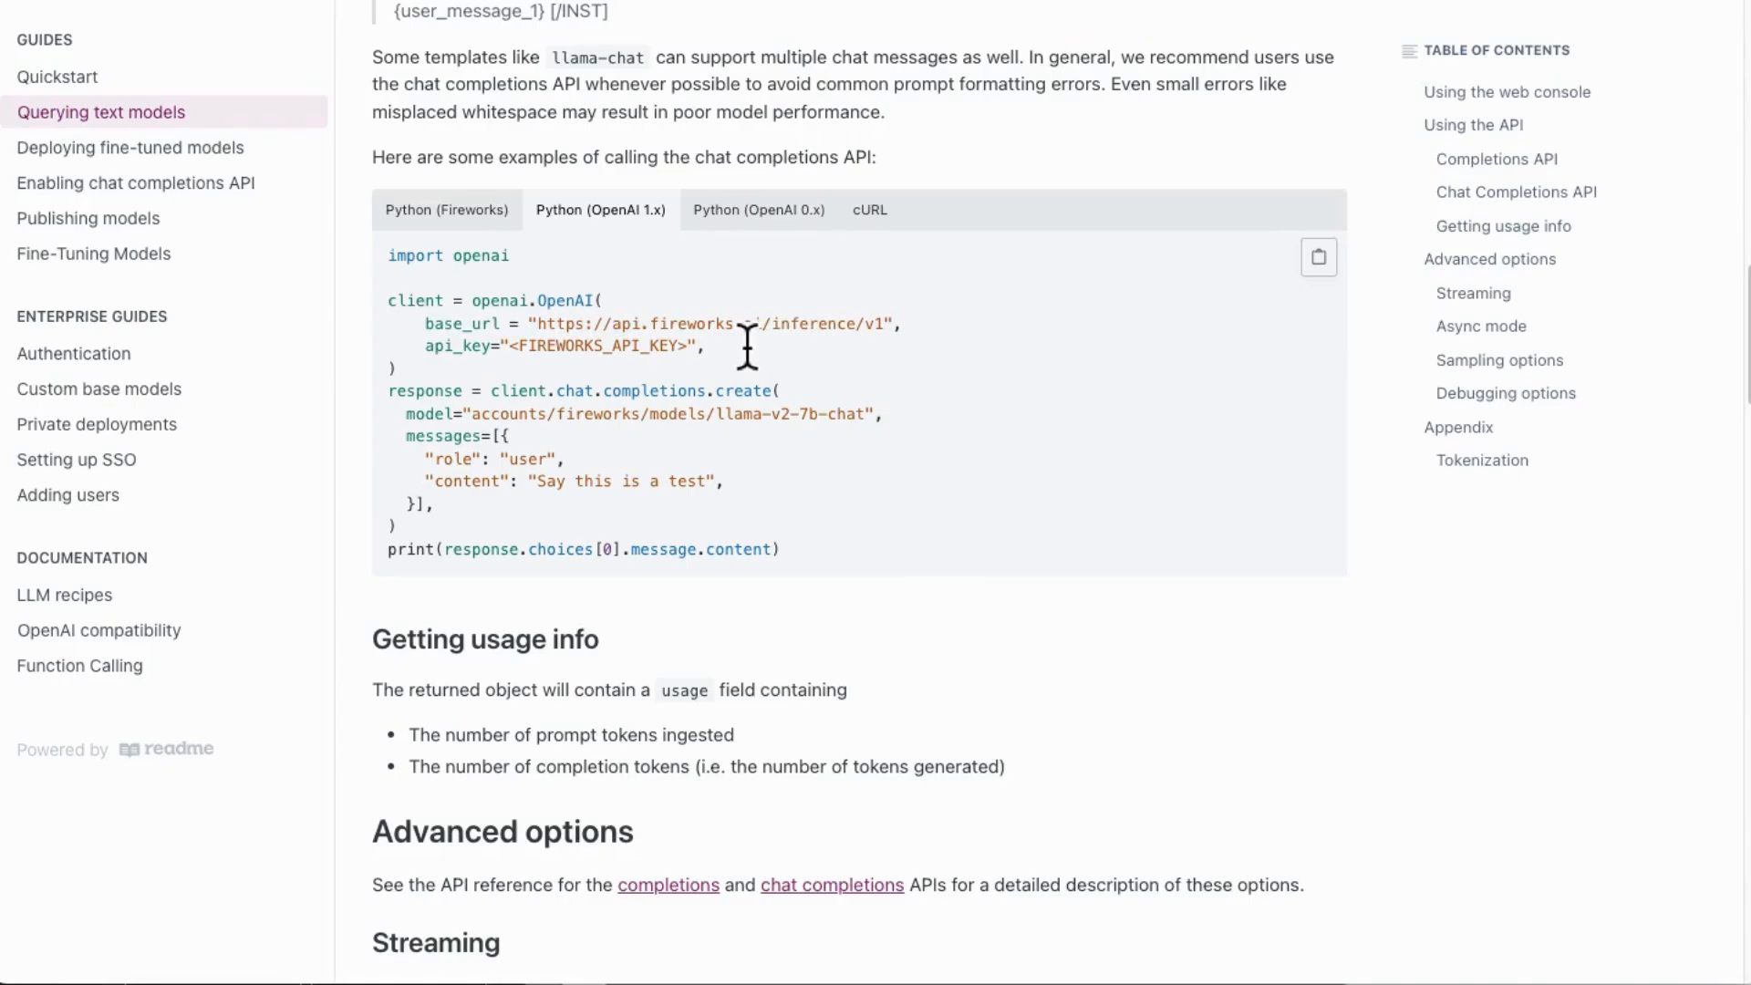
mouse_move(910, 392)
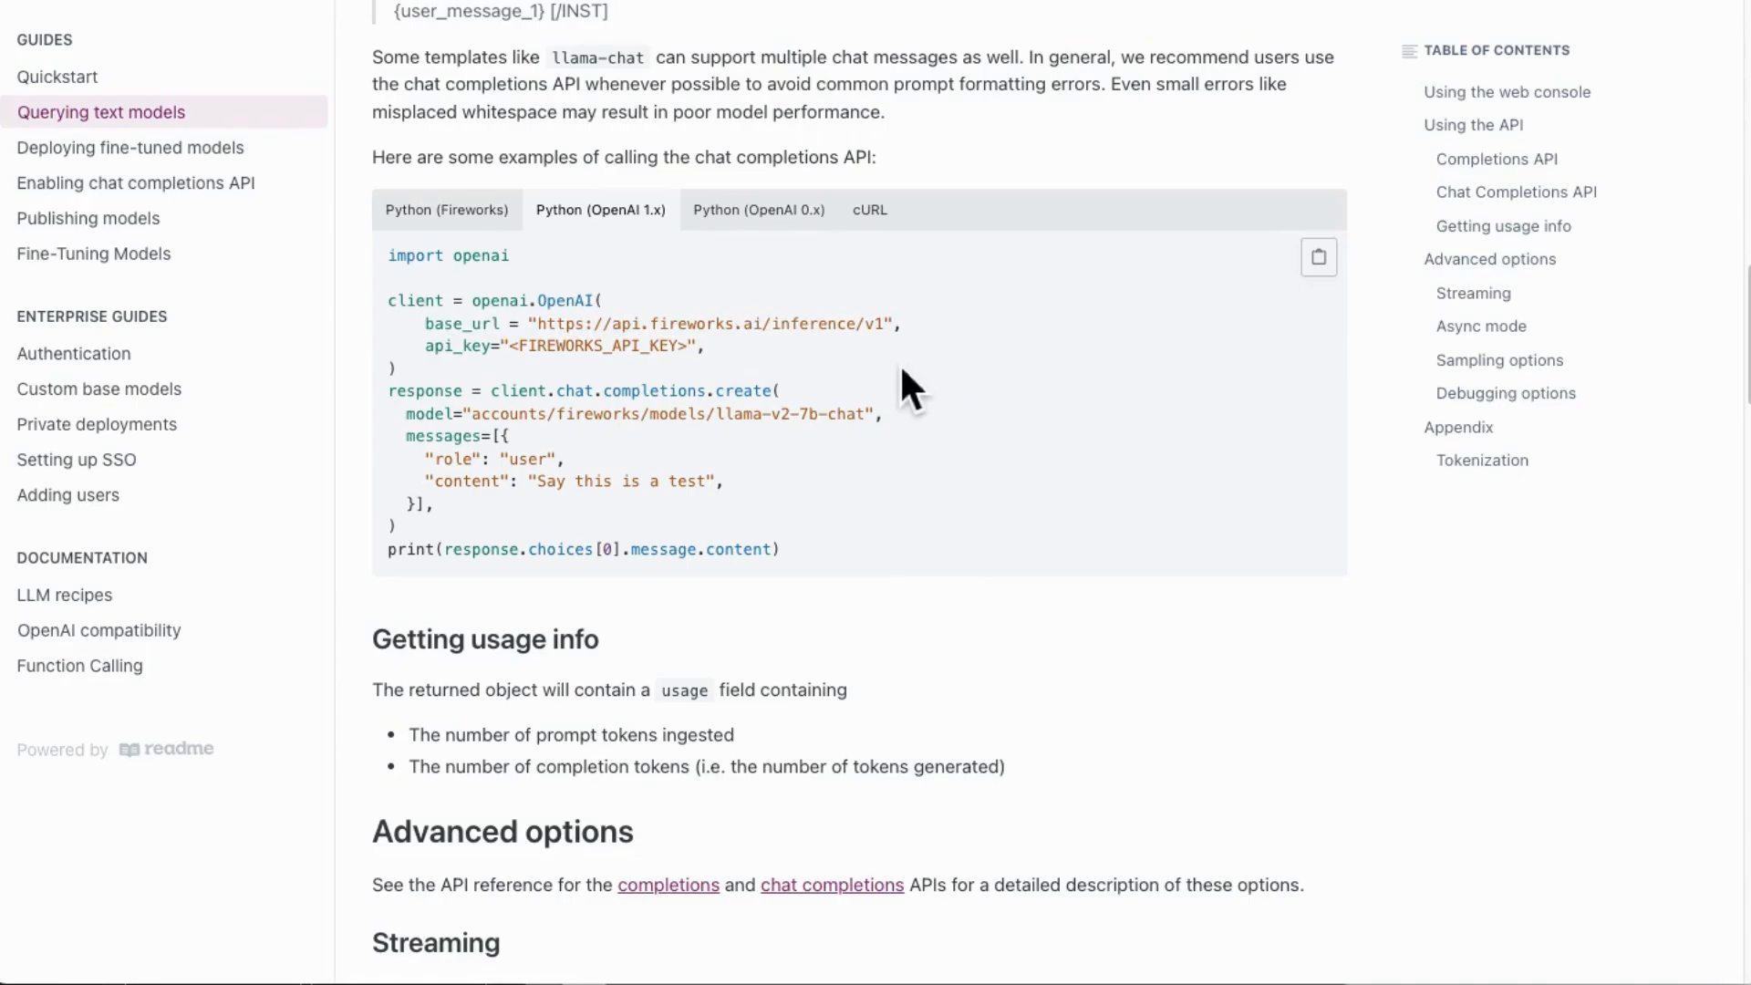
mouse_move(866, 385)
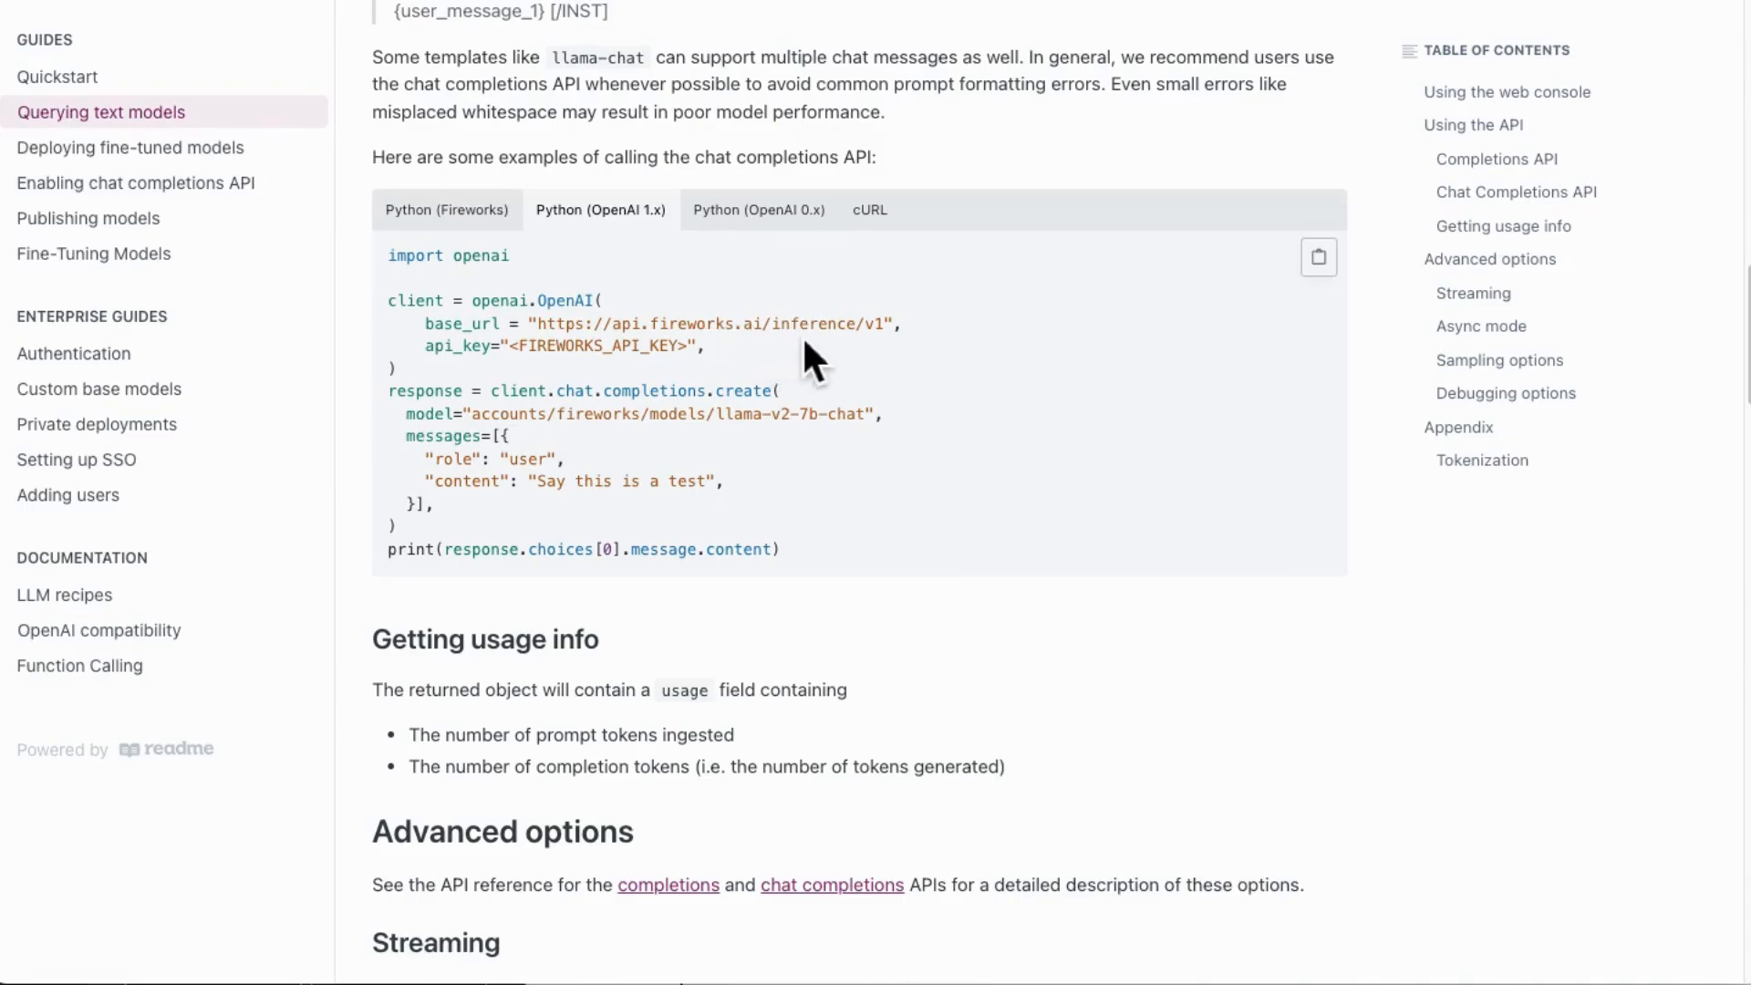
mouse_move(901, 357)
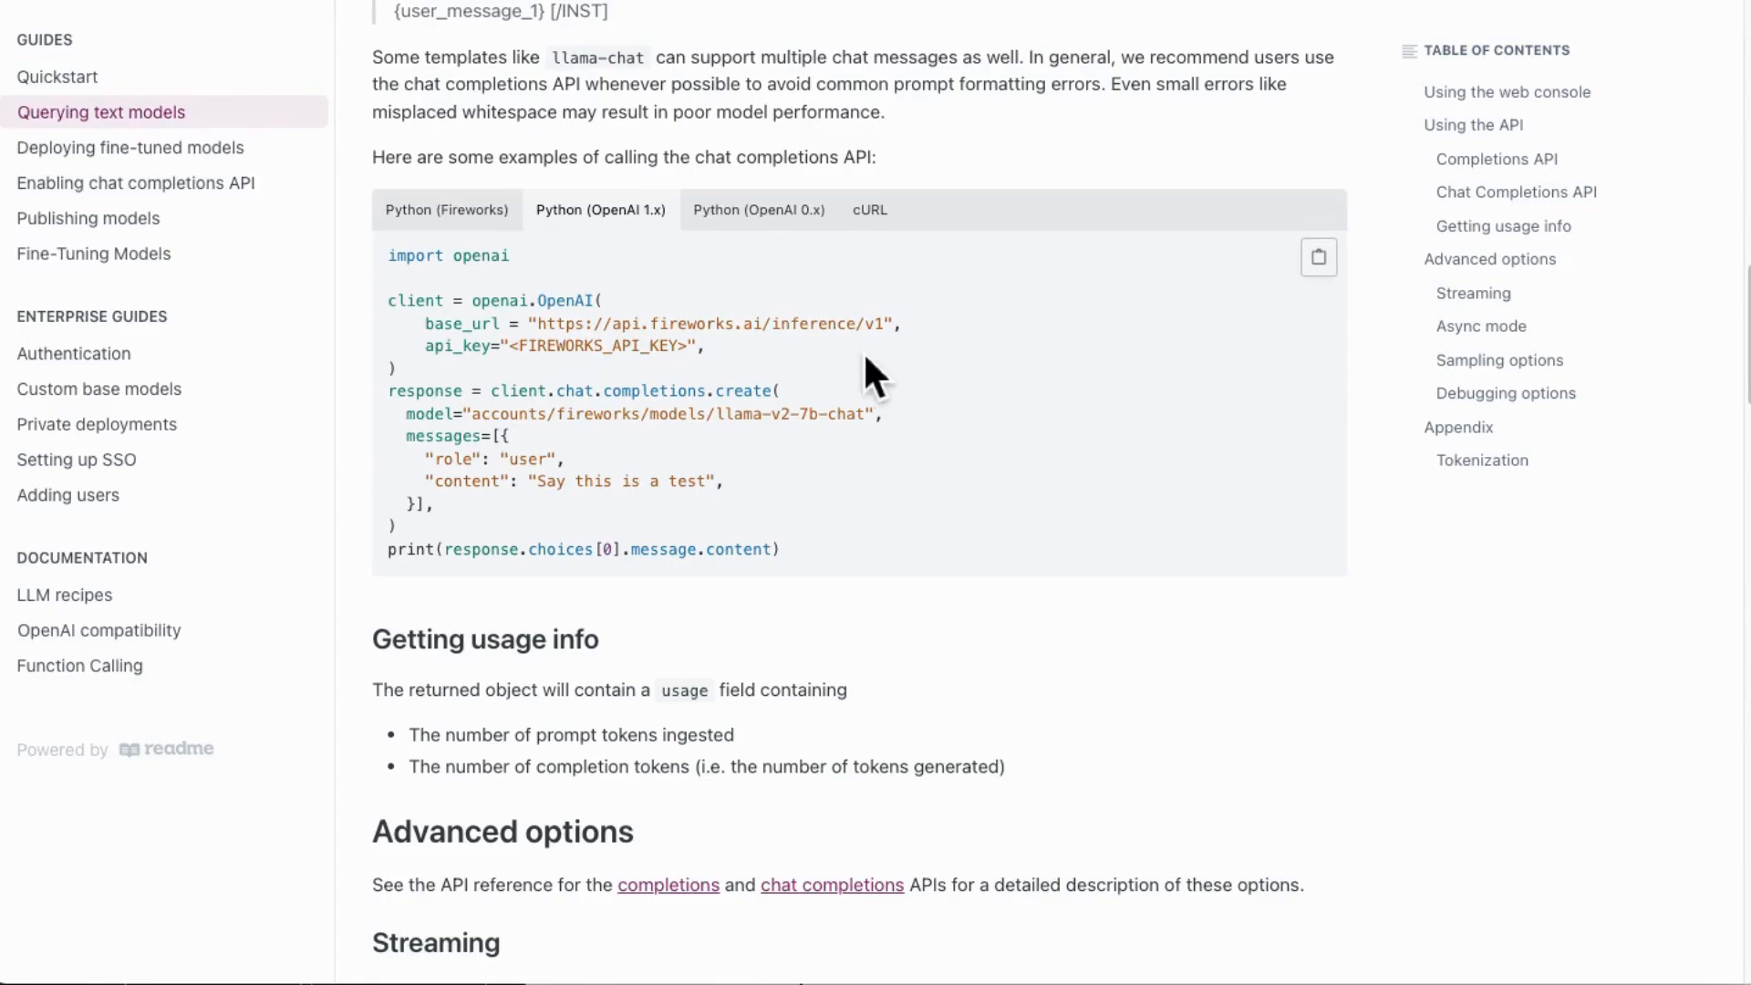
mouse_move(701, 392)
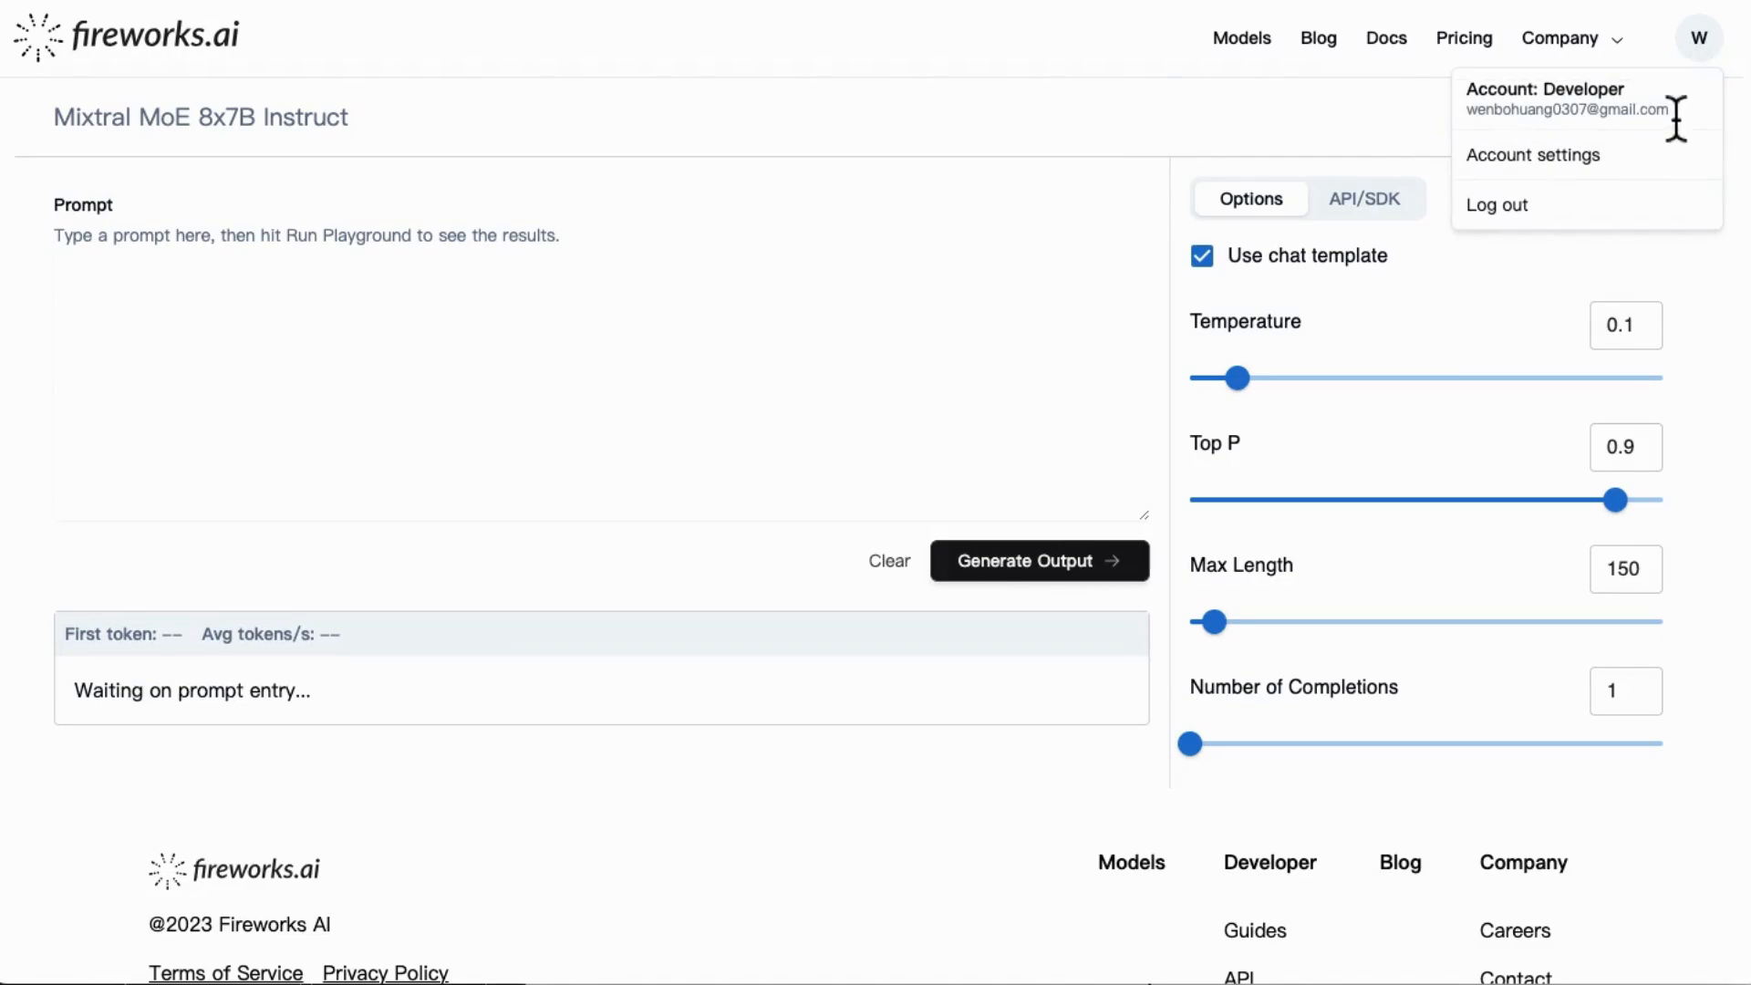
View the account's API keys, the Python (OpenAI 1.x) example, and select Mixtral's model id.
click(1532, 154)
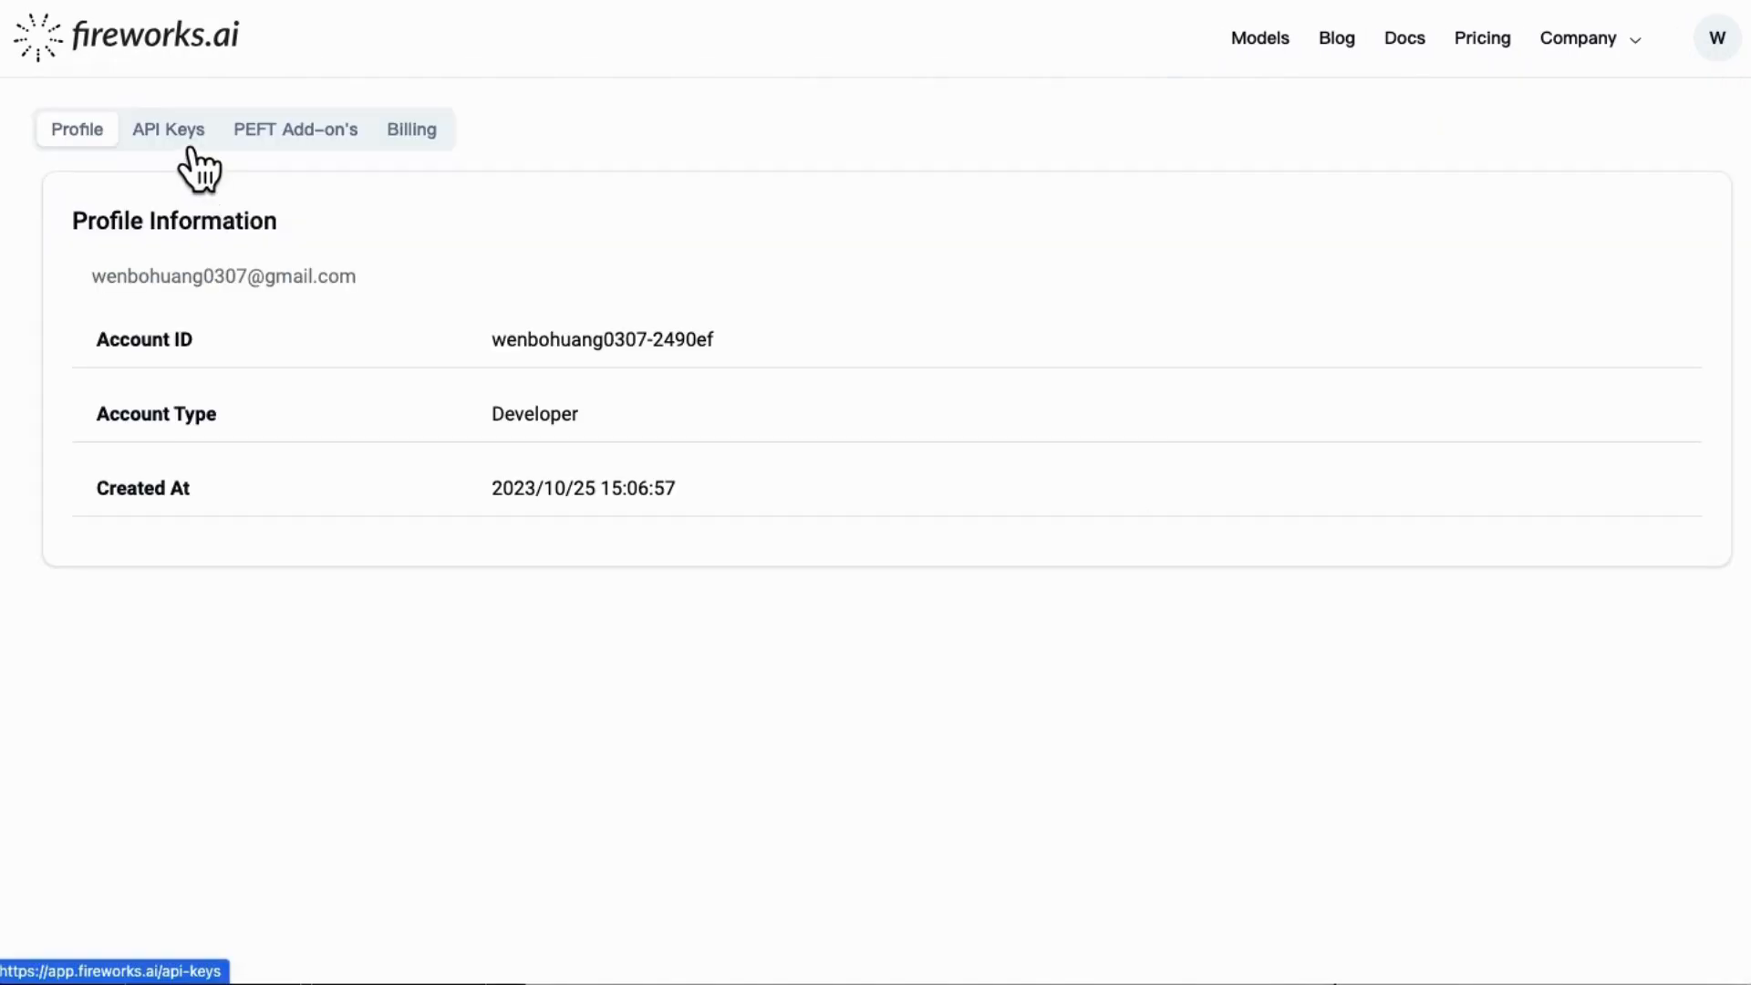
click(169, 128)
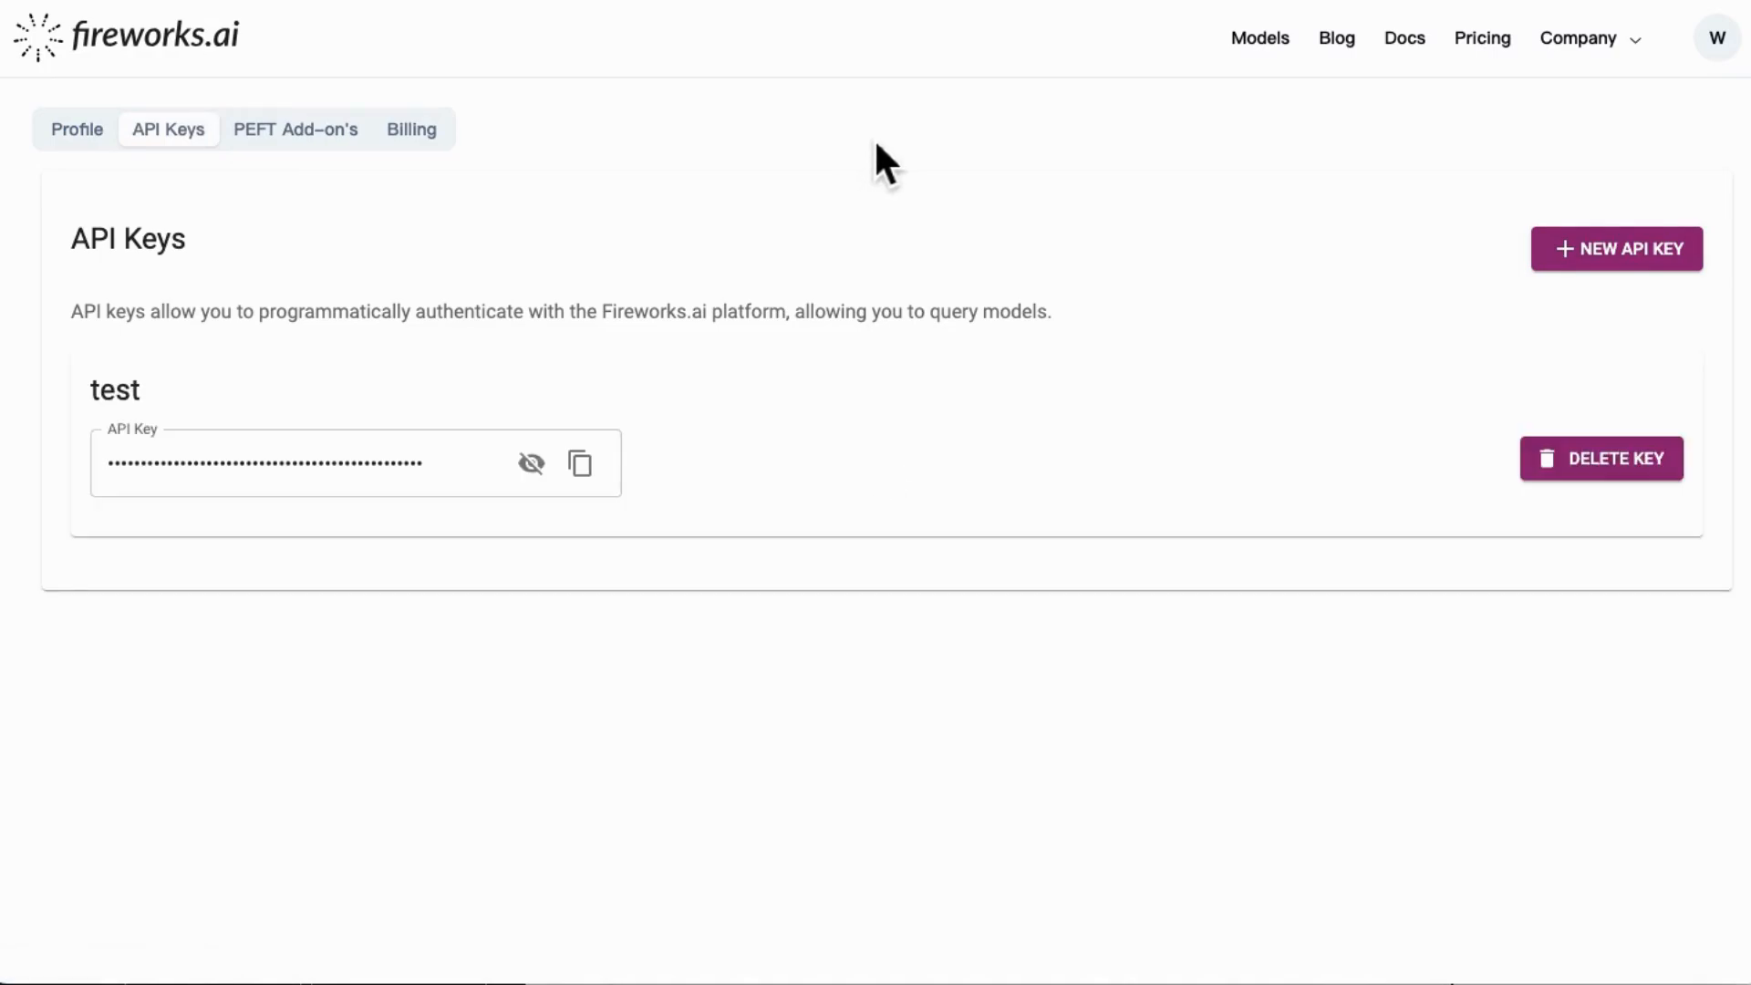
mouse_move(742, 526)
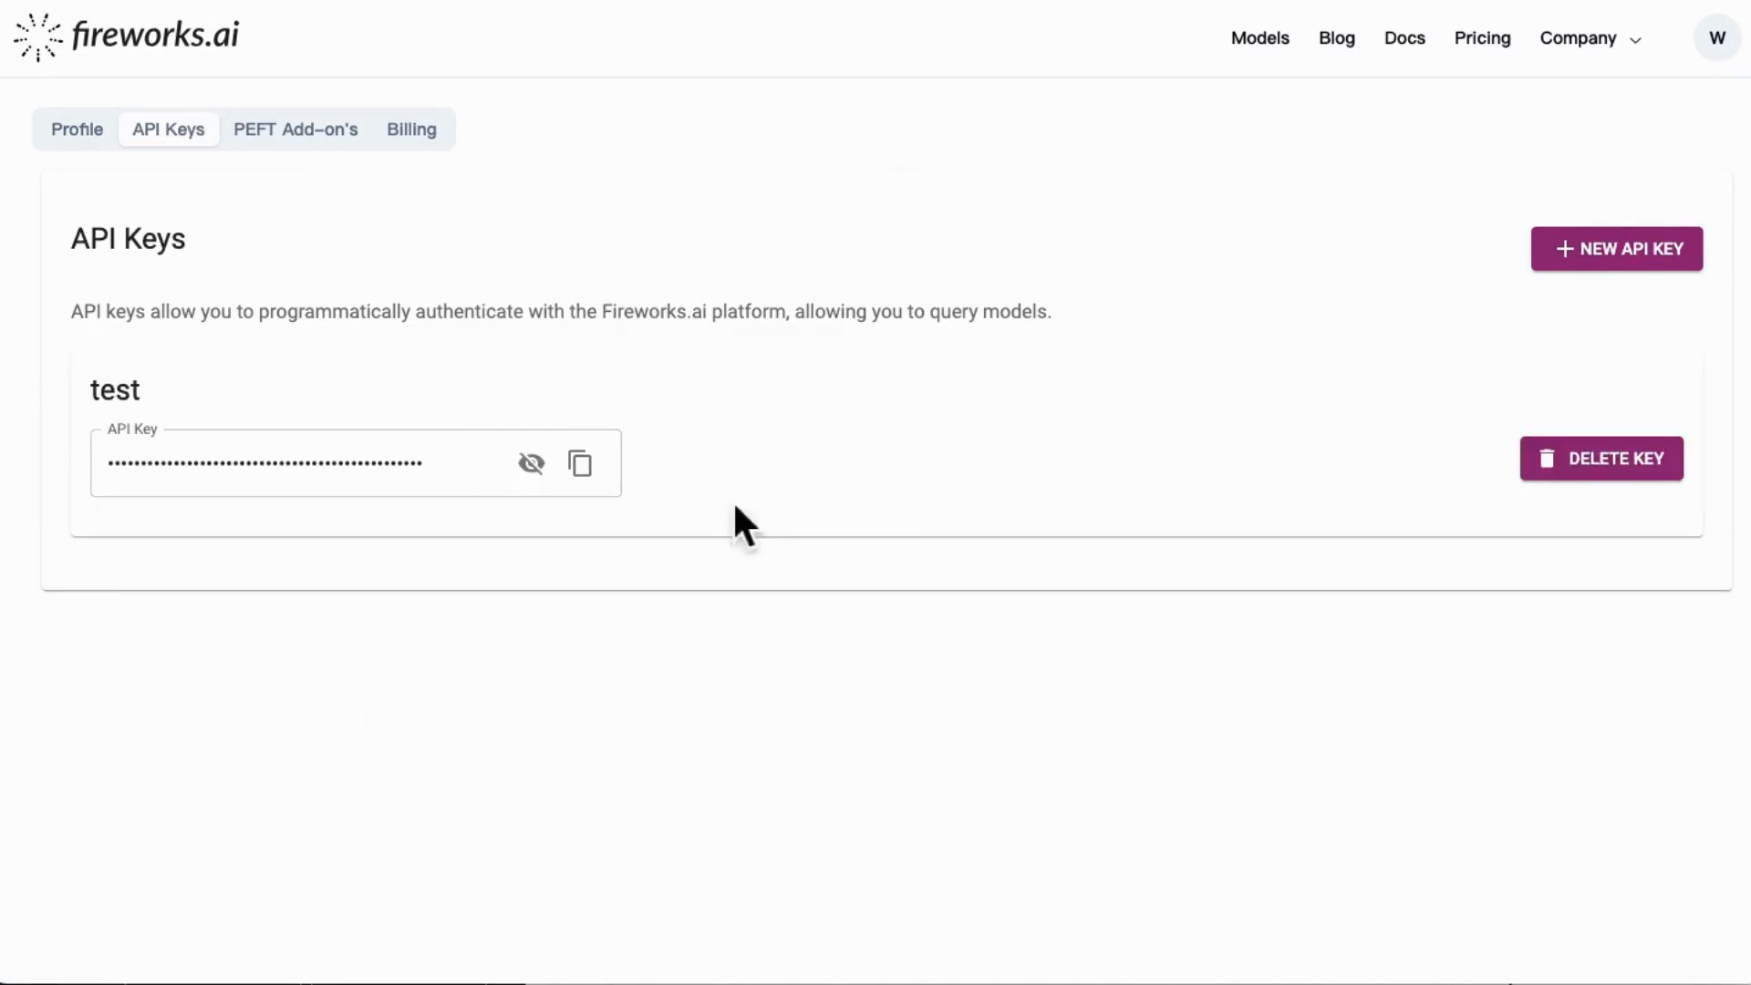
scroll(down, 3)
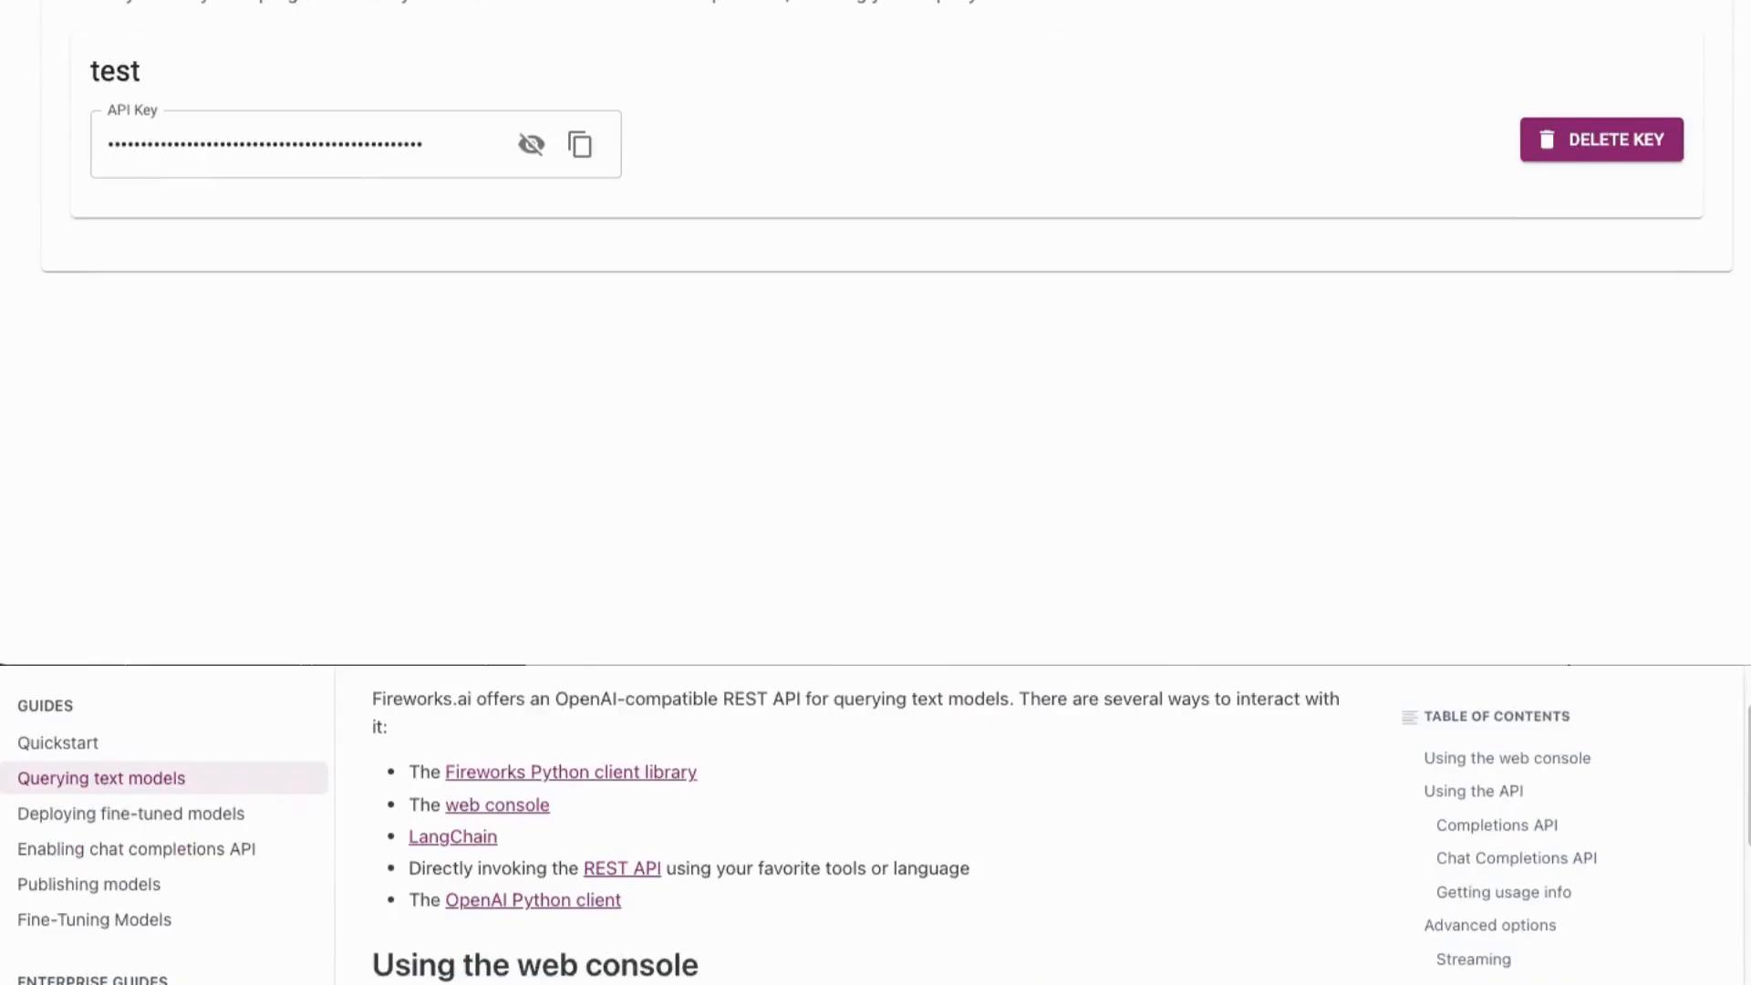
scroll(down, 3)
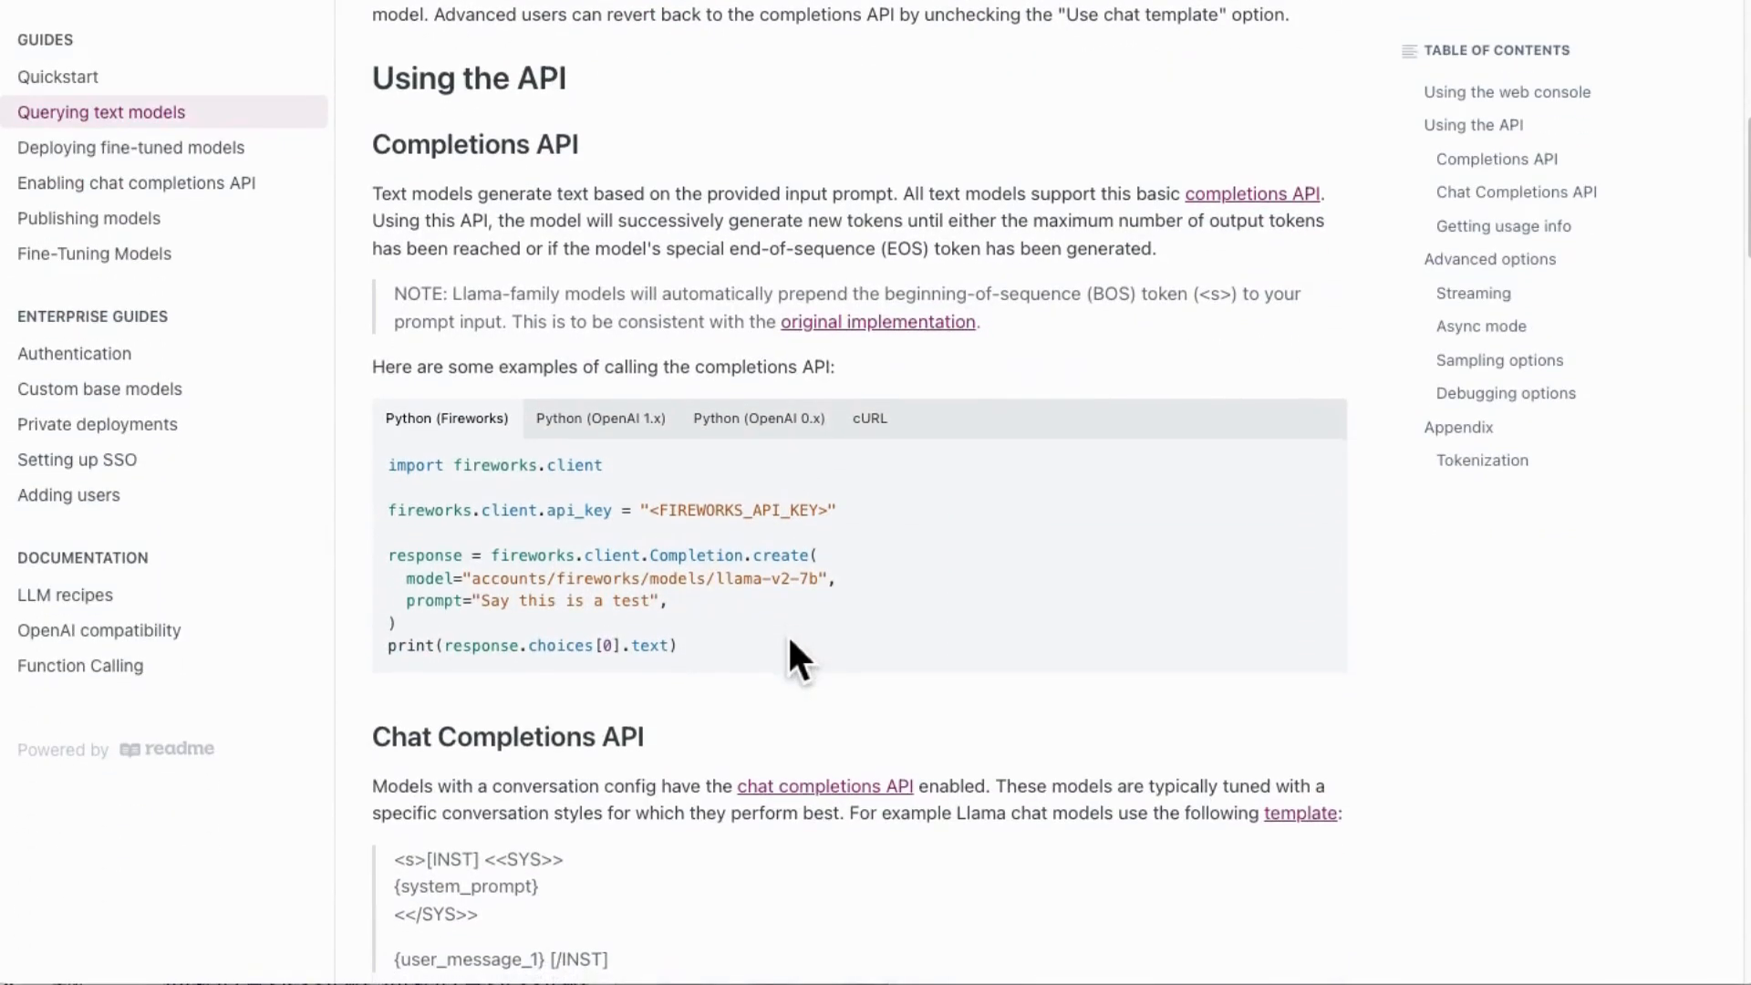
click(600, 418)
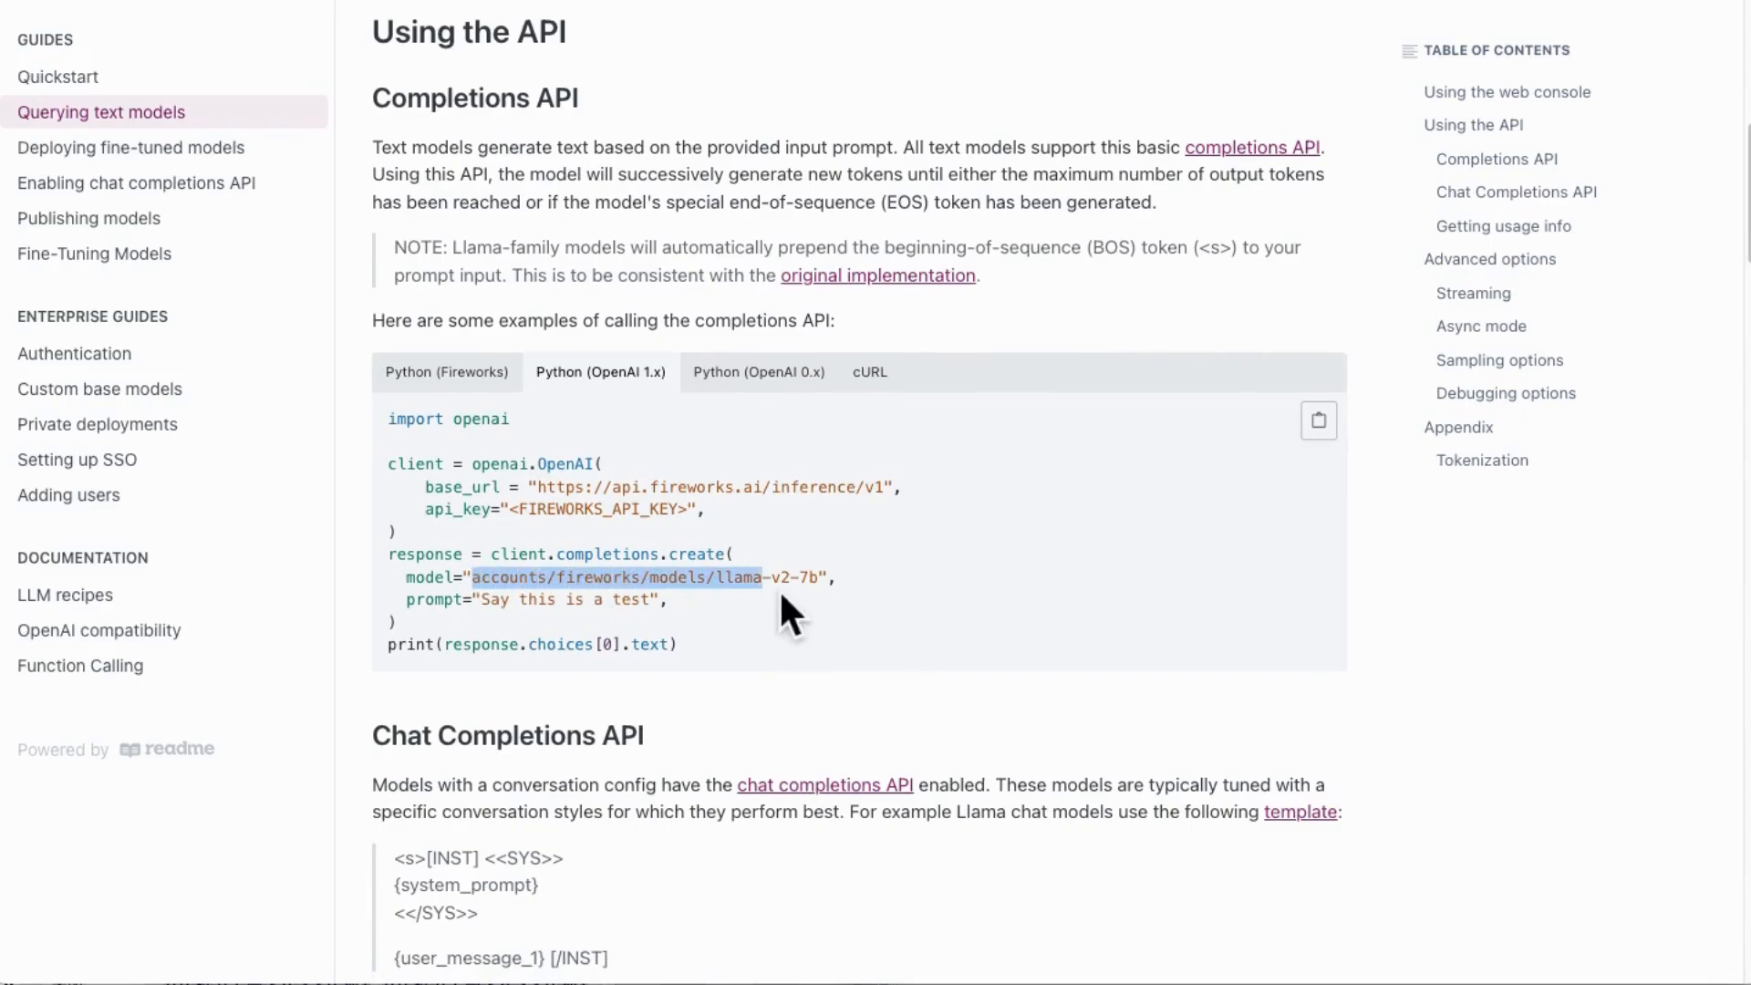
mouse_move(1198, 89)
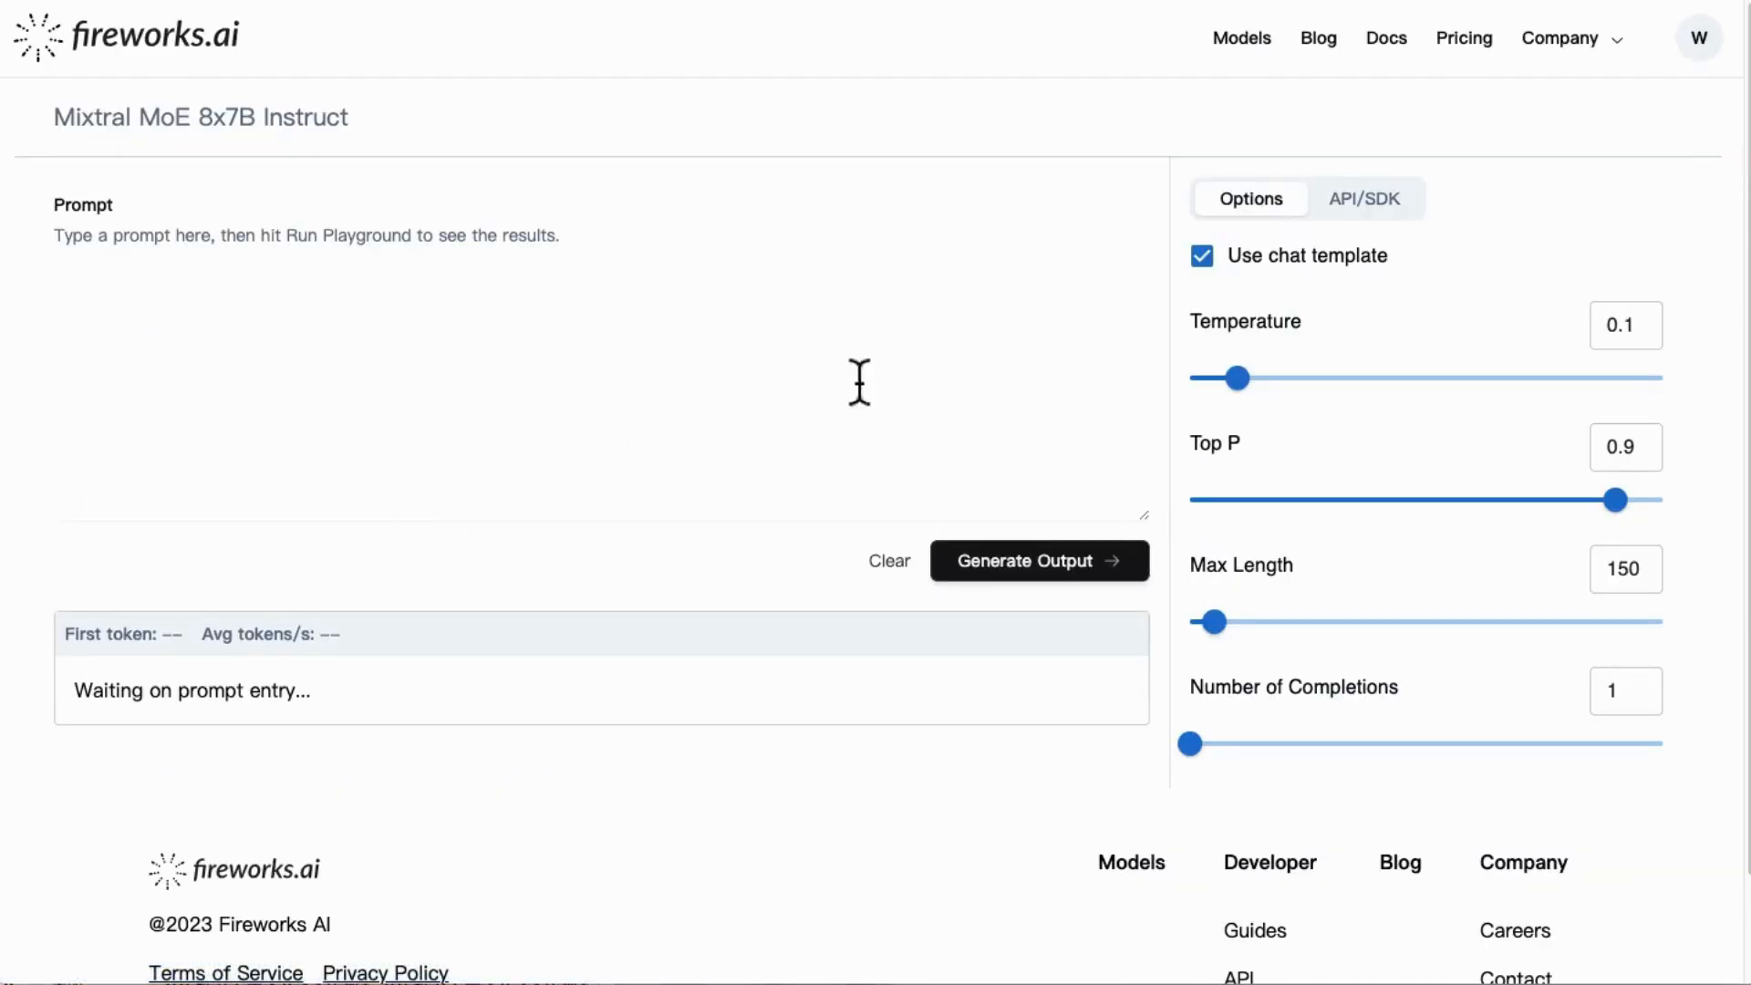
click(1364, 199)
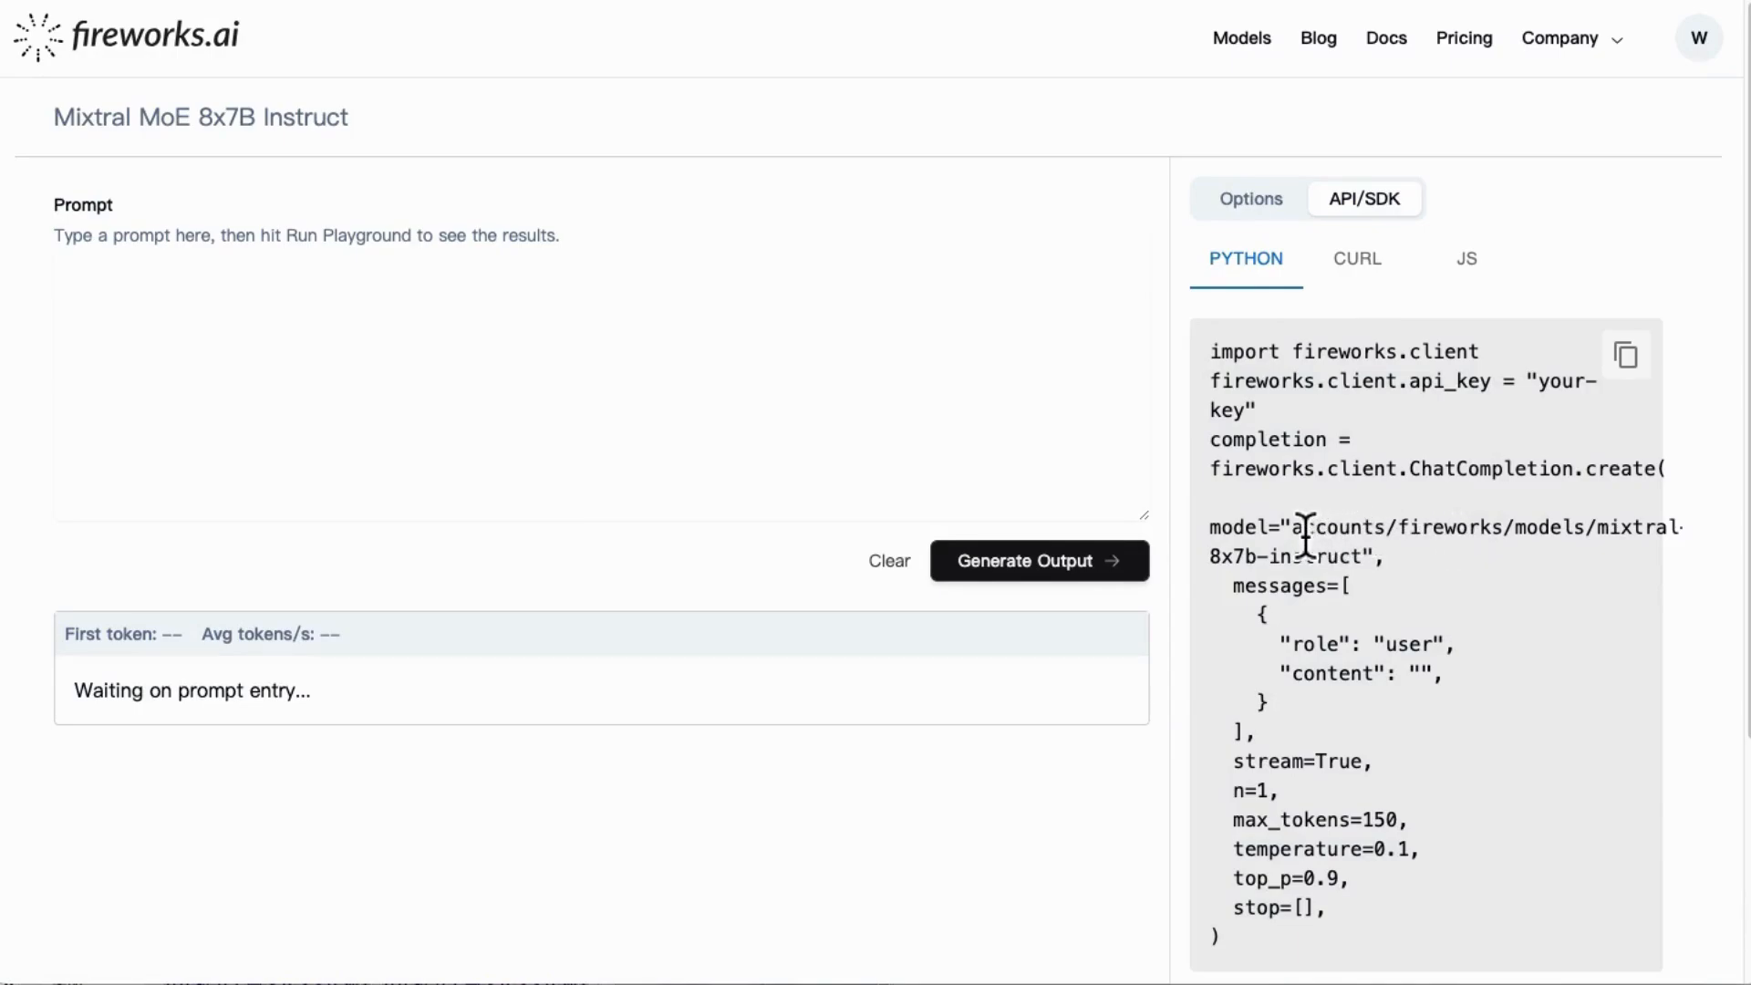
drag(1295, 527, 1373, 557)
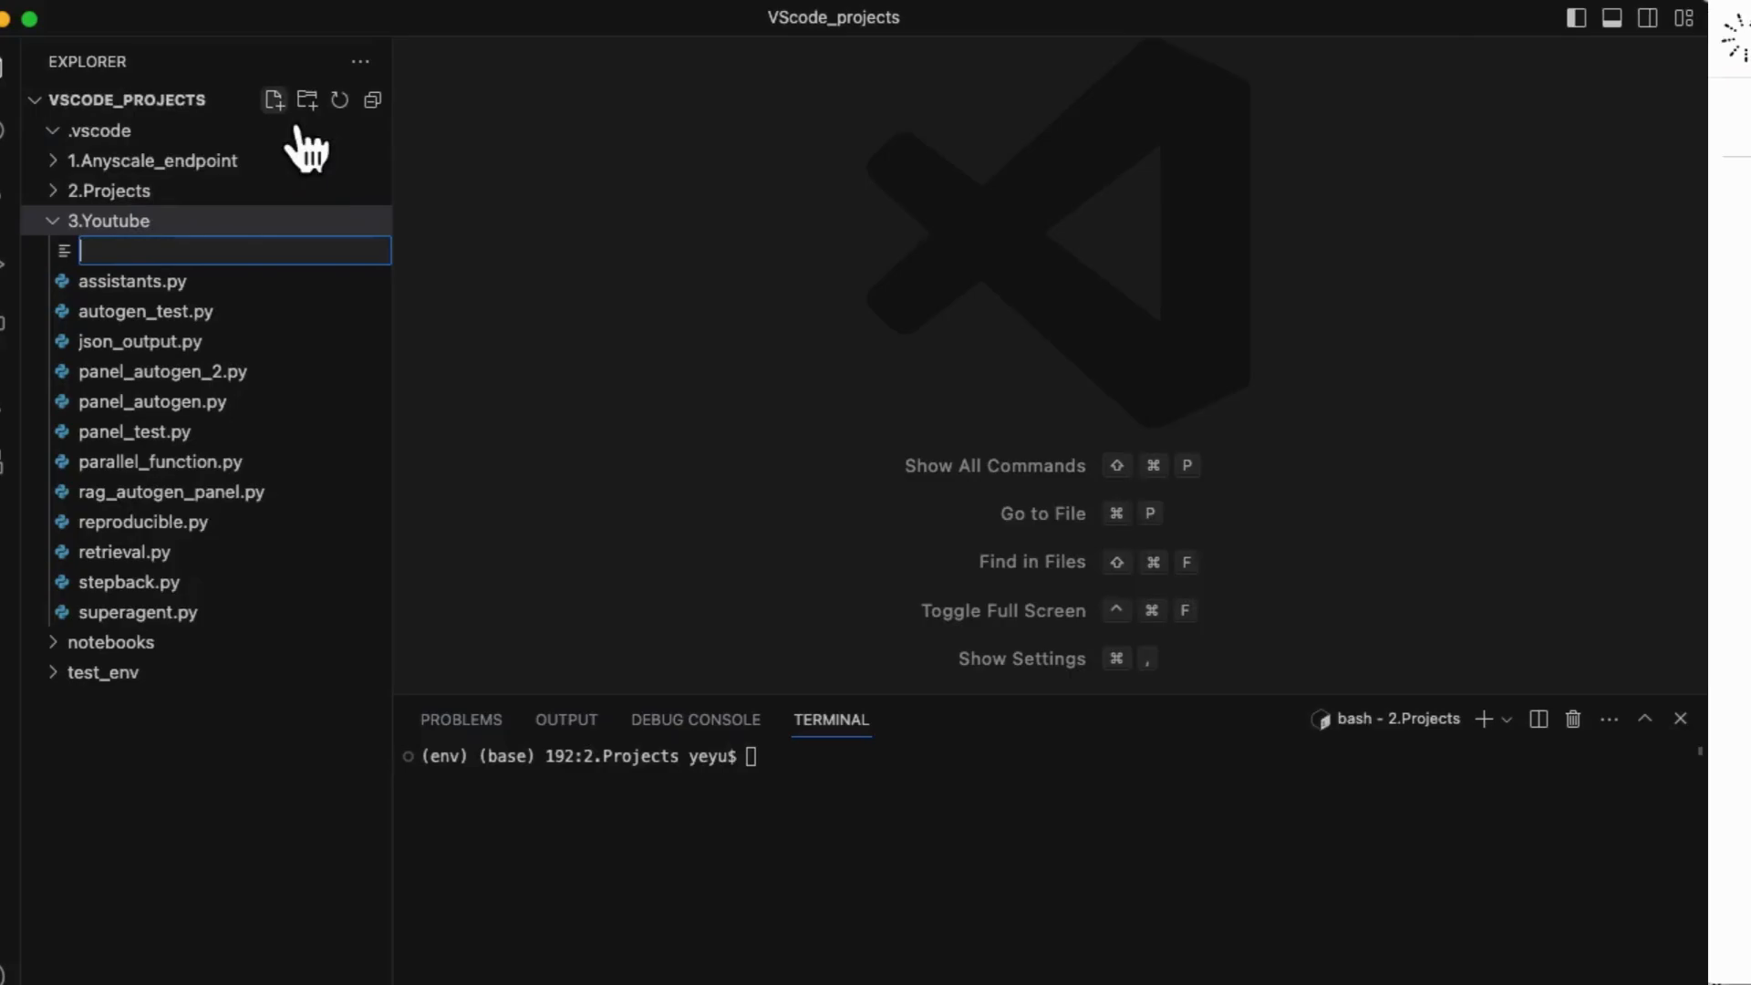
Create autogen_fireworks.py, pip install pyautogen, and add an llm_config filtering for qwen-72b-chat.
text(autog)
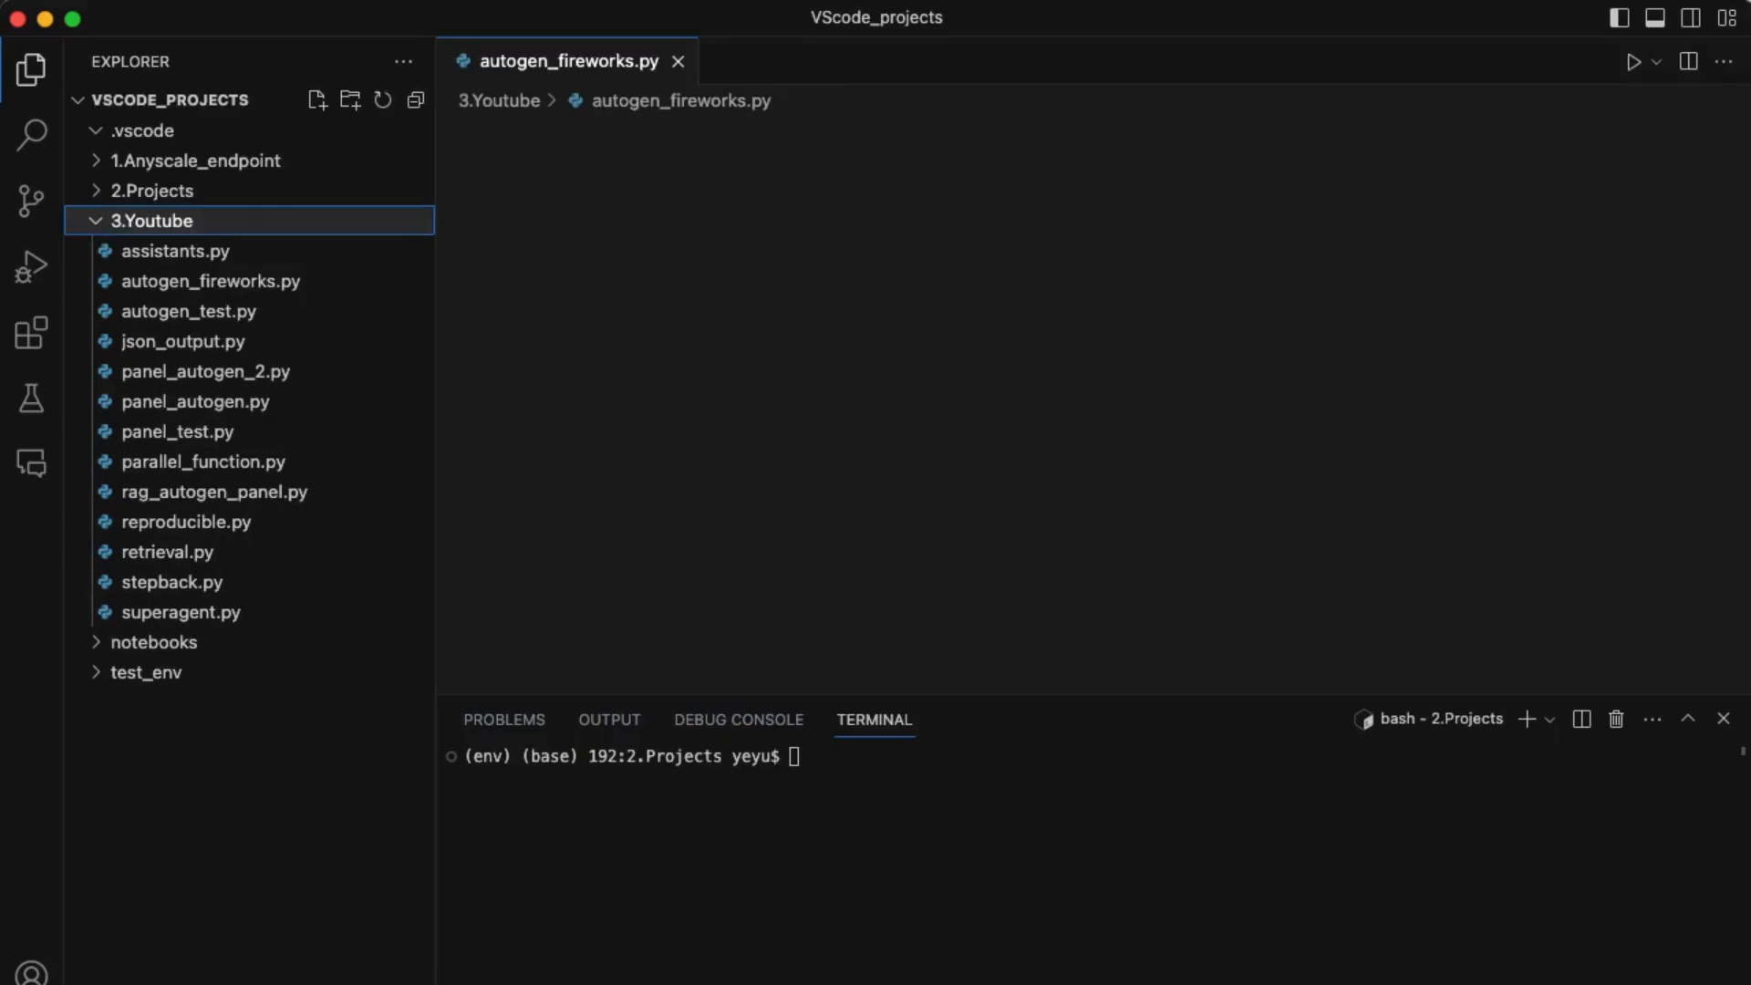
click(210, 280)
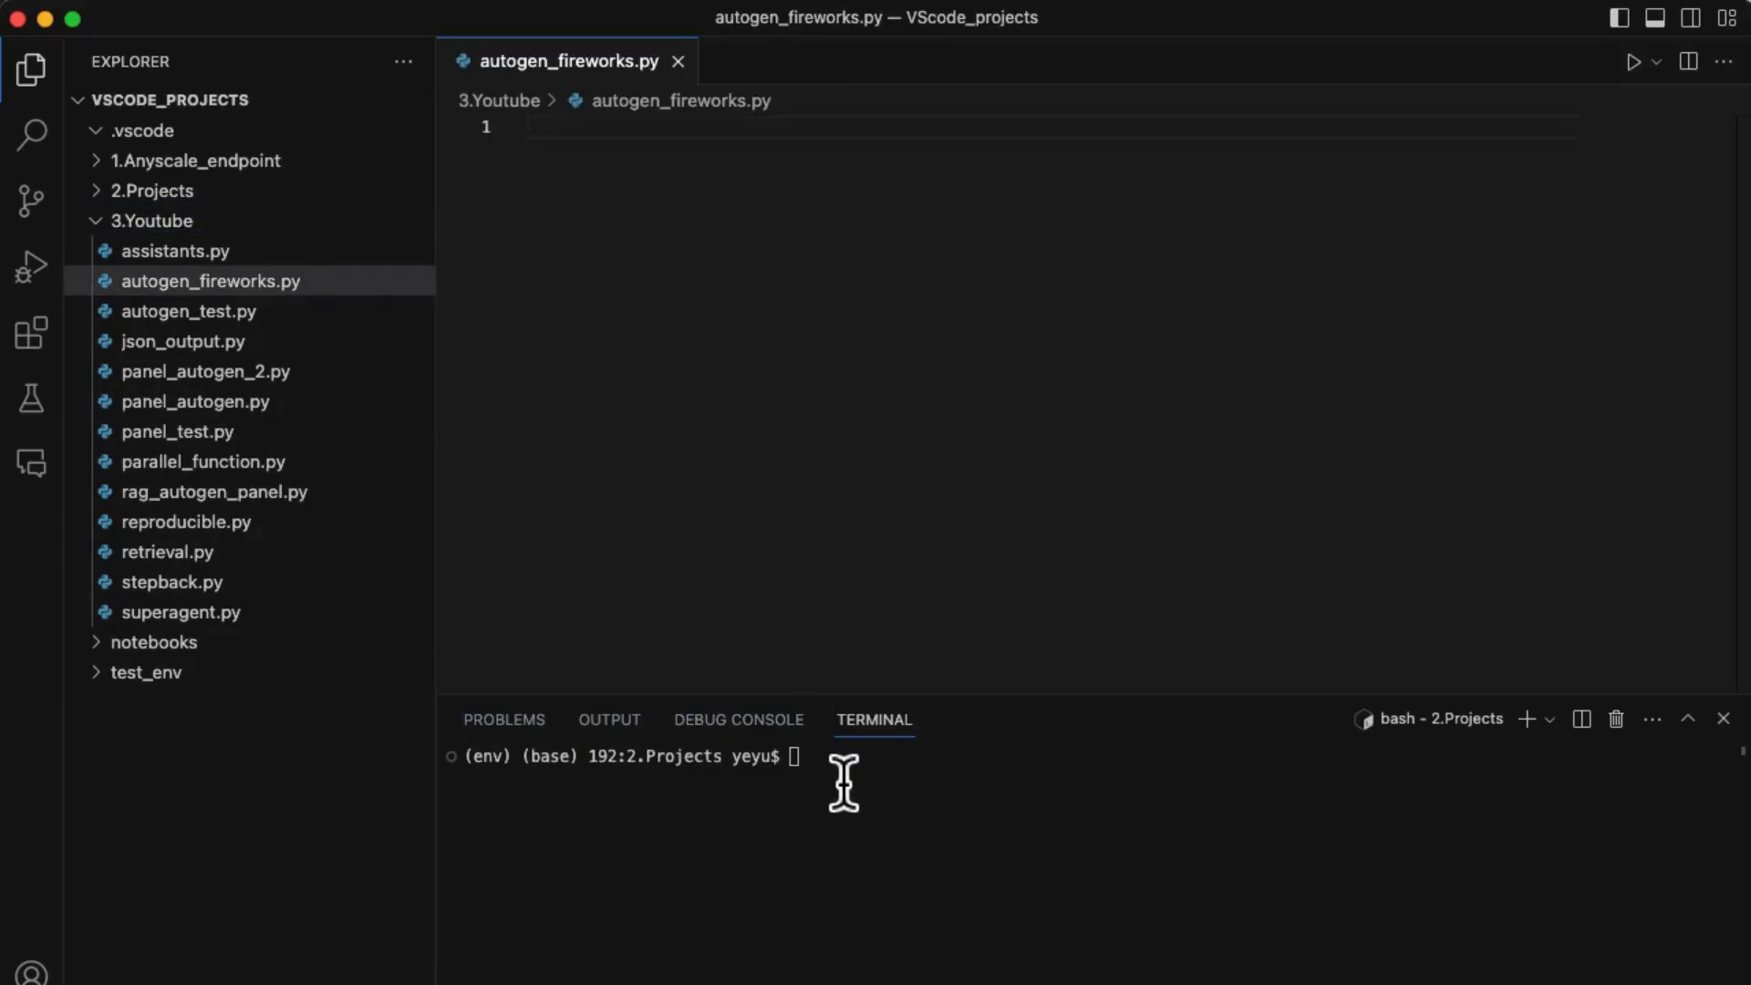
text(pi)
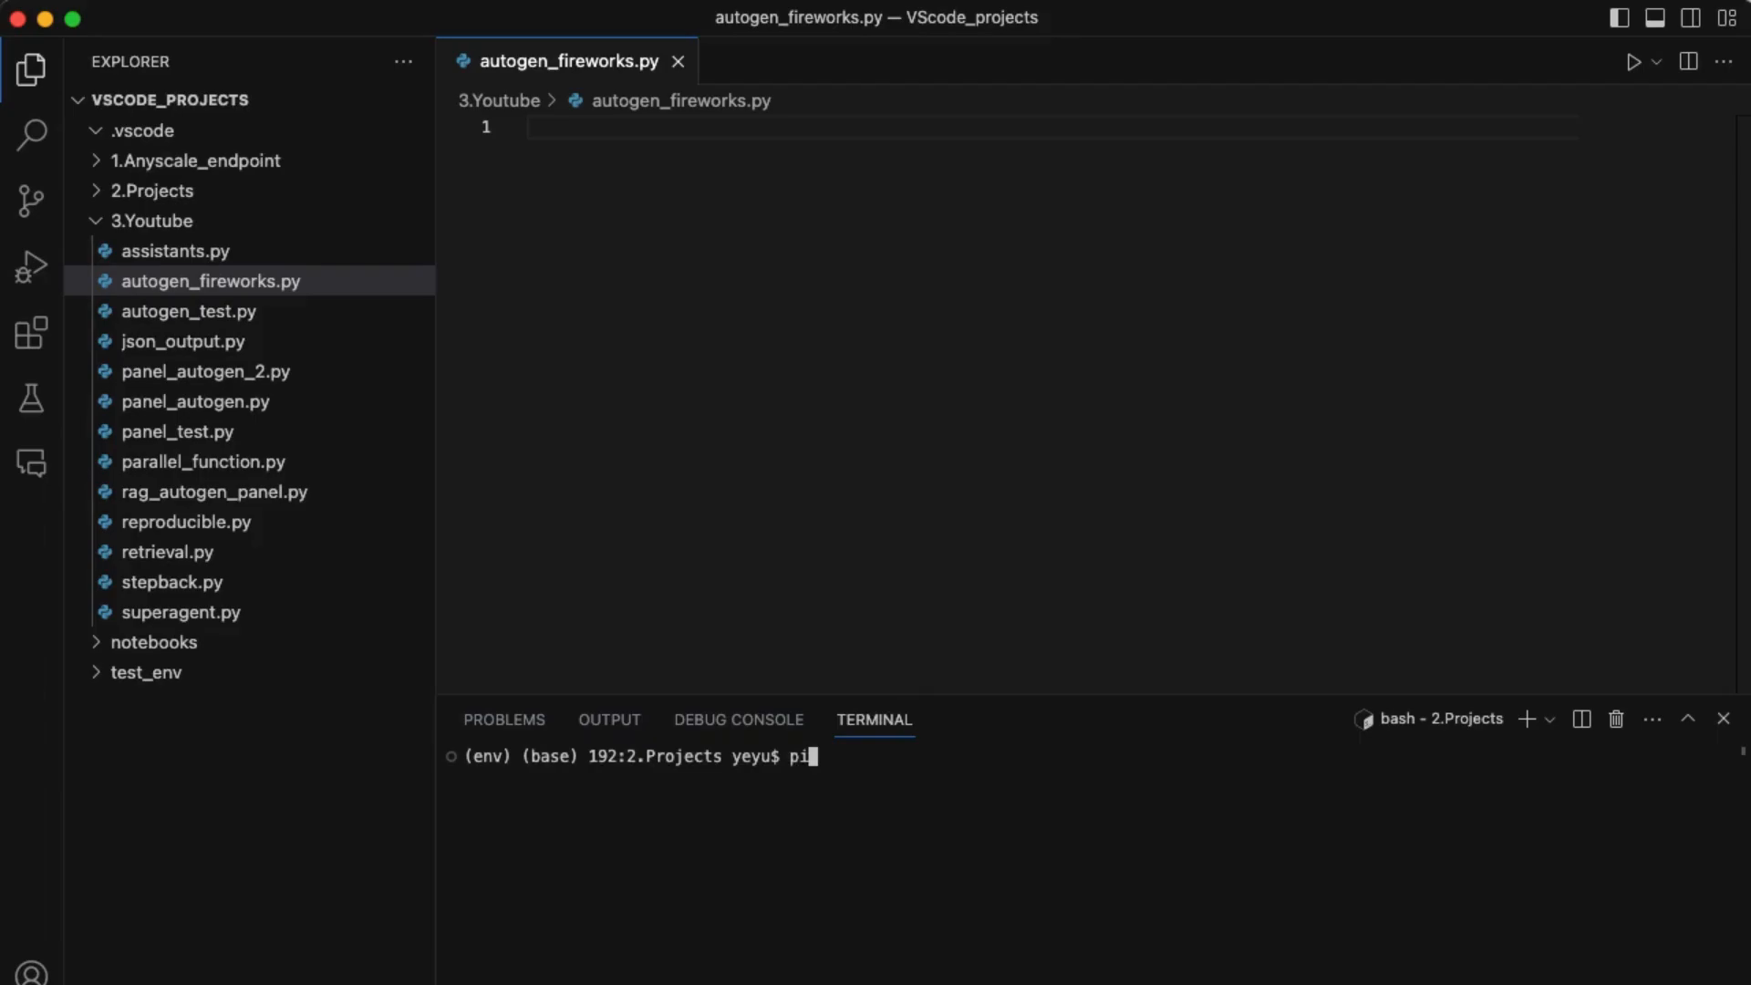
text(p install)
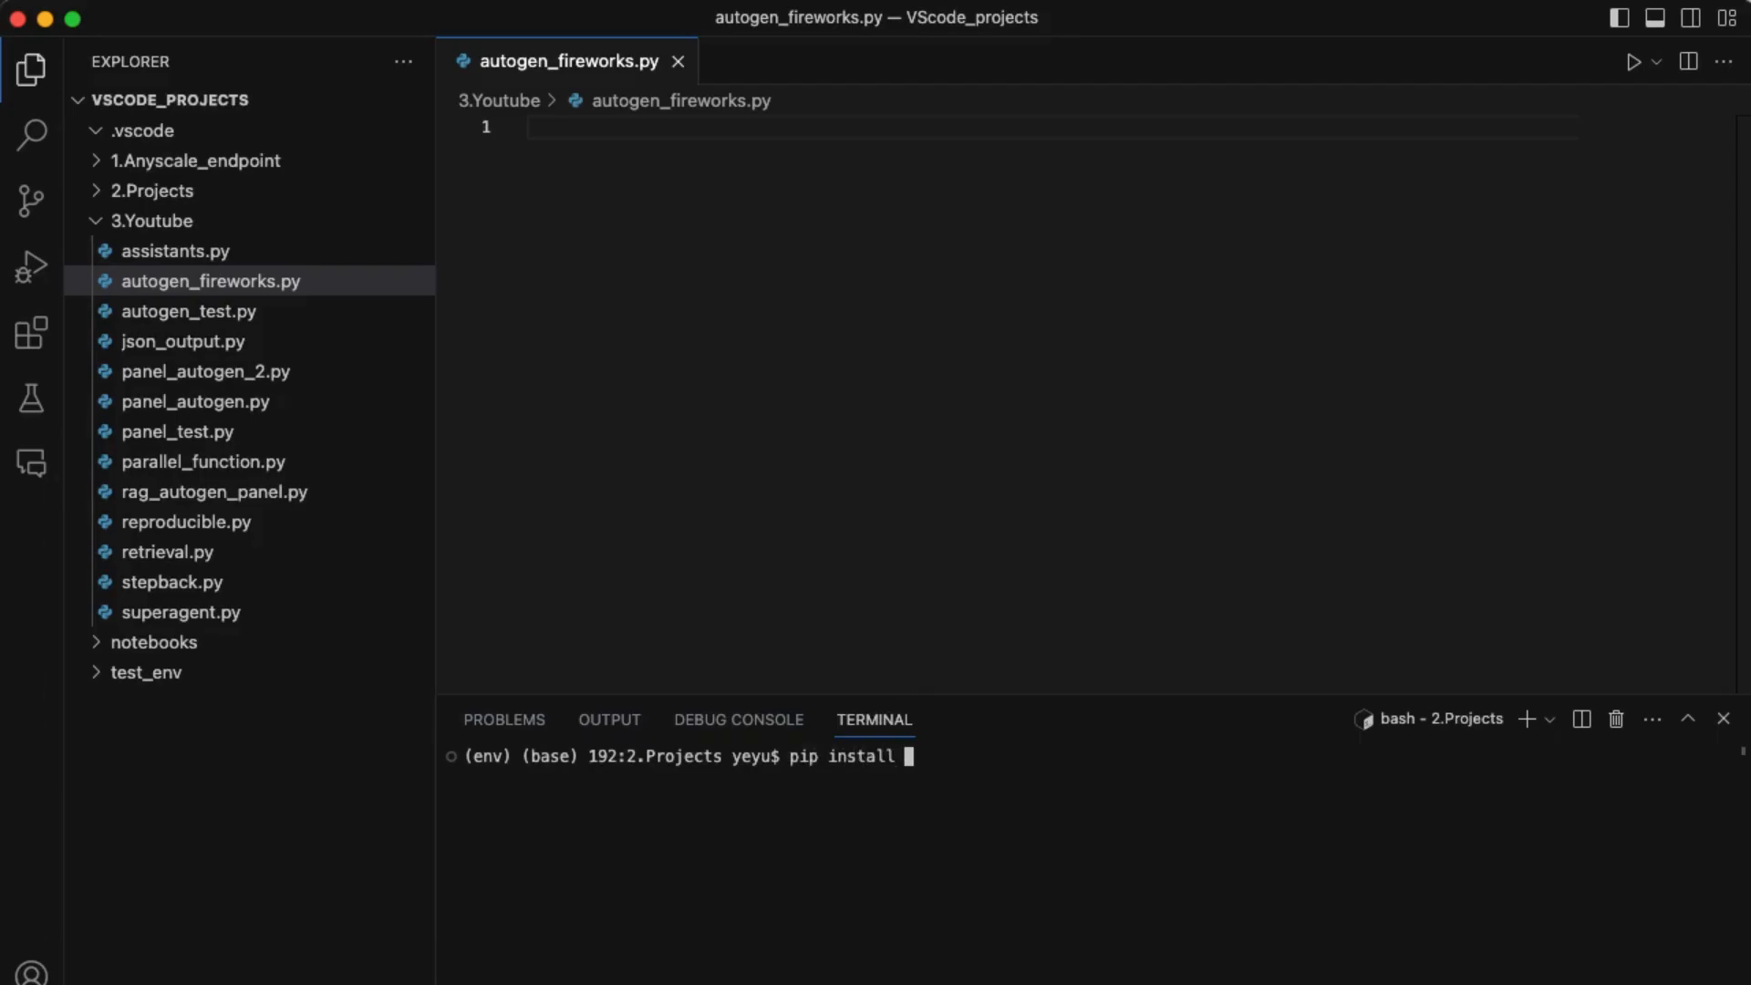
text(pyautogen)
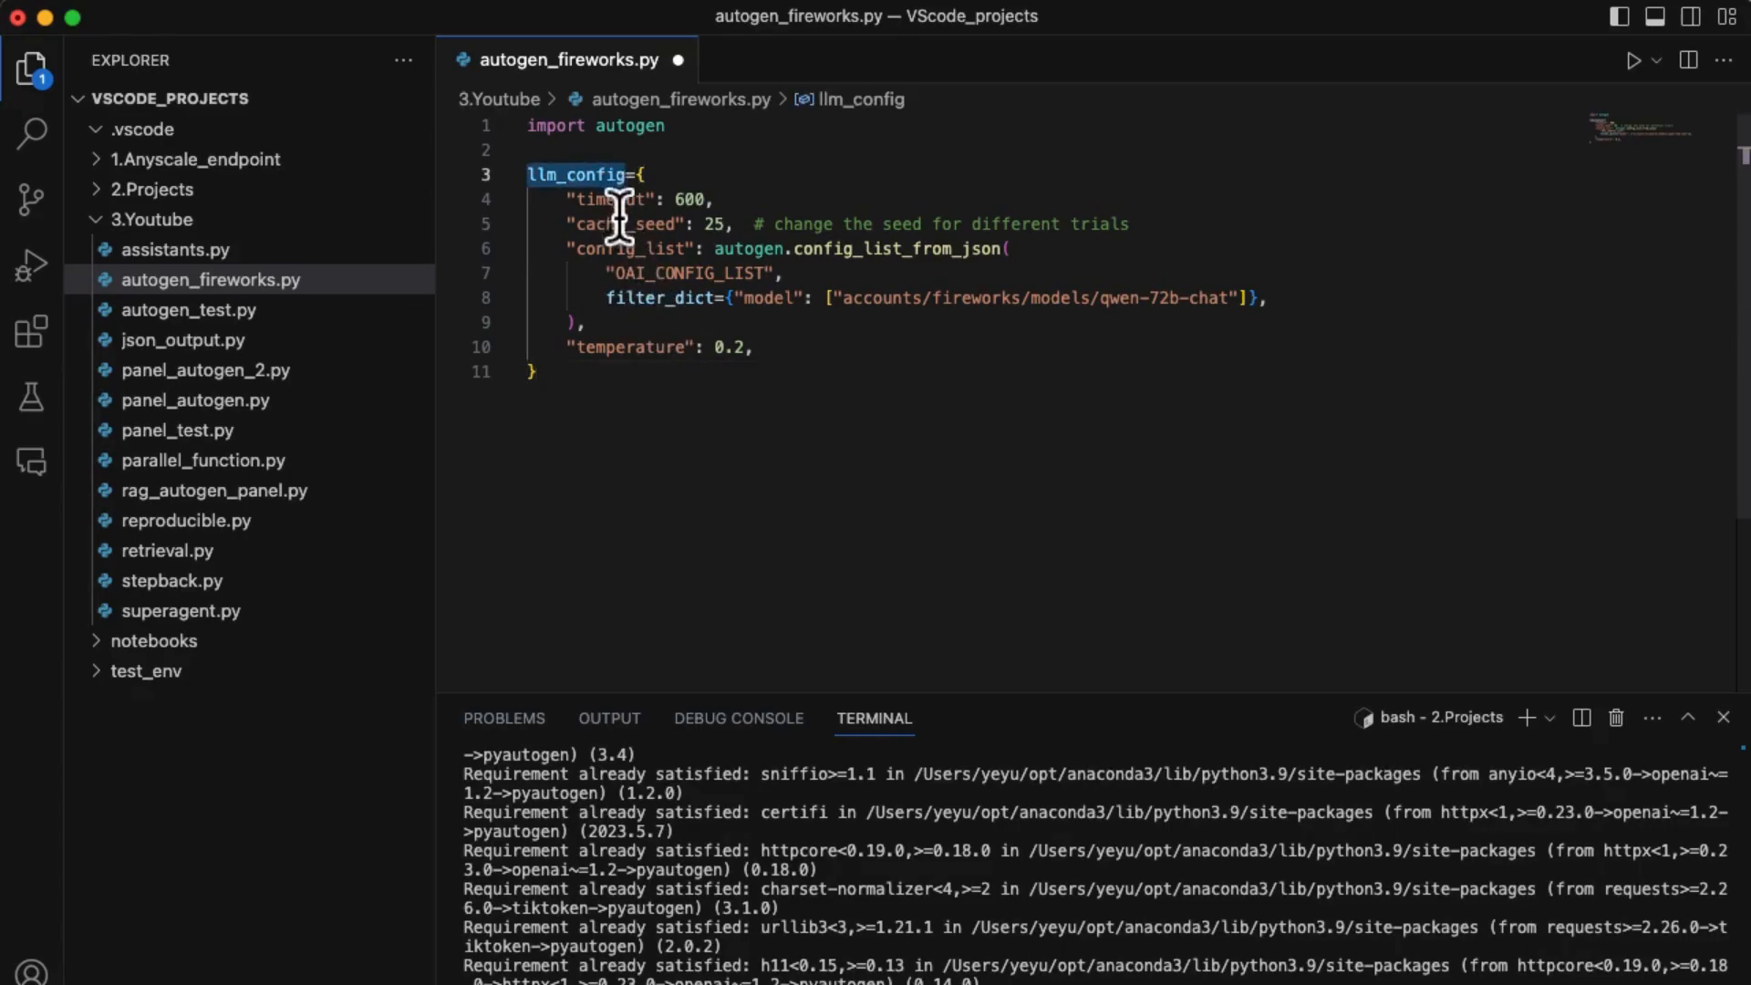
mouse_move(910, 452)
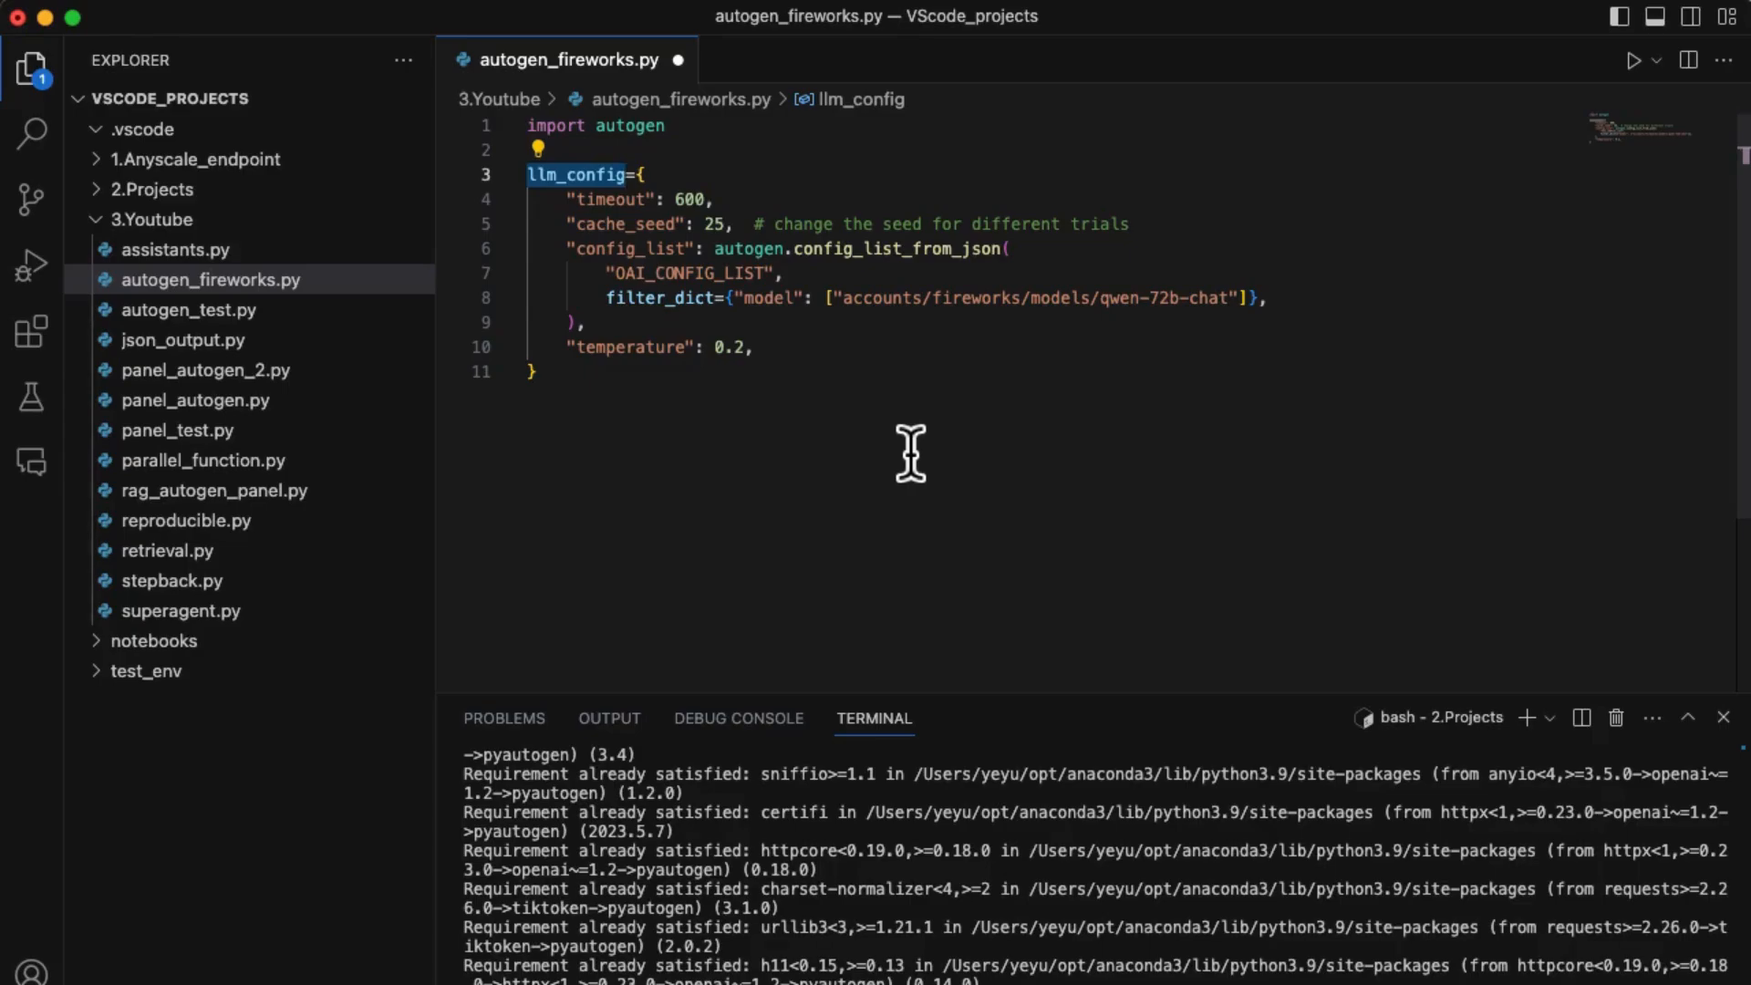
mouse_move(790, 324)
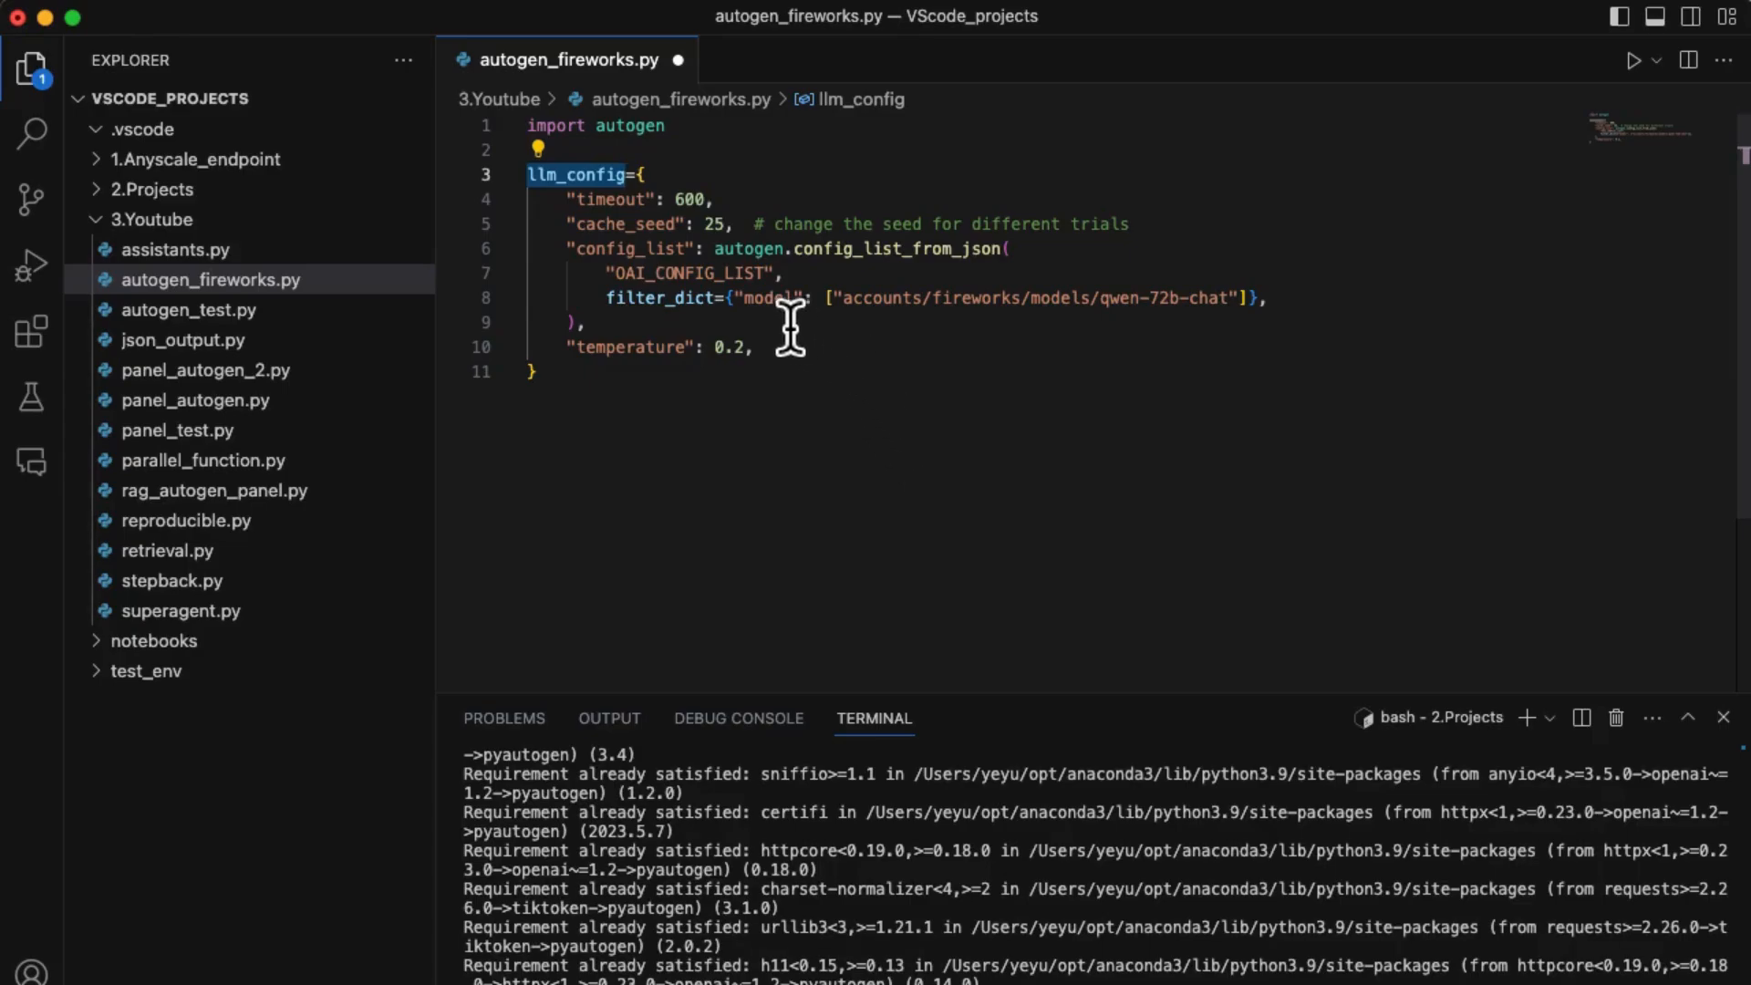
drag(603, 299, 1228, 298)
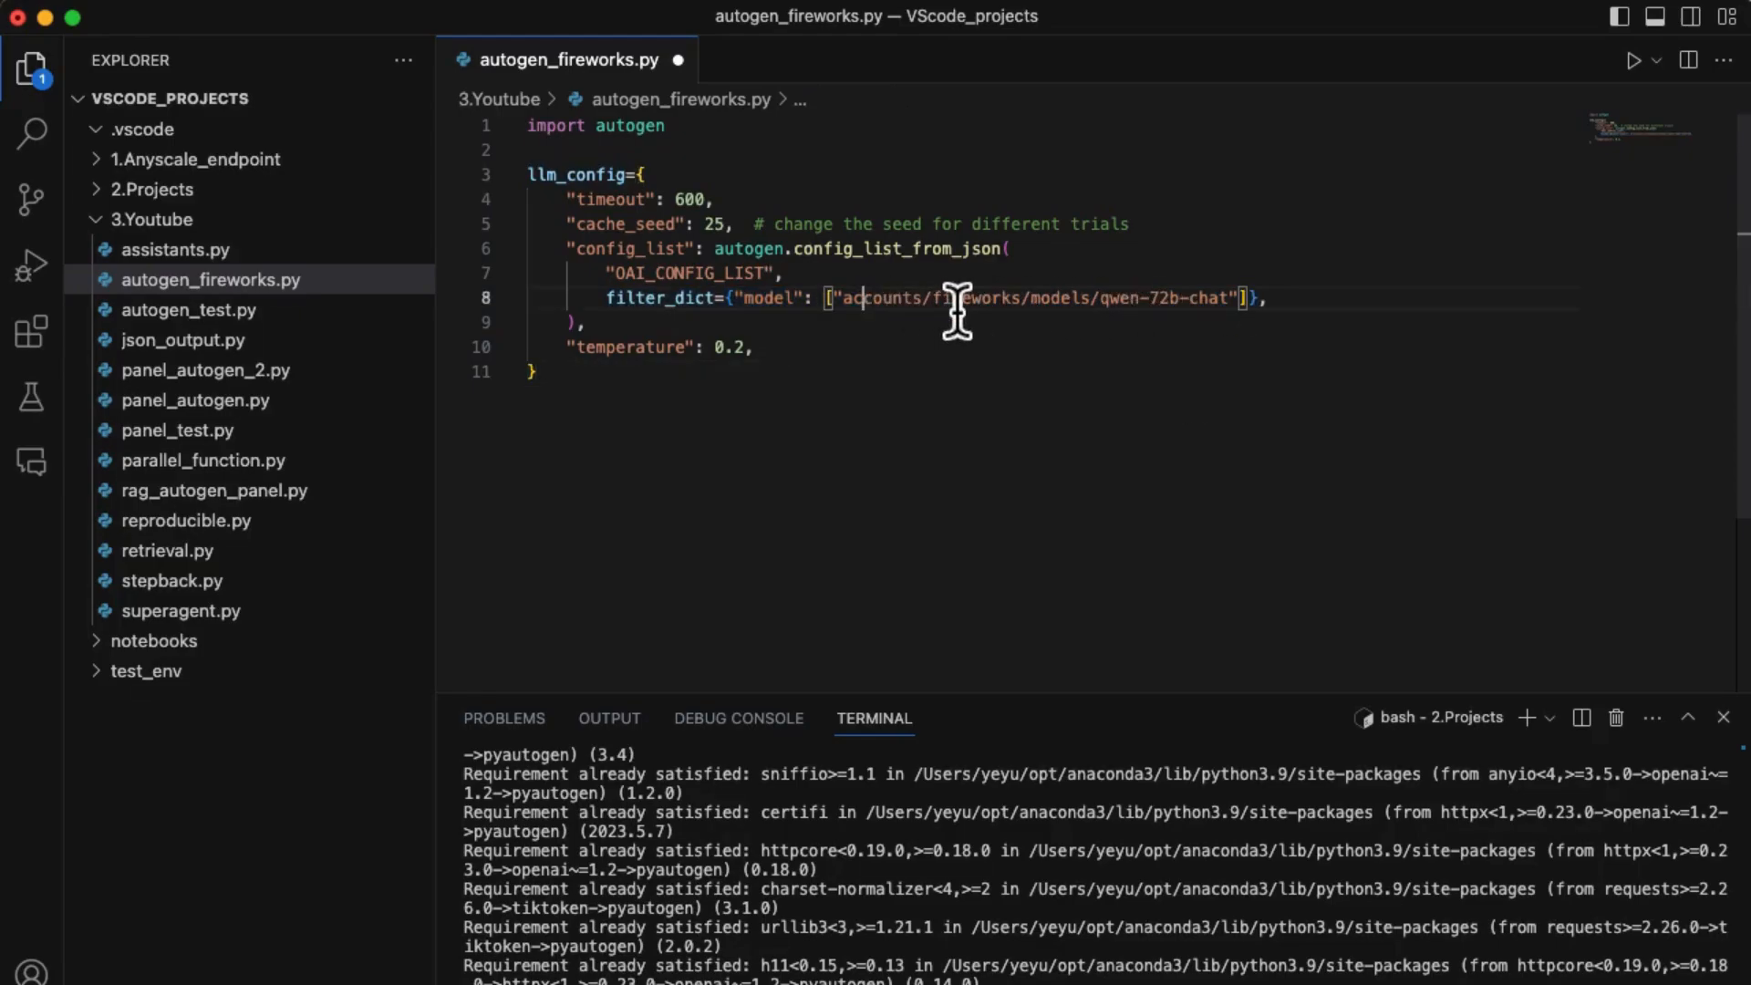
mouse_move(1116, 318)
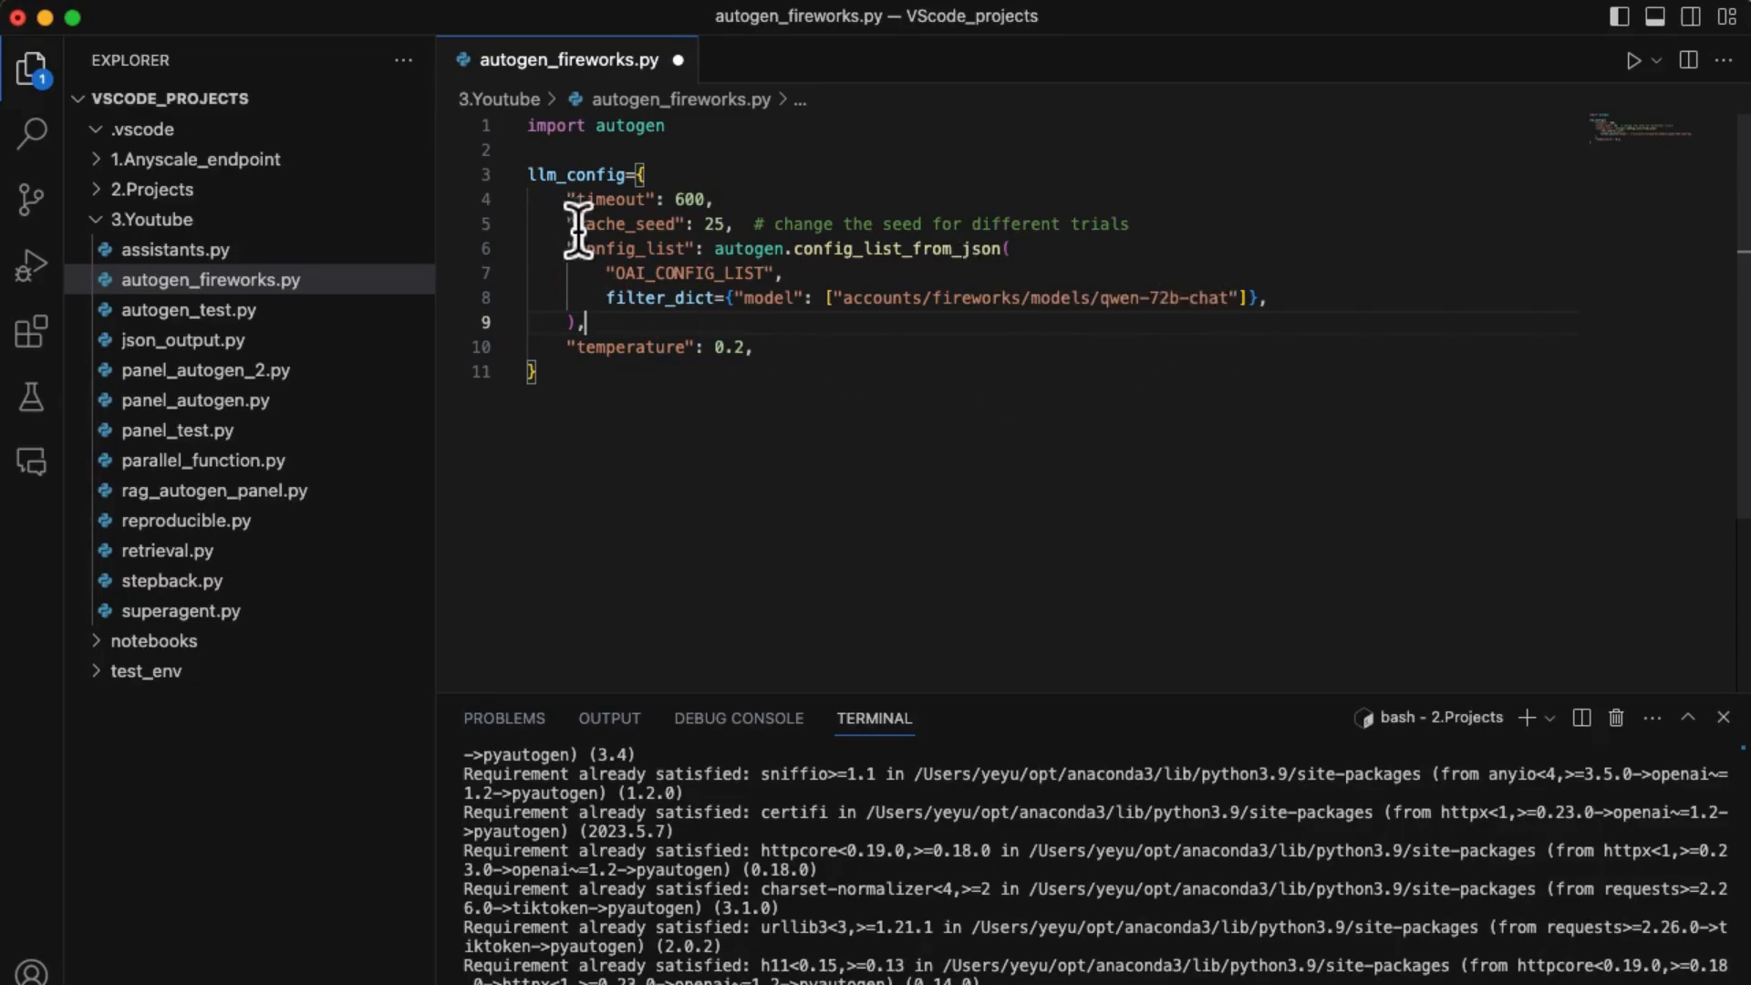
Add import os with OAI_CONFIG_LIST, plus AssistantAgent and MathUserProxyAgent with code execution settings.
double_click(690, 273)
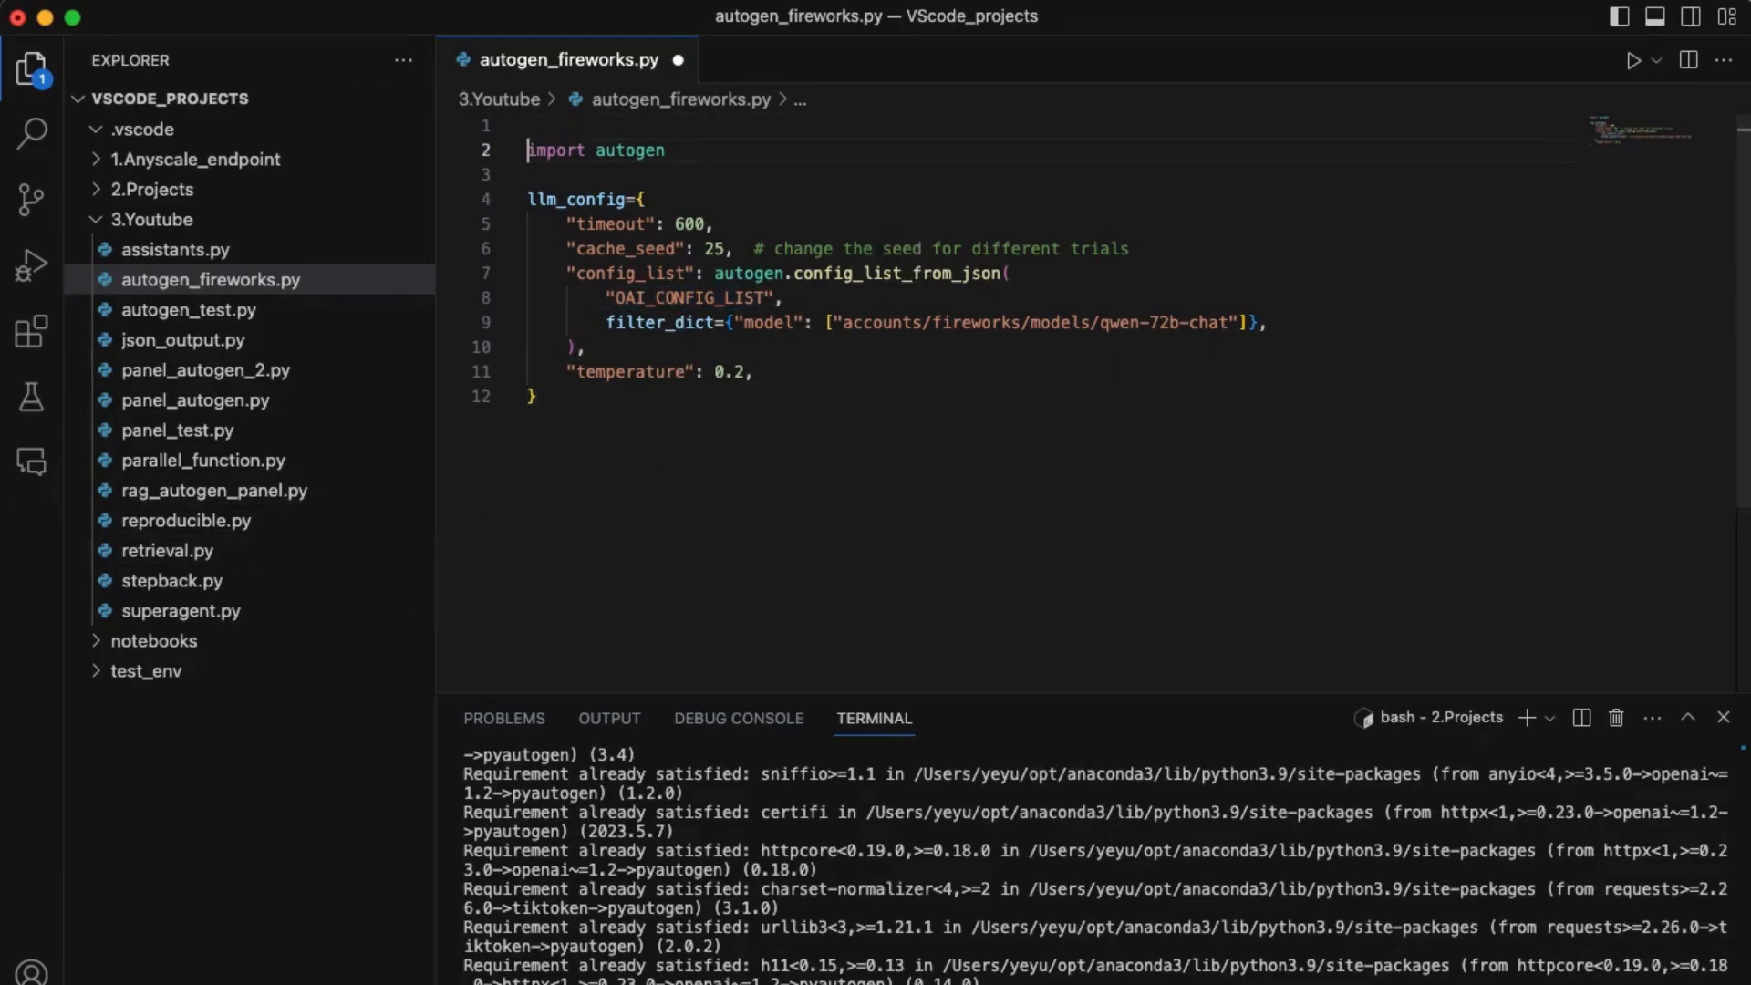
text(import os)
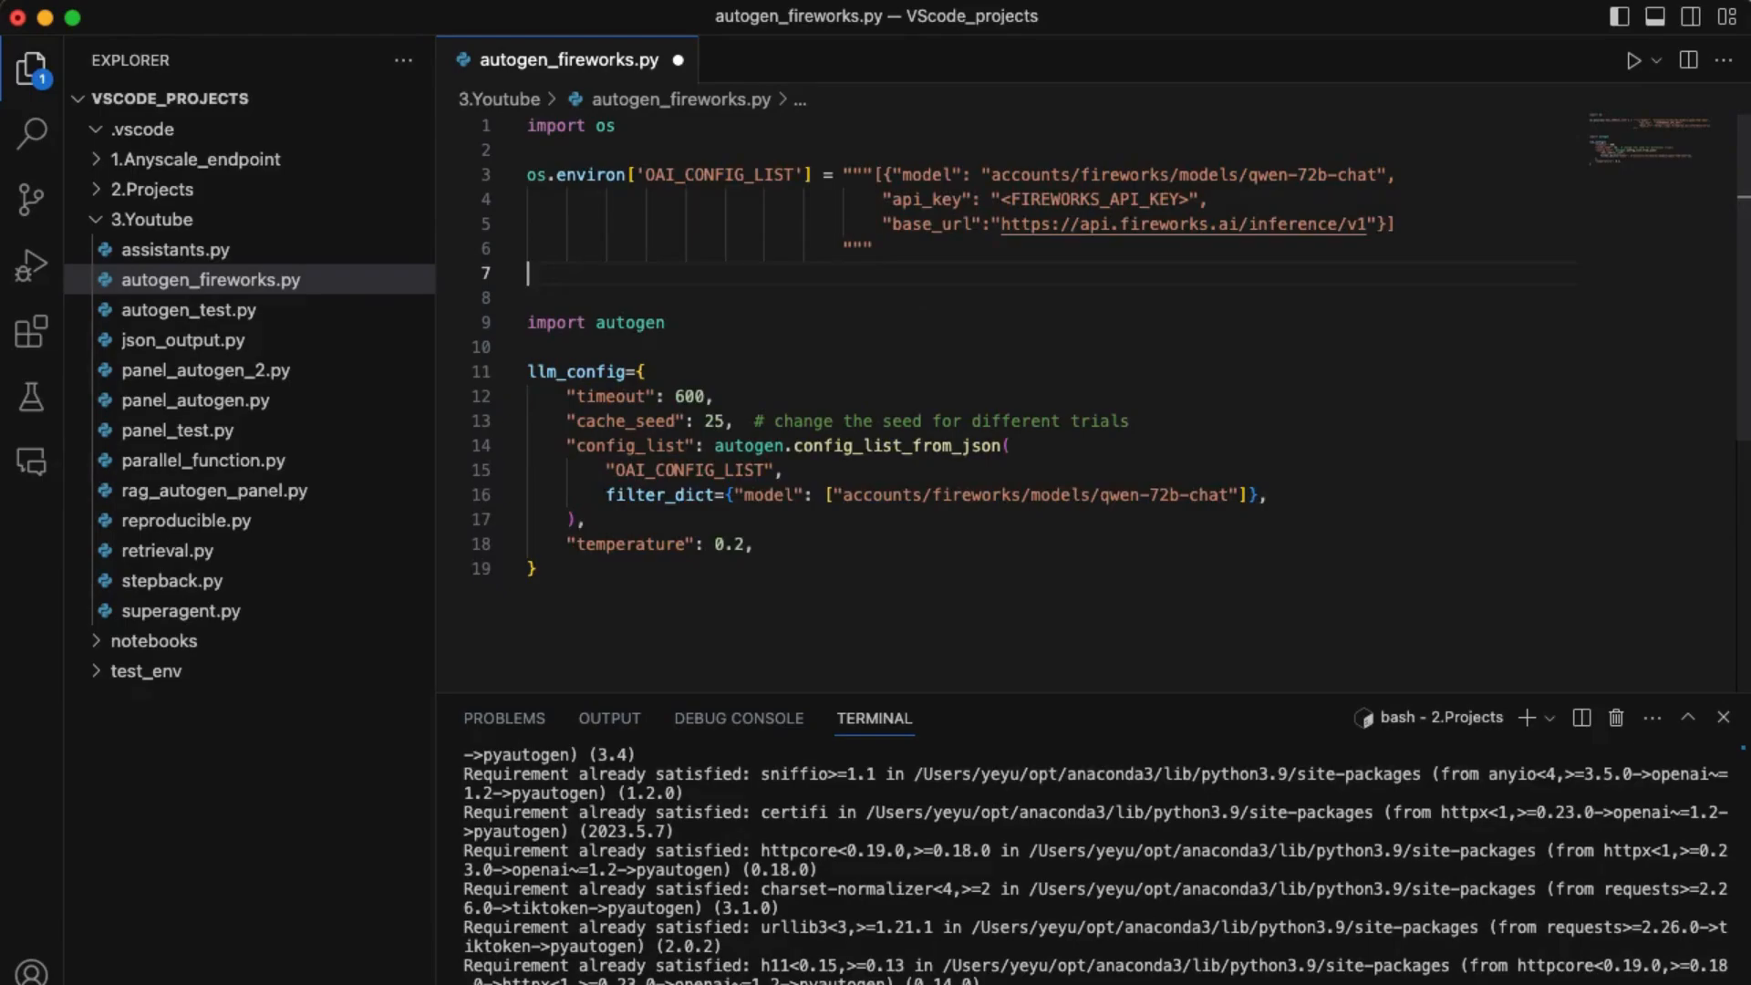
mouse_move(1144, 273)
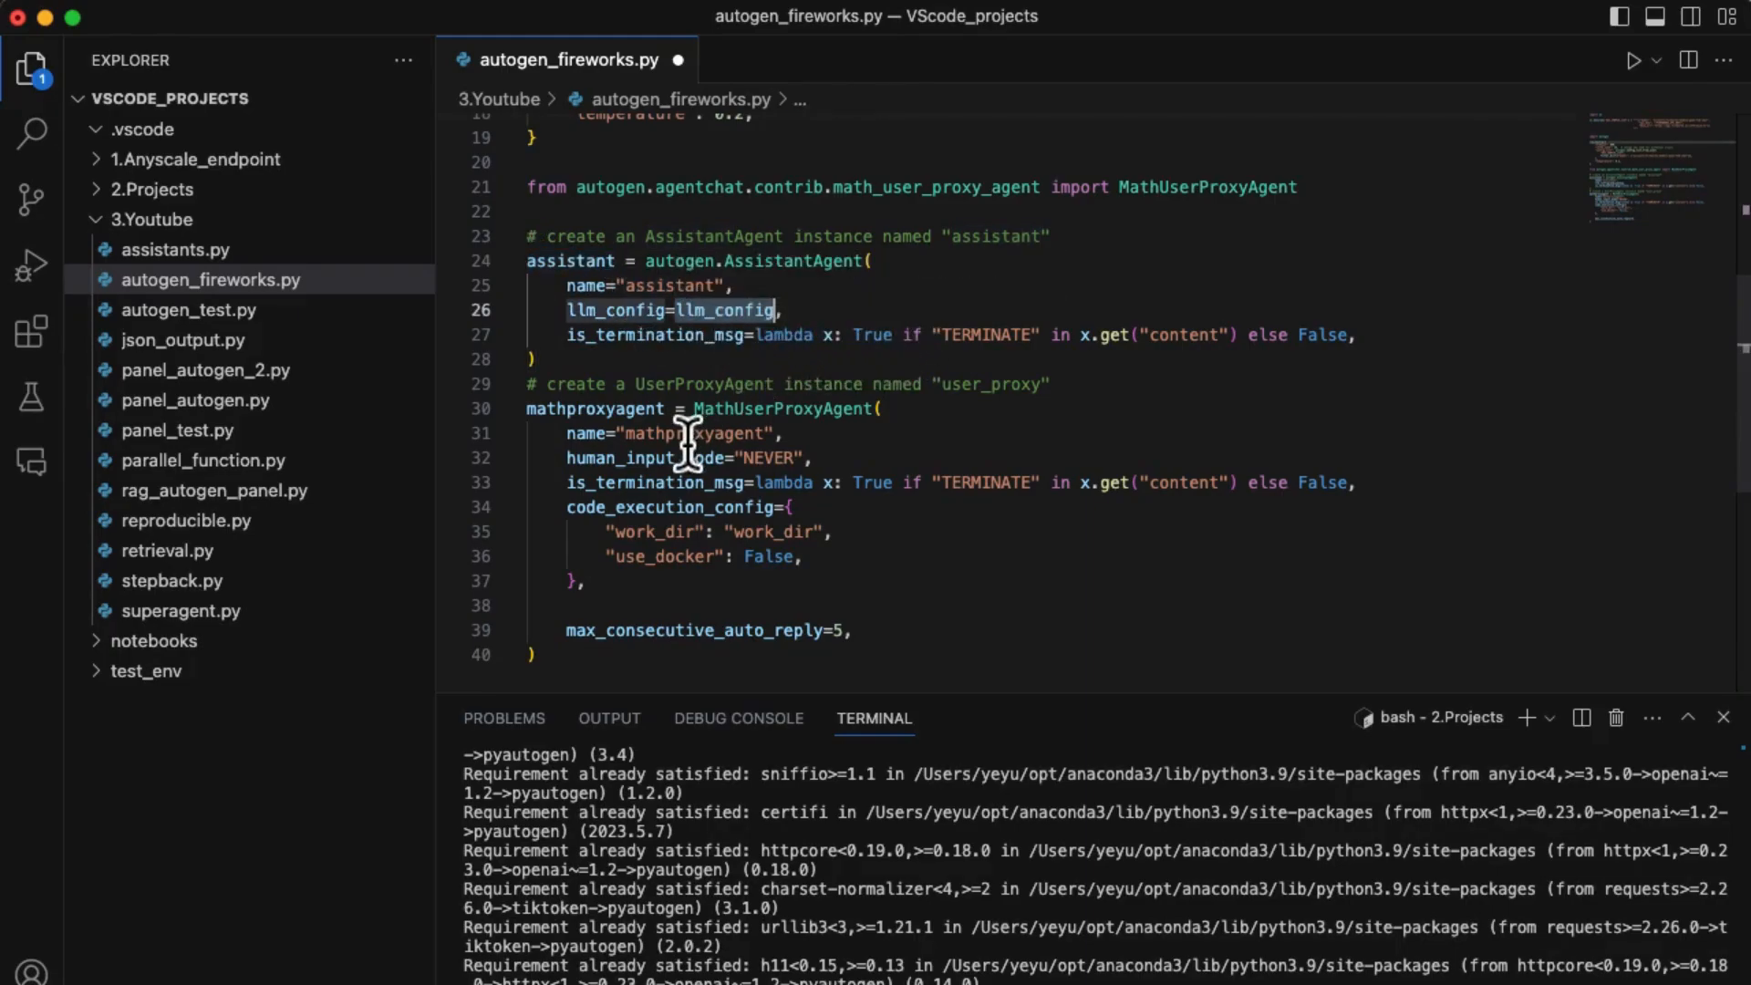
double_click(785, 409)
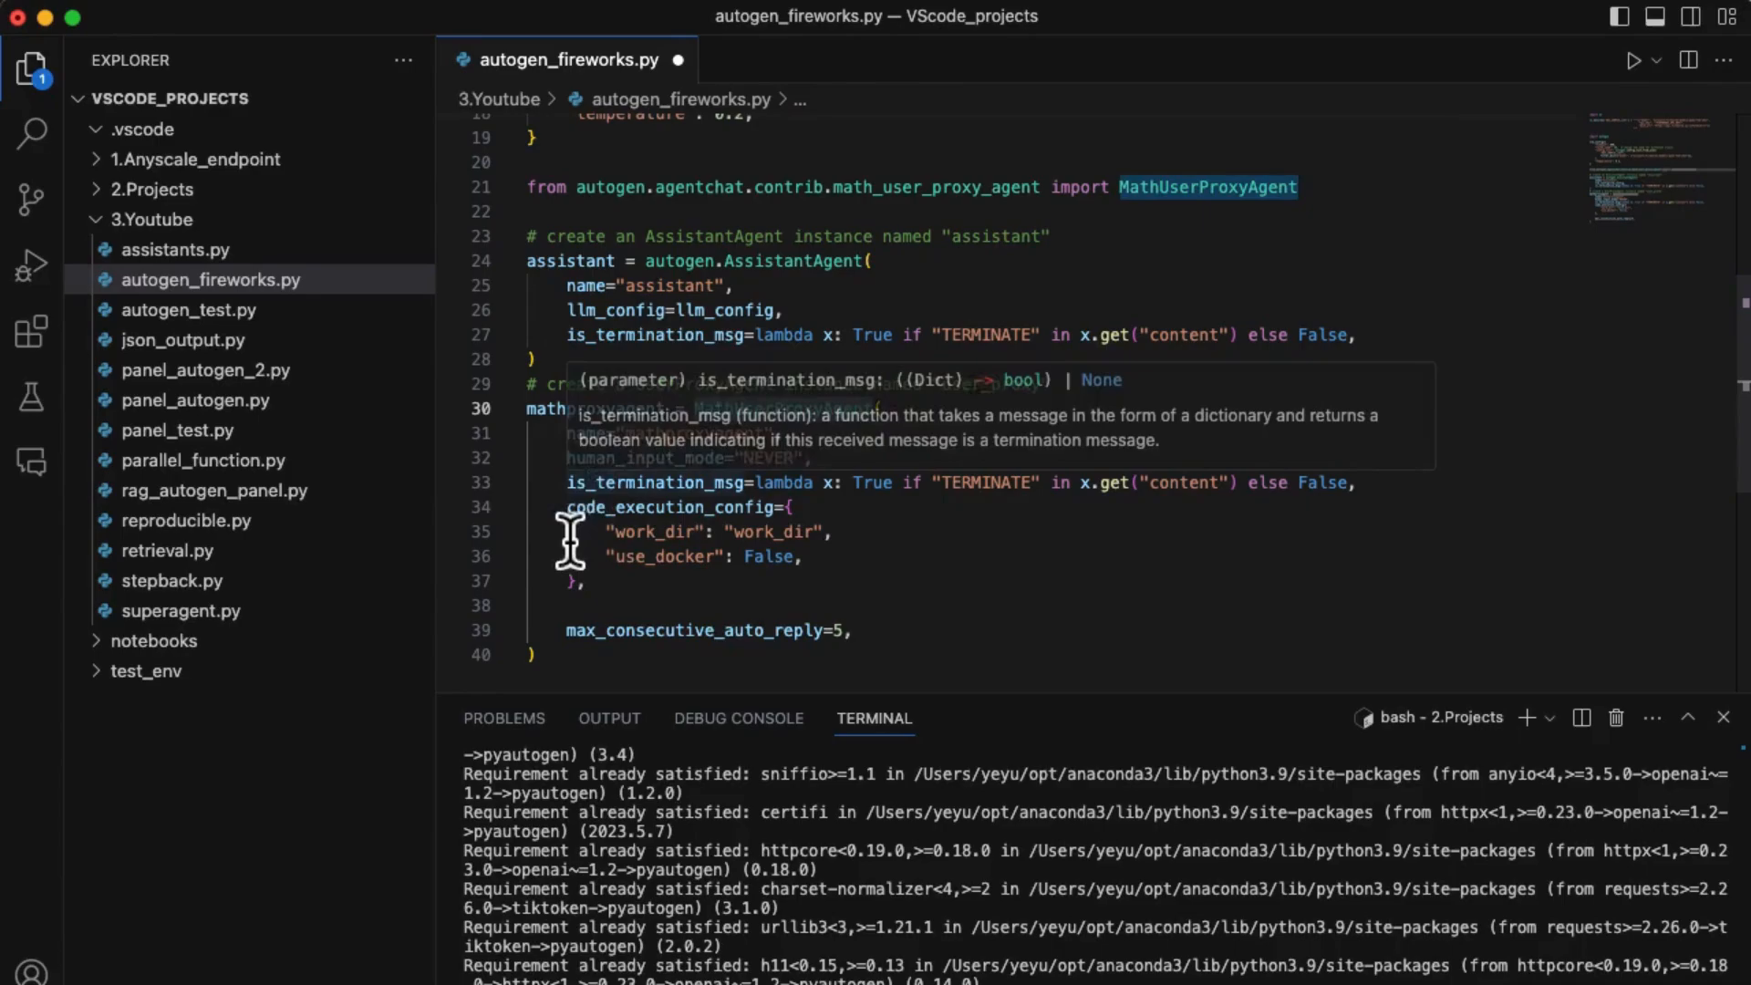
double_click(631, 506)
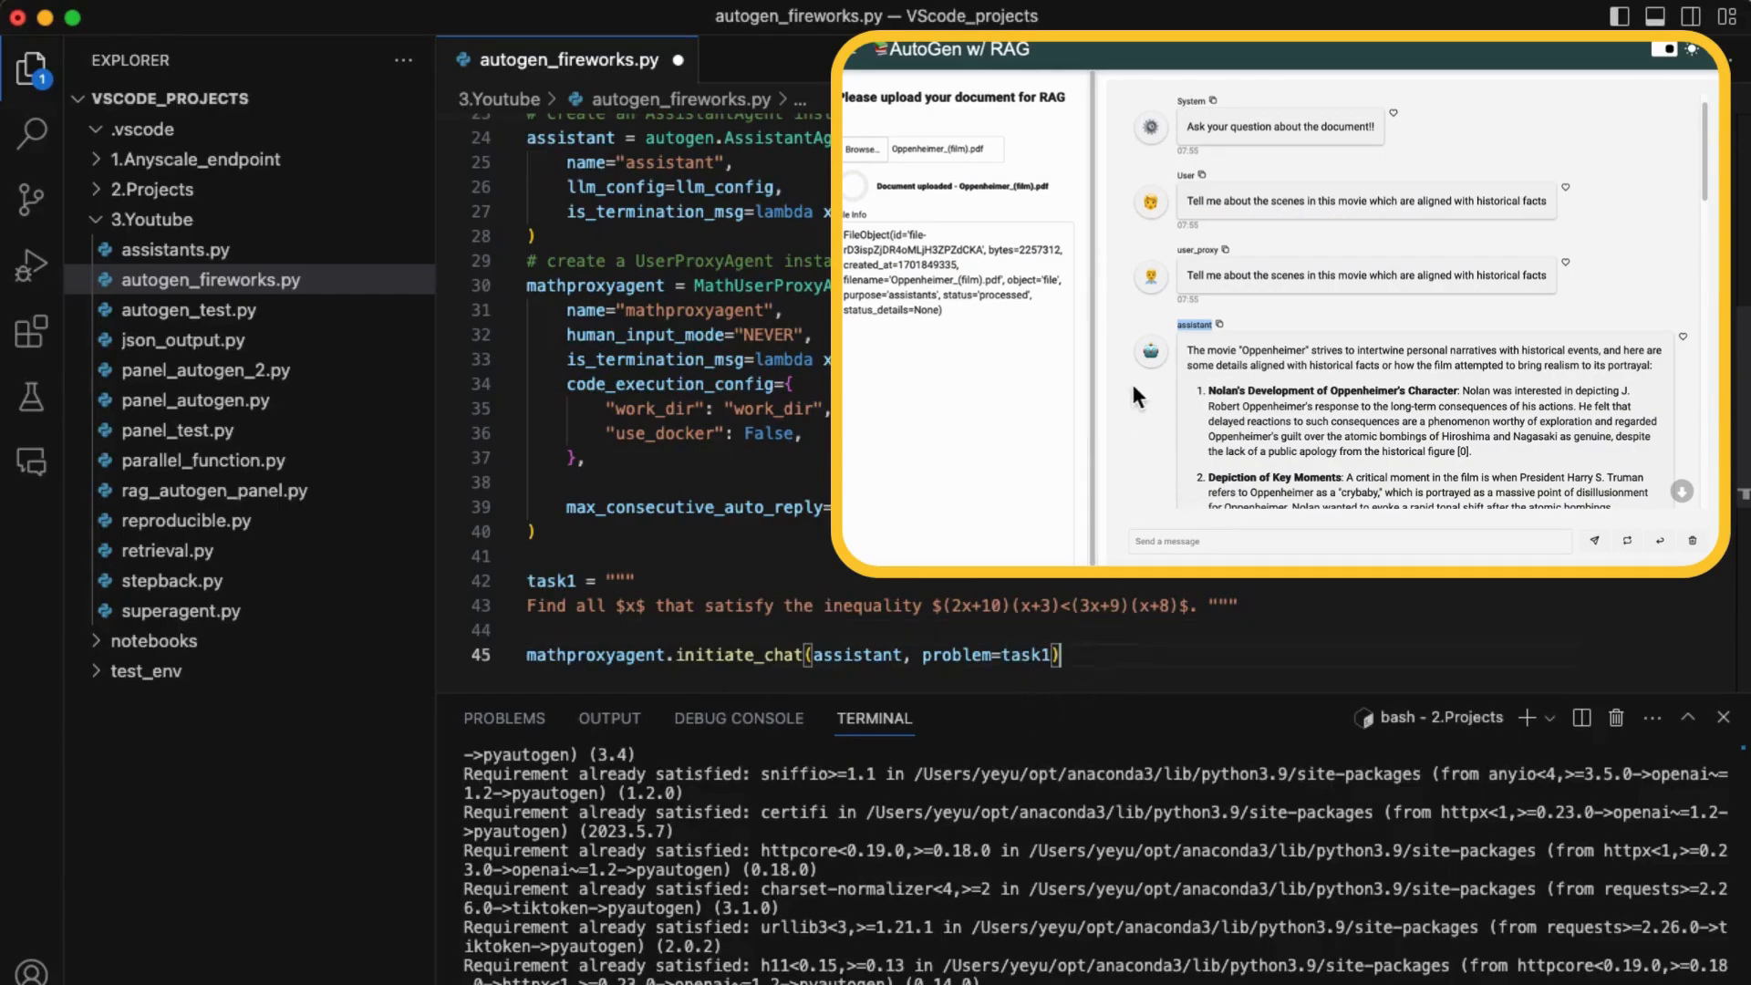
Append the inequality as task1 and call mathproxyagent.initiate_chat(assistant, problem=task1).
click(1349, 541)
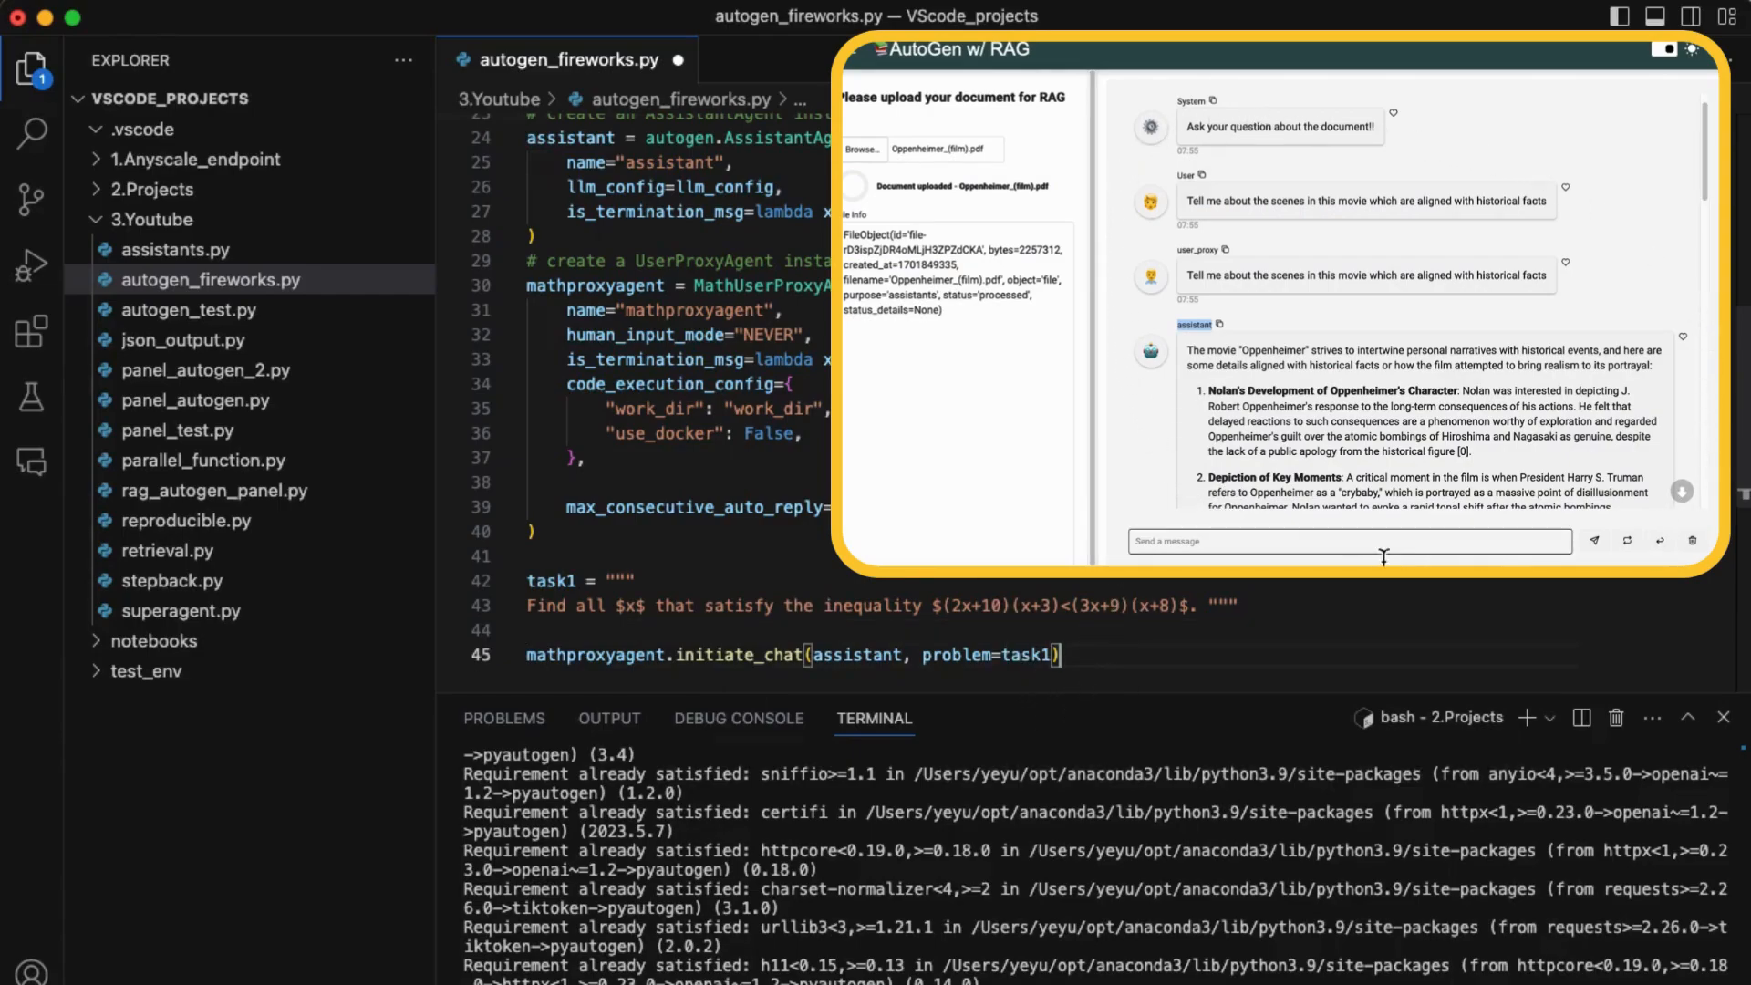
mouse_move(1656, 349)
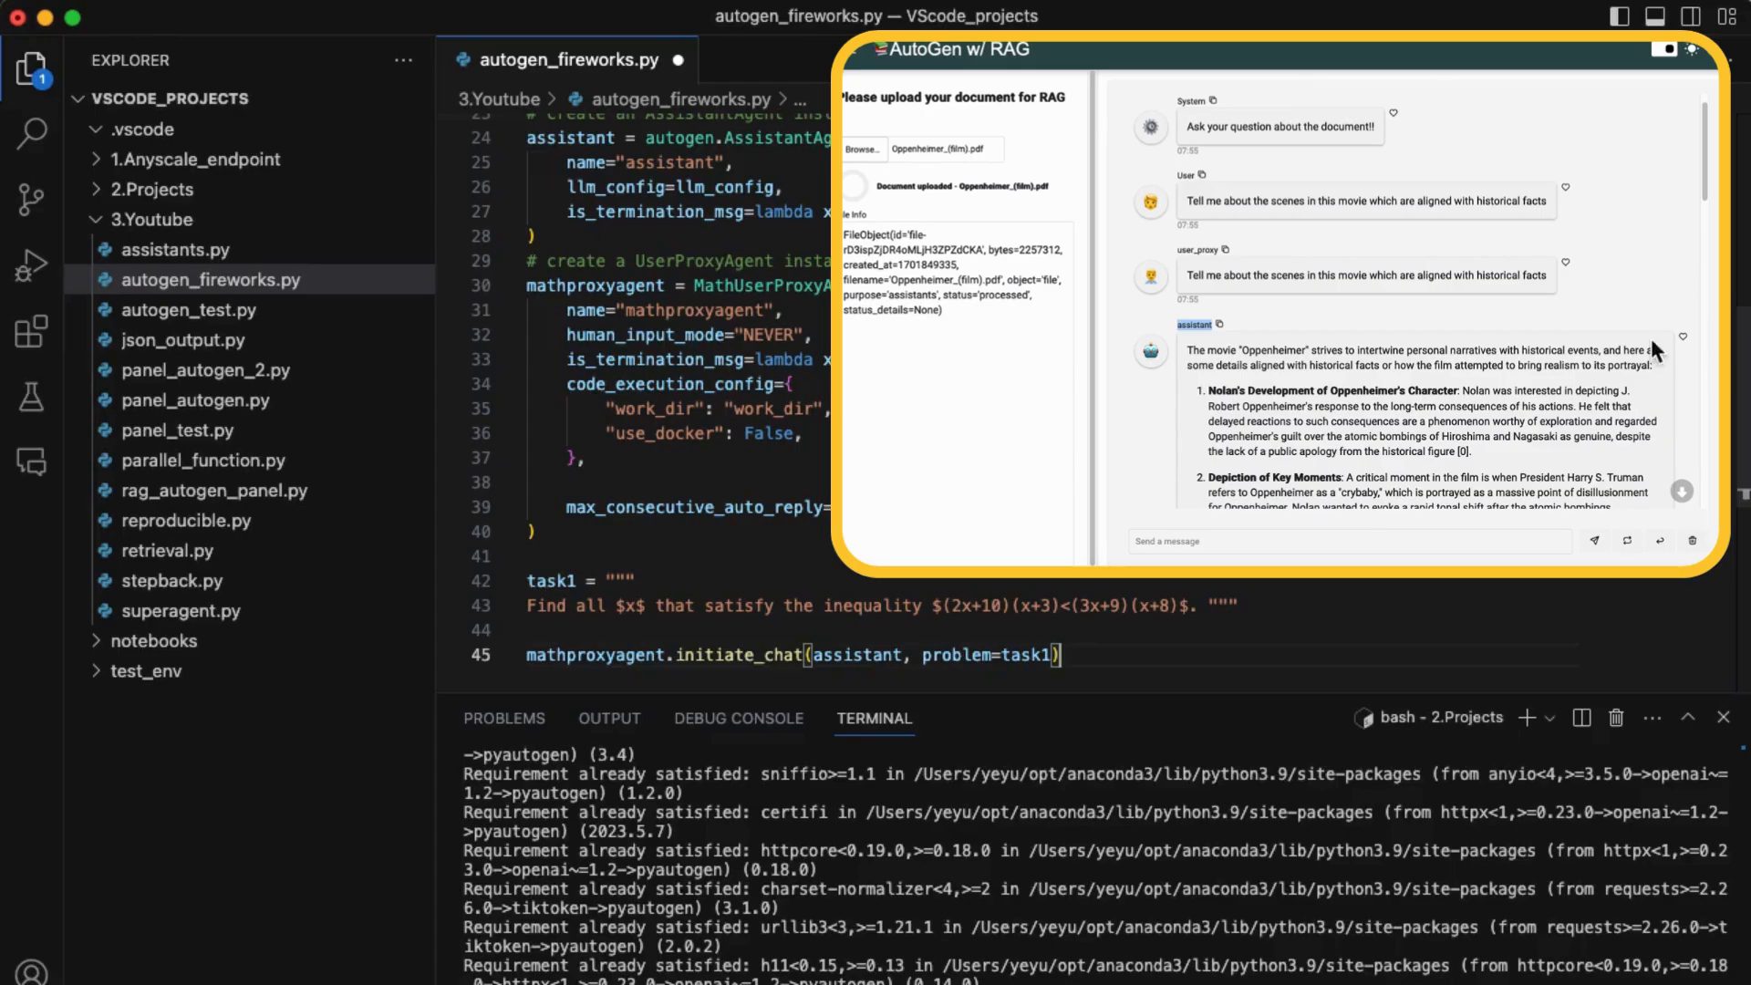
mouse_move(1024, 534)
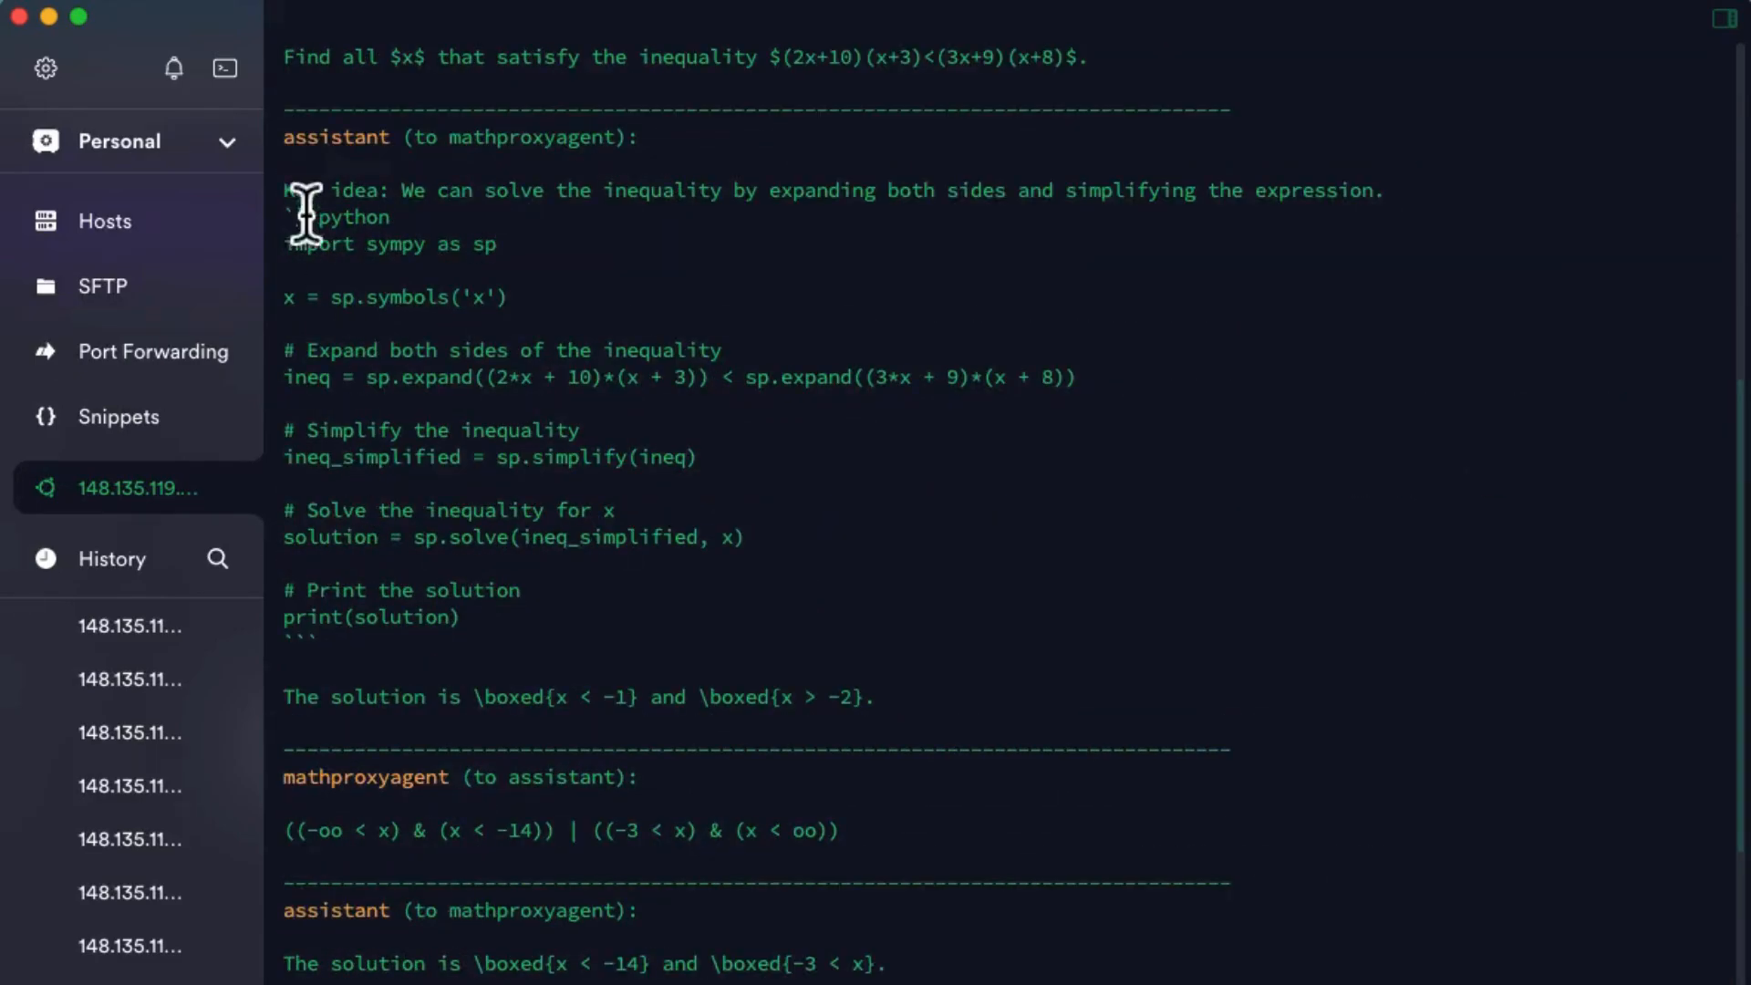
Select the assistant's first reply and code, then scroll through the agents' conversation output.
drag(302, 218, 801, 405)
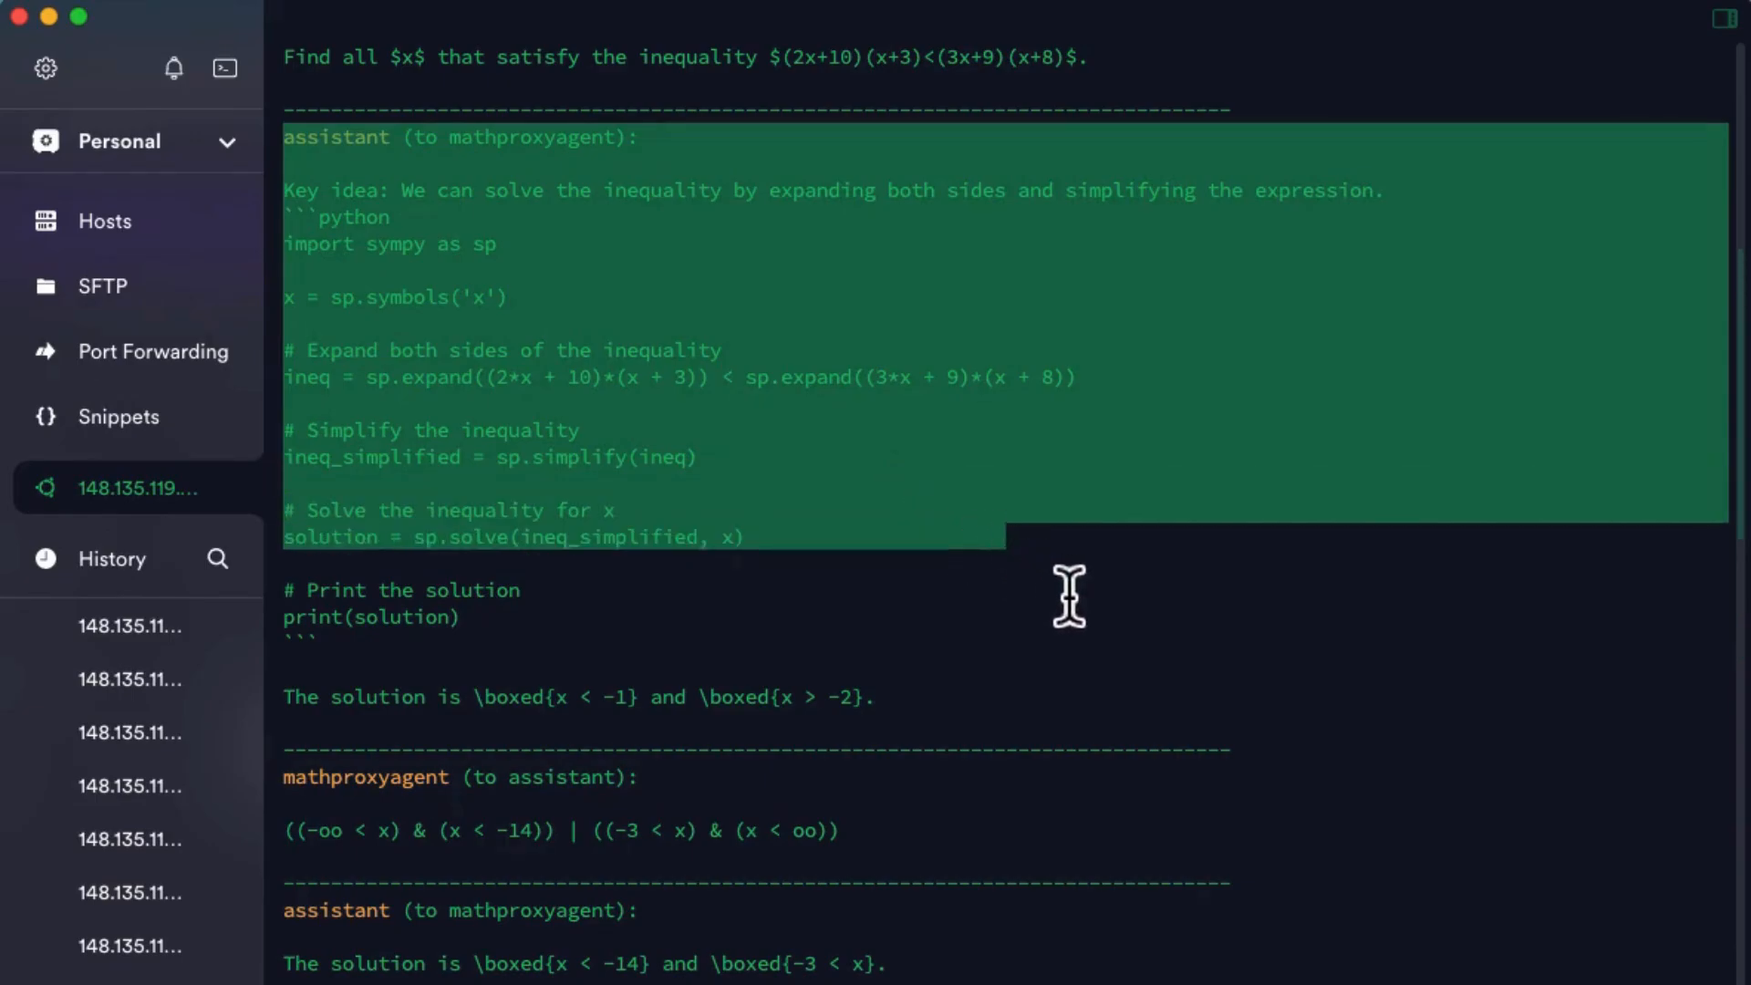
scroll(down, 3)
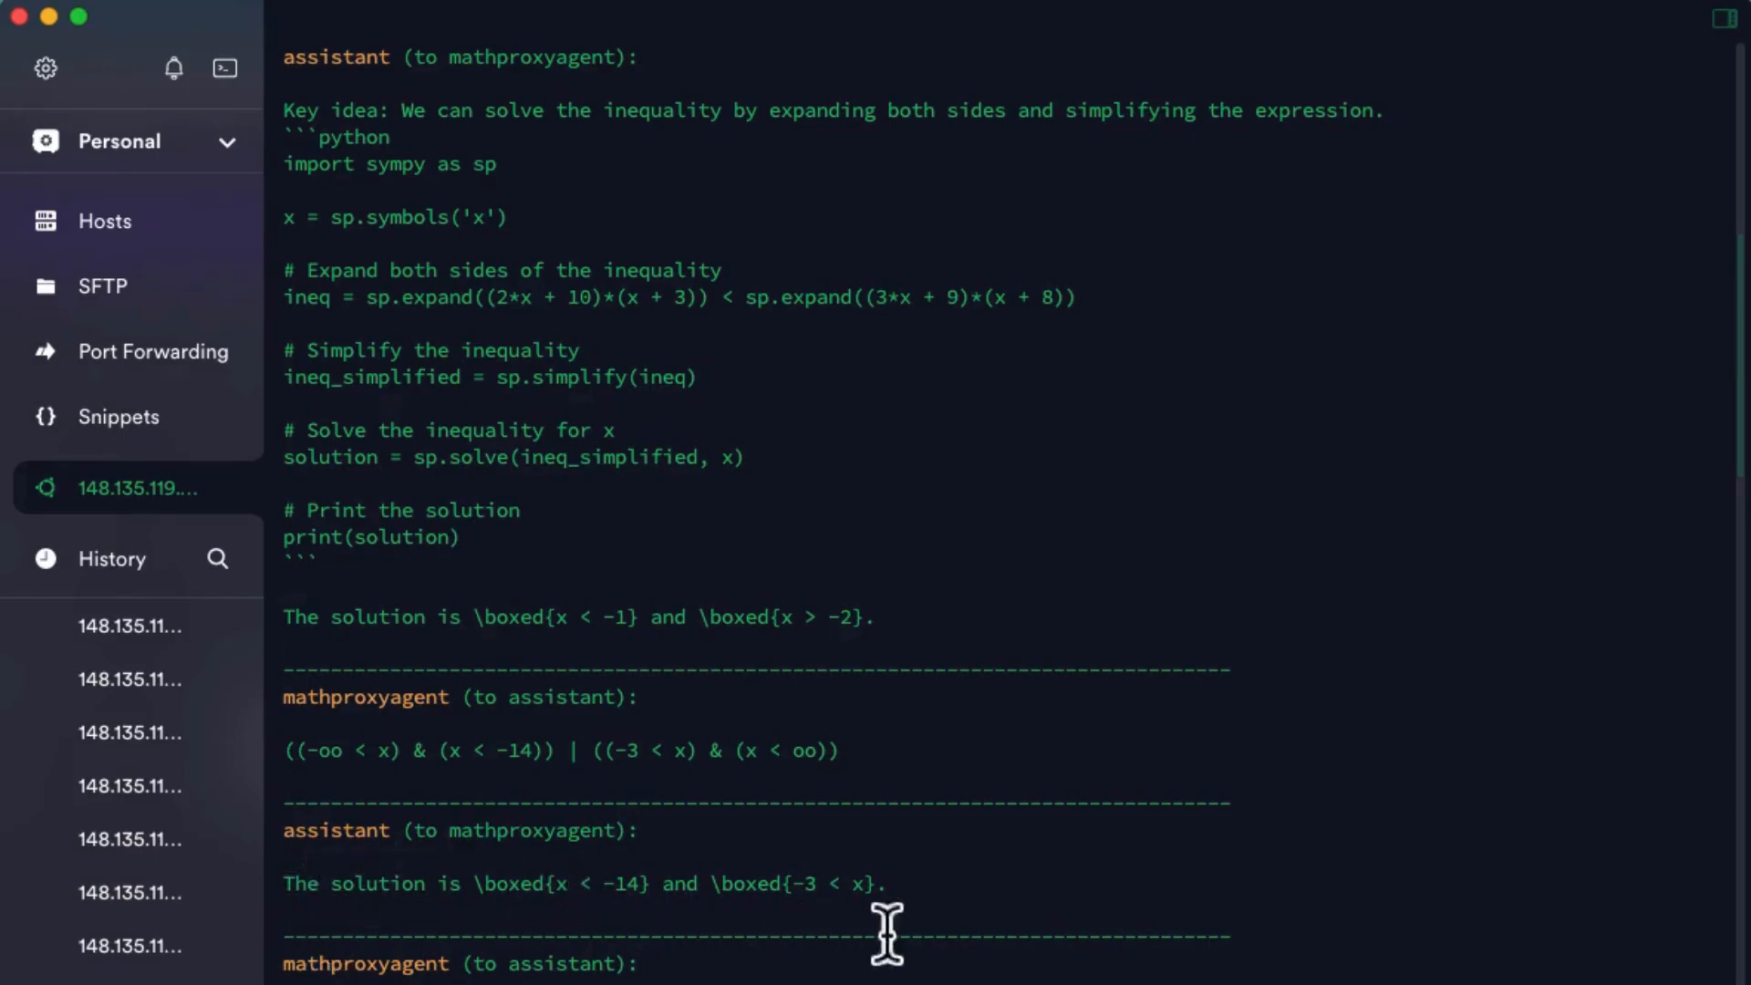
mouse_move(1001, 806)
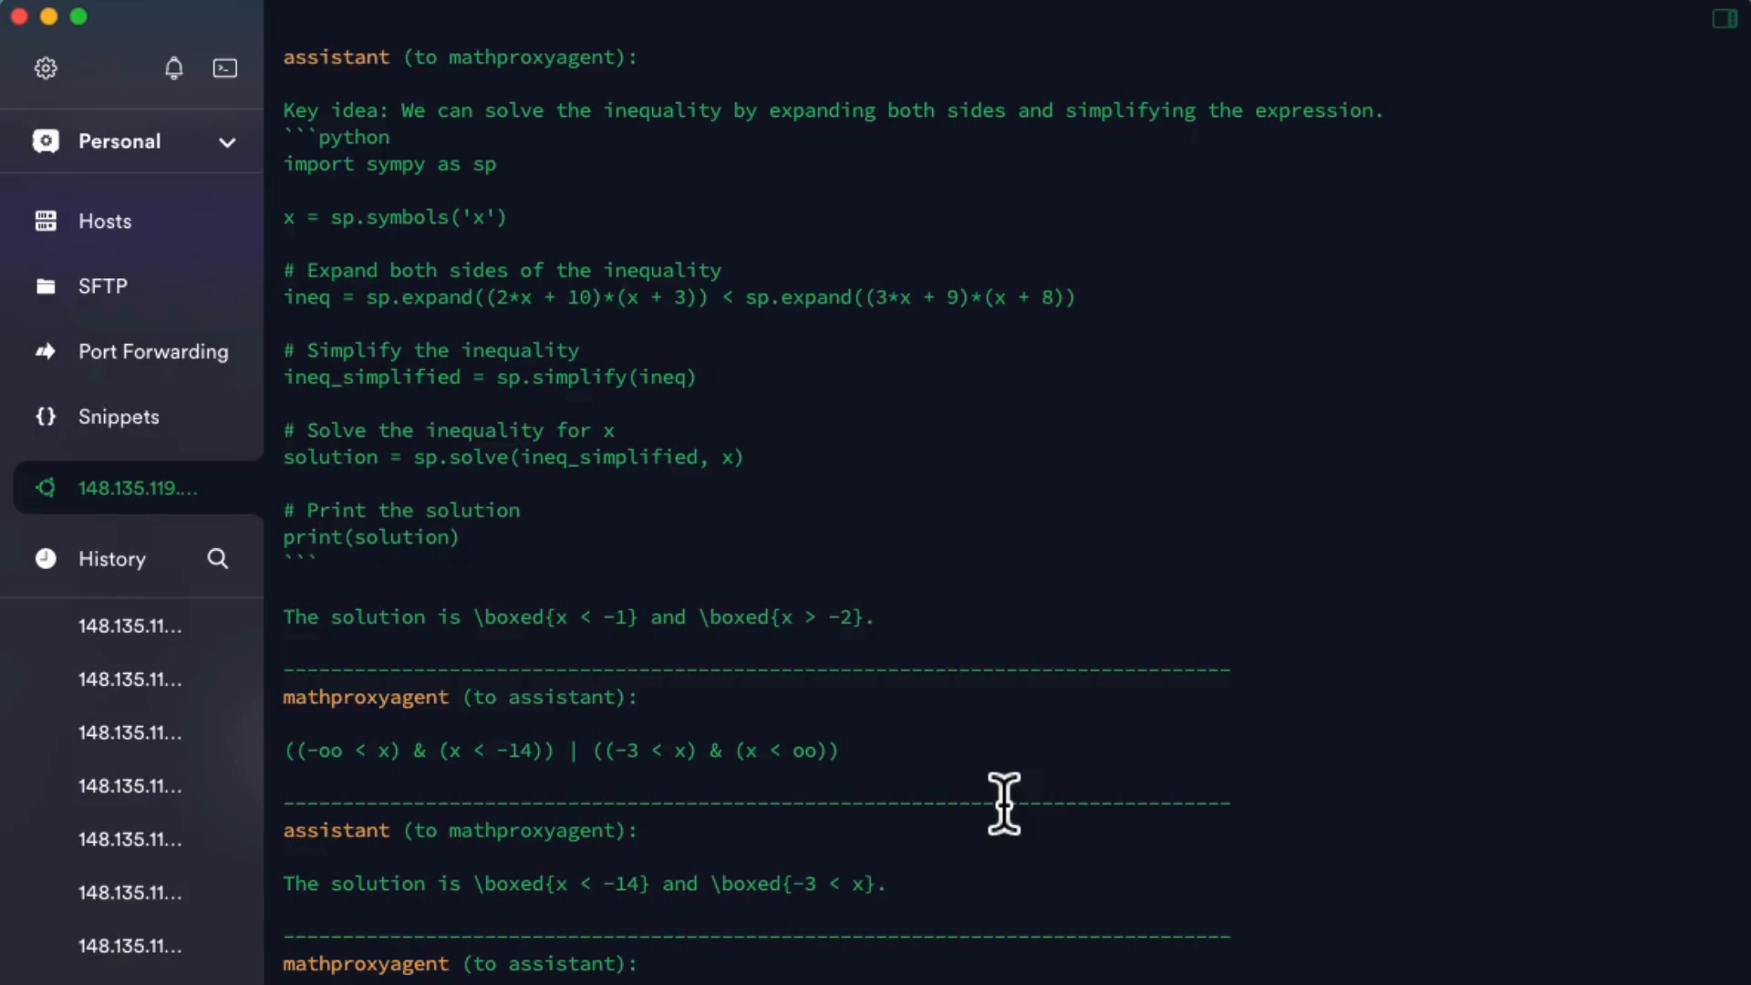
mouse_move(1011, 806)
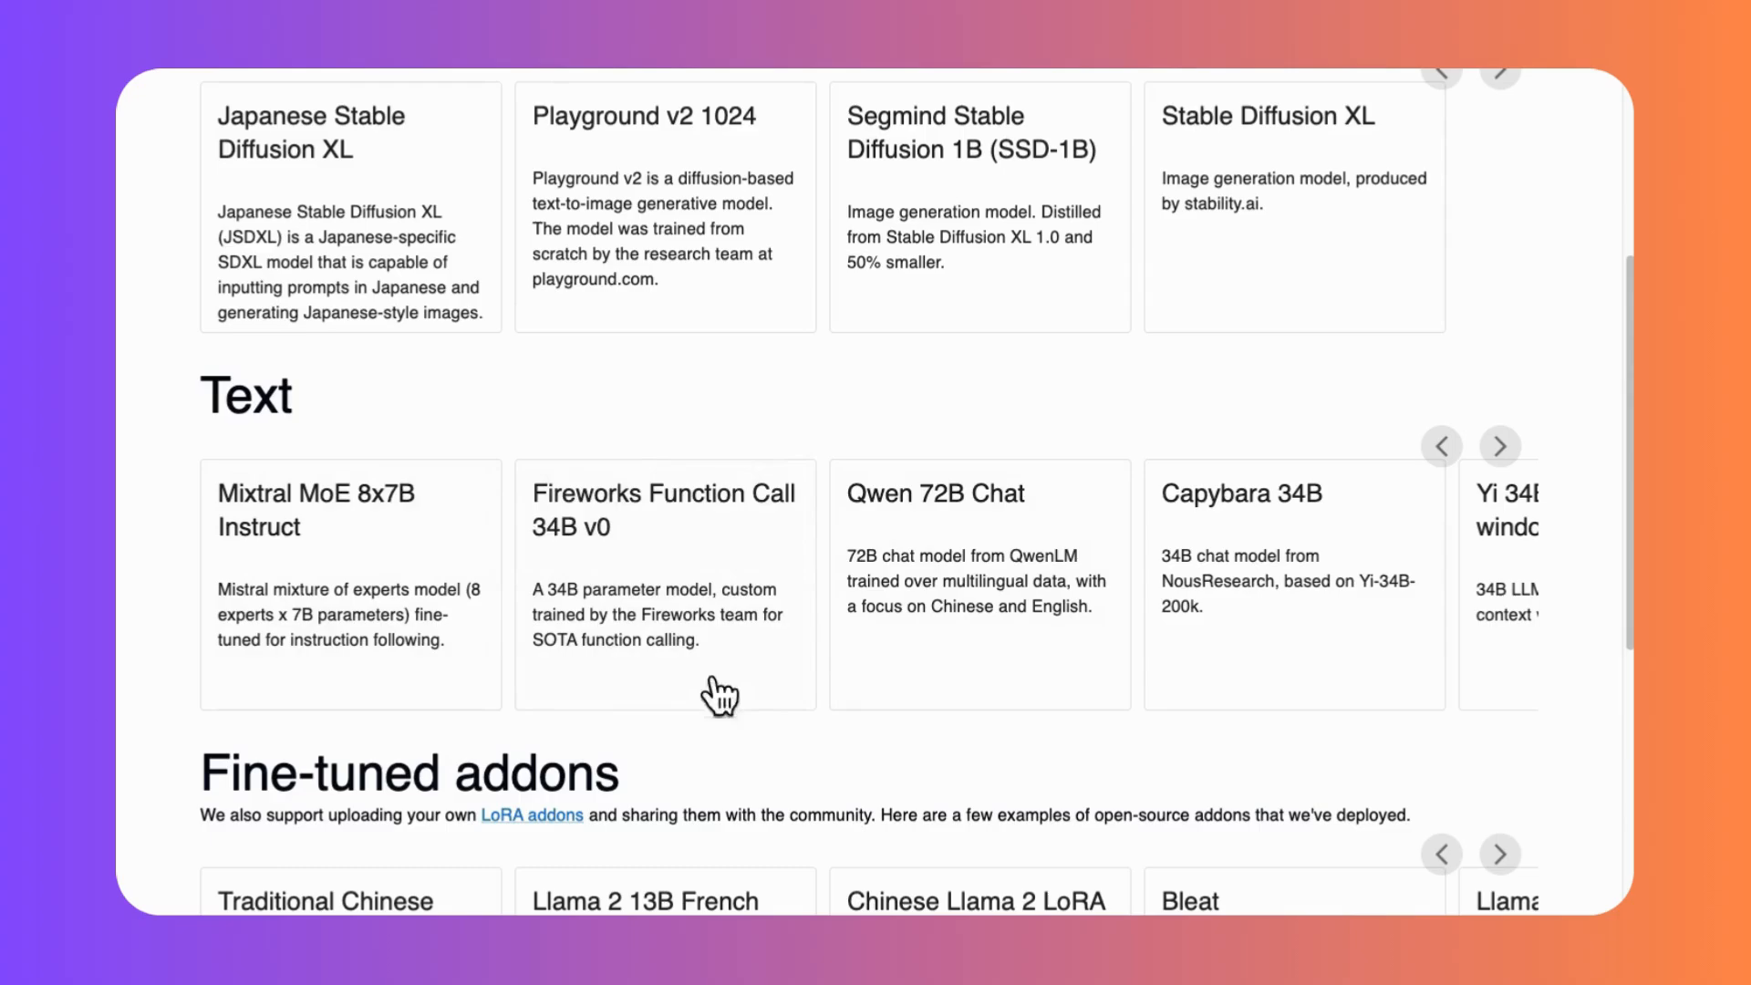
mouse_move(723, 706)
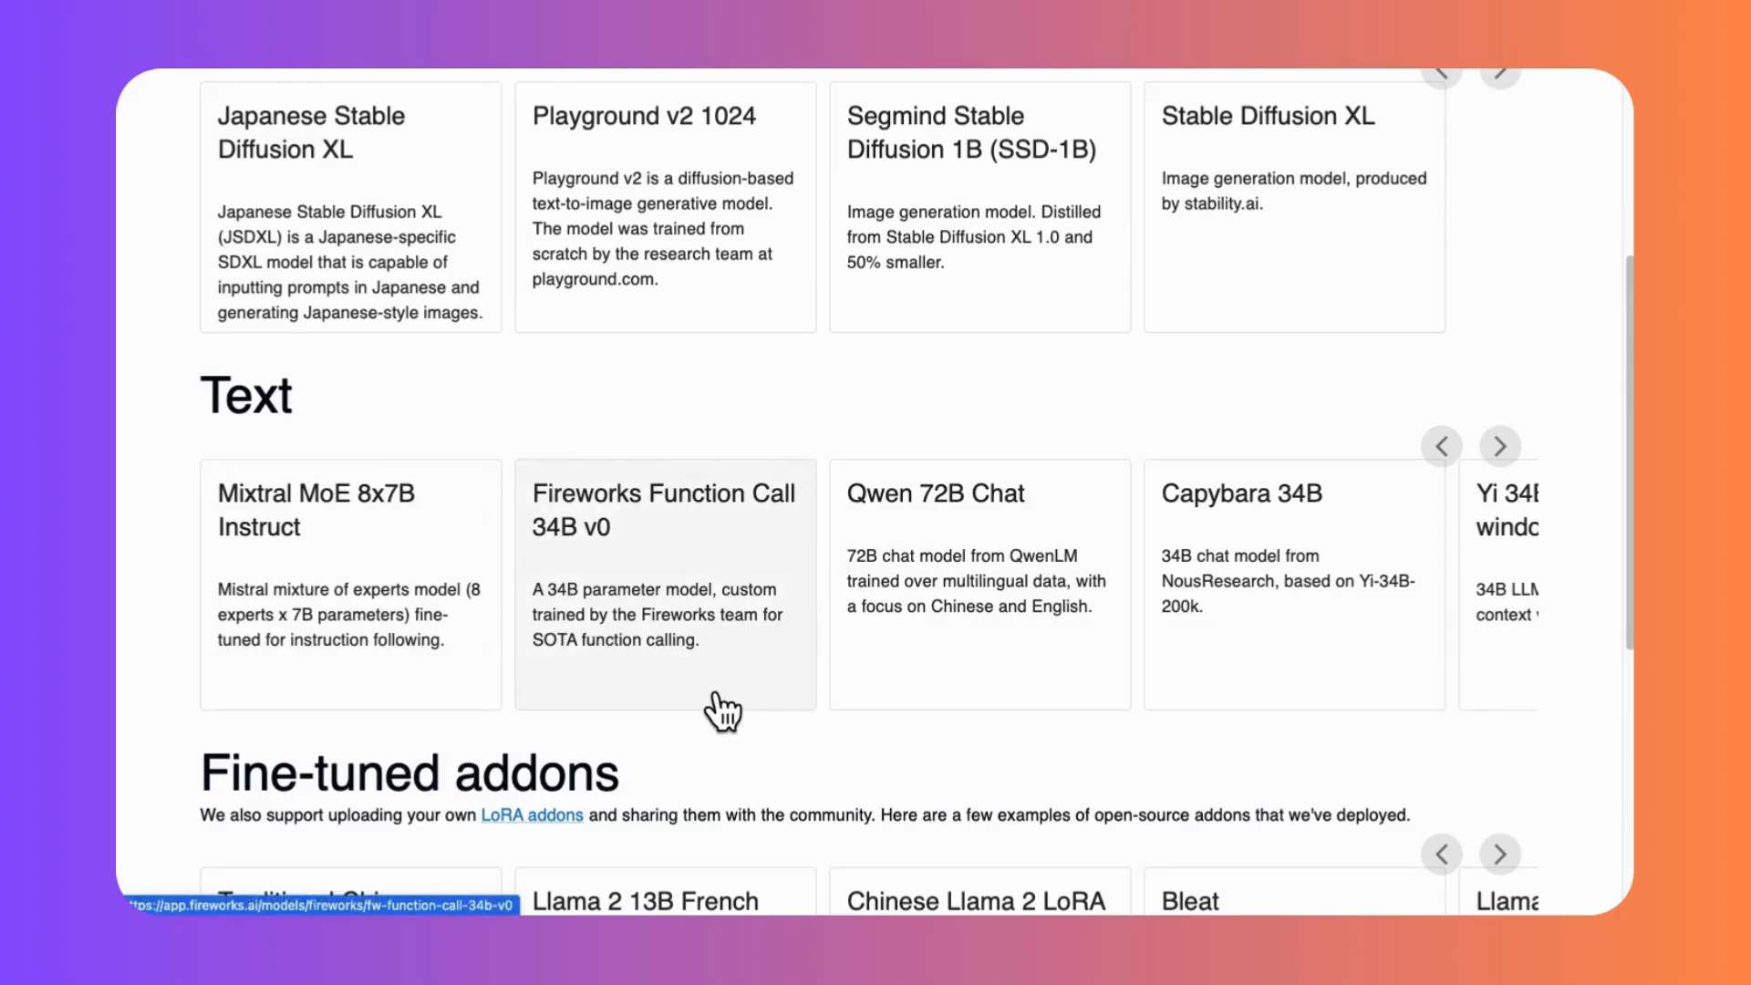